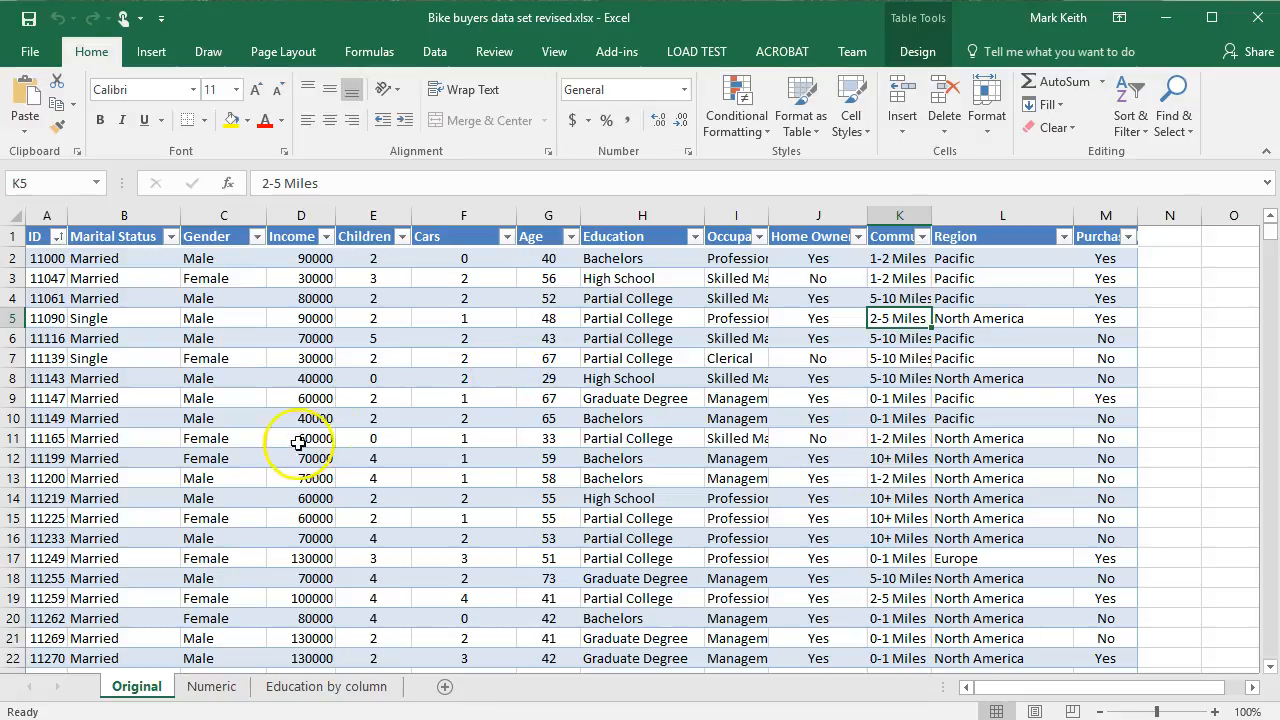
Step: Switch to the Numeric sheet and clear the leftover range selection
click(212, 686)
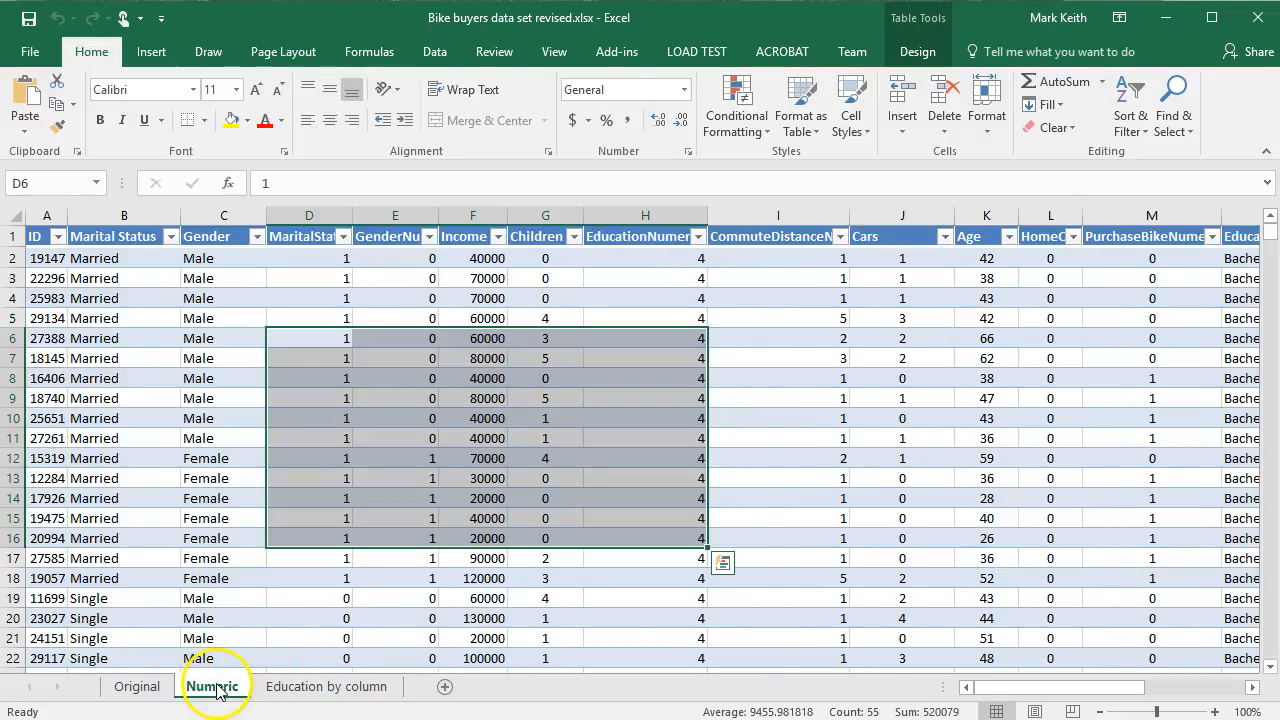
click(472, 297)
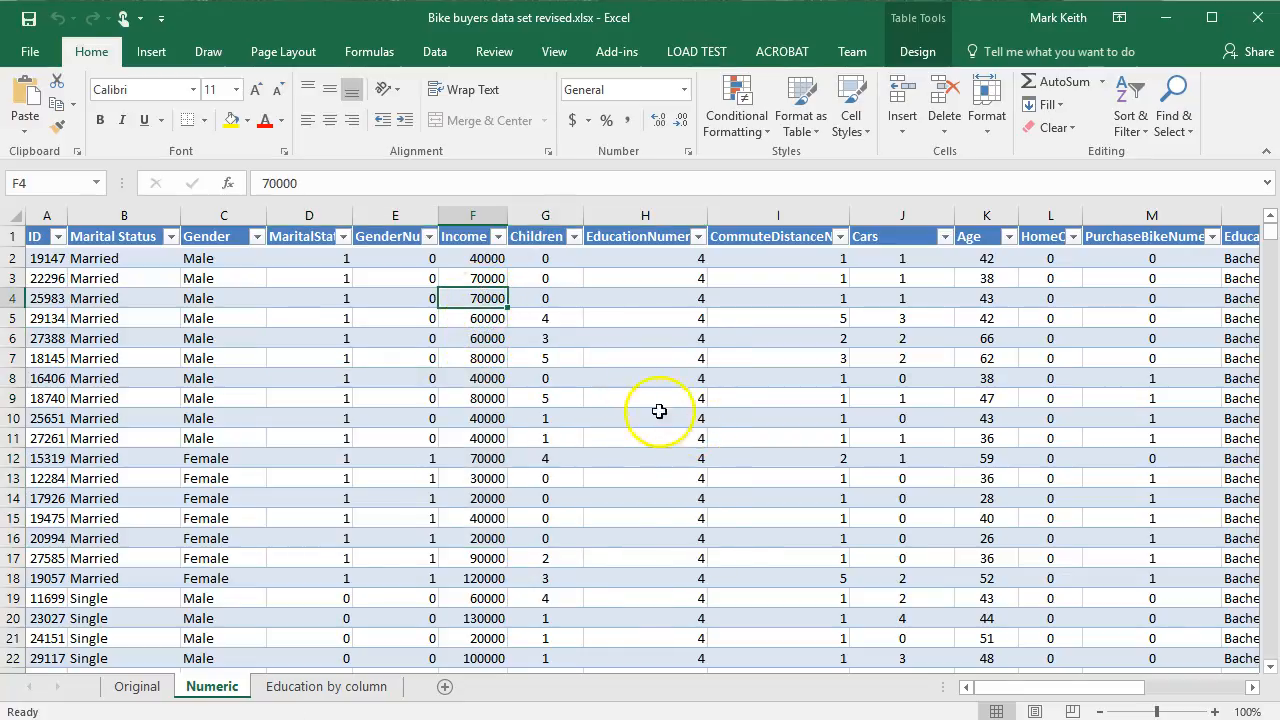
mouse_move(434, 421)
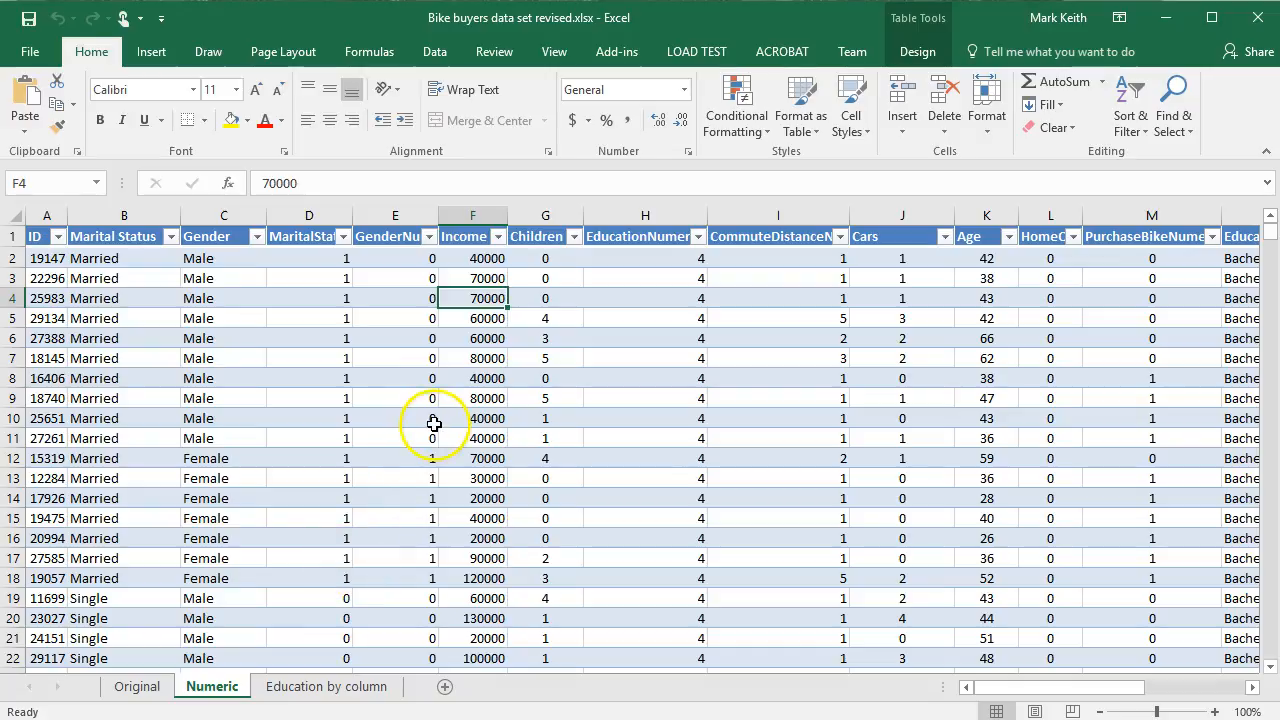
click(472, 418)
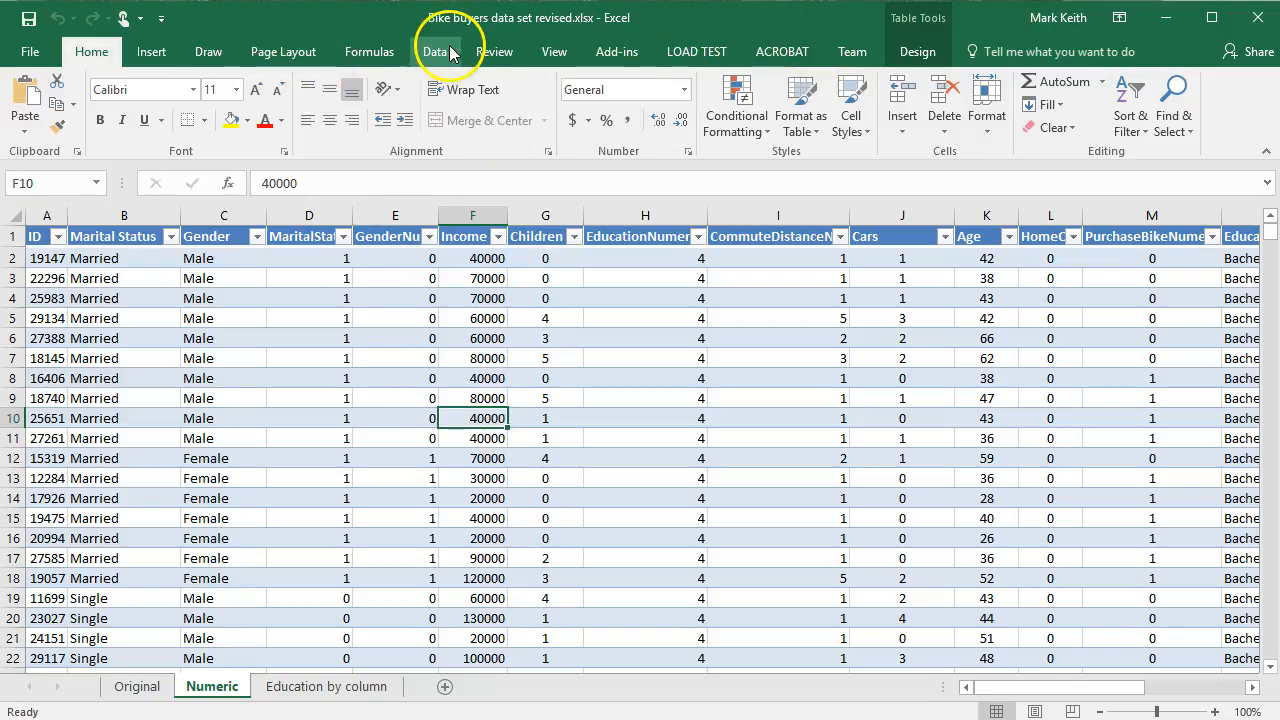
Step: Enable the Analysis ToolPak add-in through Excel Options so Data Analysis is available
click(434, 51)
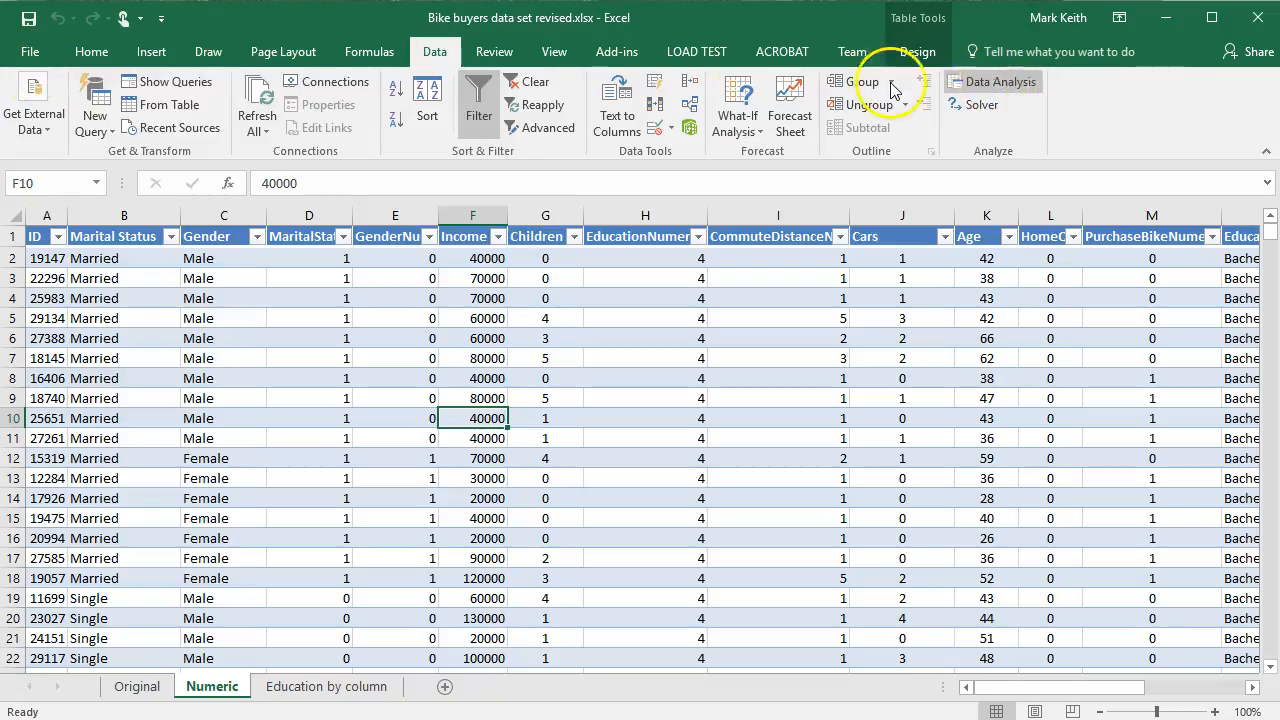
click(30, 51)
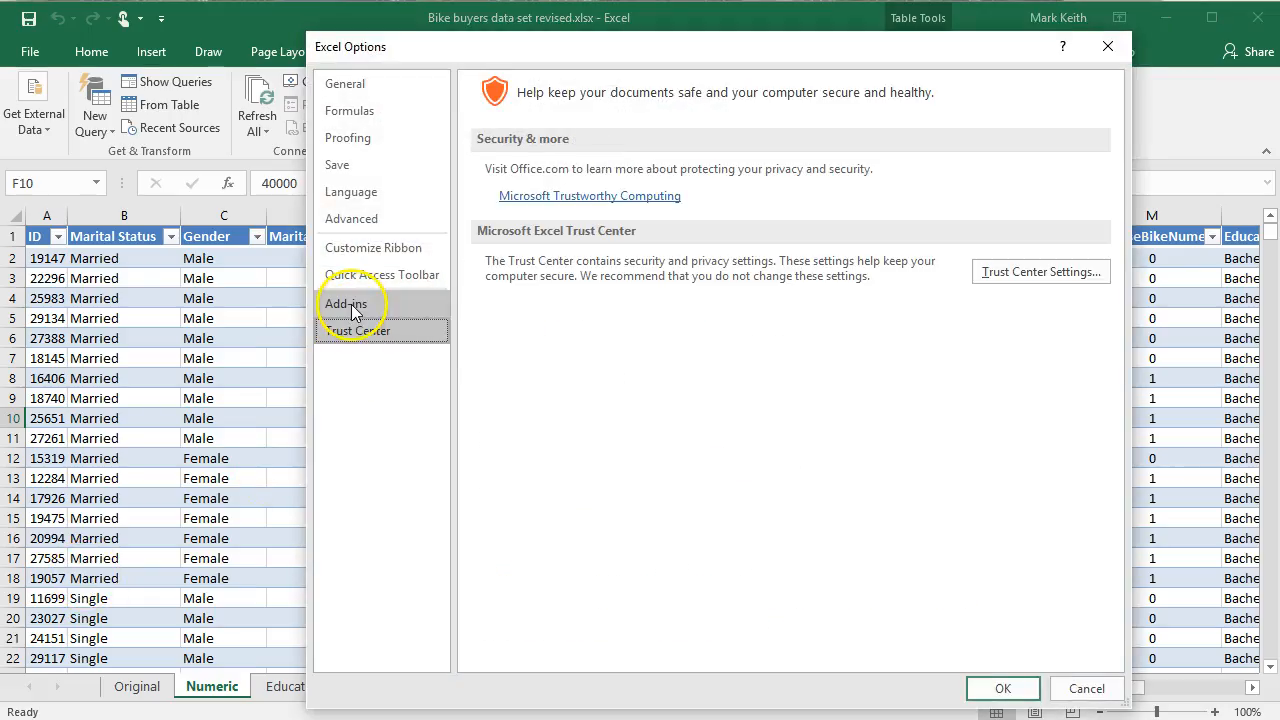
click(345, 303)
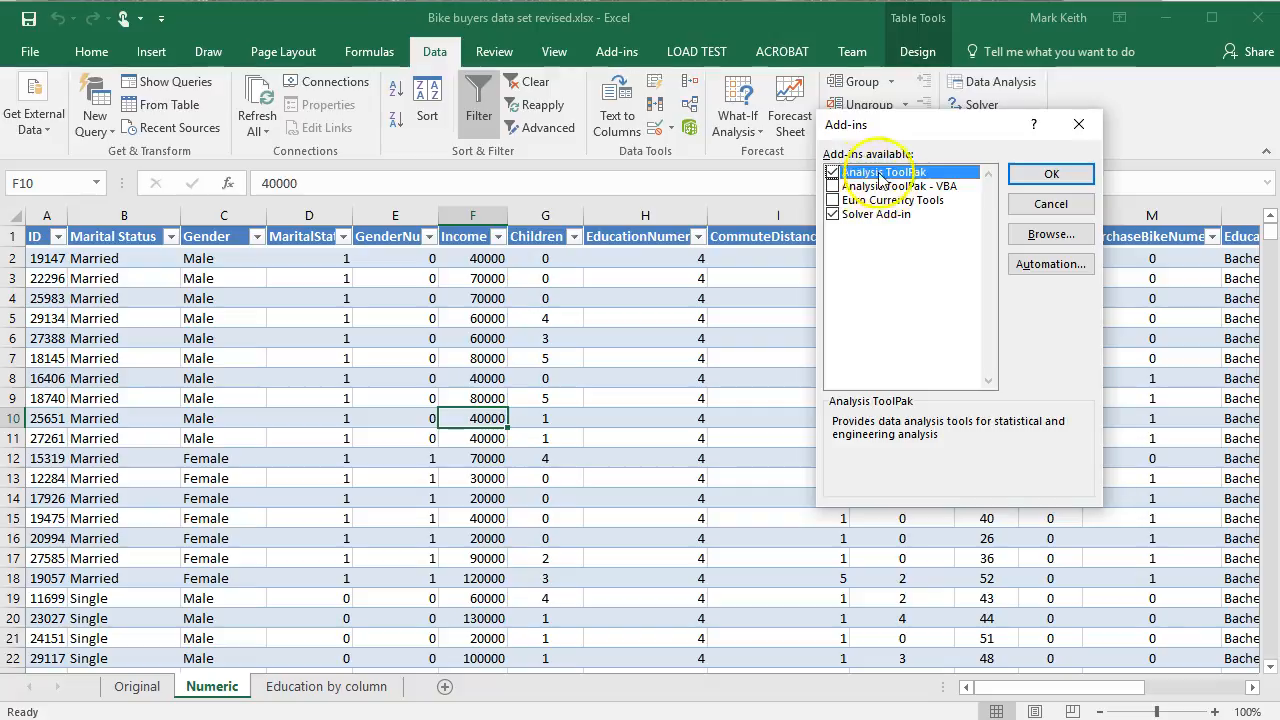
click(1051, 173)
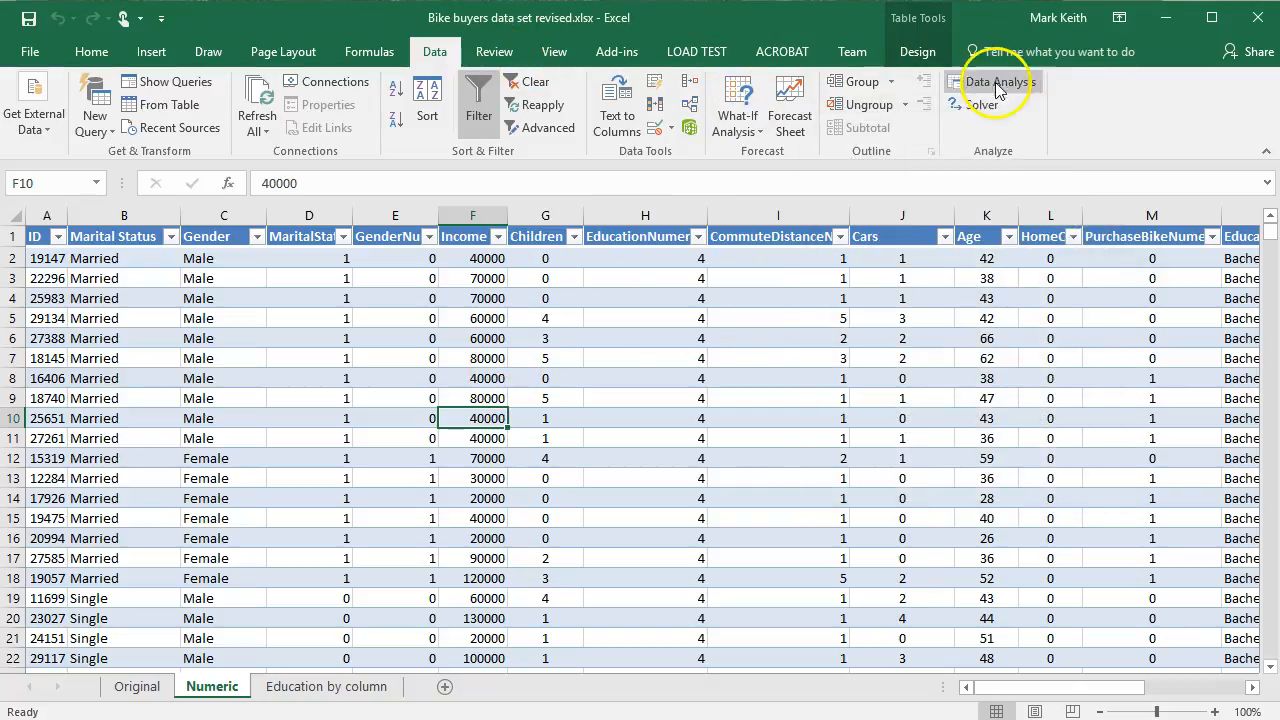
Step: Run Descriptive Statistics on $D$1:$M$1001 with labels in first row, summary statistics output at $U$2
click(994, 81)
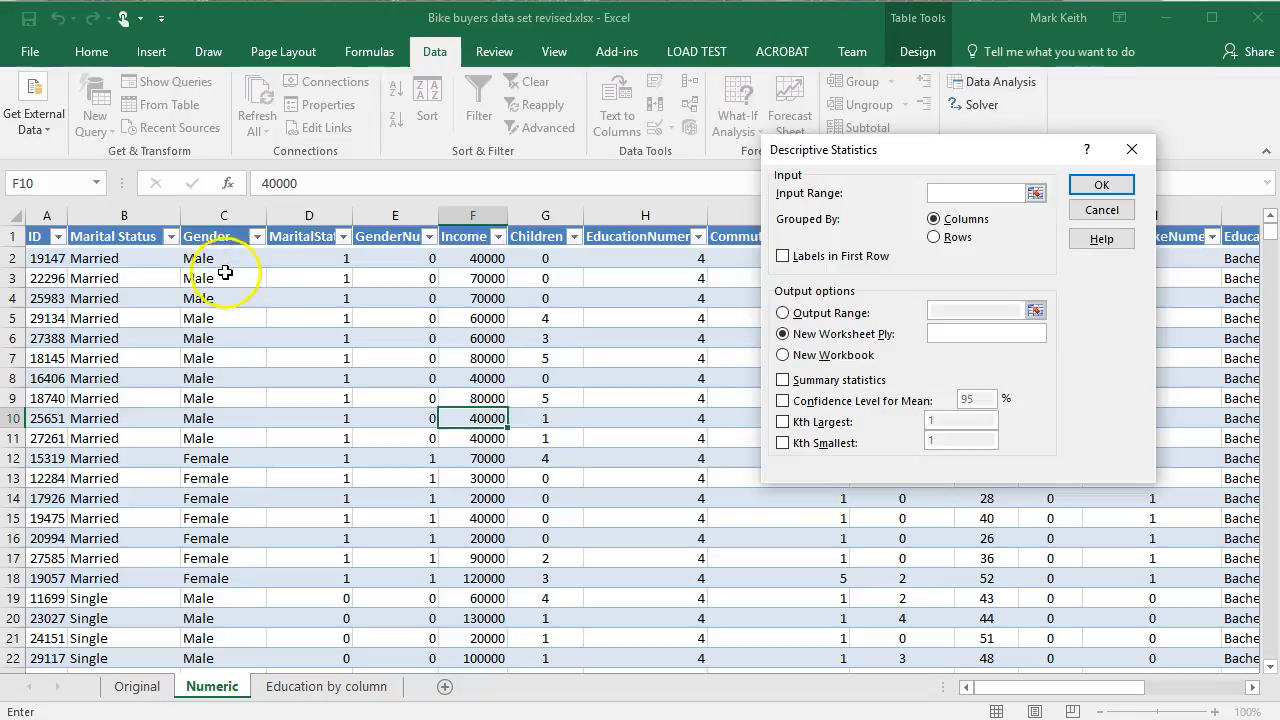
click(1036, 192)
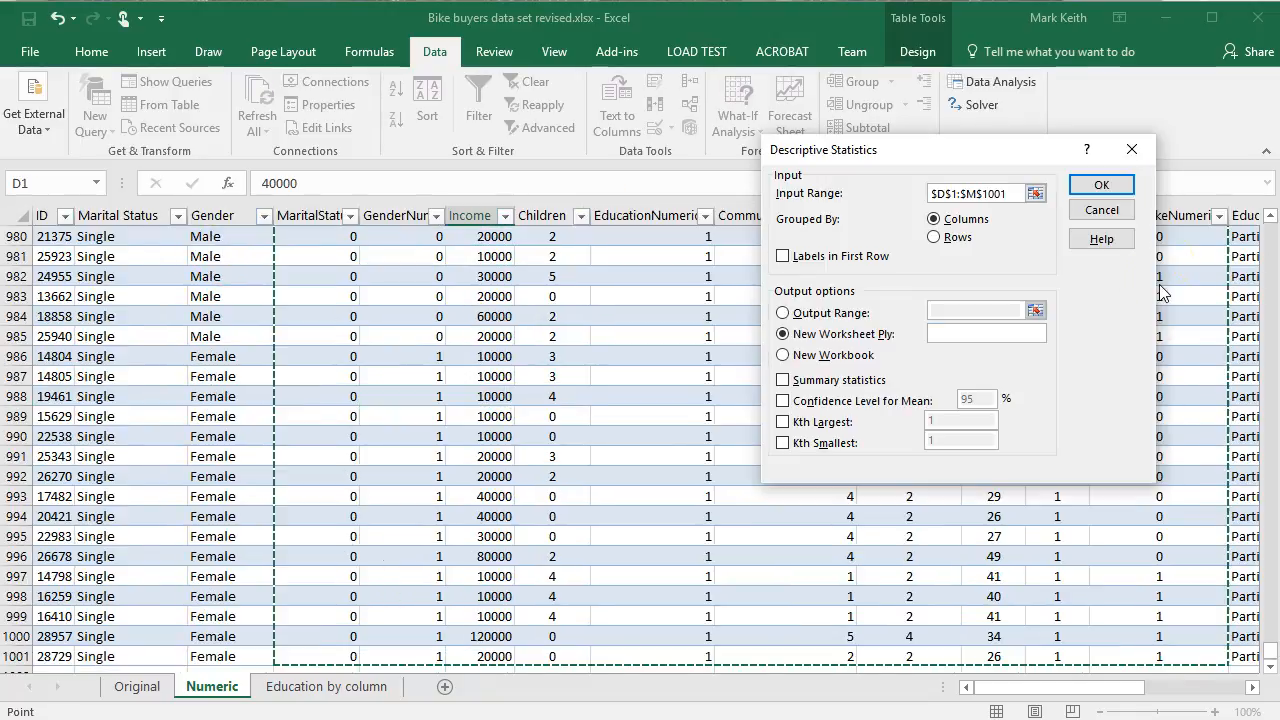
mouse_move(1101, 185)
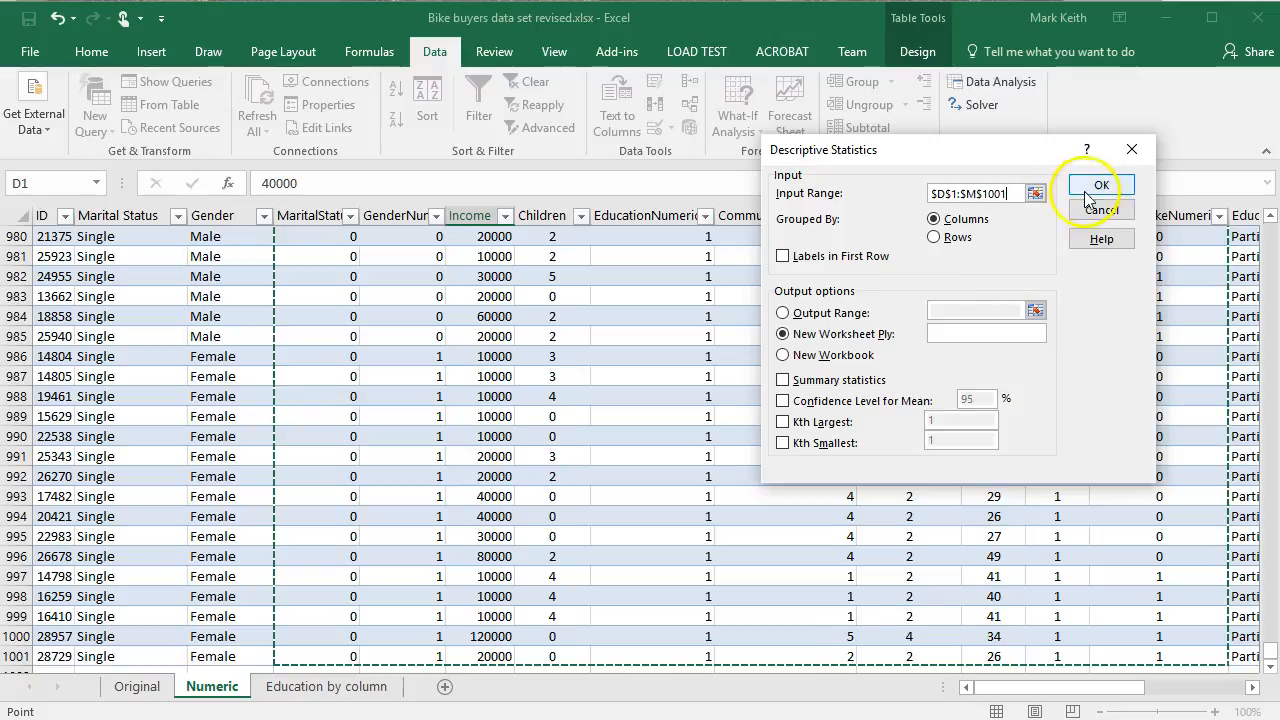
click(783, 256)
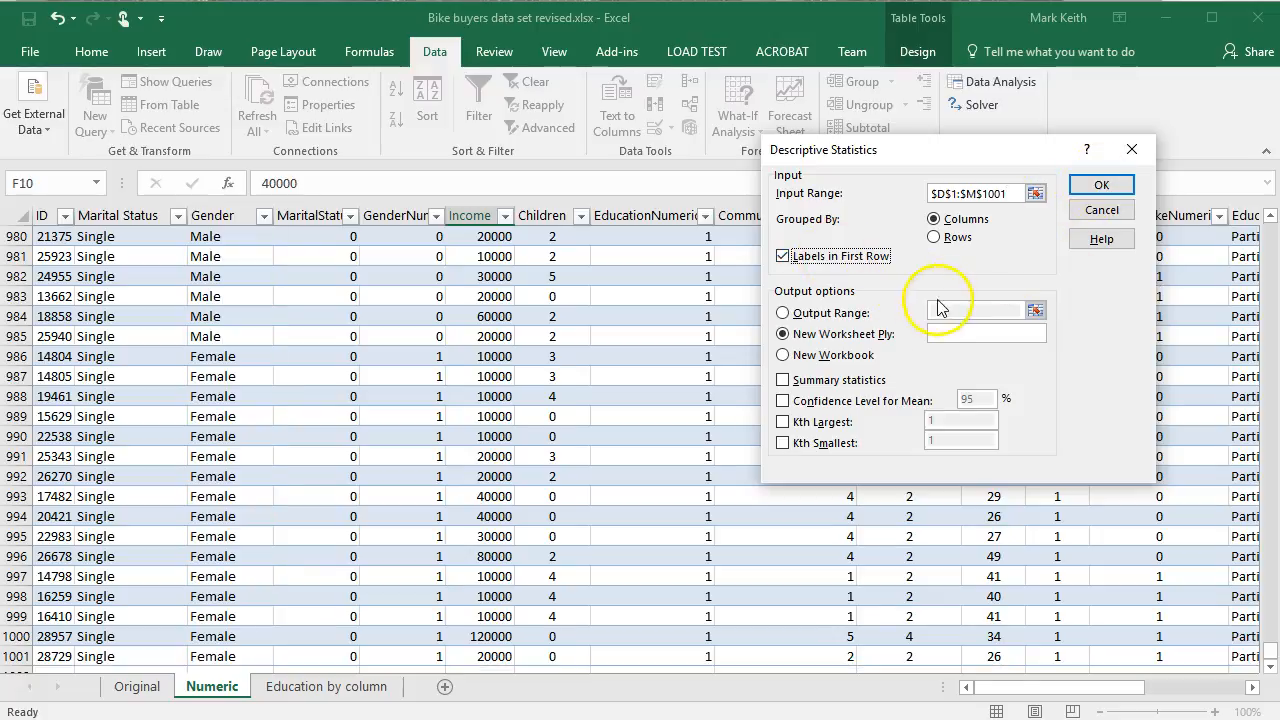
click(779, 307)
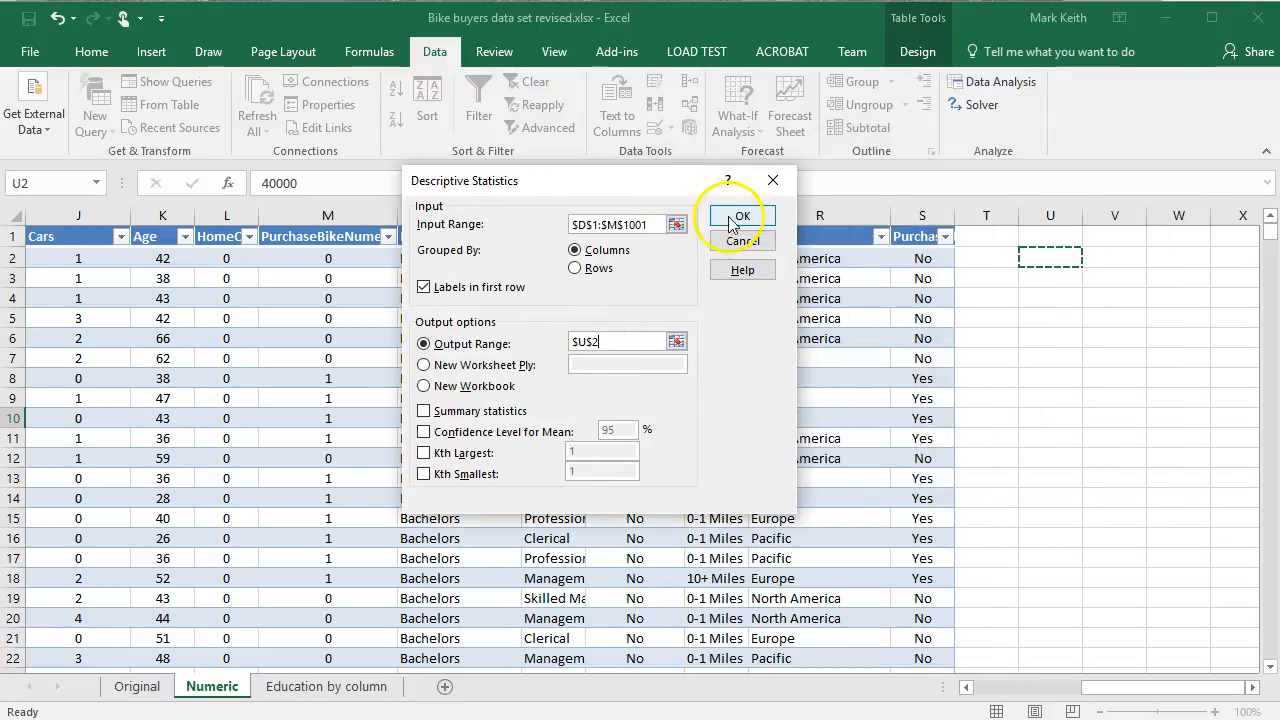
click(741, 216)
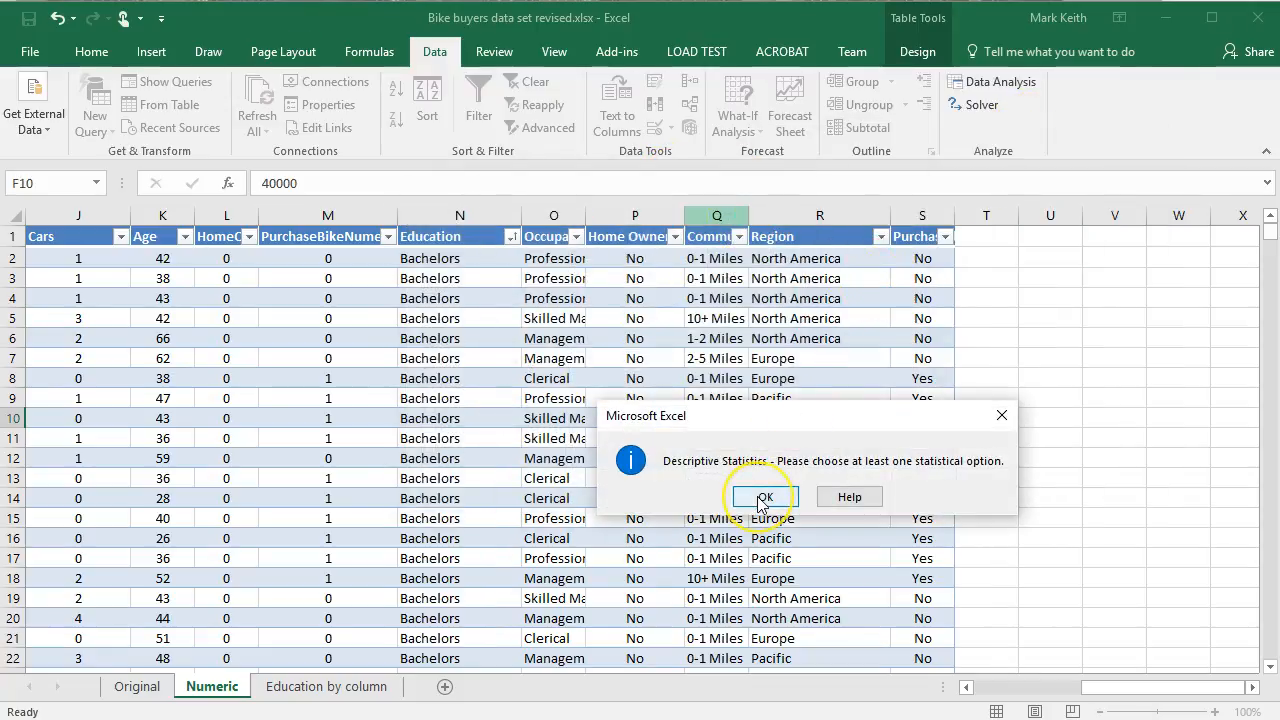
click(764, 497)
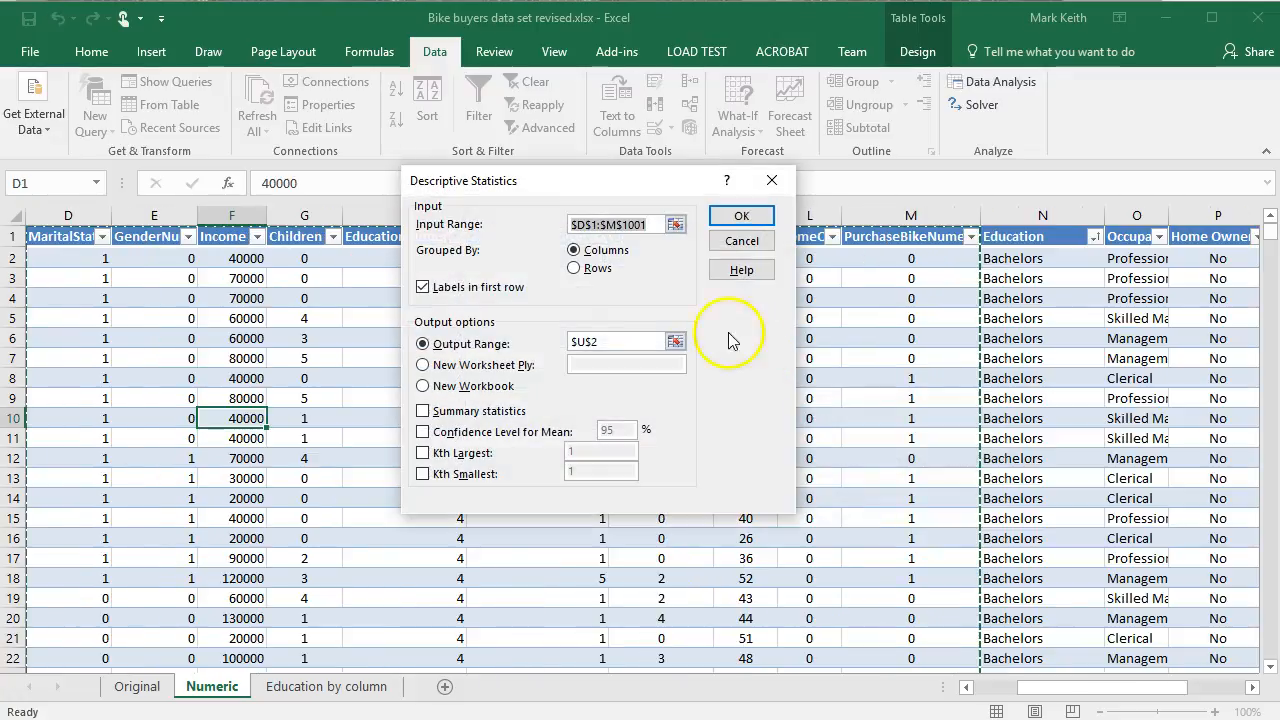
click(423, 410)
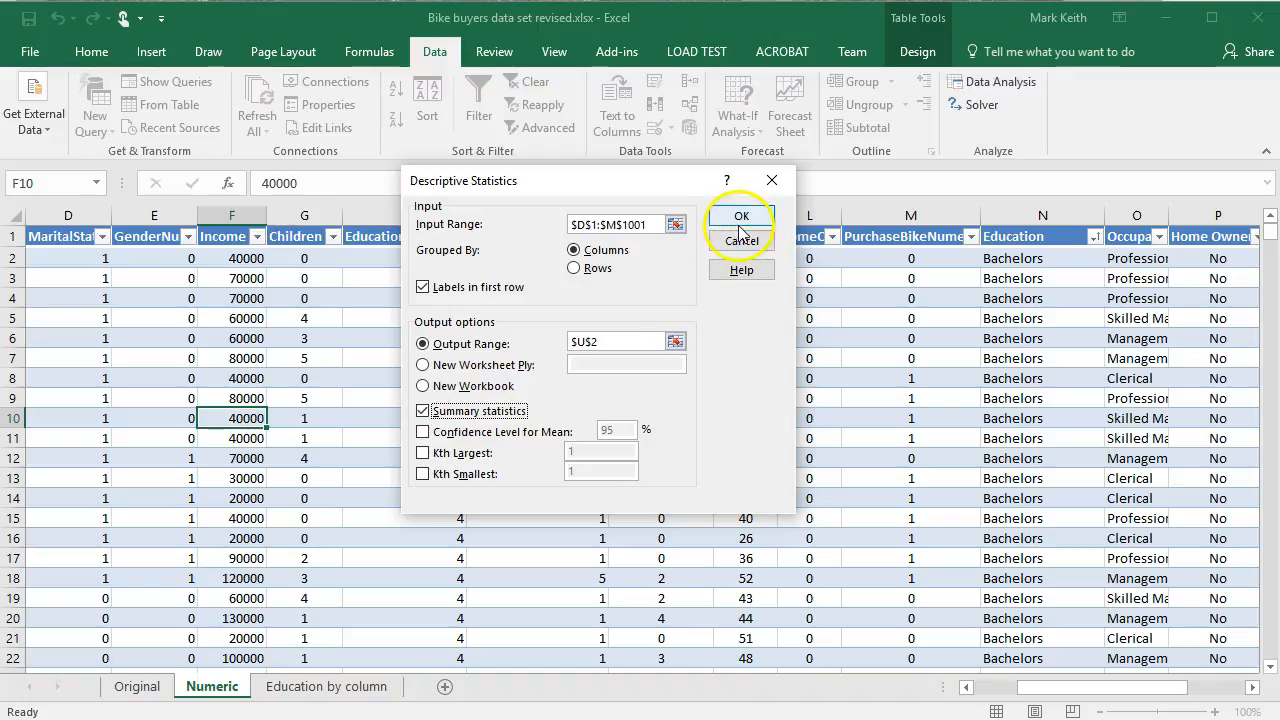
click(740, 216)
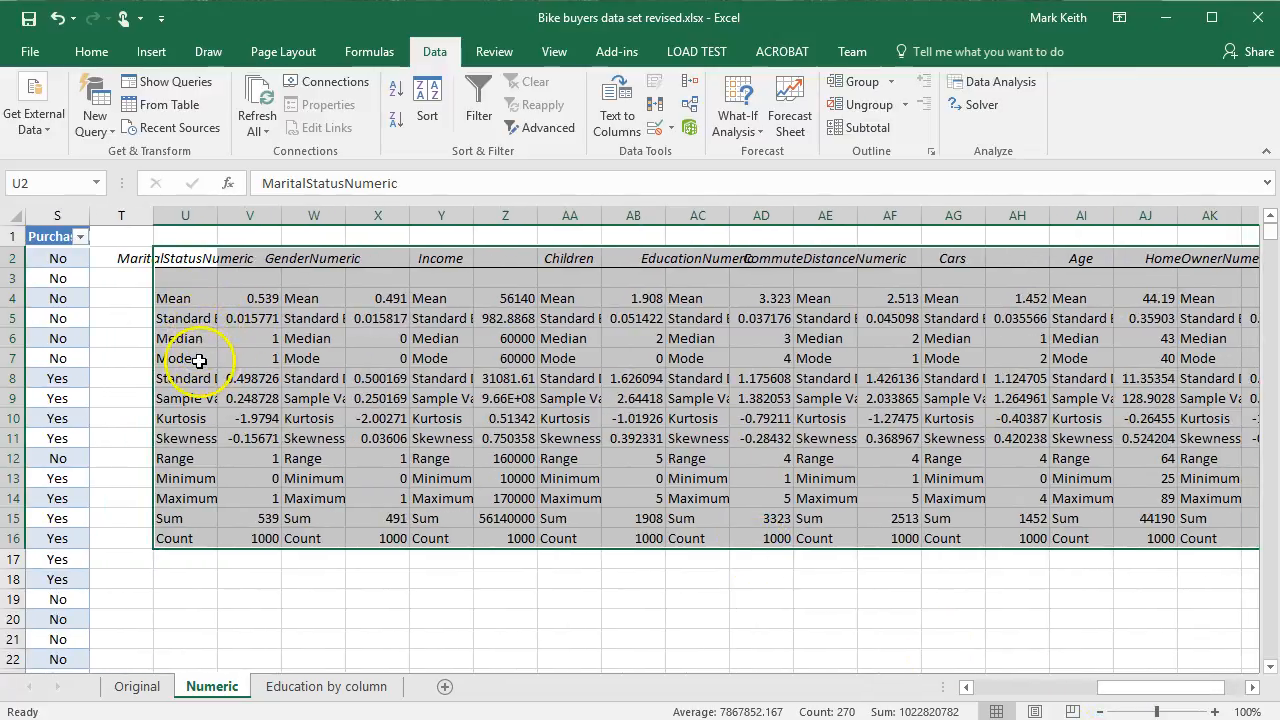
mouse_move(245, 408)
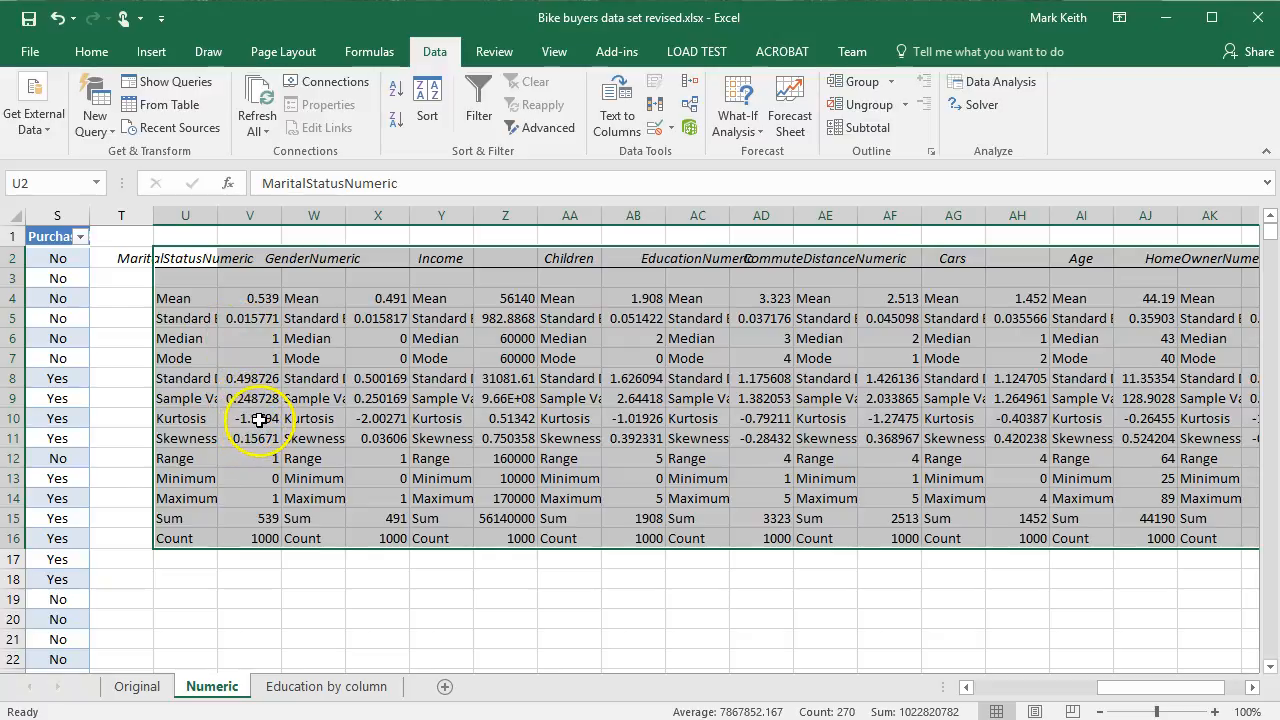
drag(249, 418, 249, 438)
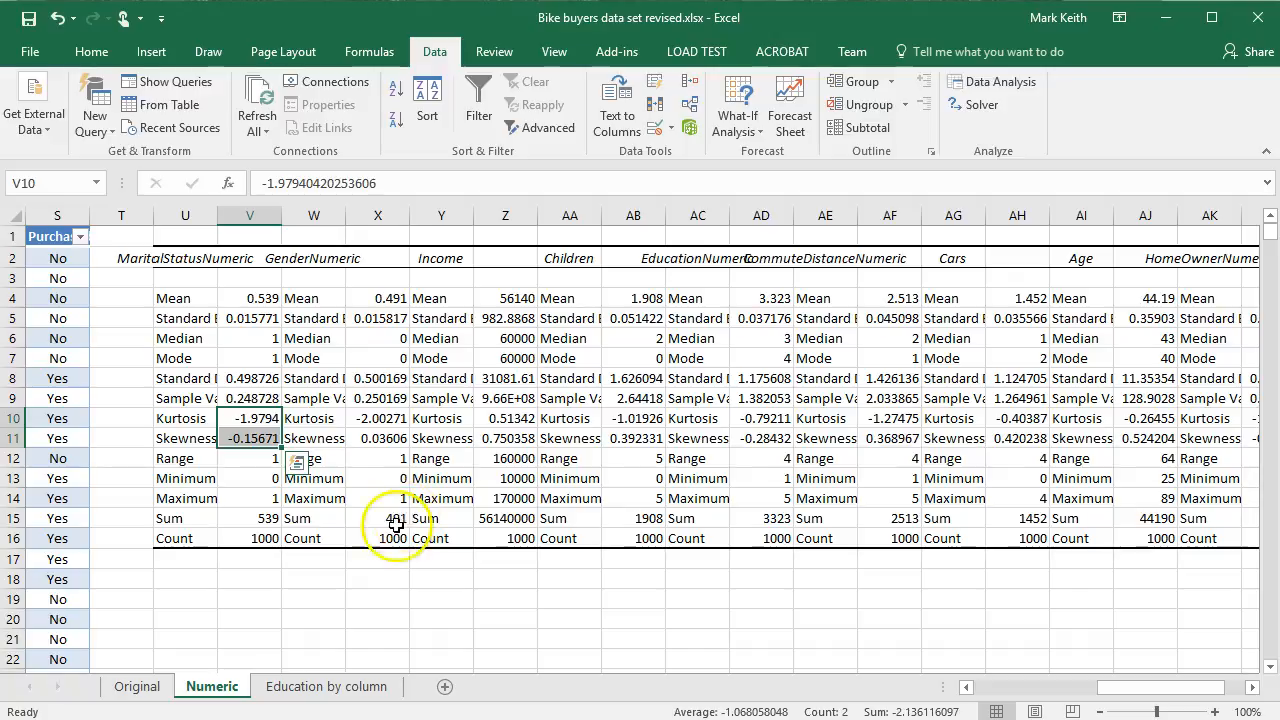
mouse_move(360, 448)
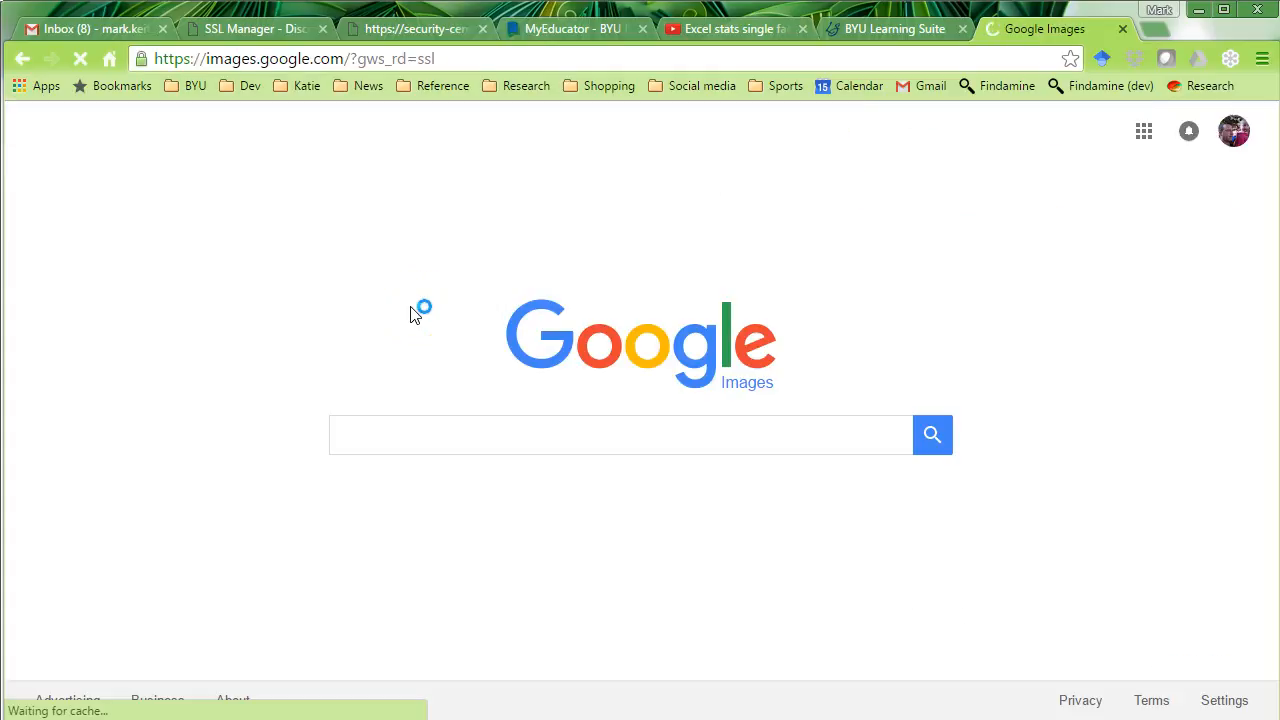
Step: Search Google Images for normal distribution and enlarge the Wikipedia bell curve chart
click(447, 435)
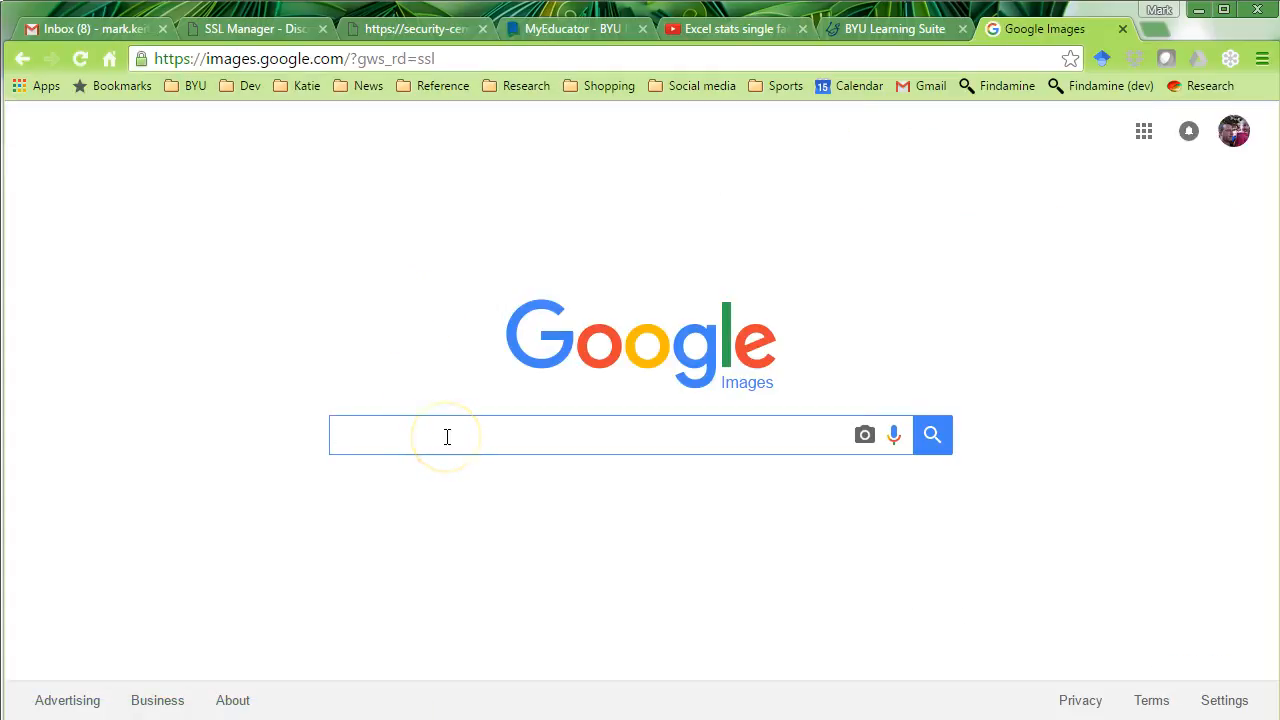
text(norm)
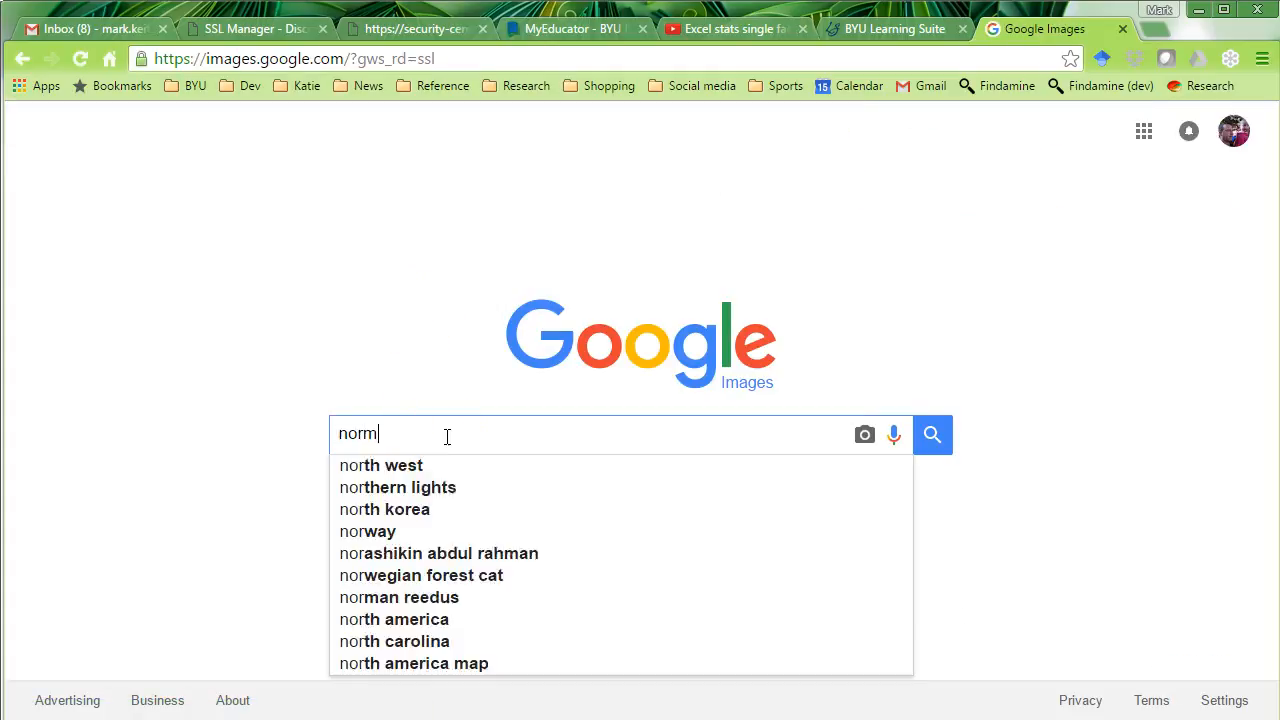
text(al distribution)
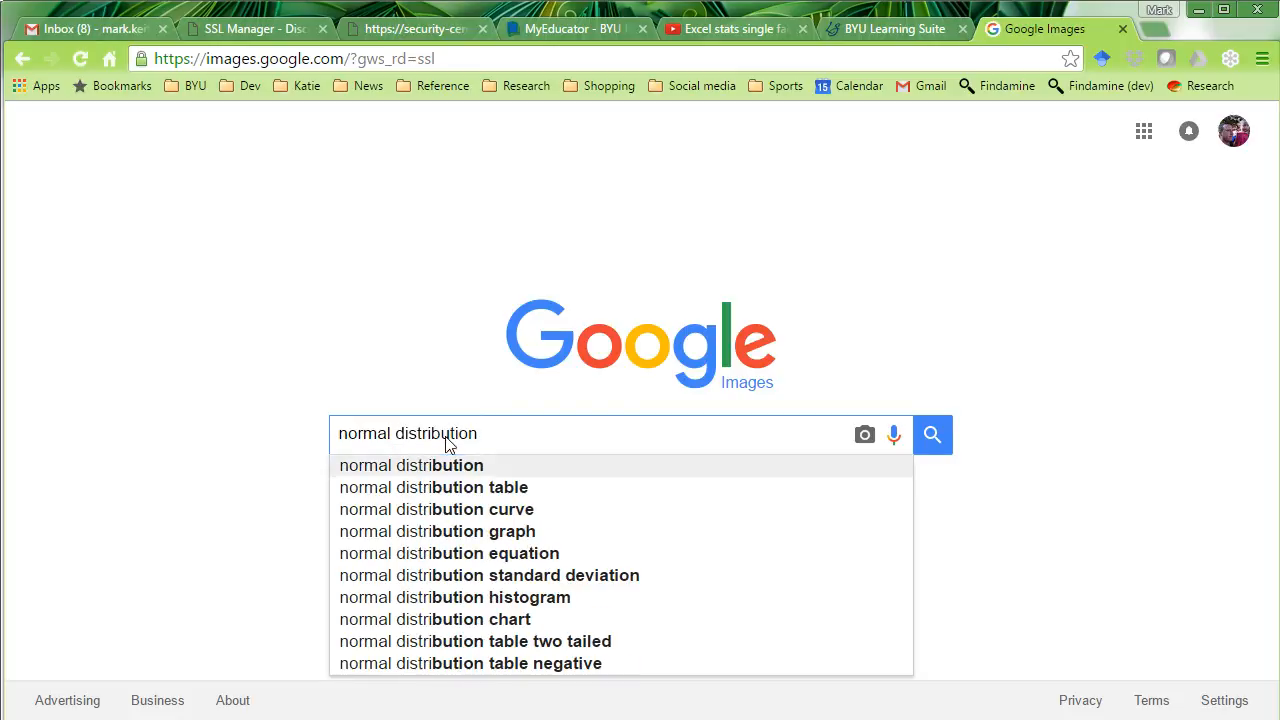
click(931, 434)
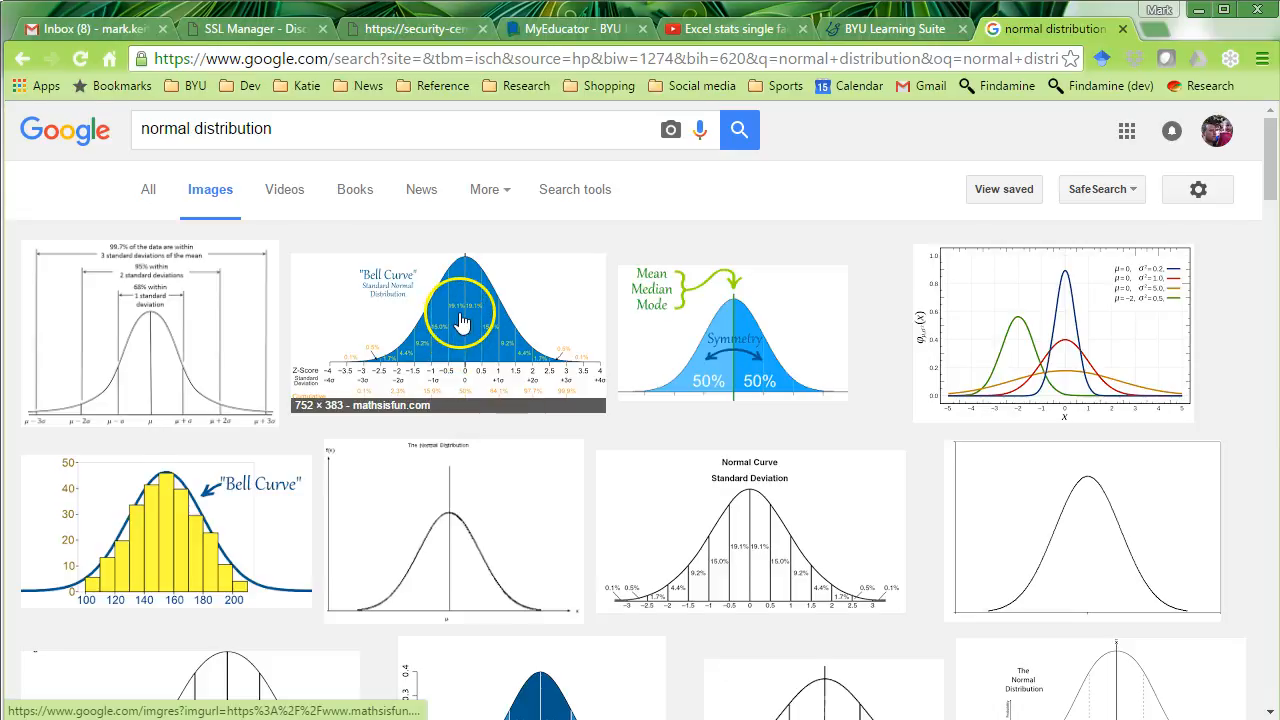
click(447, 330)
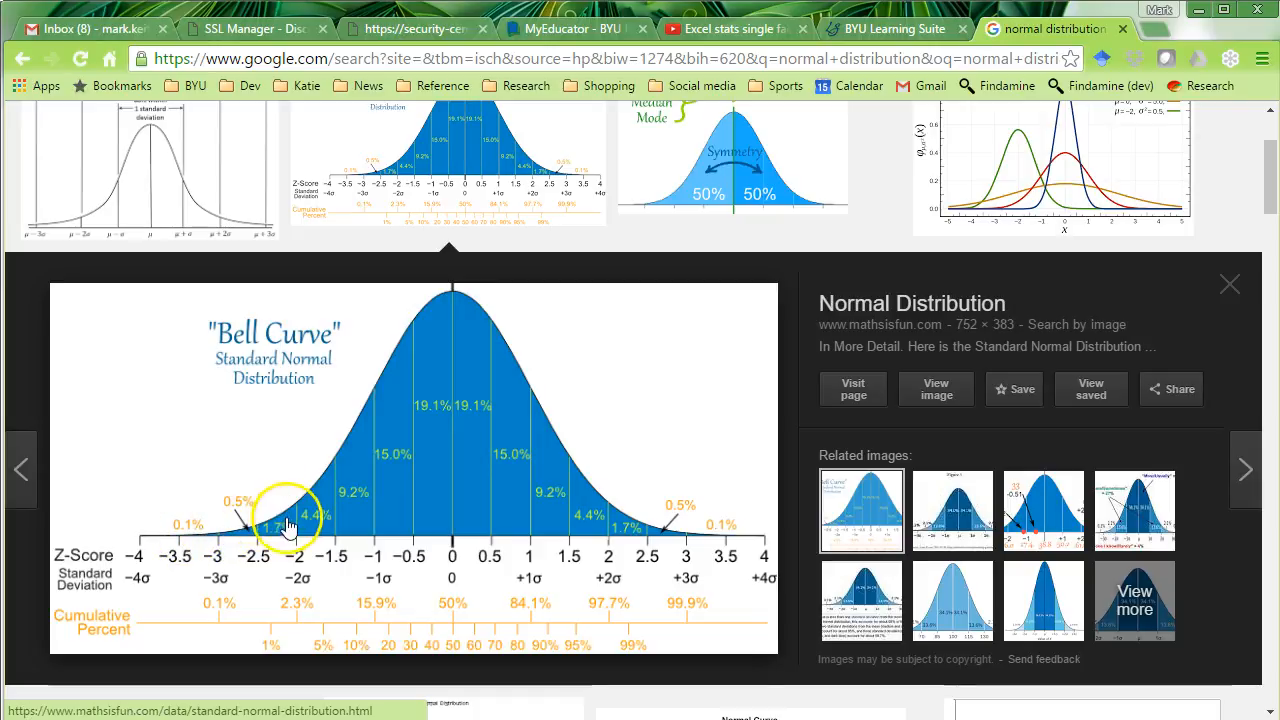
mouse_move(735, 572)
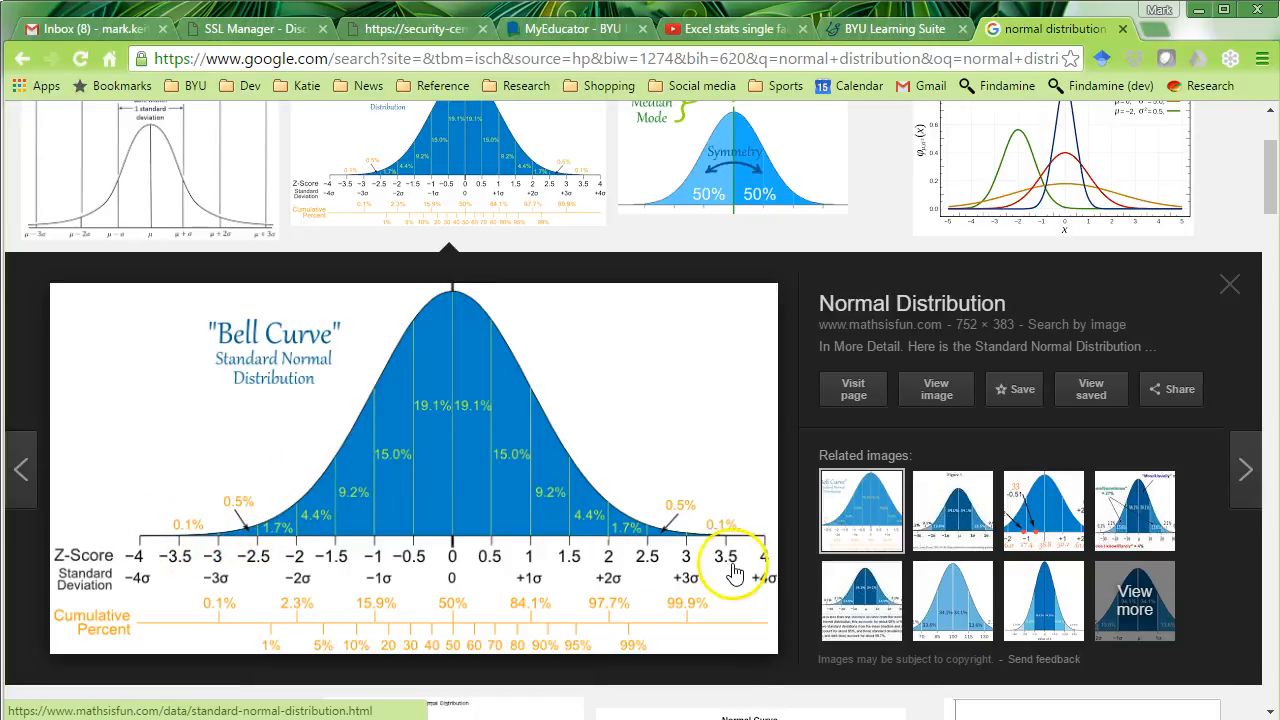
mouse_move(575, 448)
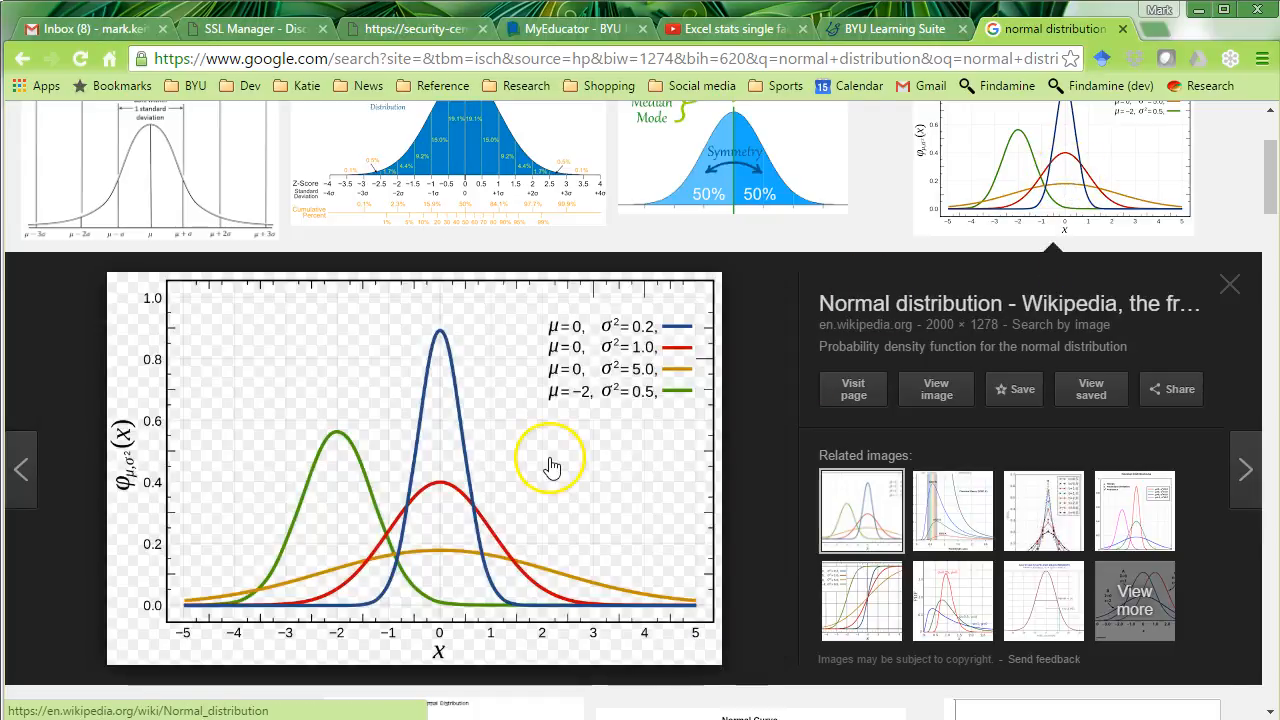
mouse_move(357, 567)
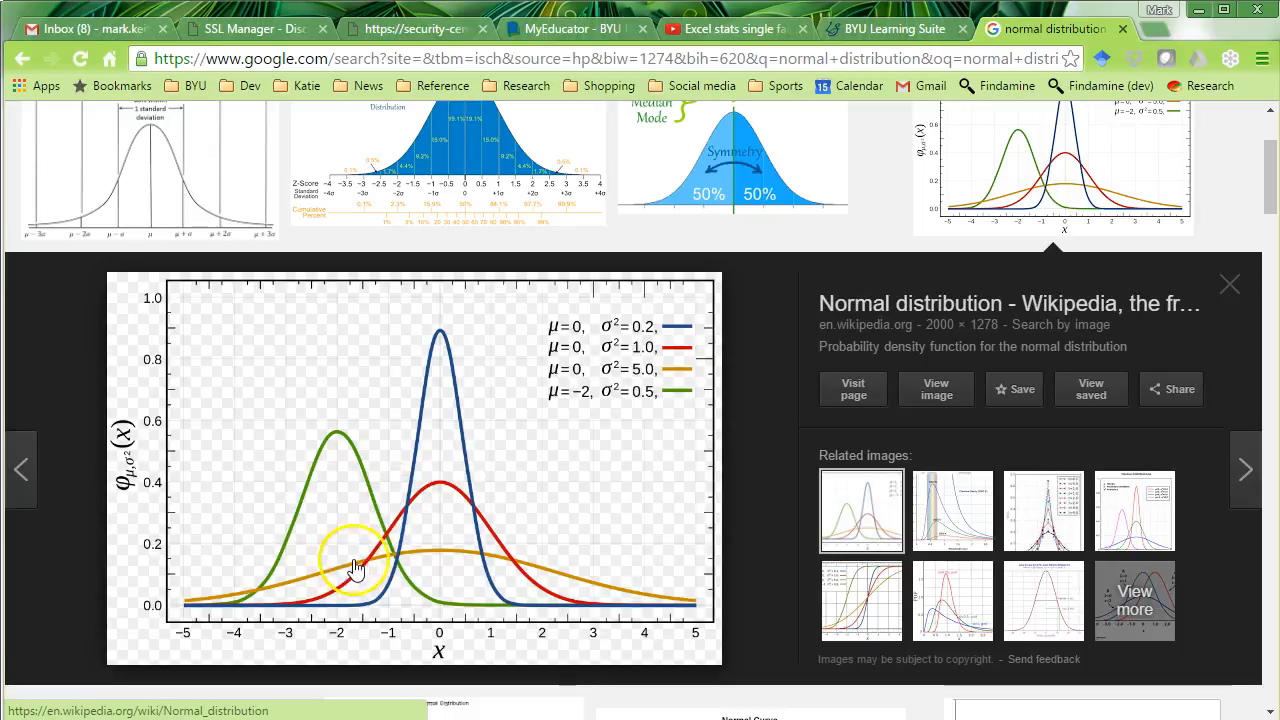
mouse_move(388, 575)
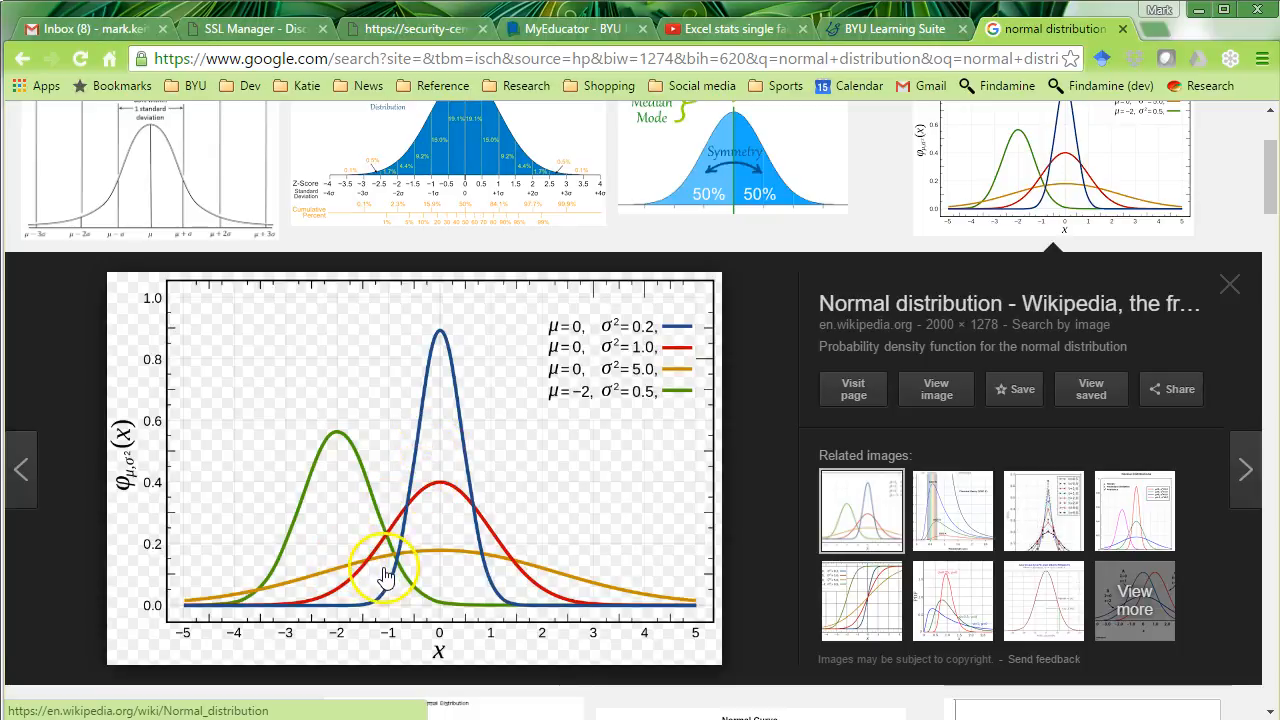
mouse_move(476, 460)
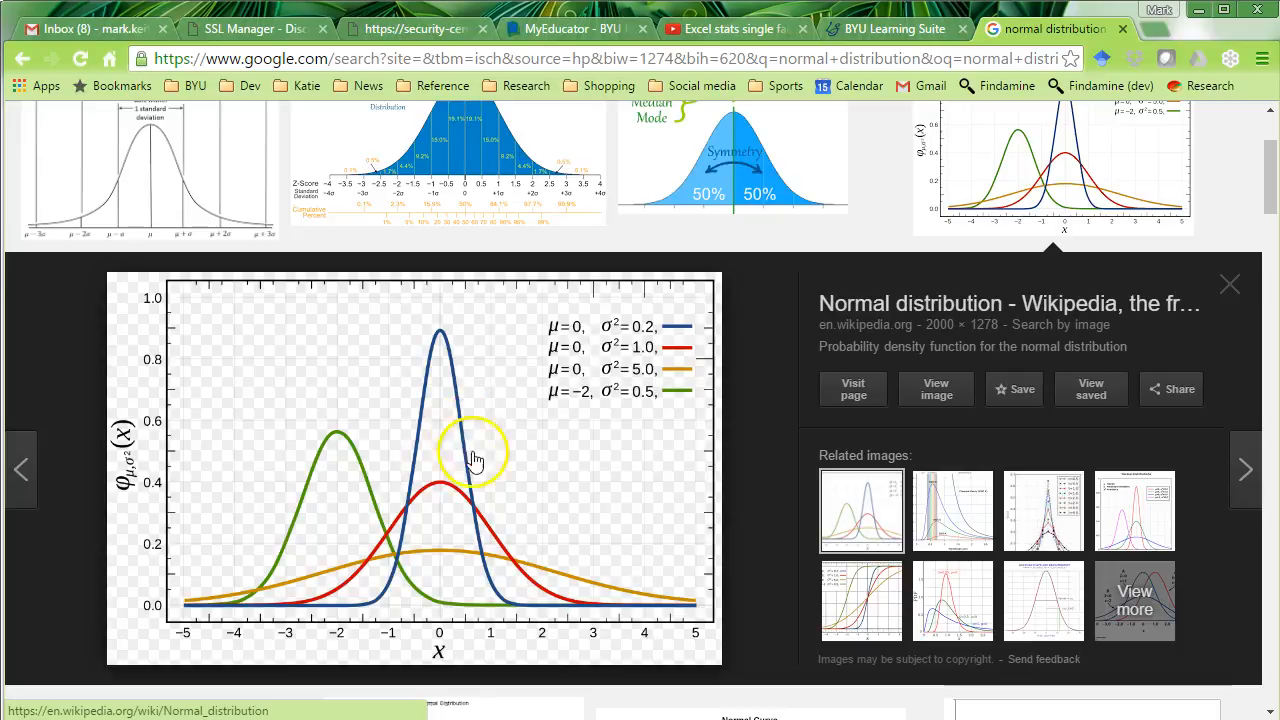
mouse_move(379, 531)
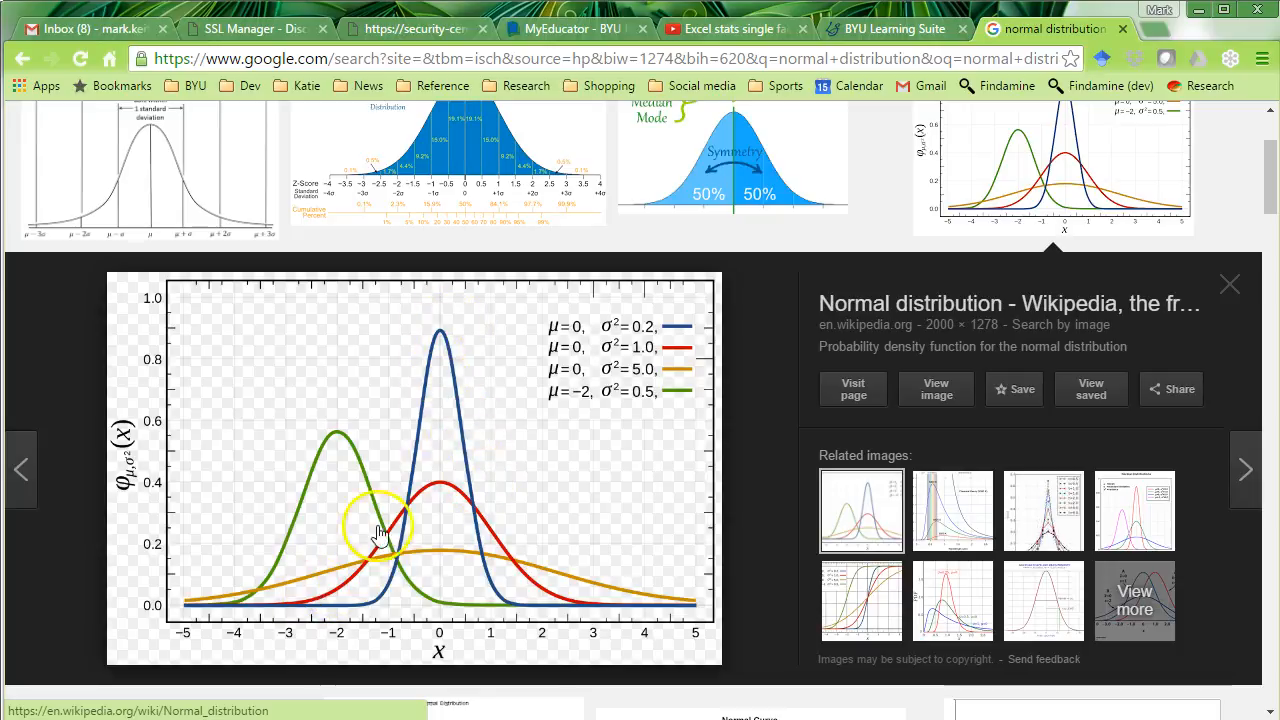
mouse_move(423, 540)
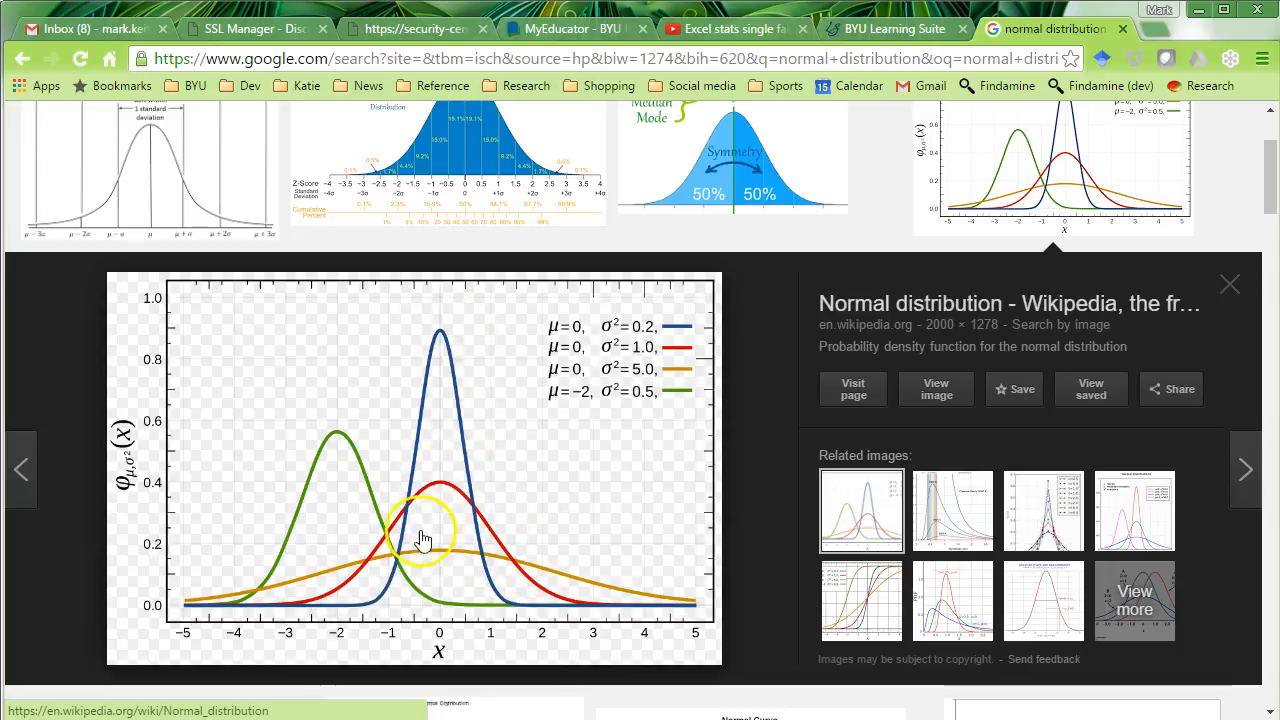
mouse_move(330, 588)
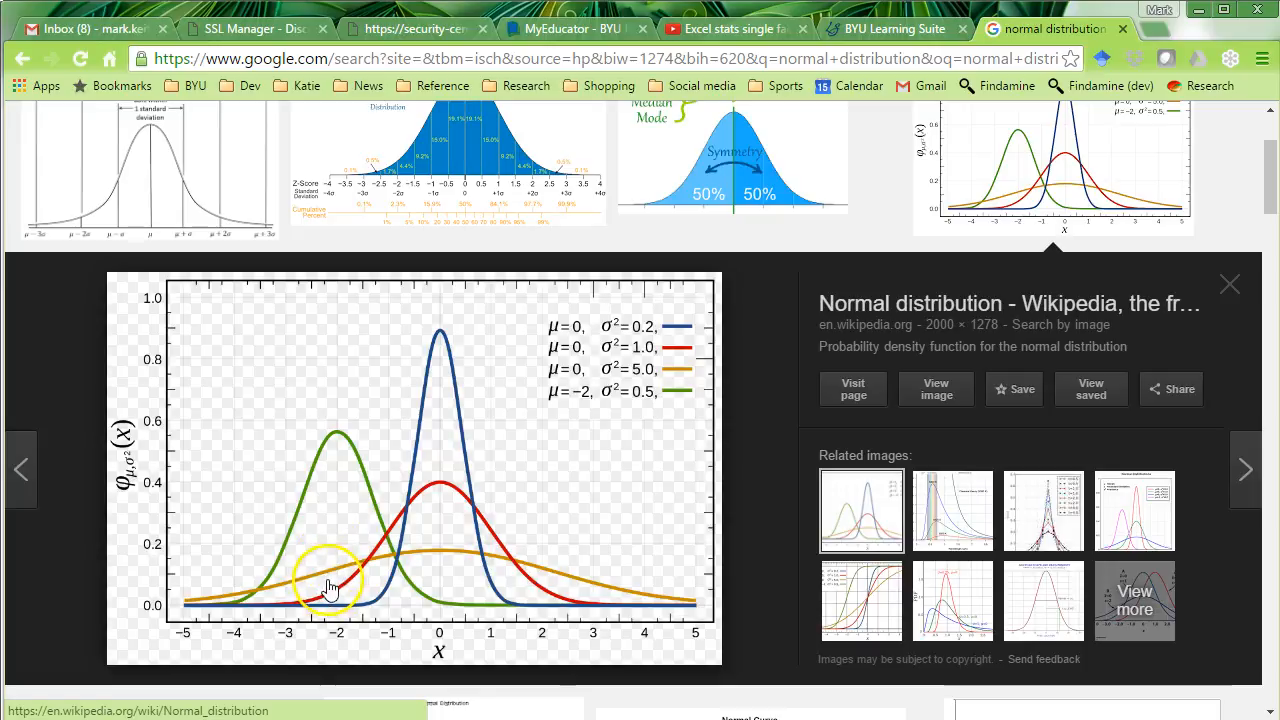
mouse_move(146, 146)
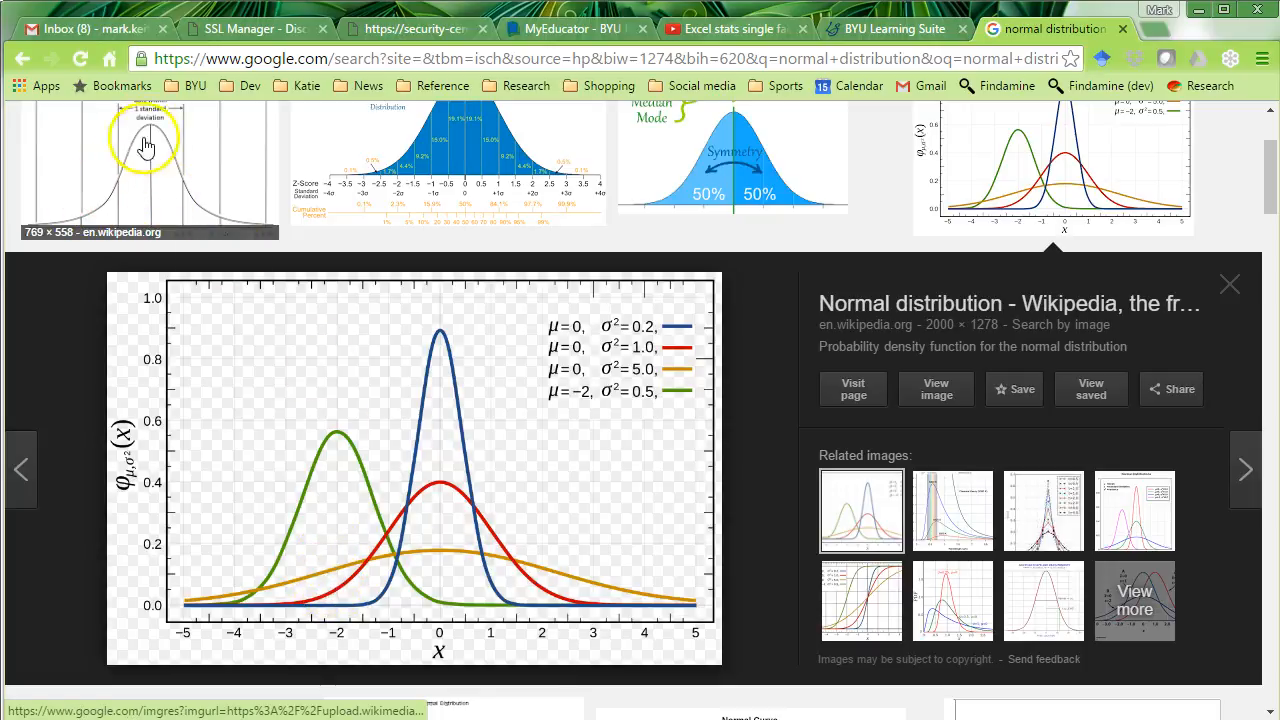
mouse_move(120, 190)
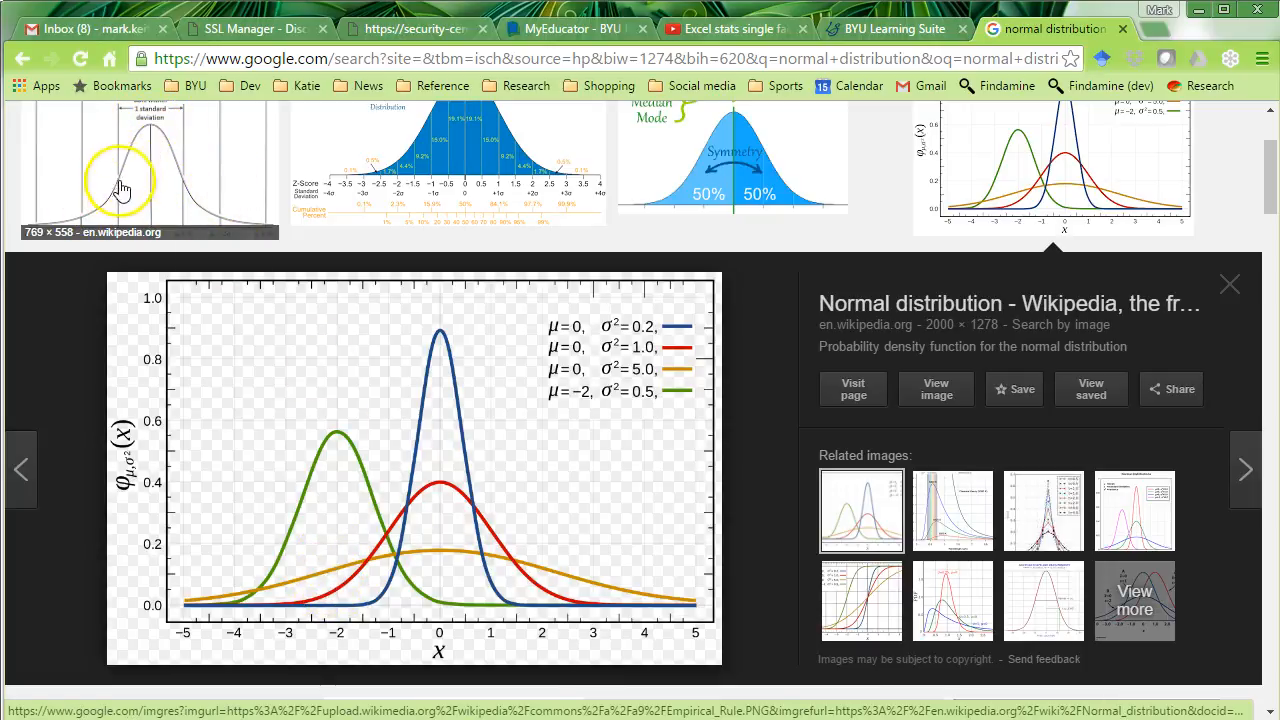
mouse_move(443, 180)
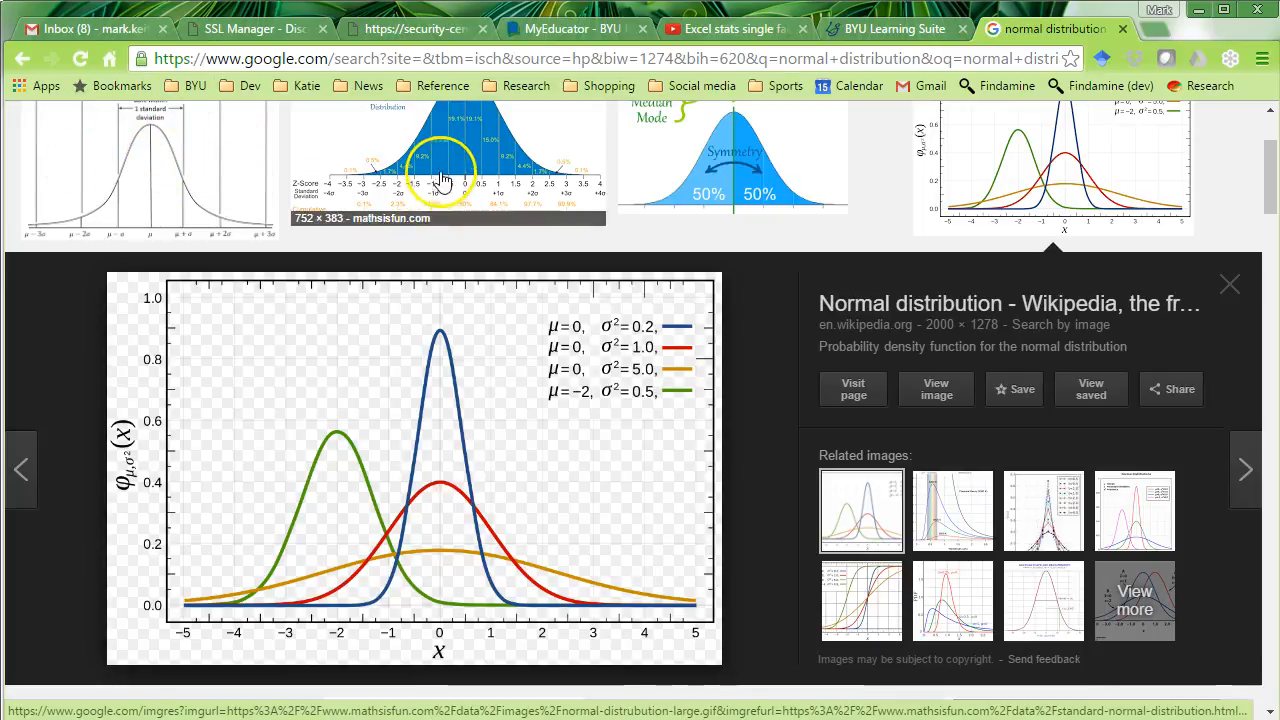
mouse_move(250, 595)
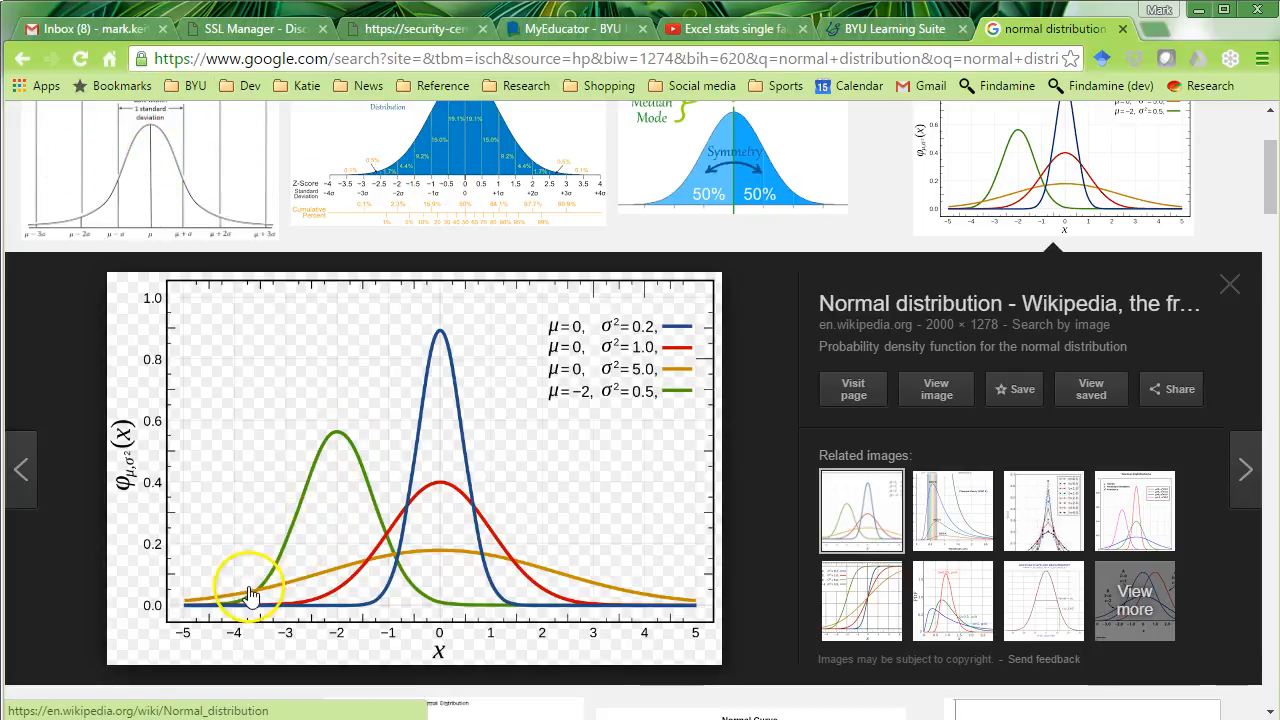
mouse_move(320, 475)
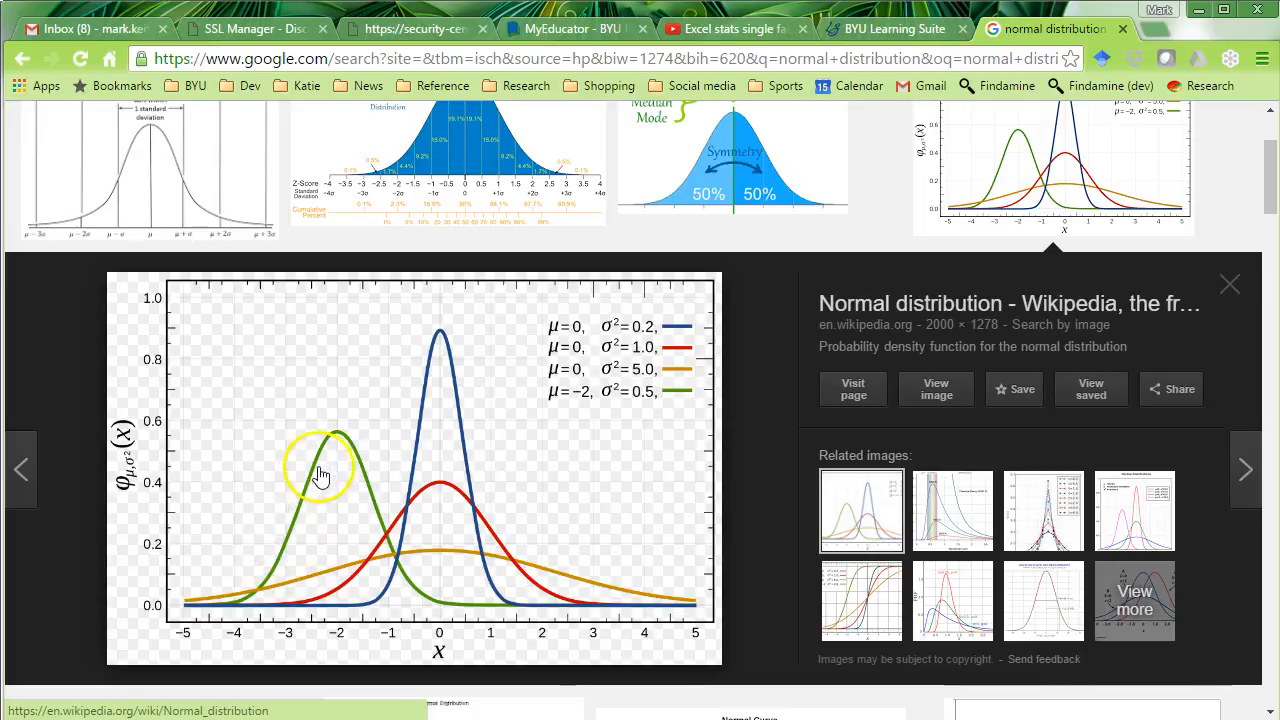
mouse_move(400, 575)
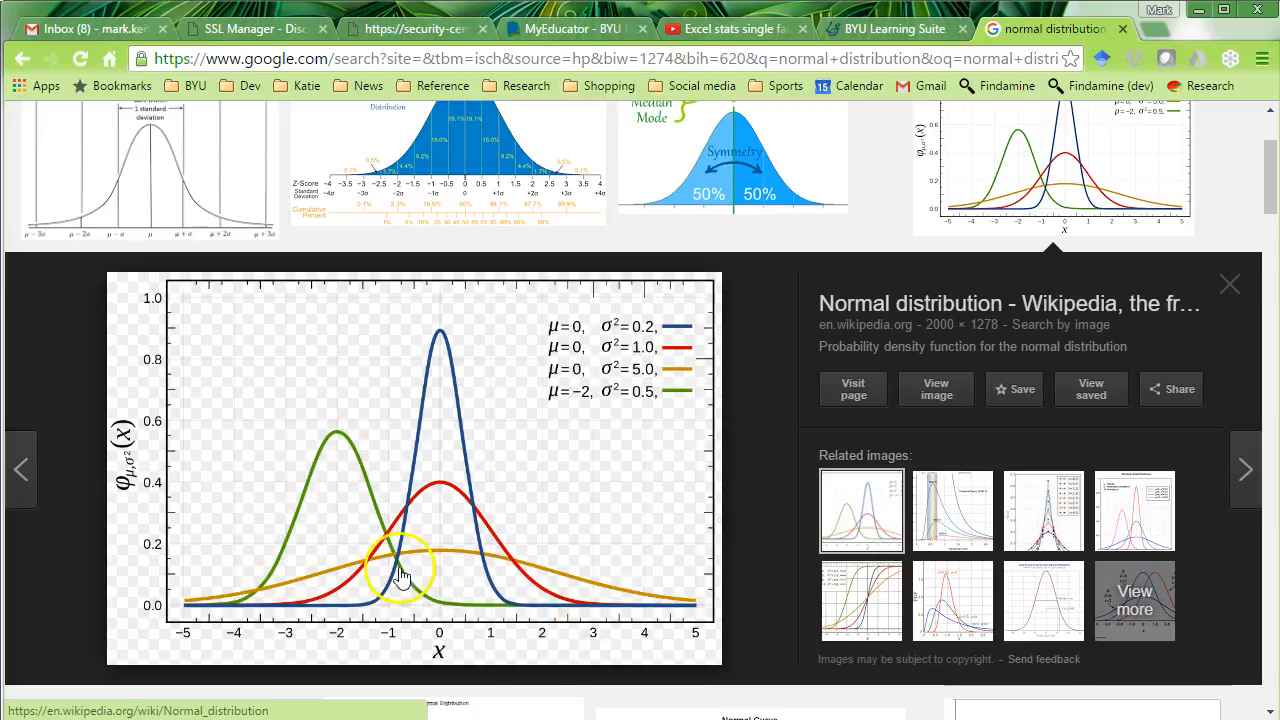
mouse_move(862, 448)
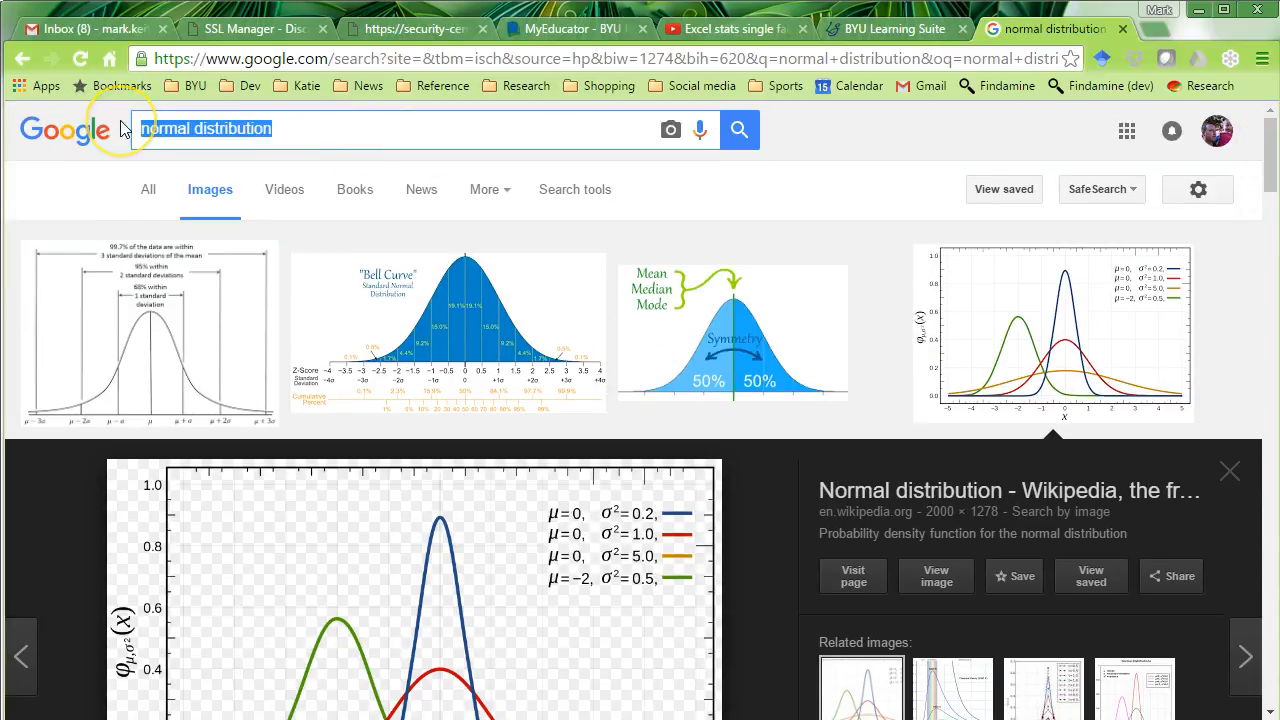
Step: Search Google Images for skewness and enlarge the Wikipedia negative/positive skew diagram
text(skewness)
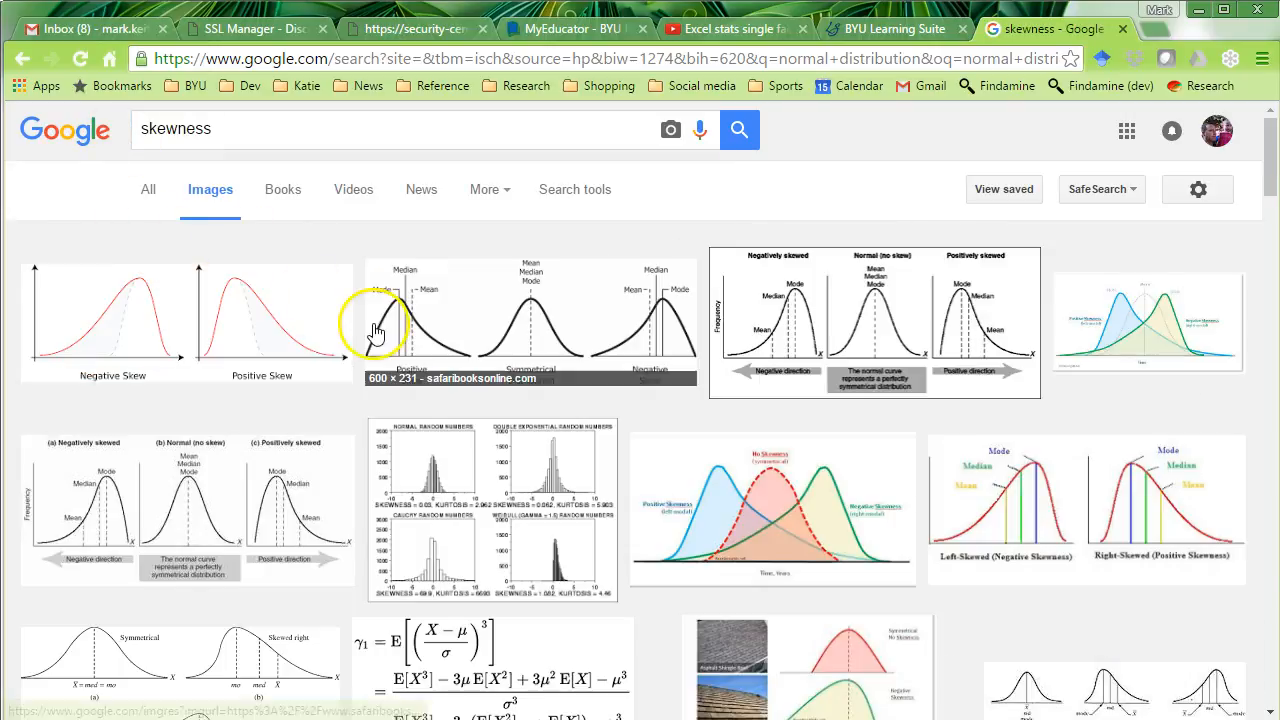
click(186, 320)
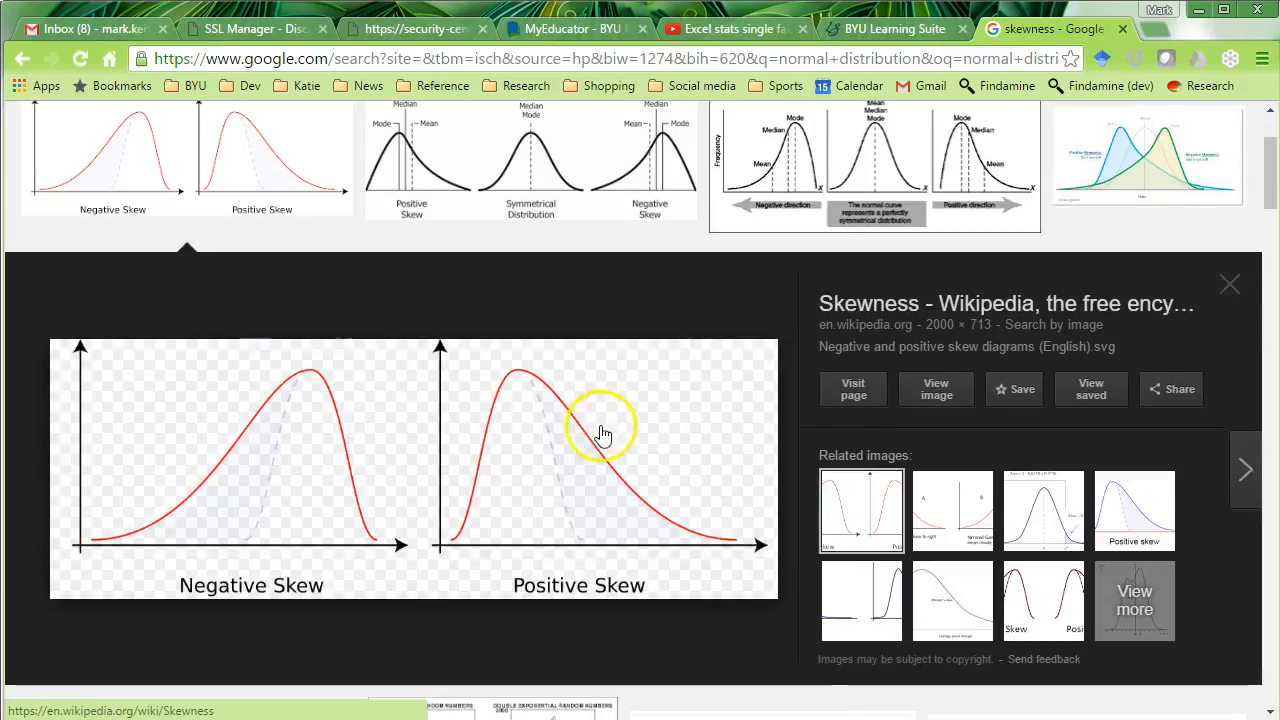
mouse_move(527, 500)
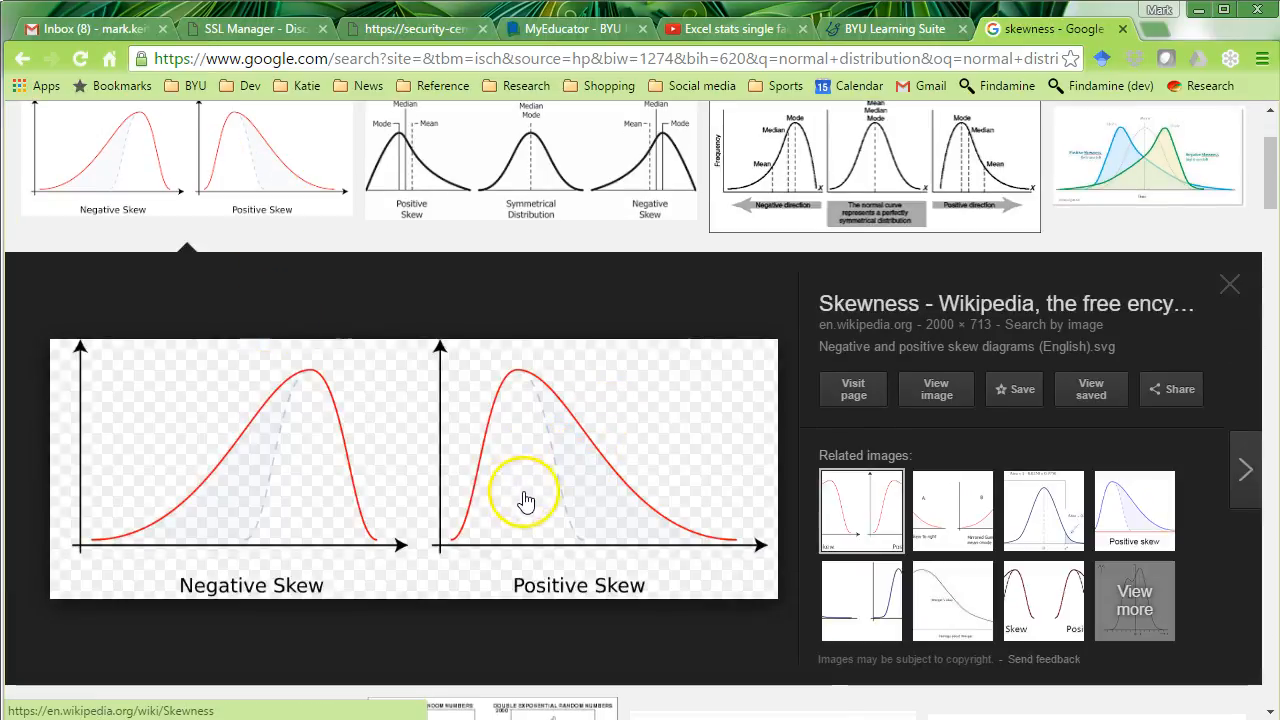
mouse_move(465, 530)
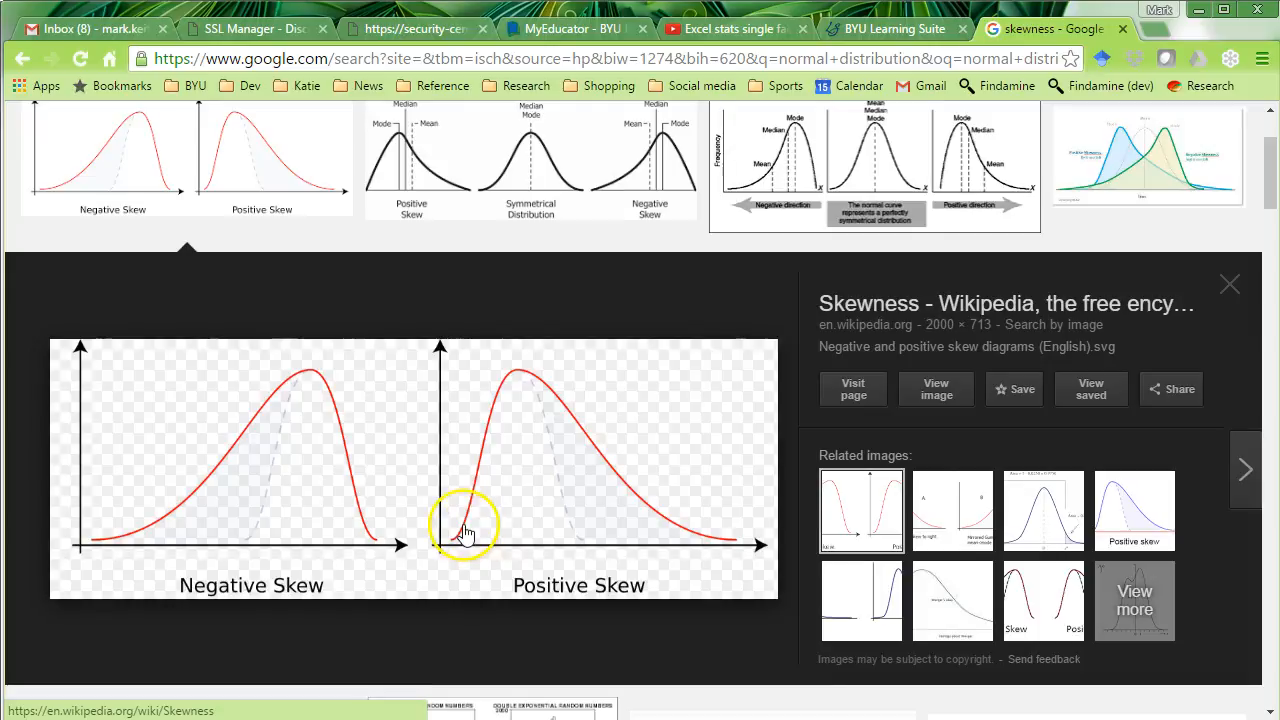
mouse_move(733, 517)
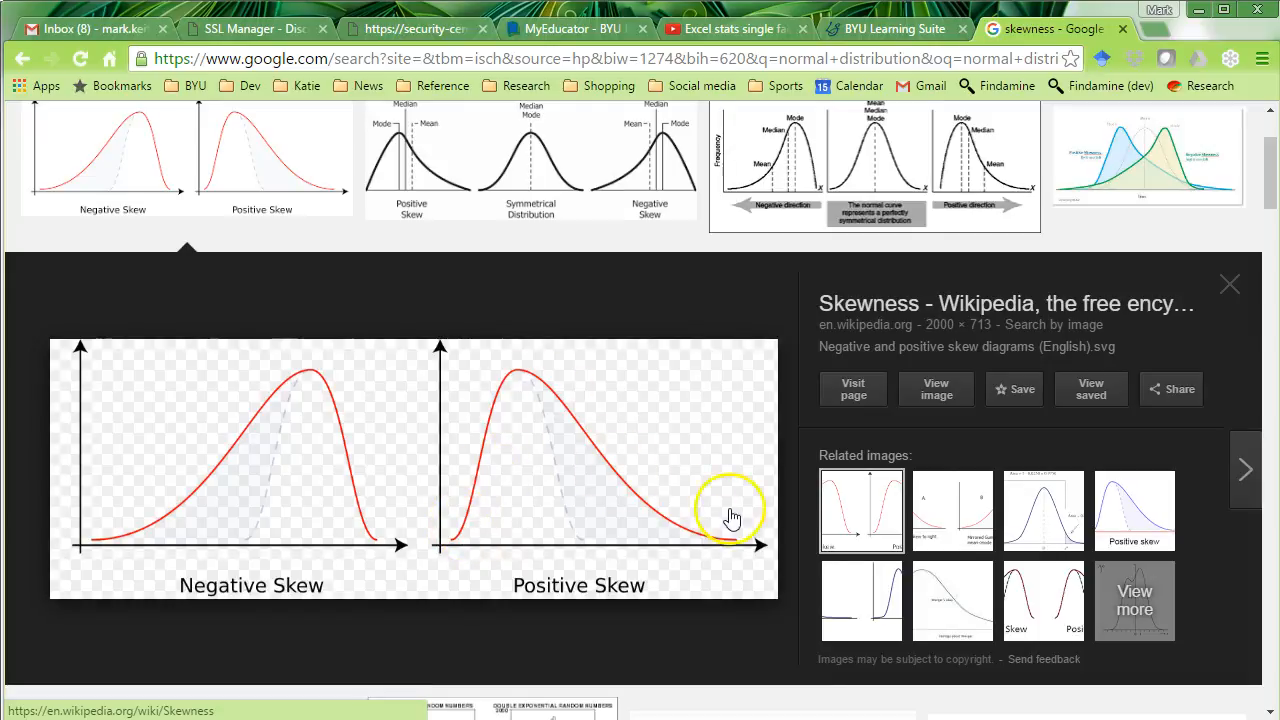
mouse_move(207, 478)
text(rule for)
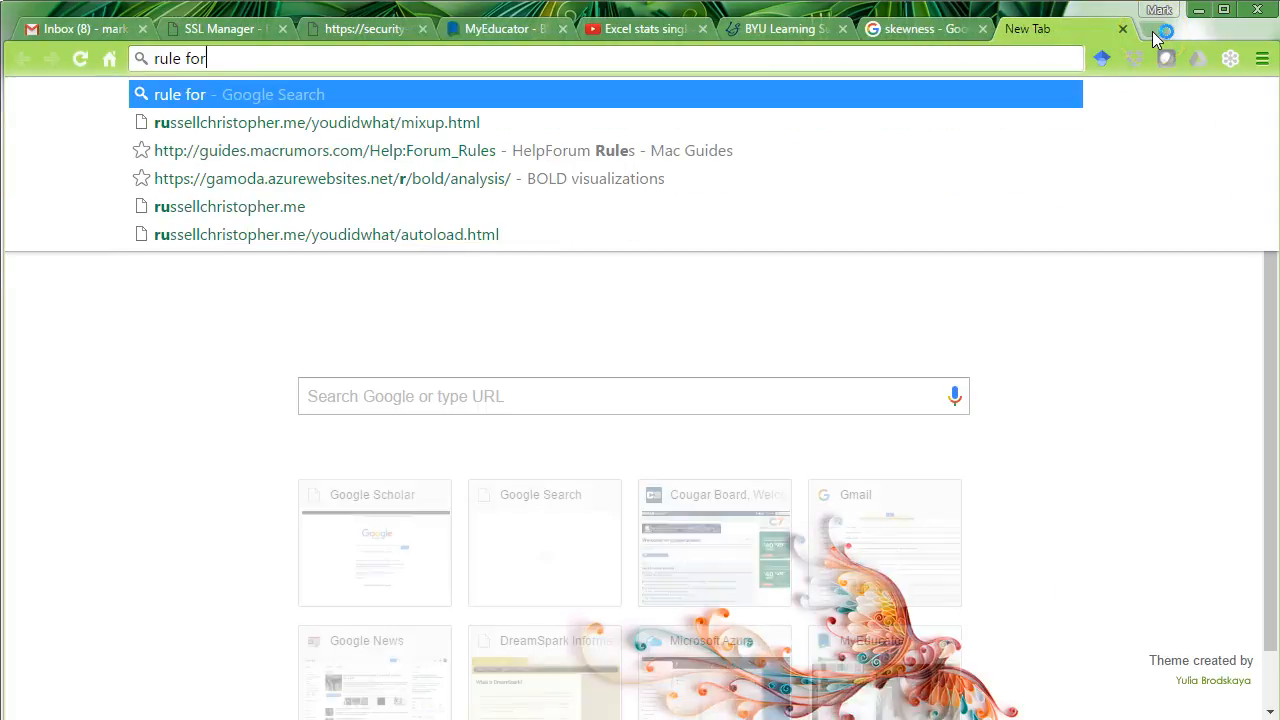
Step: Search Google in a new tab for 'rule of thumb for skewness'
text(skewnew)
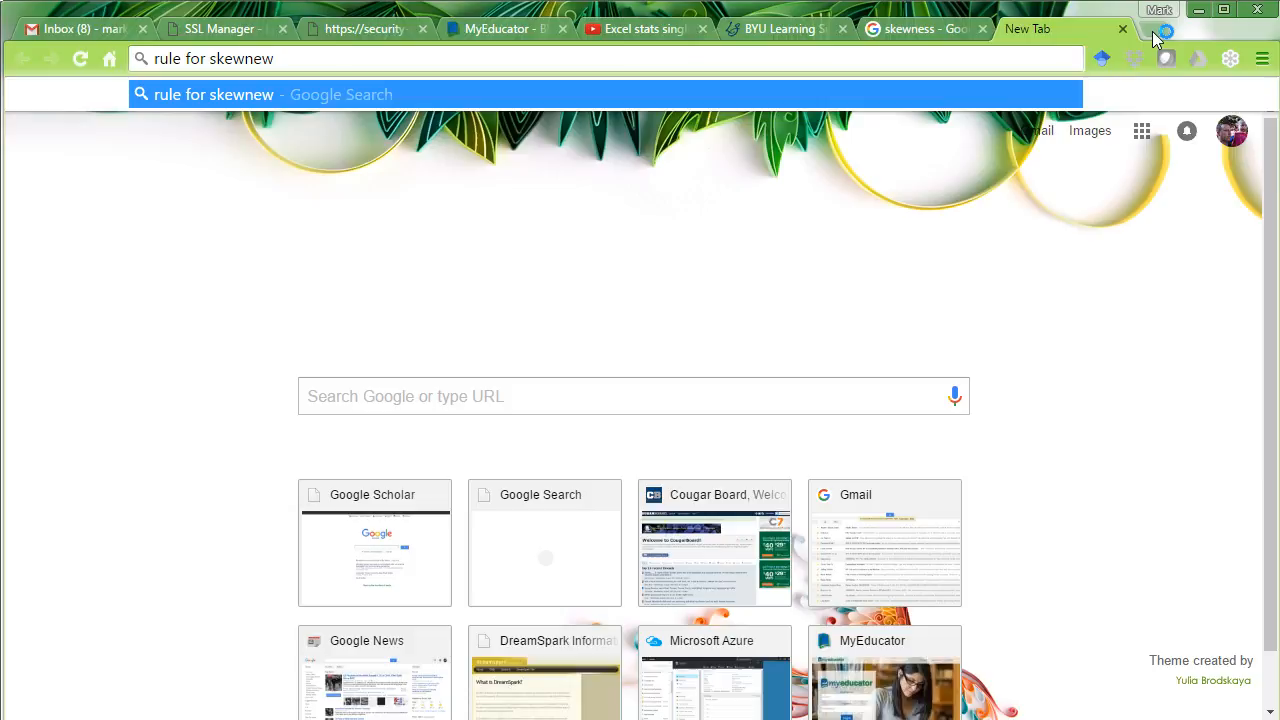
text(rule of thumb for skewness)
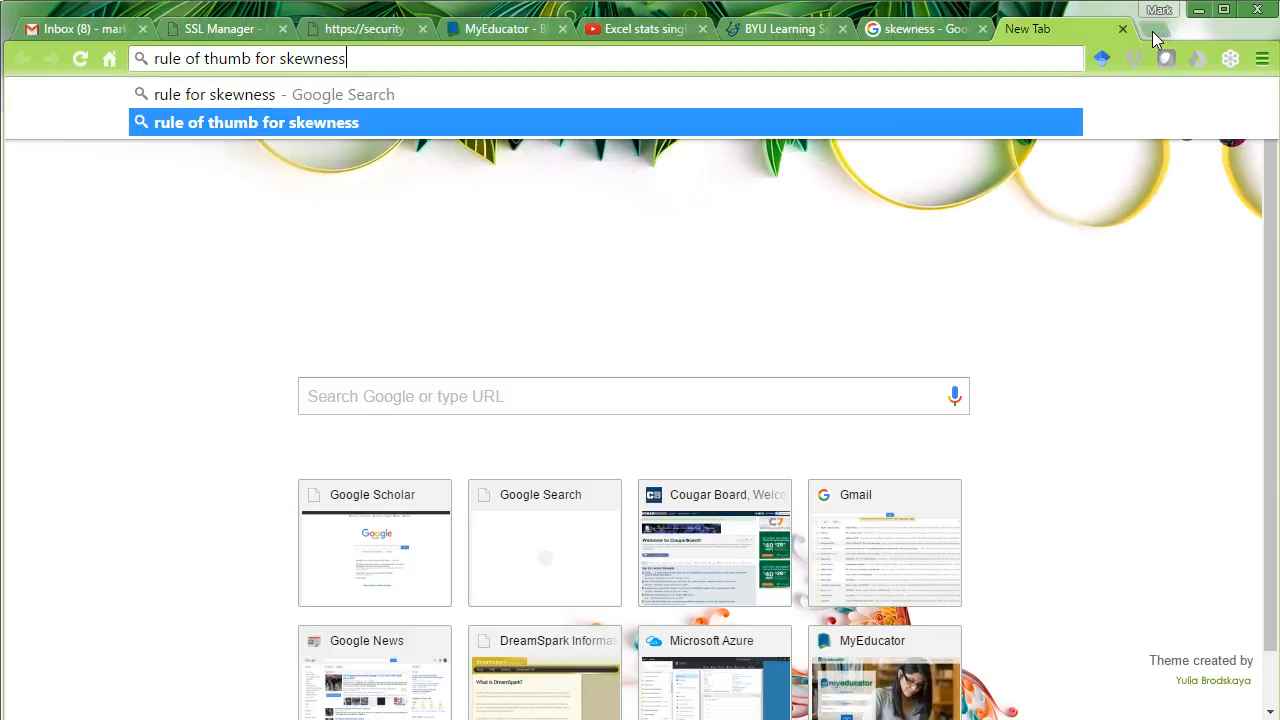
key(Return)
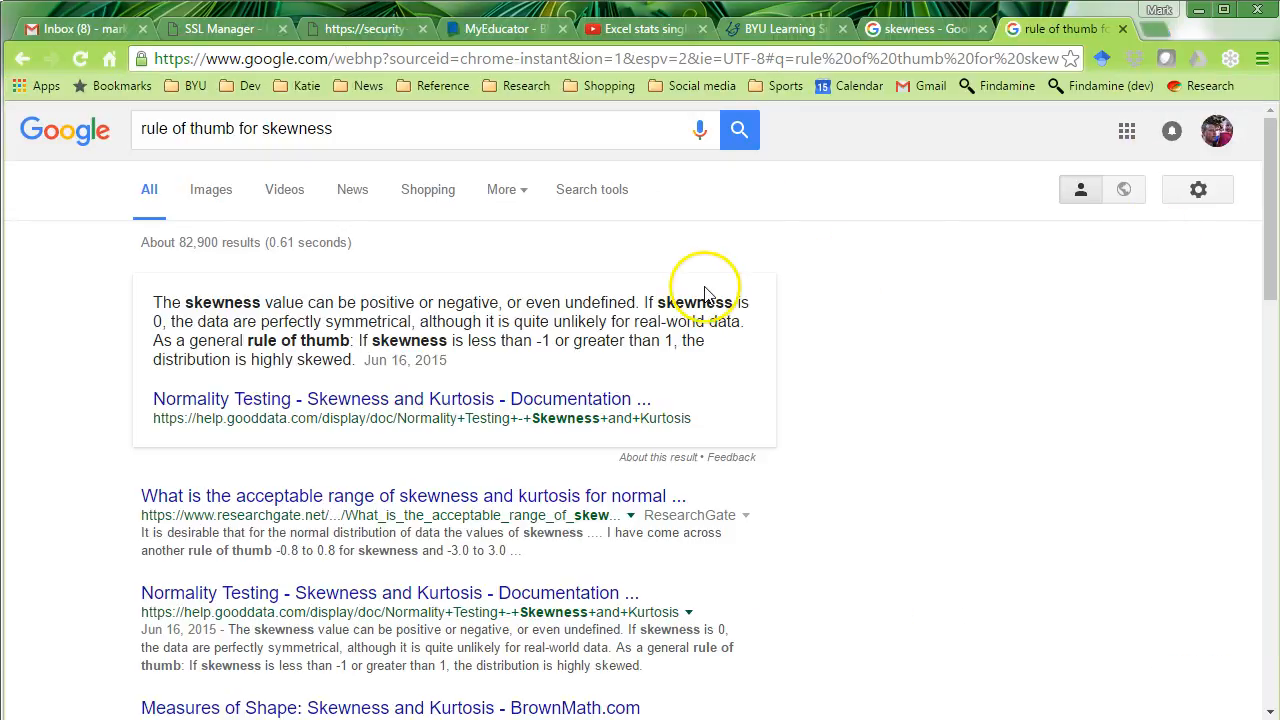
mouse_move(535, 310)
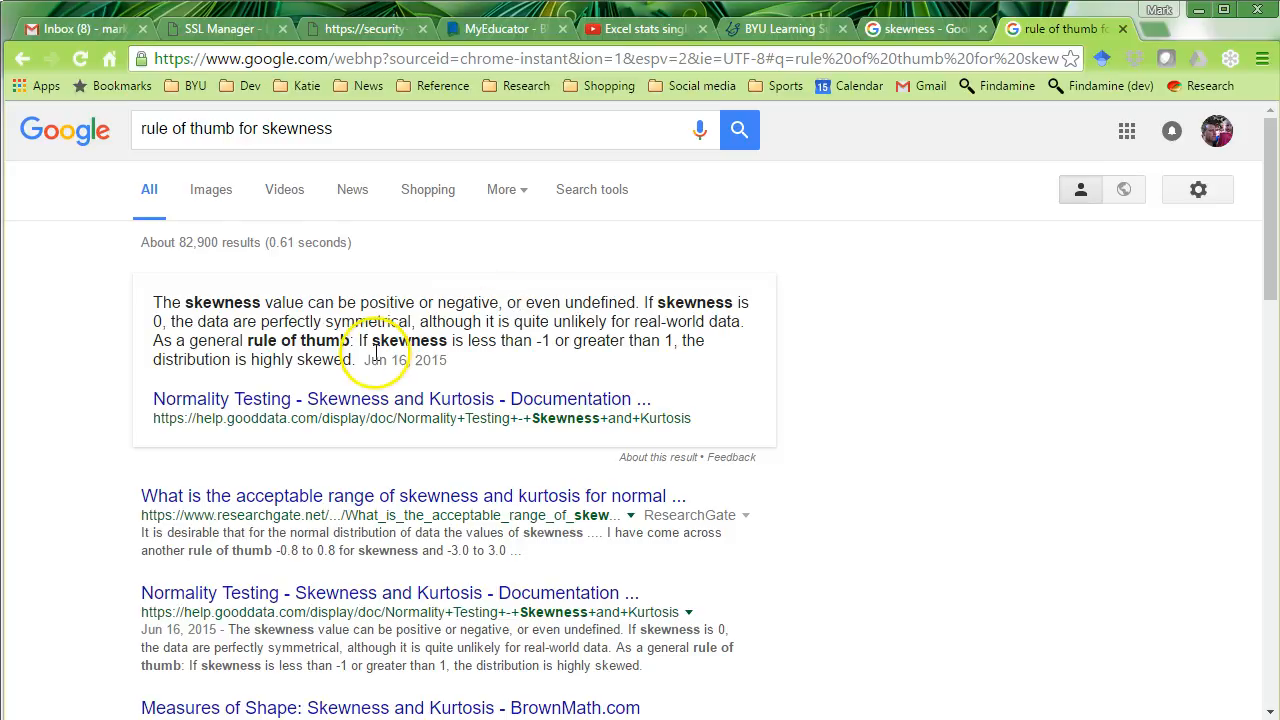
mouse_move(720, 297)
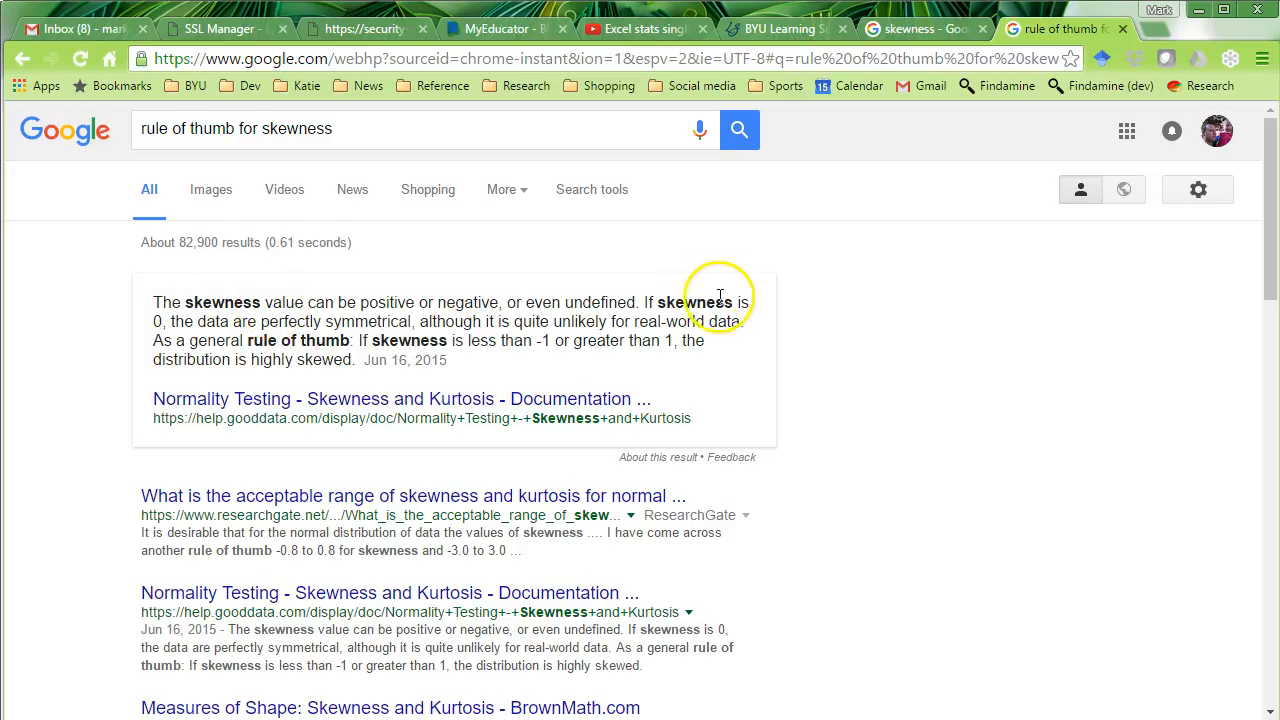
mouse_move(245, 312)
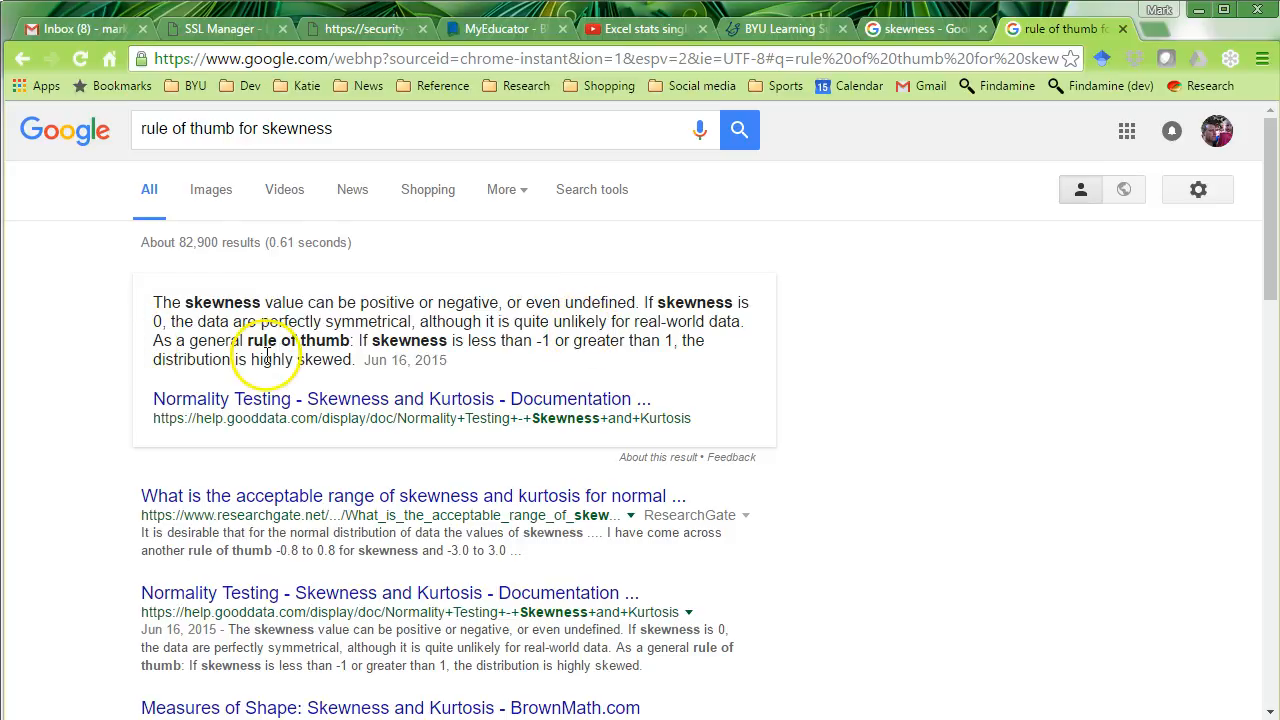
mouse_move(540, 340)
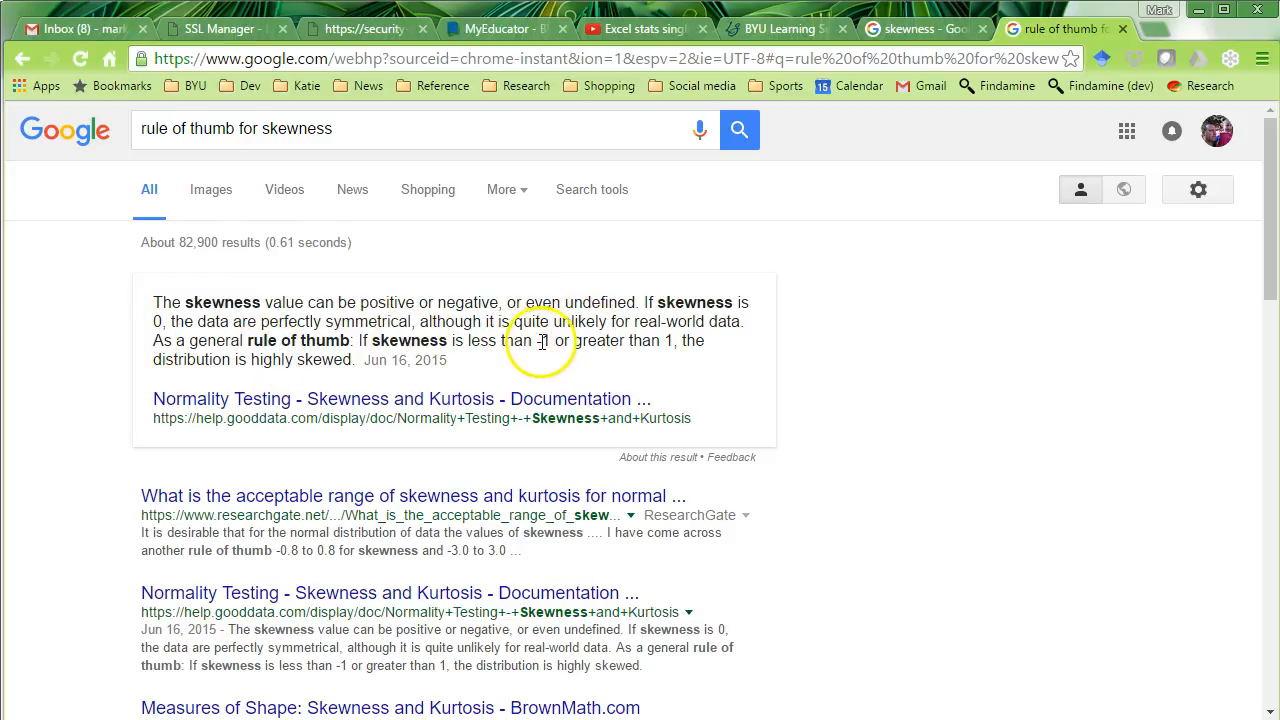
mouse_move(675, 345)
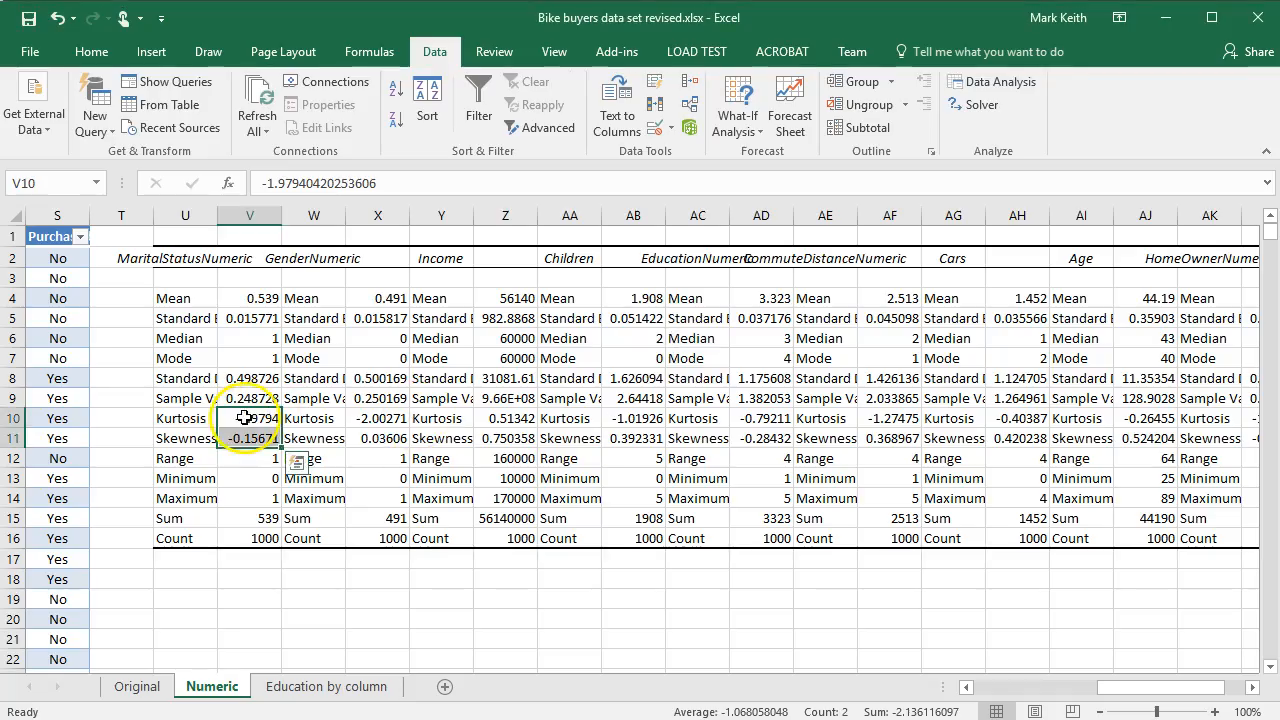
Step: Review the skewness values for MaritalStatusNumeric, PurchaseBikeNumeric and HomeOwnerNumeric
click(249, 438)
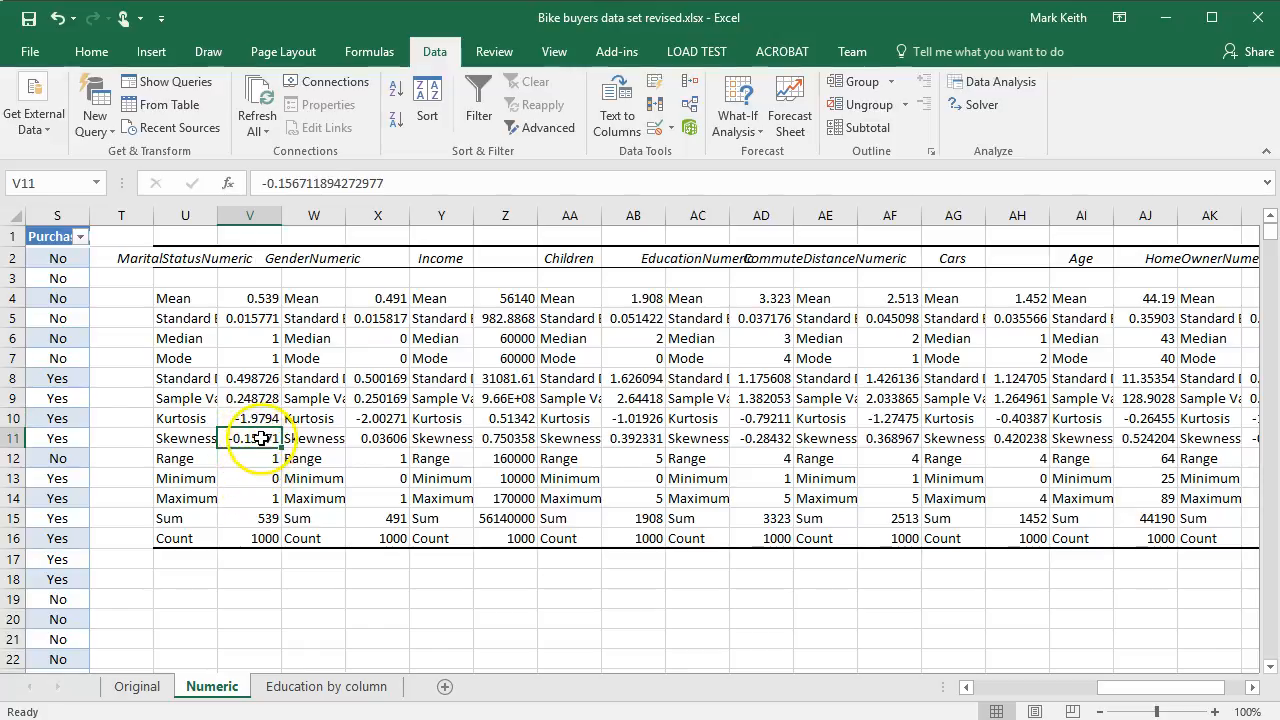
click(313, 438)
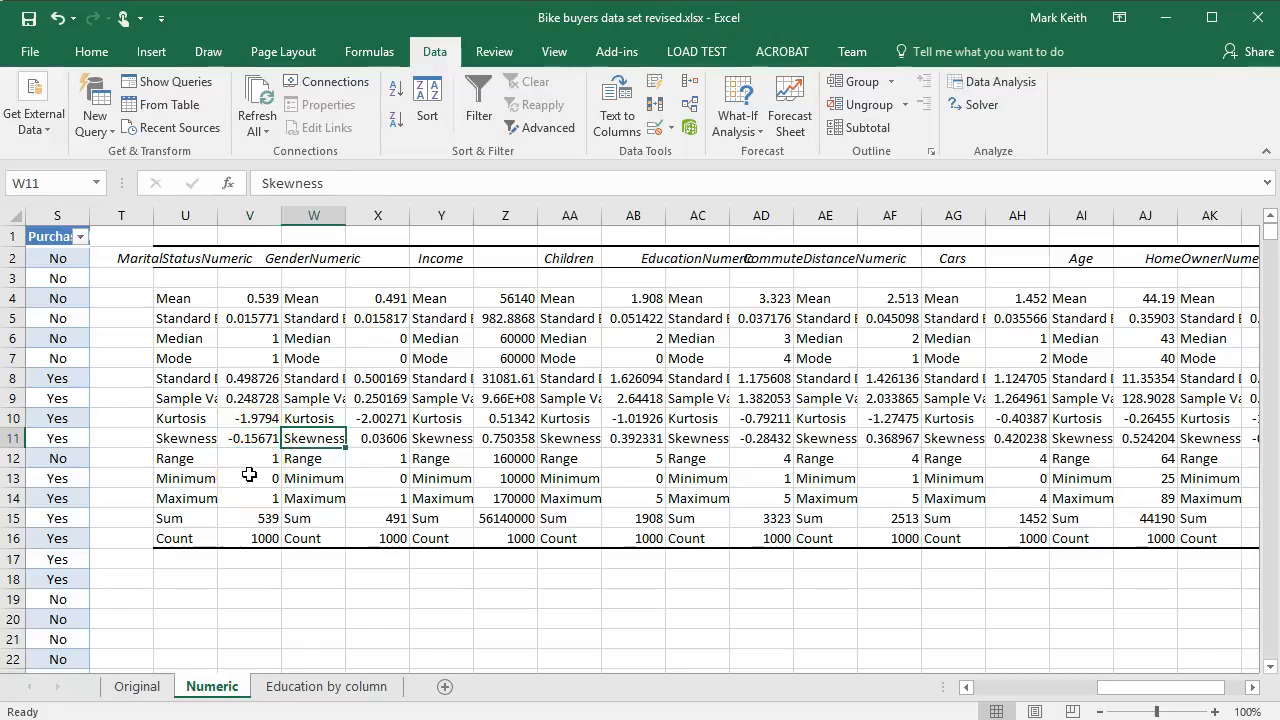
click(633, 438)
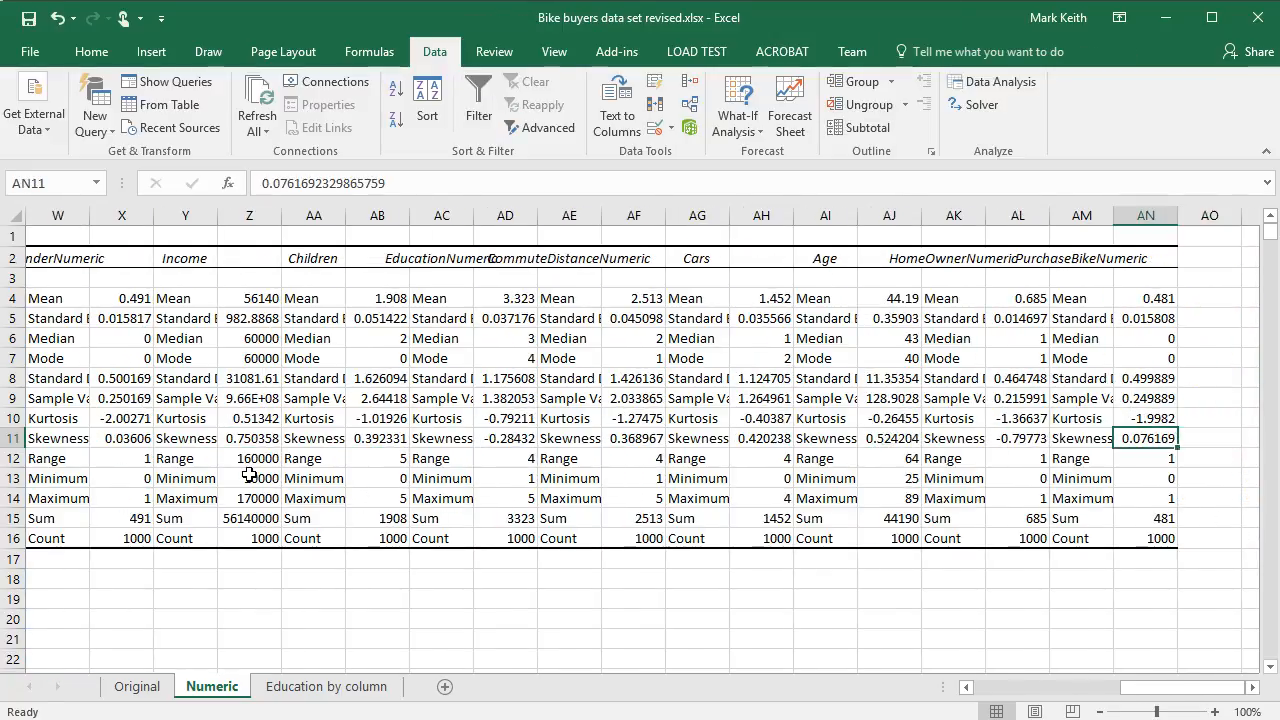
click(1017, 438)
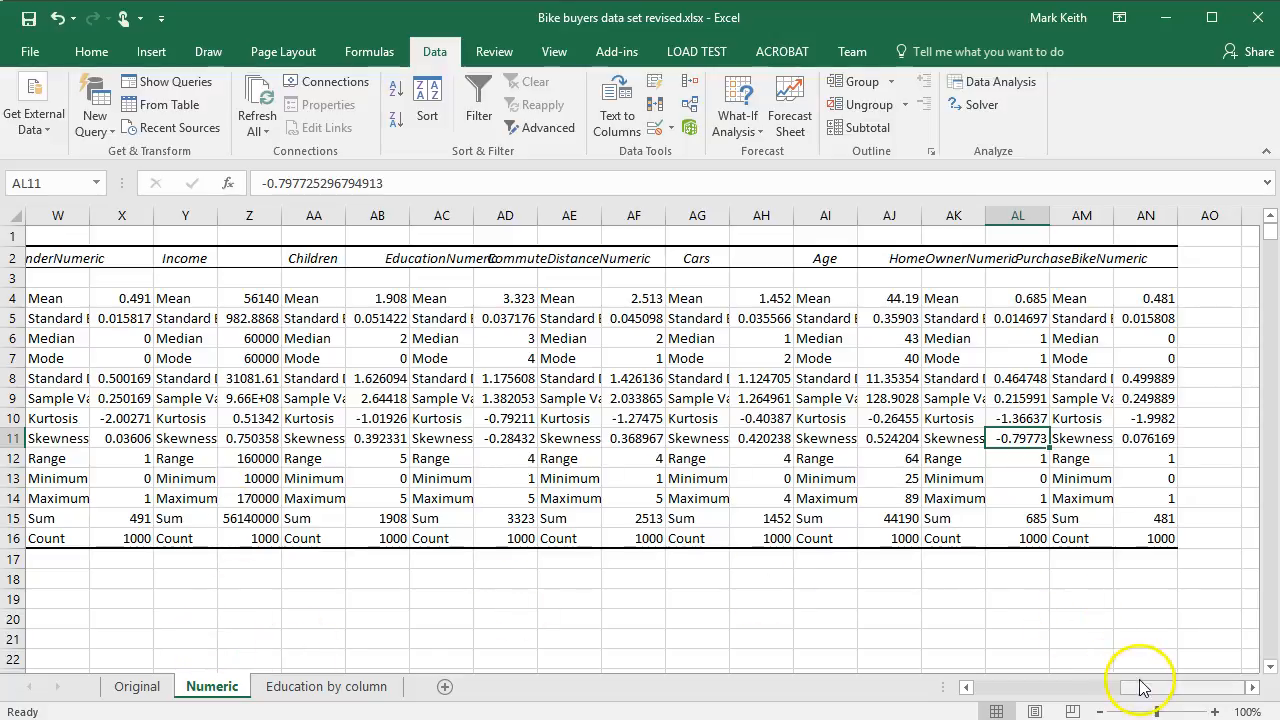
Step: Check the HomeOwnerNumeric heading and mode, then return to the raw data table
scroll(right, 3)
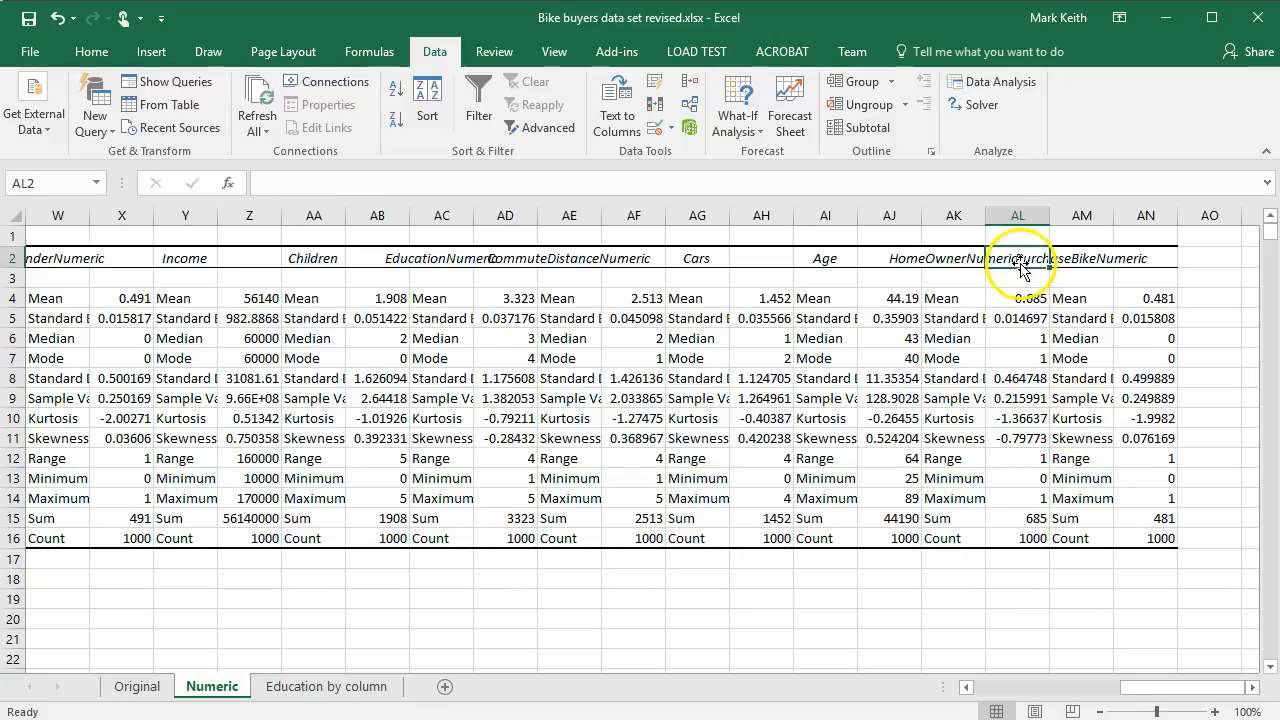
click(953, 257)
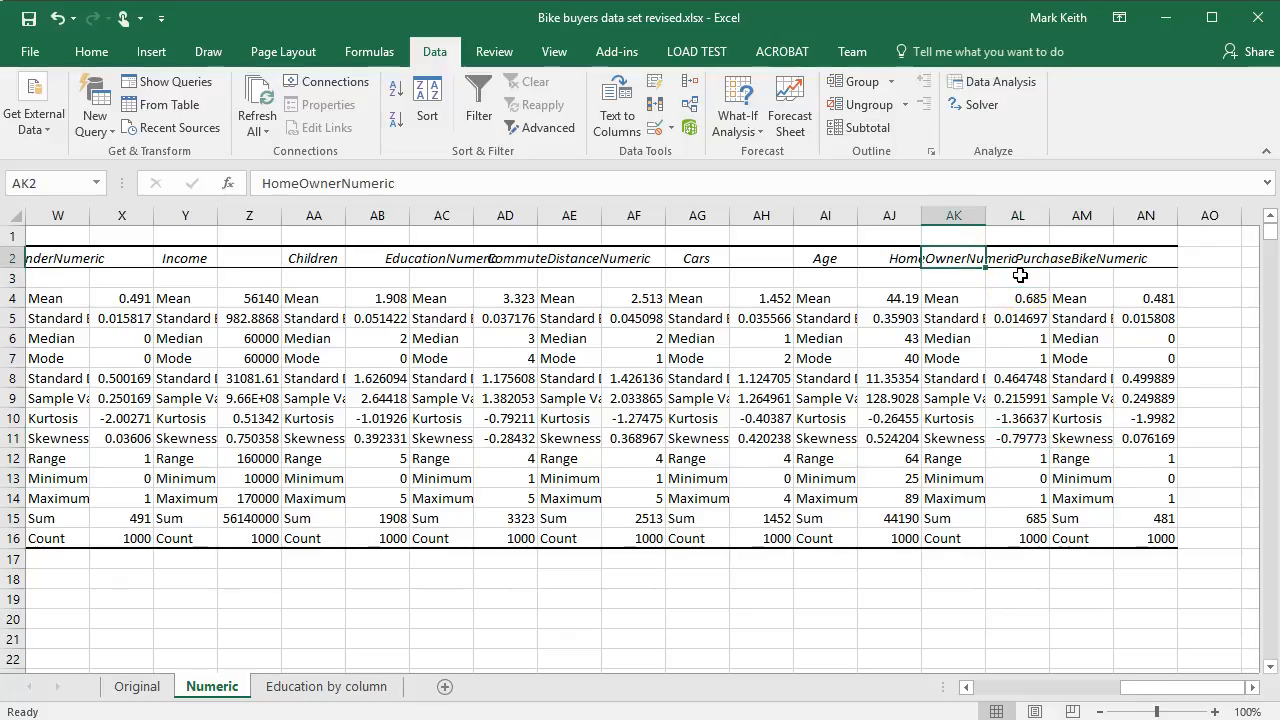
click(1018, 338)
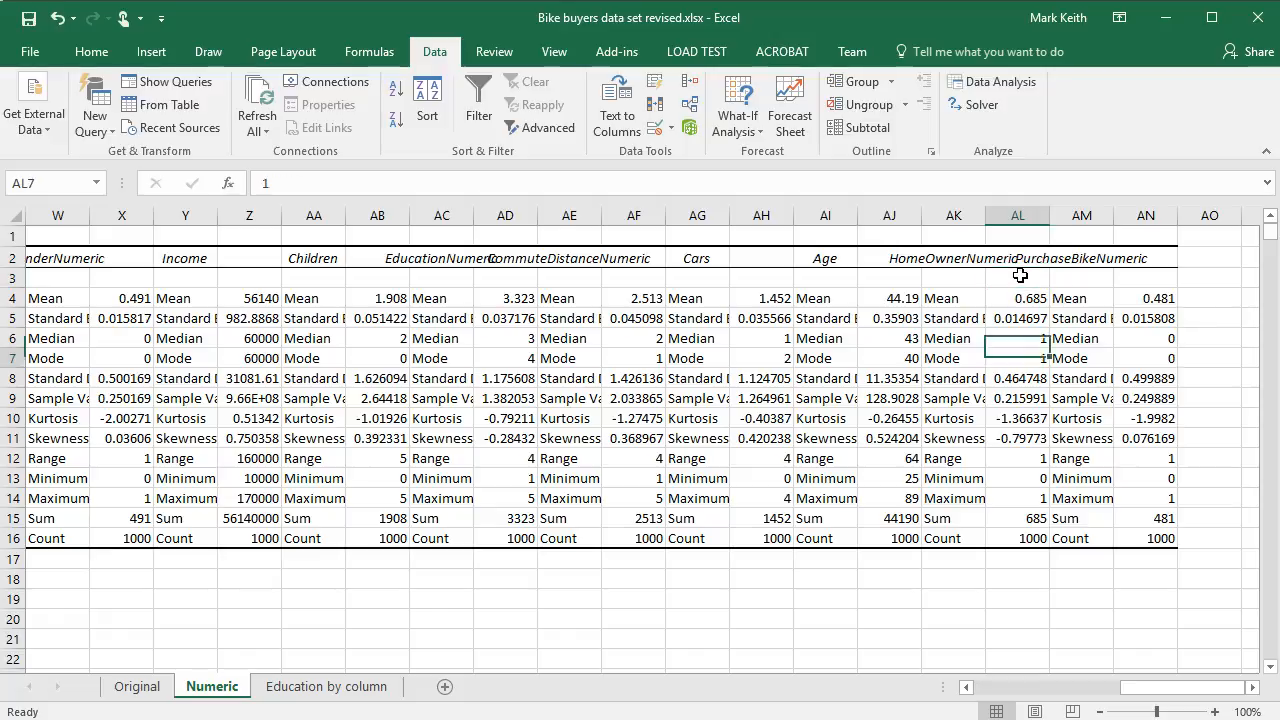
click(313, 257)
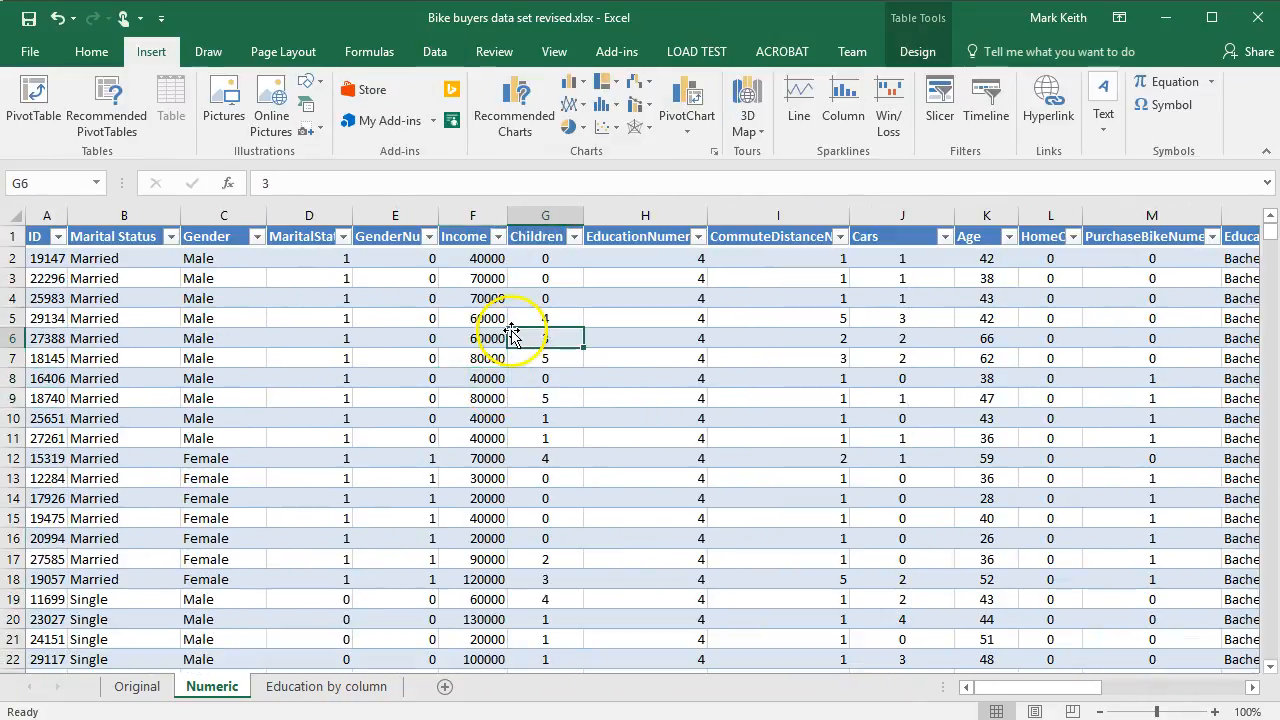
Step: On the Original sheet, start a PivotTable, cancel it, and start a PivotChart for Table22 instead
click(137, 686)
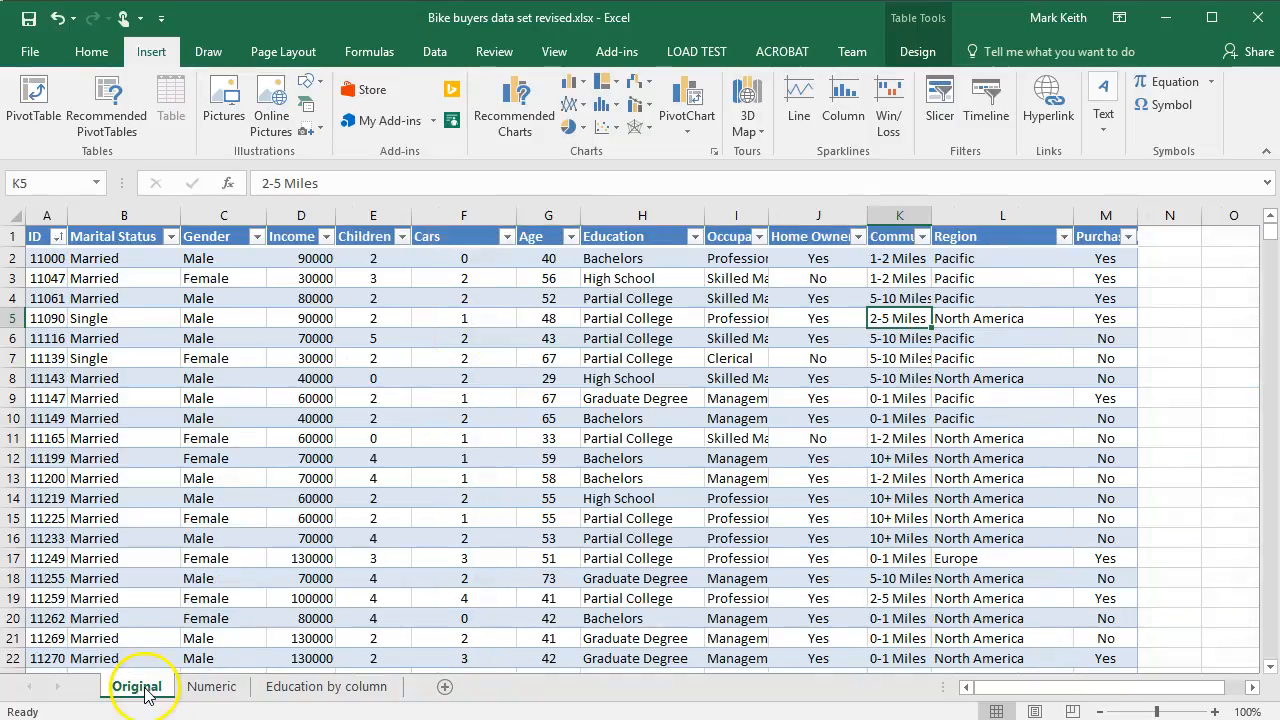
click(301, 398)
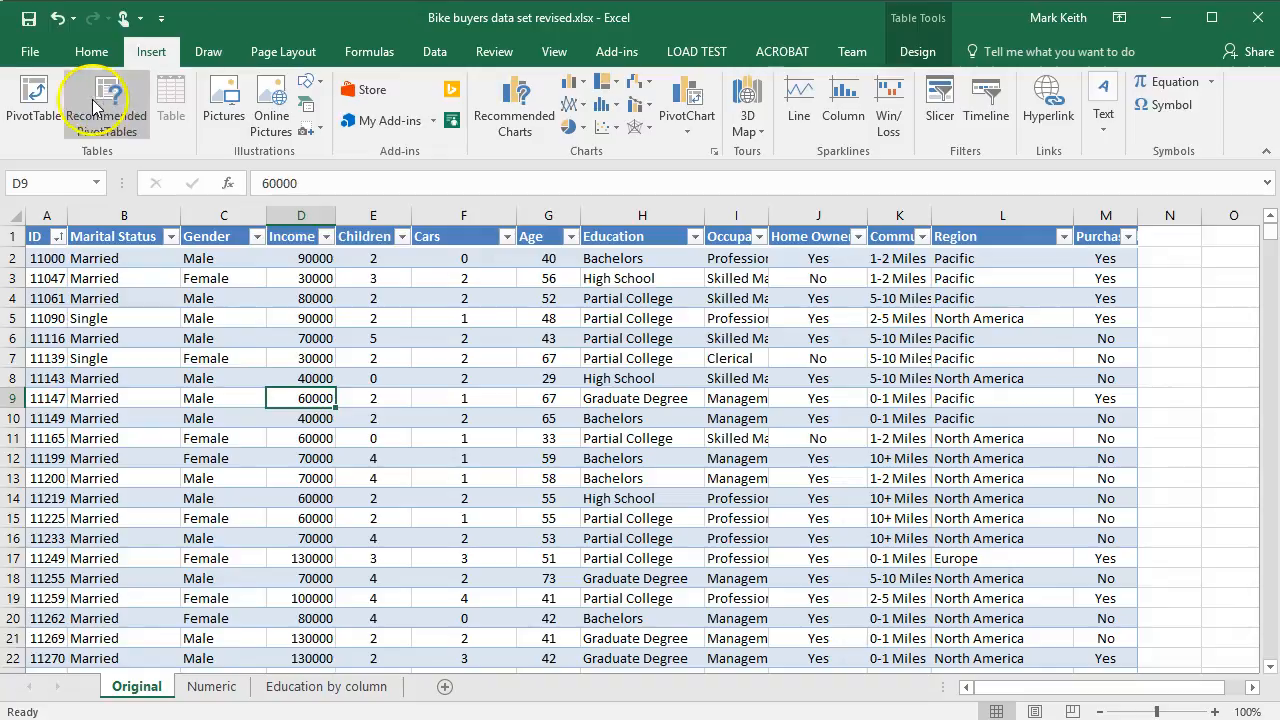
click(33, 100)
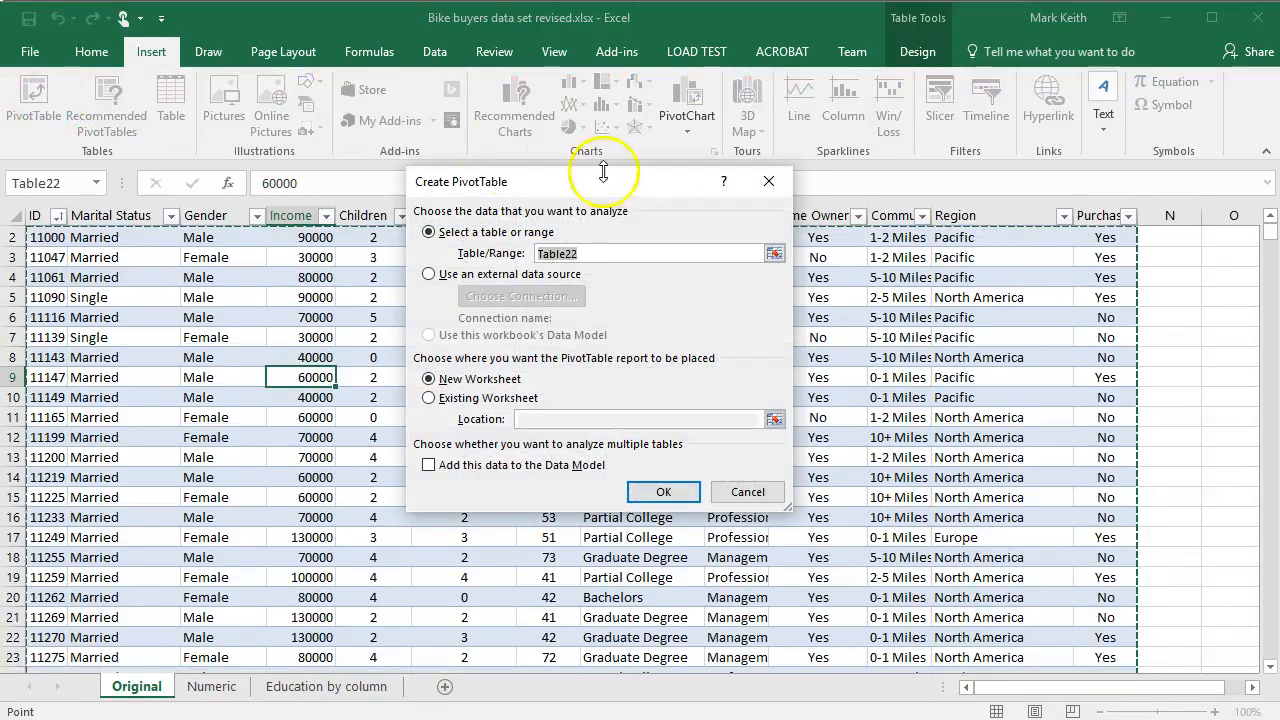
click(747, 491)
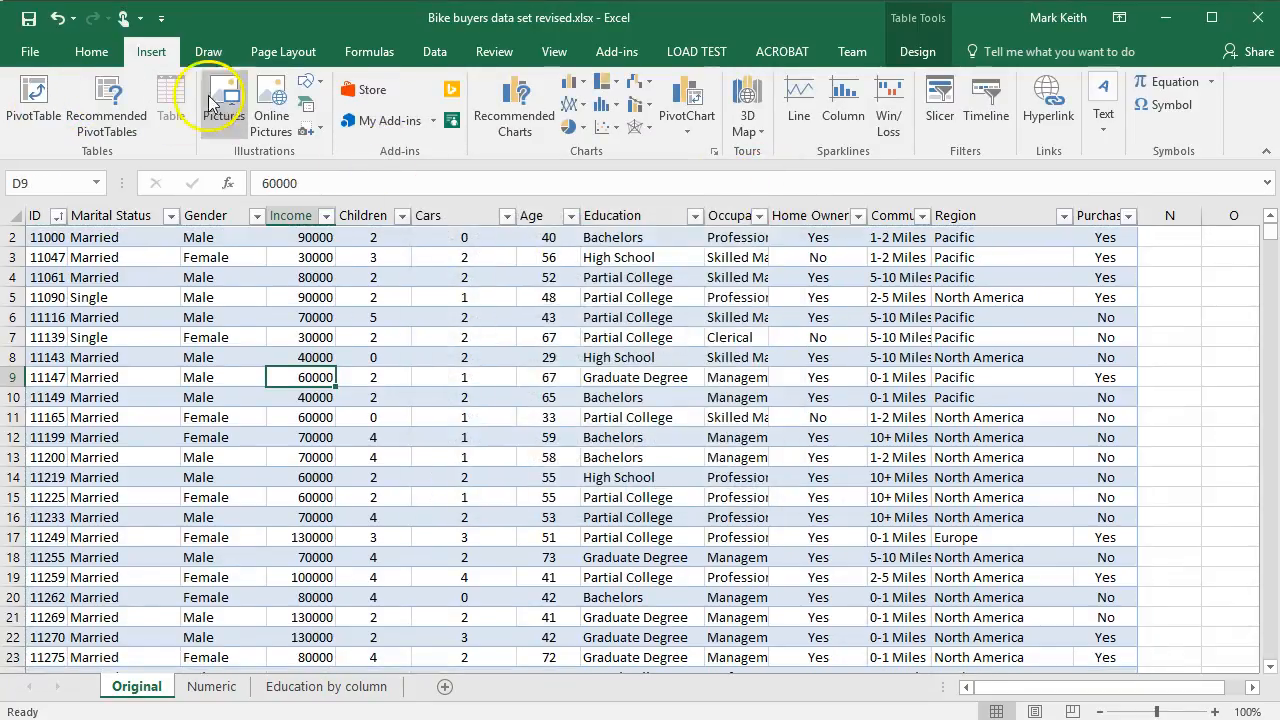
mouse_move(687, 100)
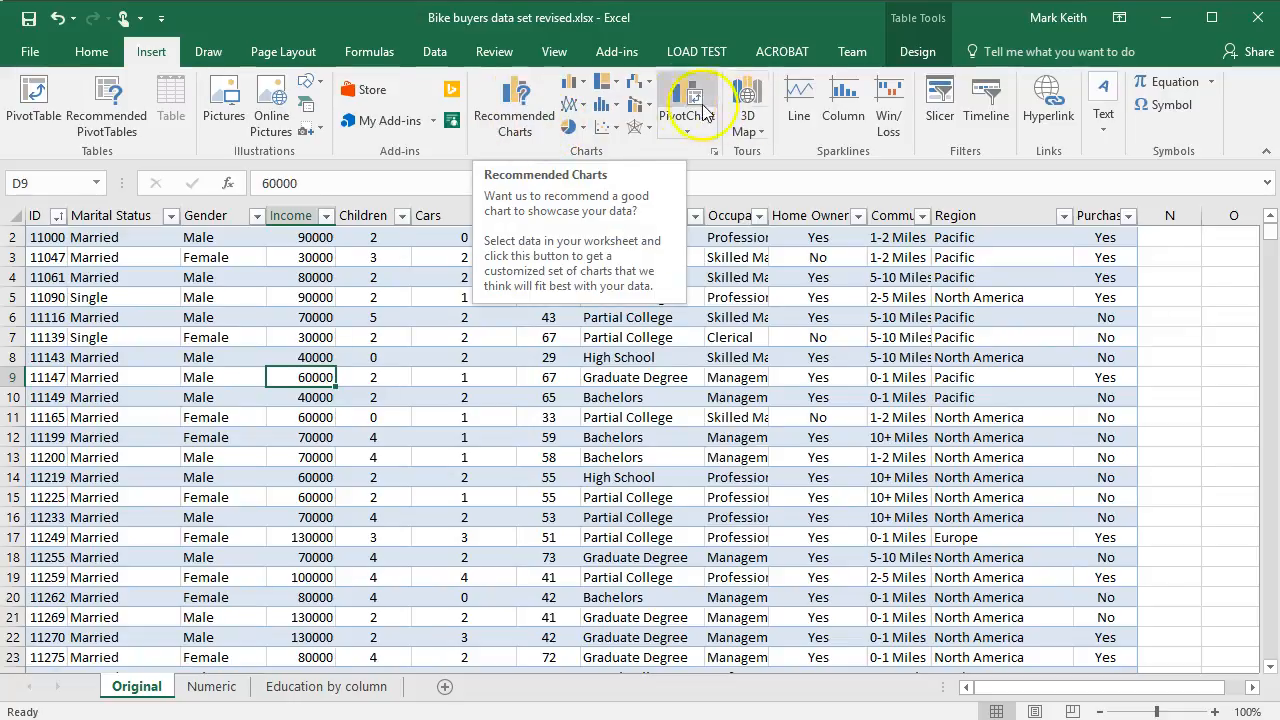
click(686, 100)
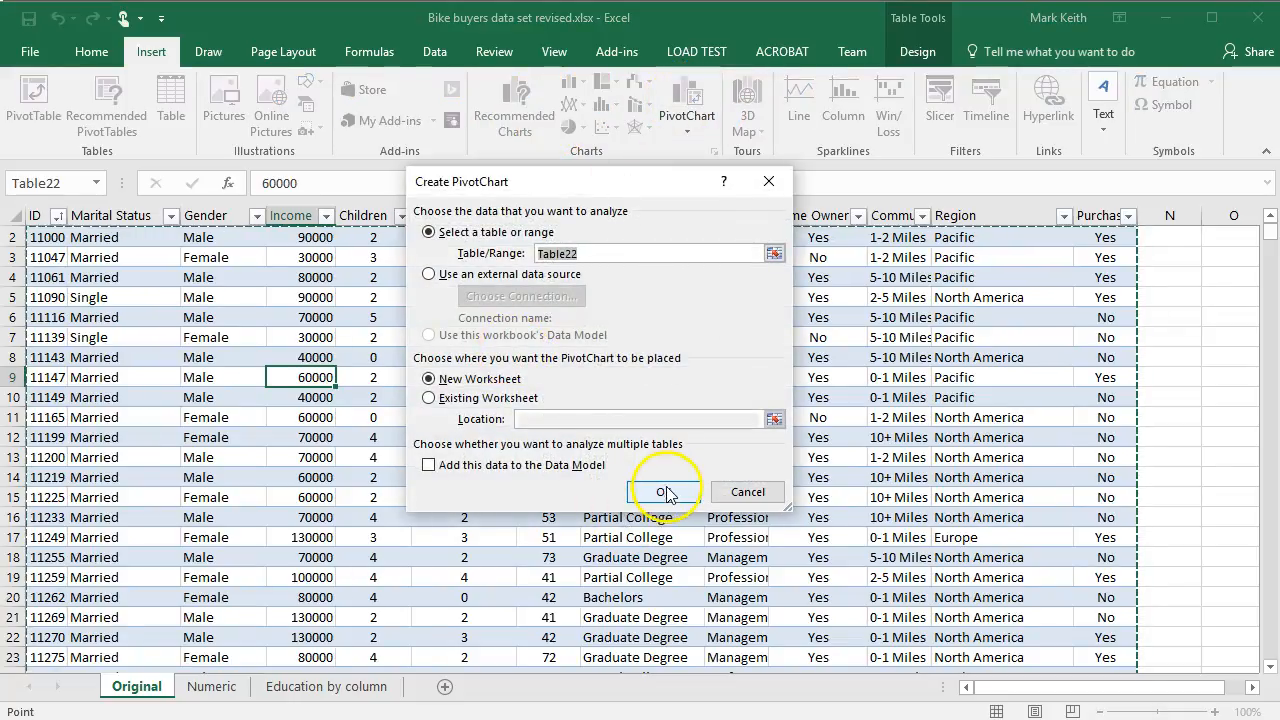
Step: Create the PivotChart on a new sheet with Income on the axis summarized by Count, forming a histogram
click(659, 491)
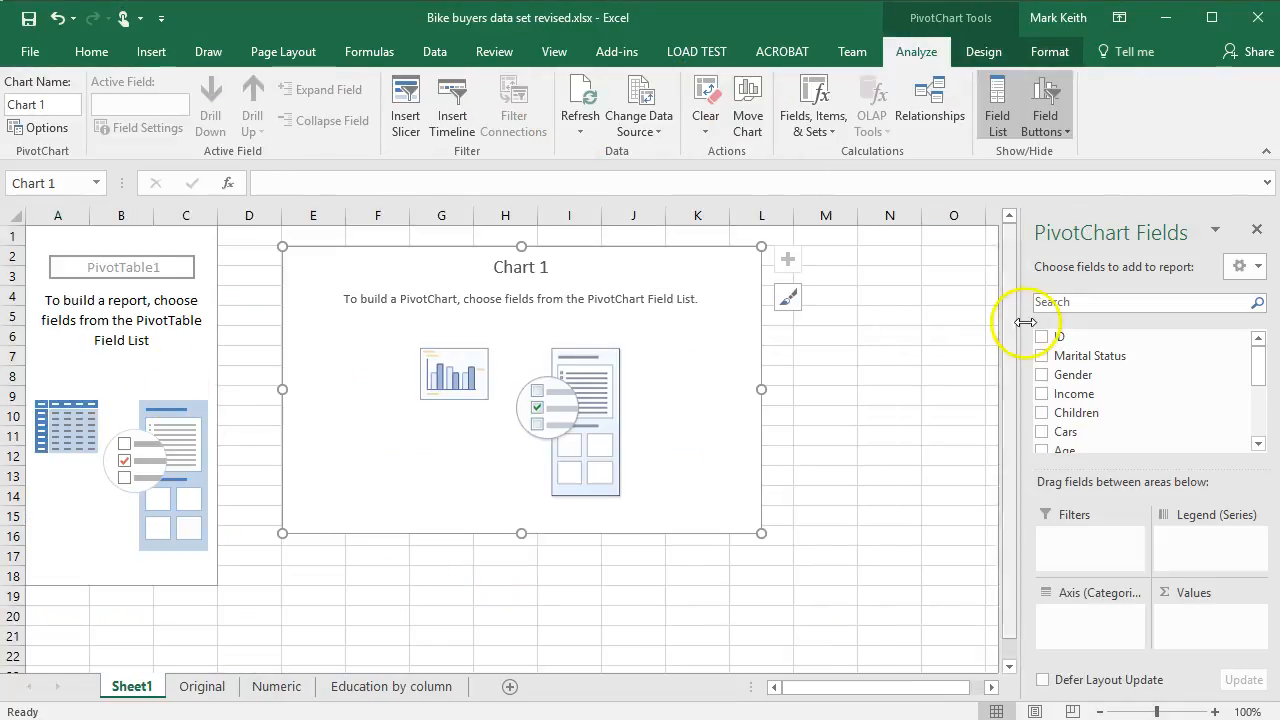
click(1042, 393)
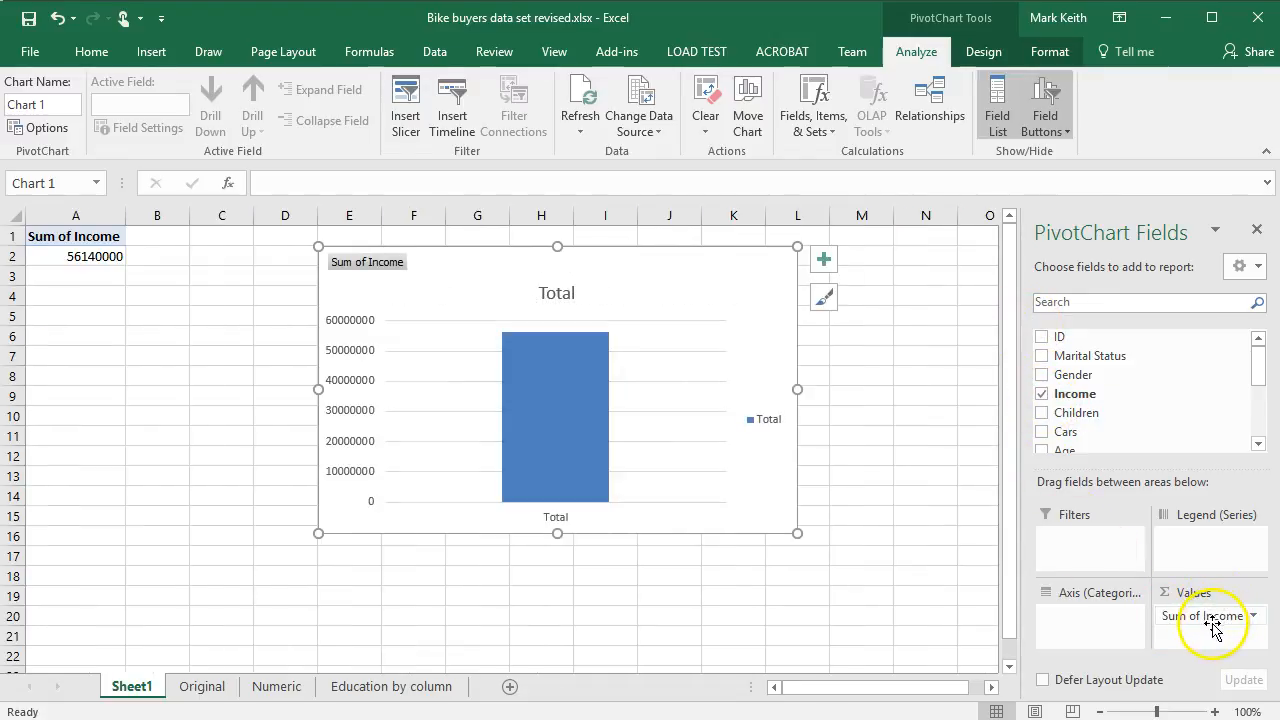
click(1249, 615)
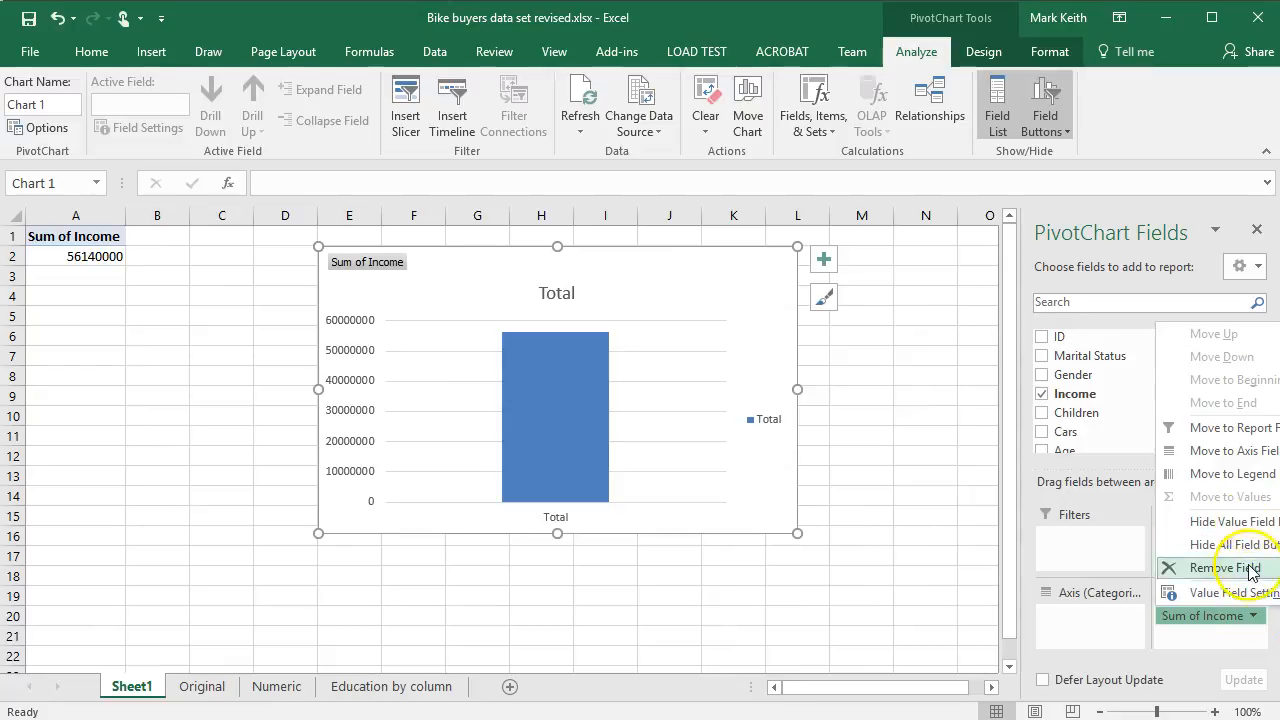
mouse_move(1250, 605)
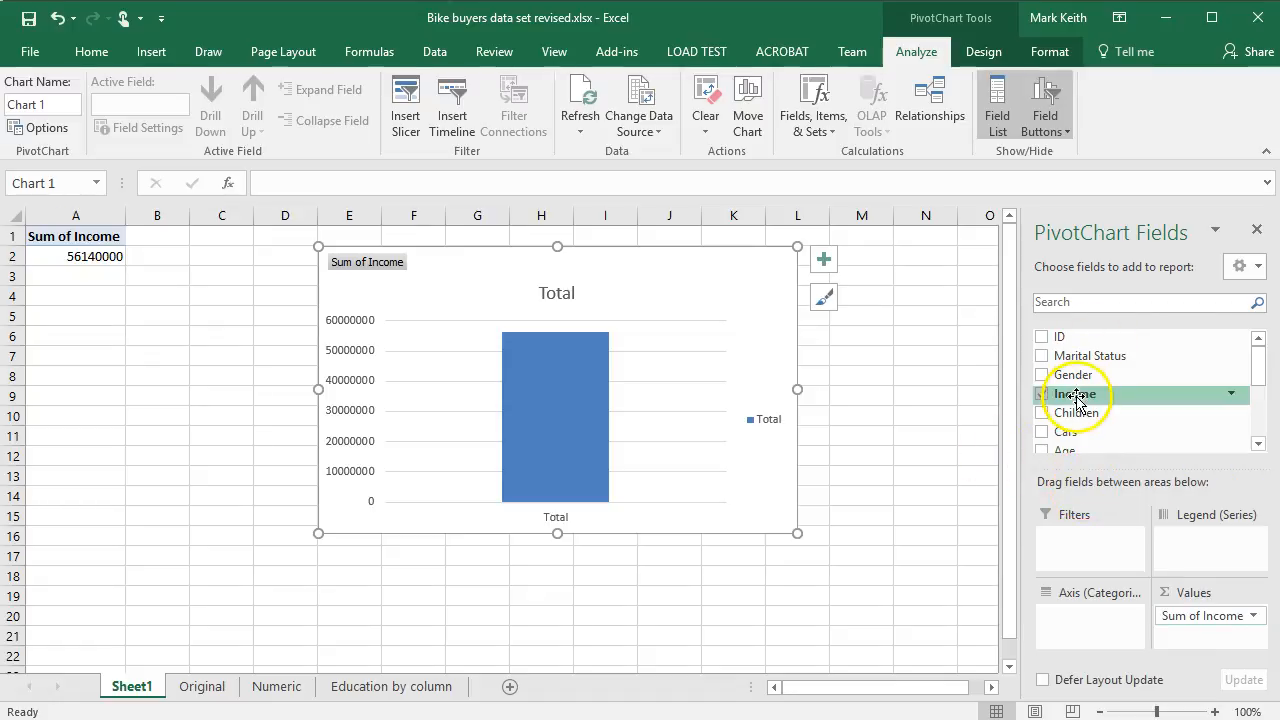
click(1041, 393)
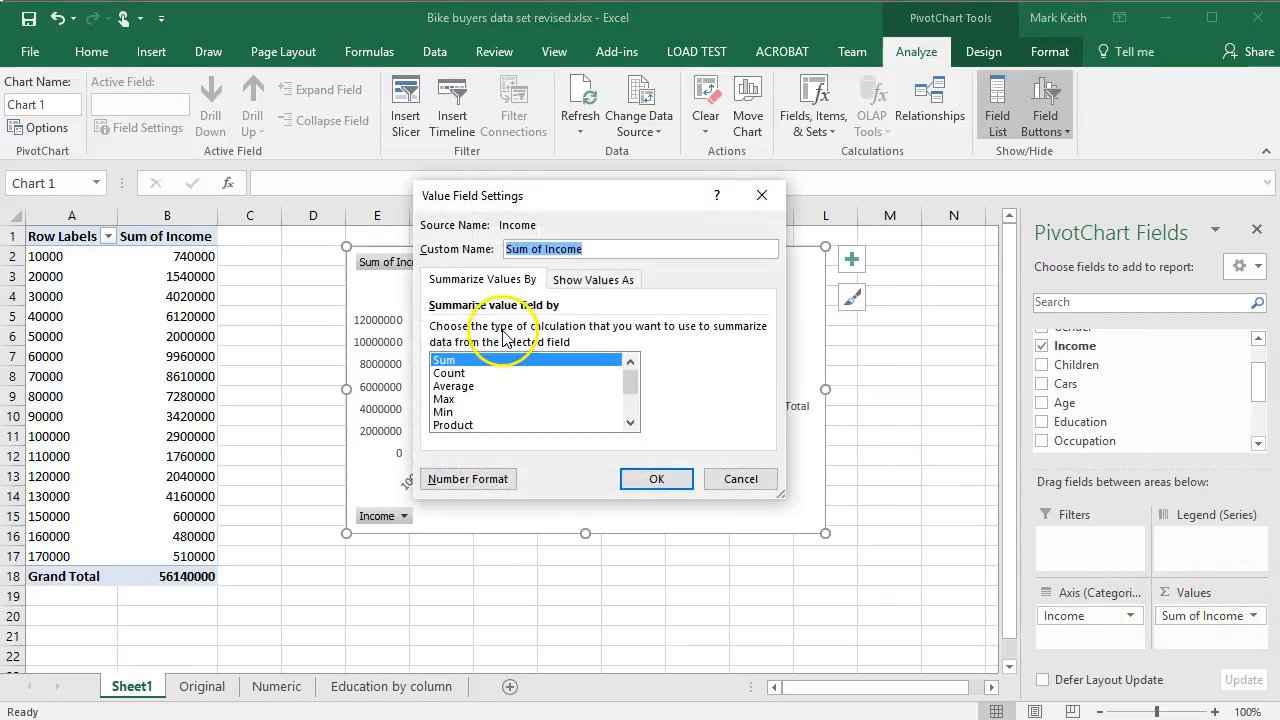
click(656, 478)
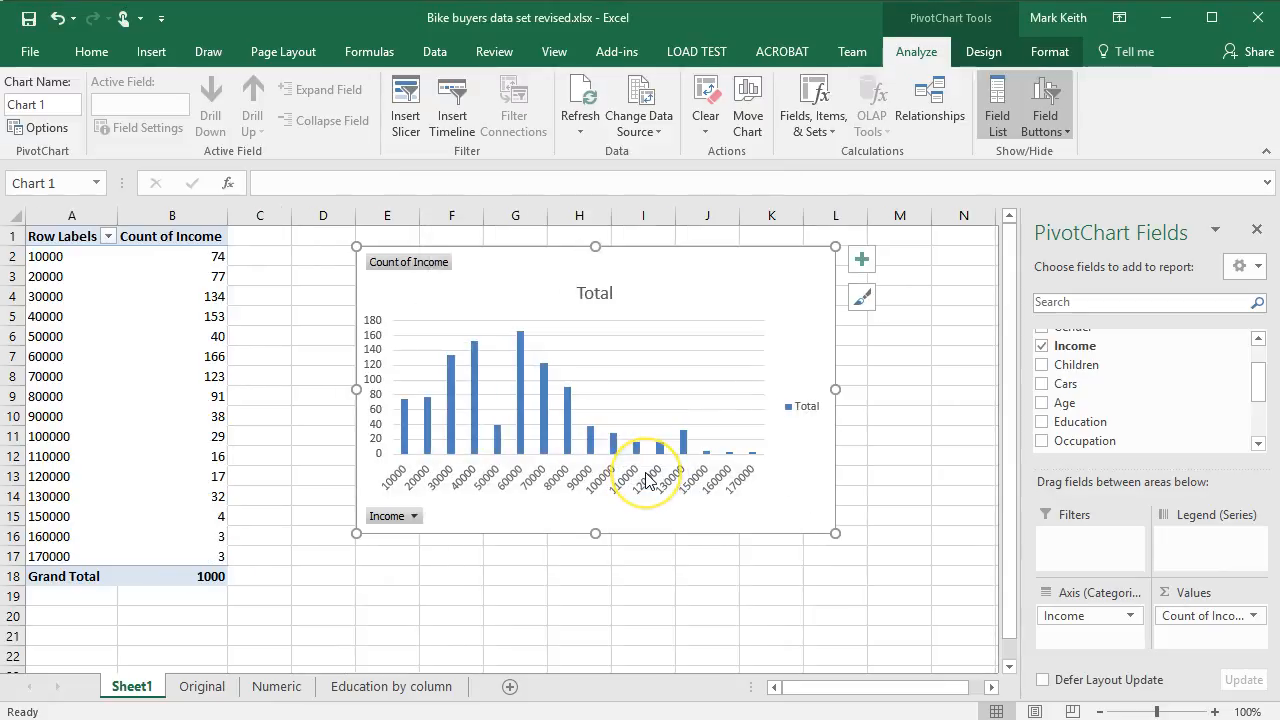
mouse_move(480, 425)
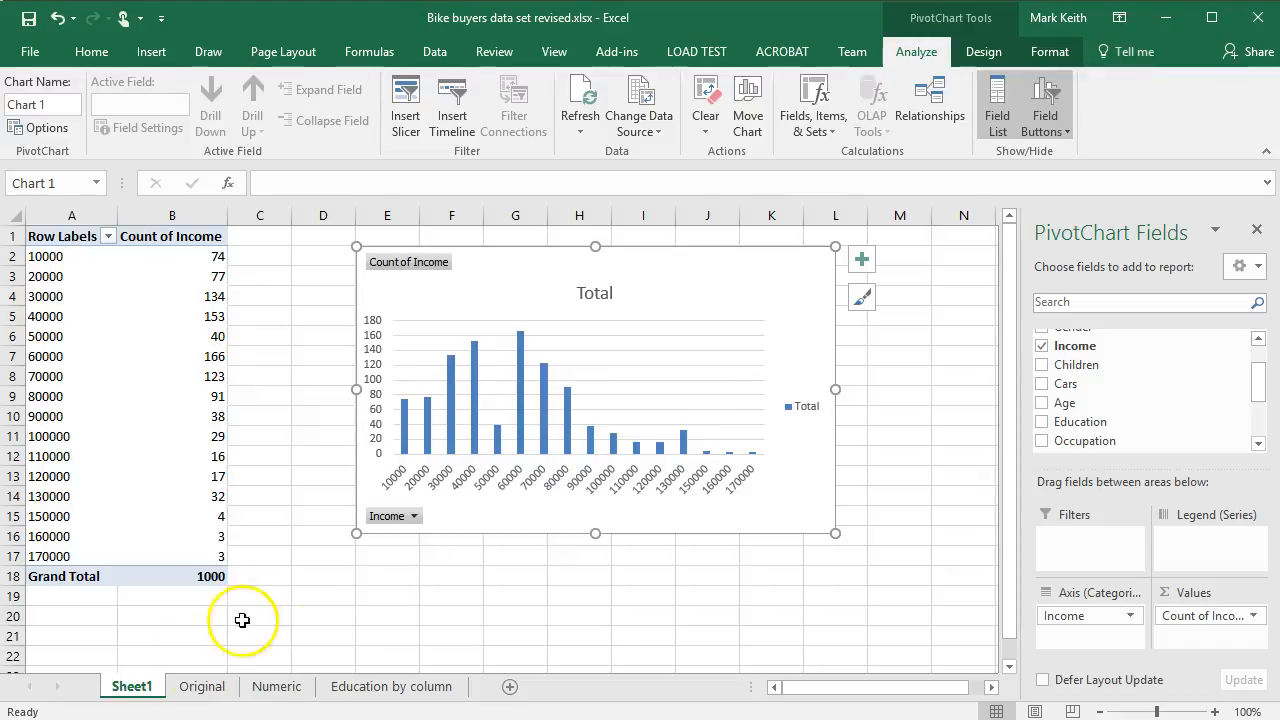
mouse_move(470, 358)
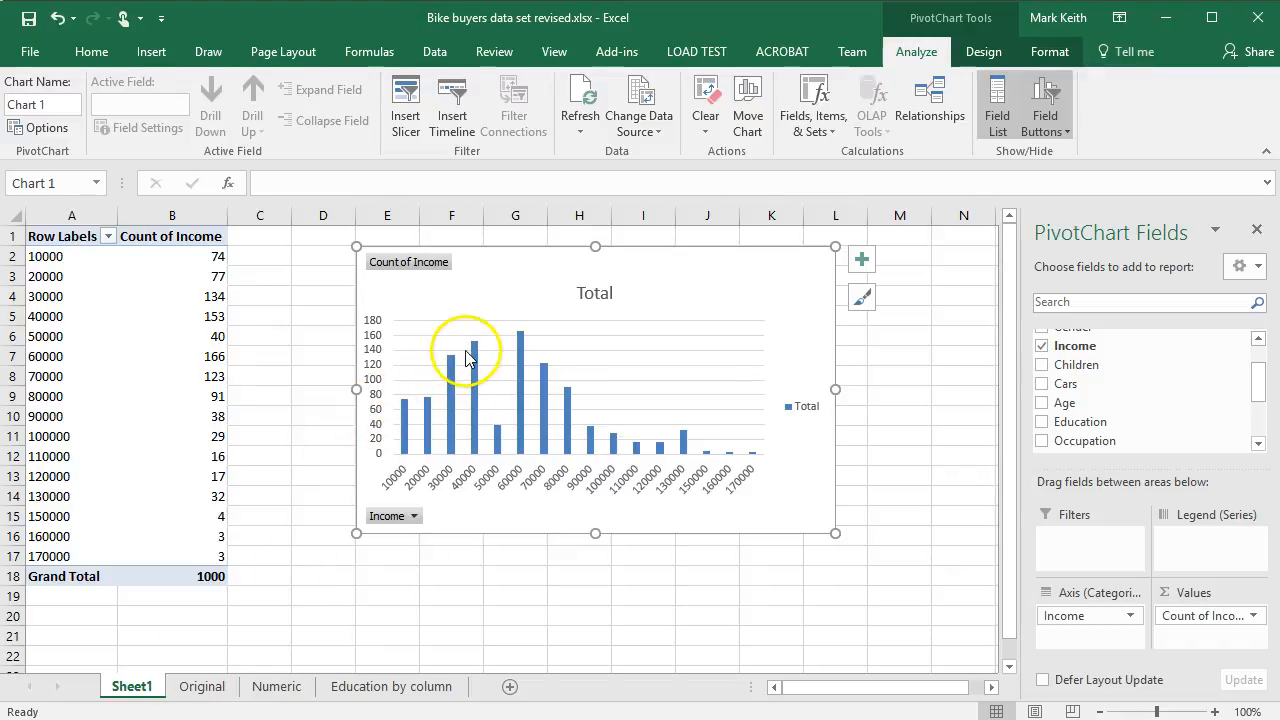
mouse_move(535, 358)
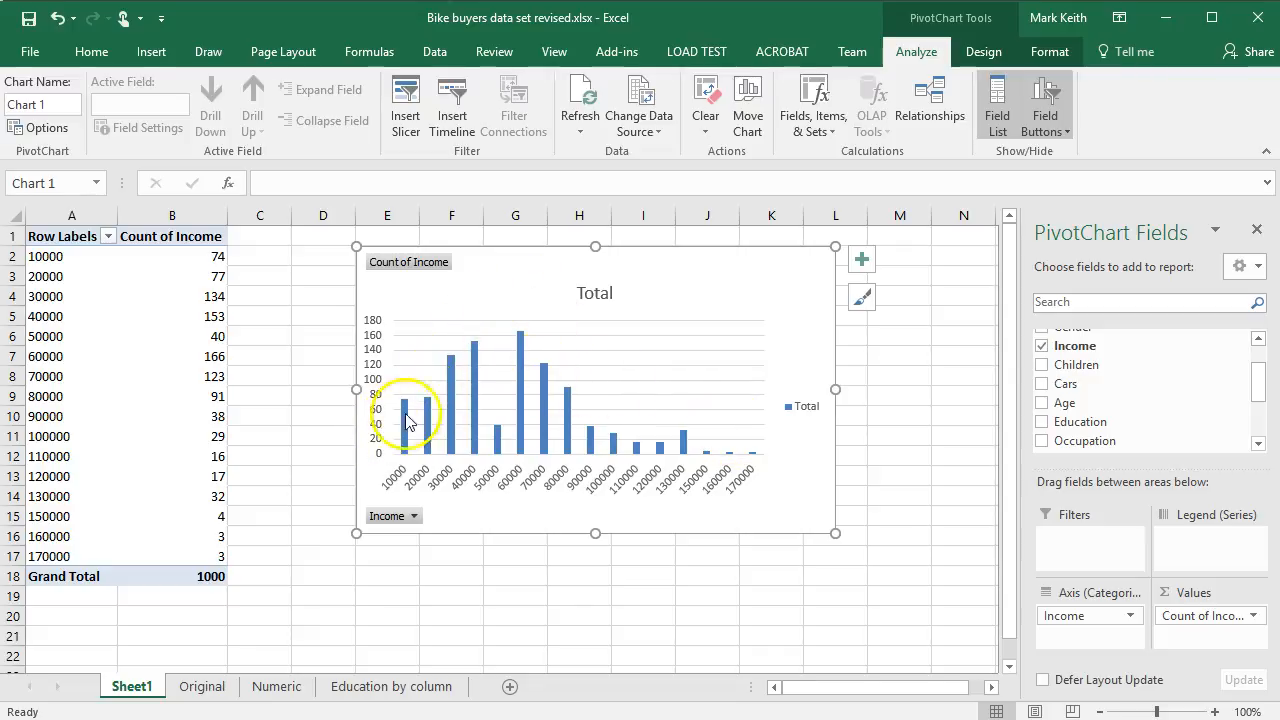
mouse_move(745, 447)
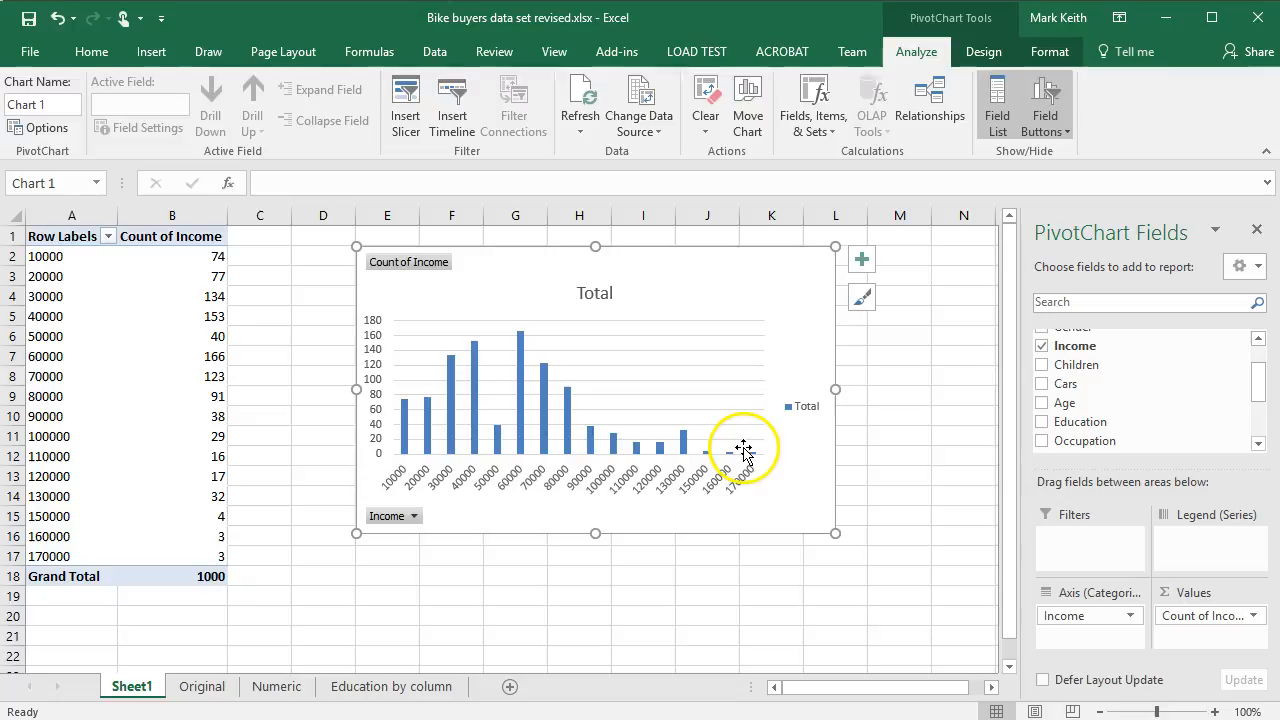
mouse_move(745, 447)
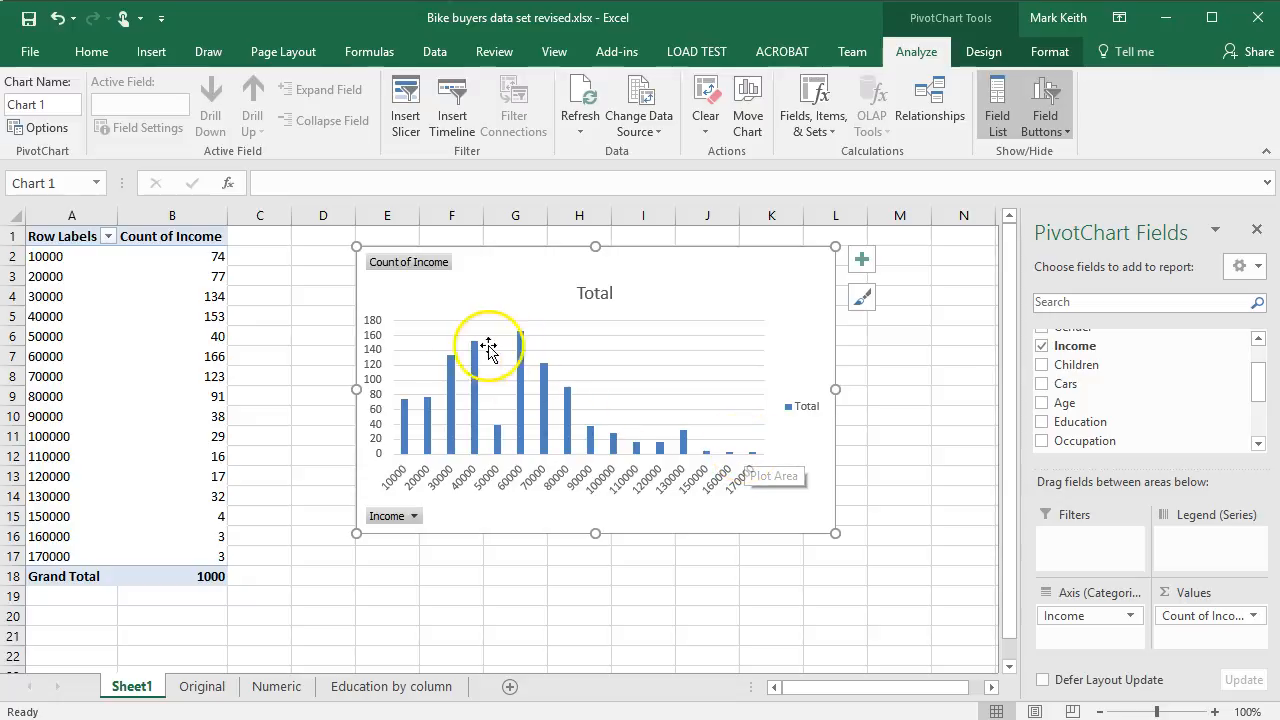
mouse_move(425, 380)
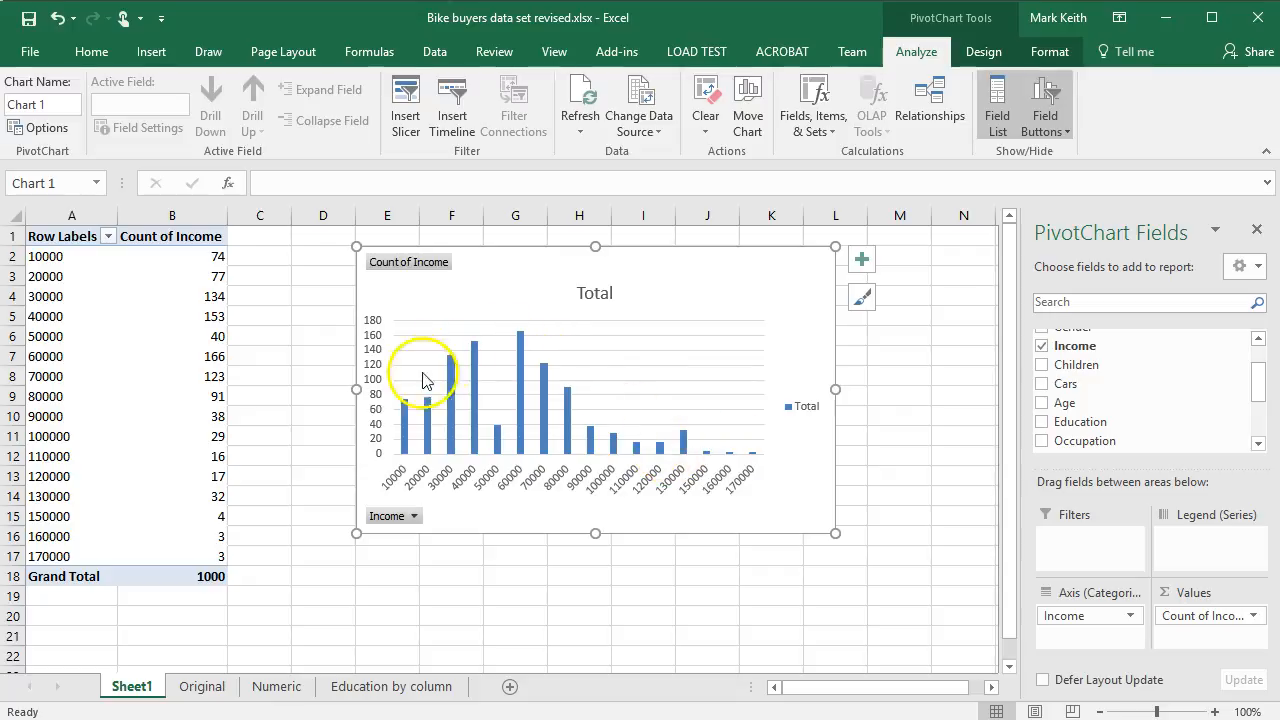
mouse_move(410, 390)
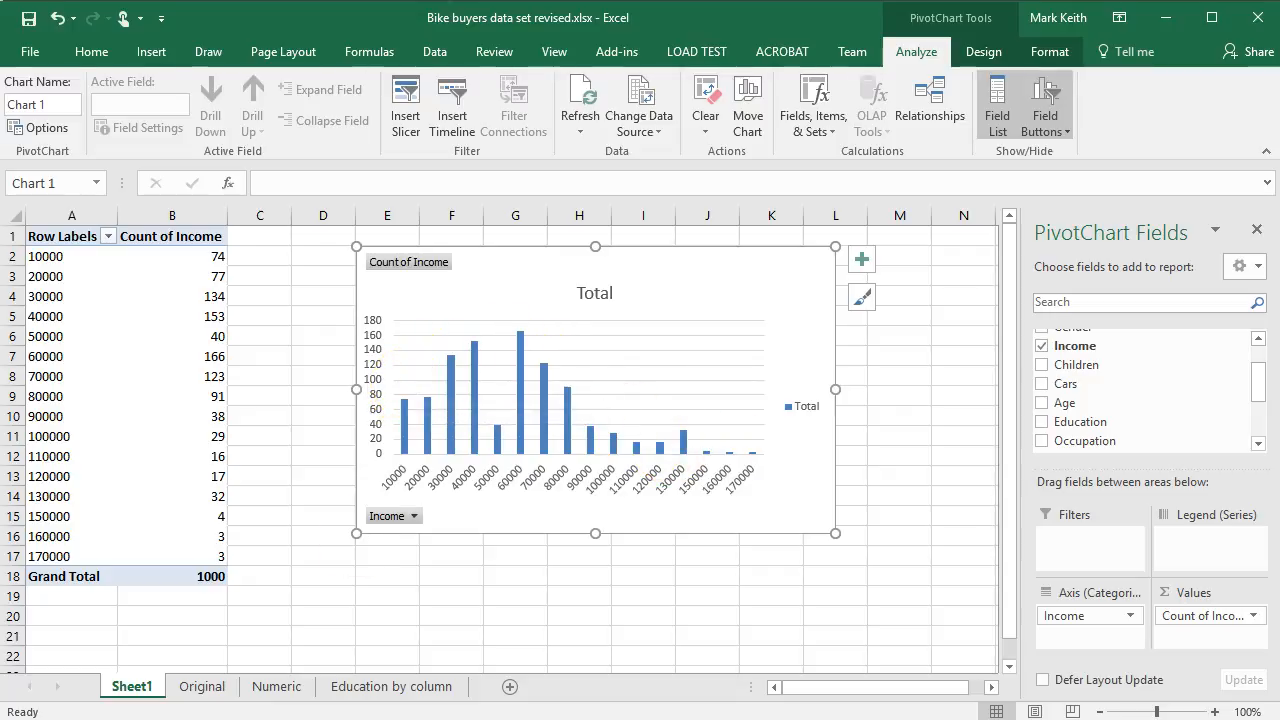
Step: Return to the Numeric sheet's statistics and inspect the kurtosis value in V10, then switch back to the browser
click(392, 686)
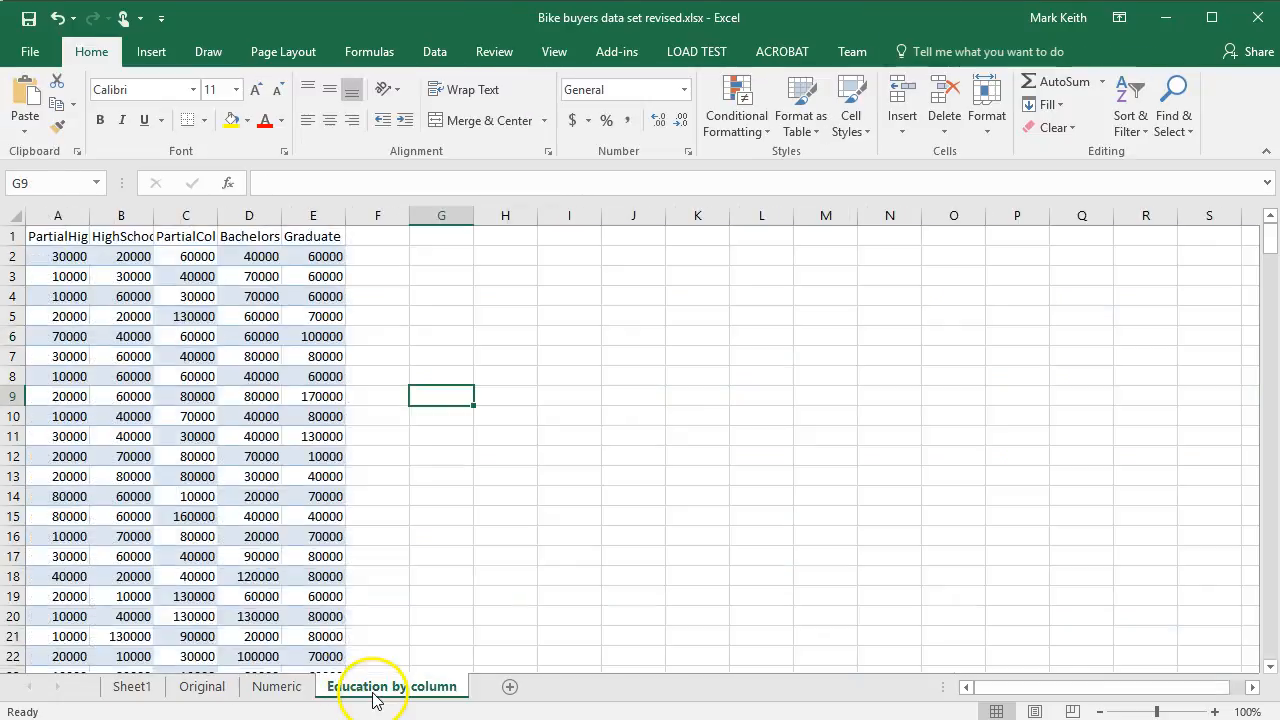
click(276, 686)
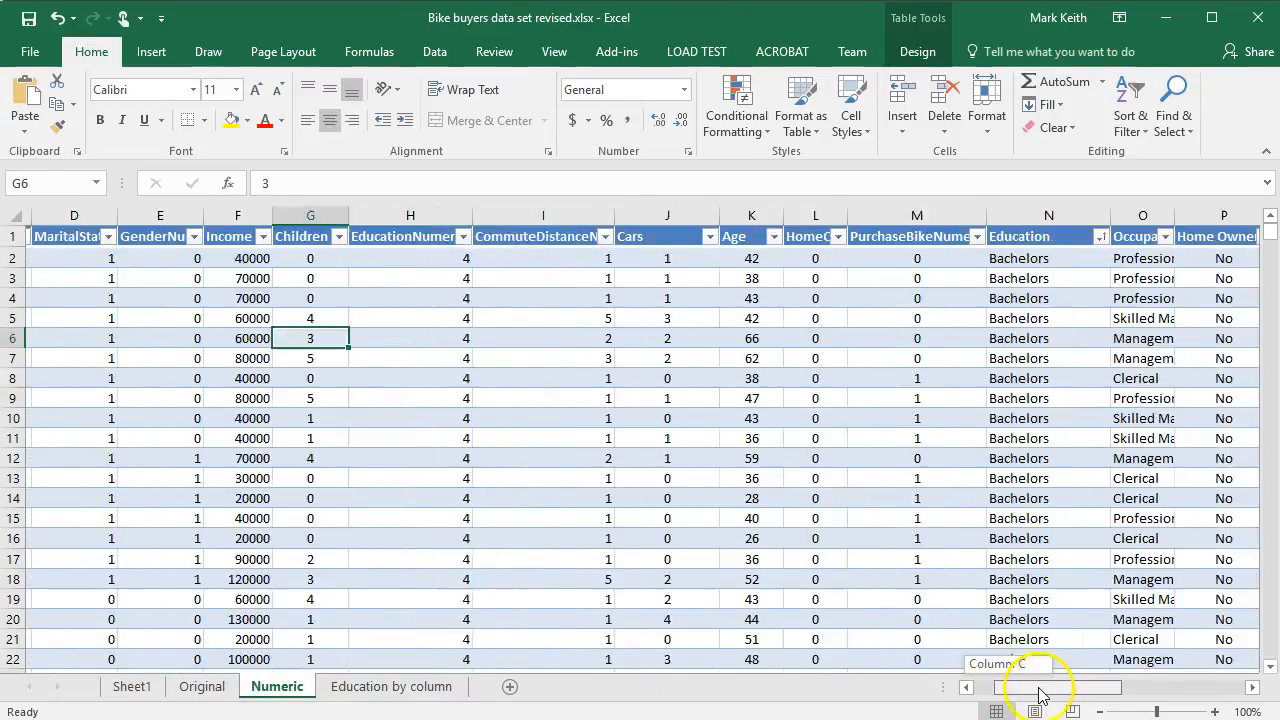
scroll(right, 3)
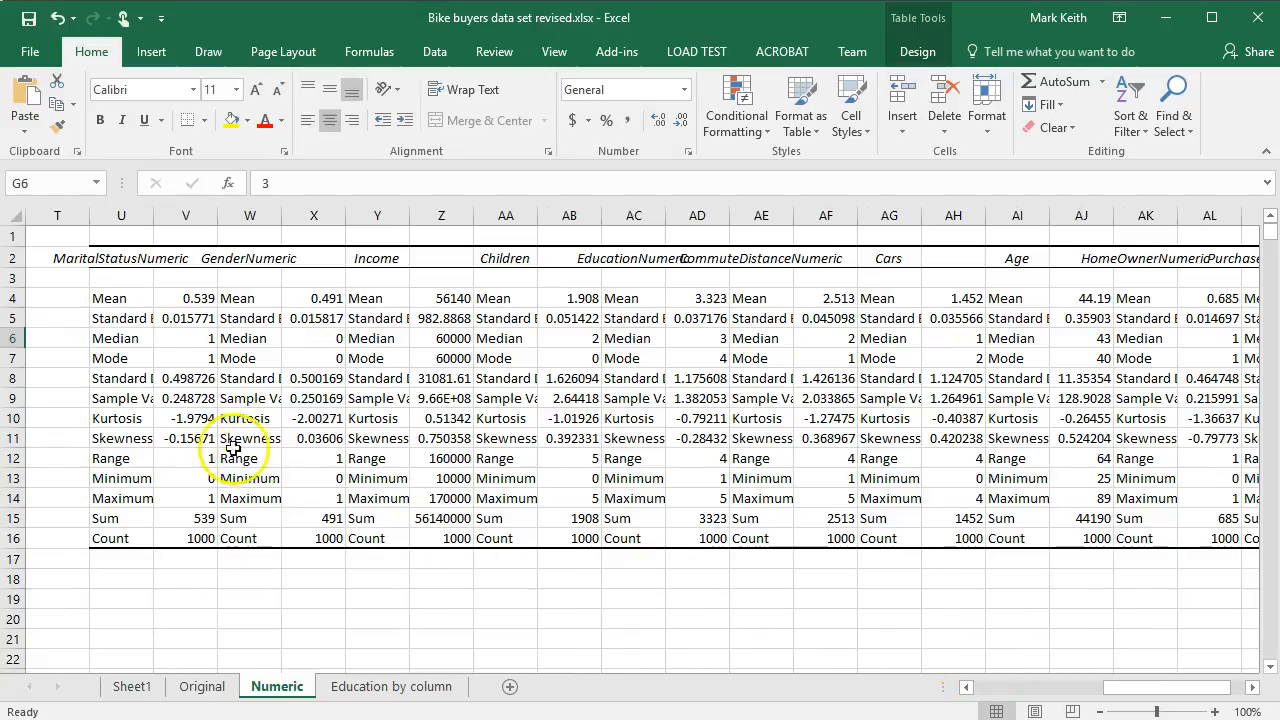
click(185, 418)
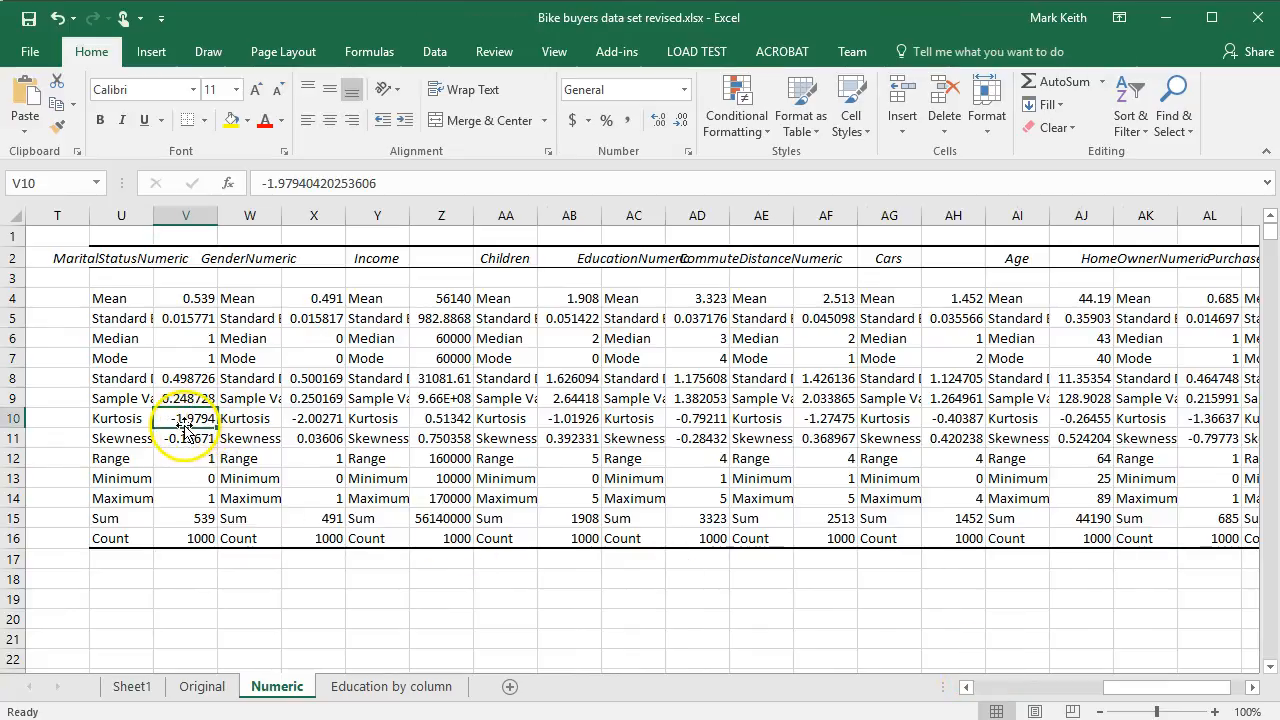
mouse_move(563, 438)
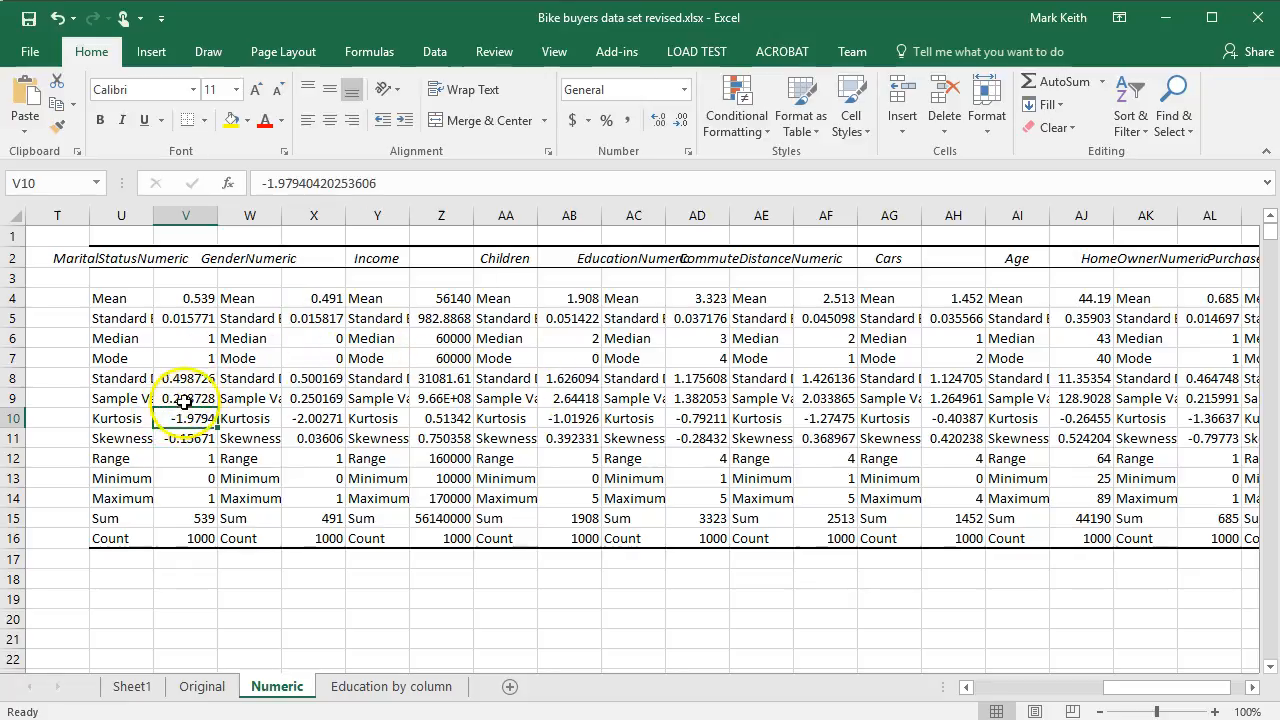
mouse_move(357, 248)
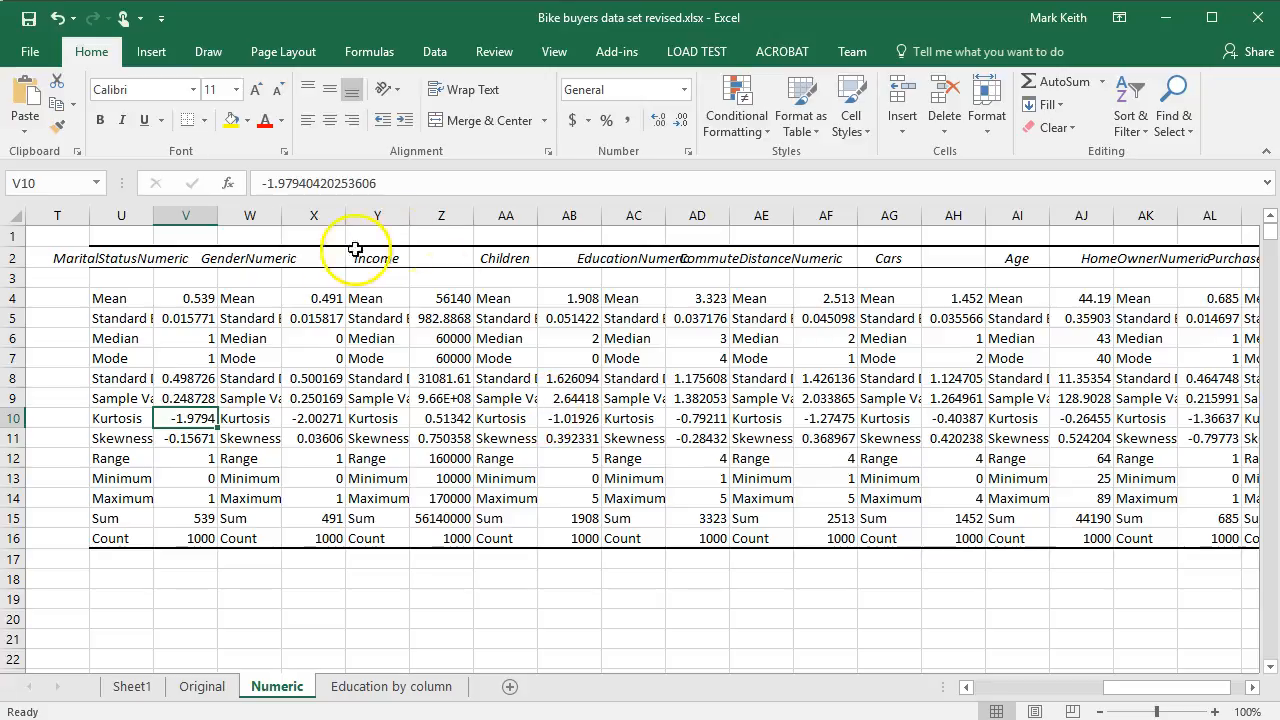
mouse_move(502, 603)
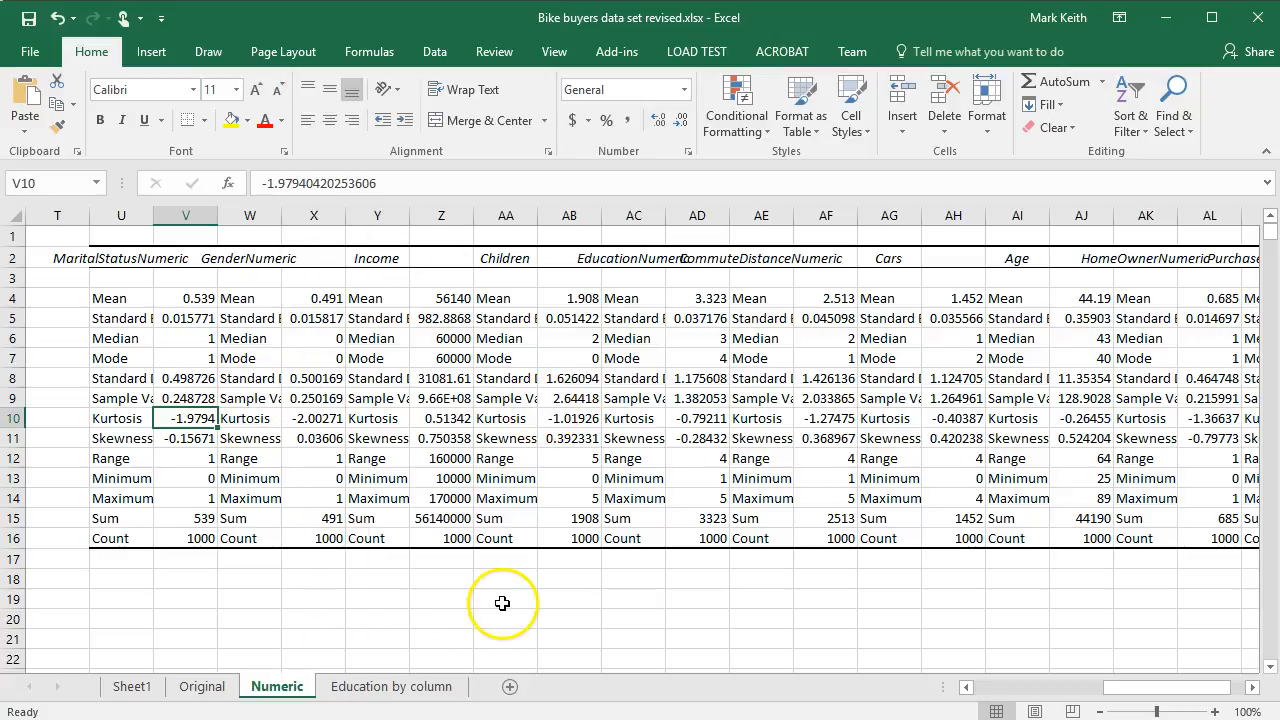
click(908, 28)
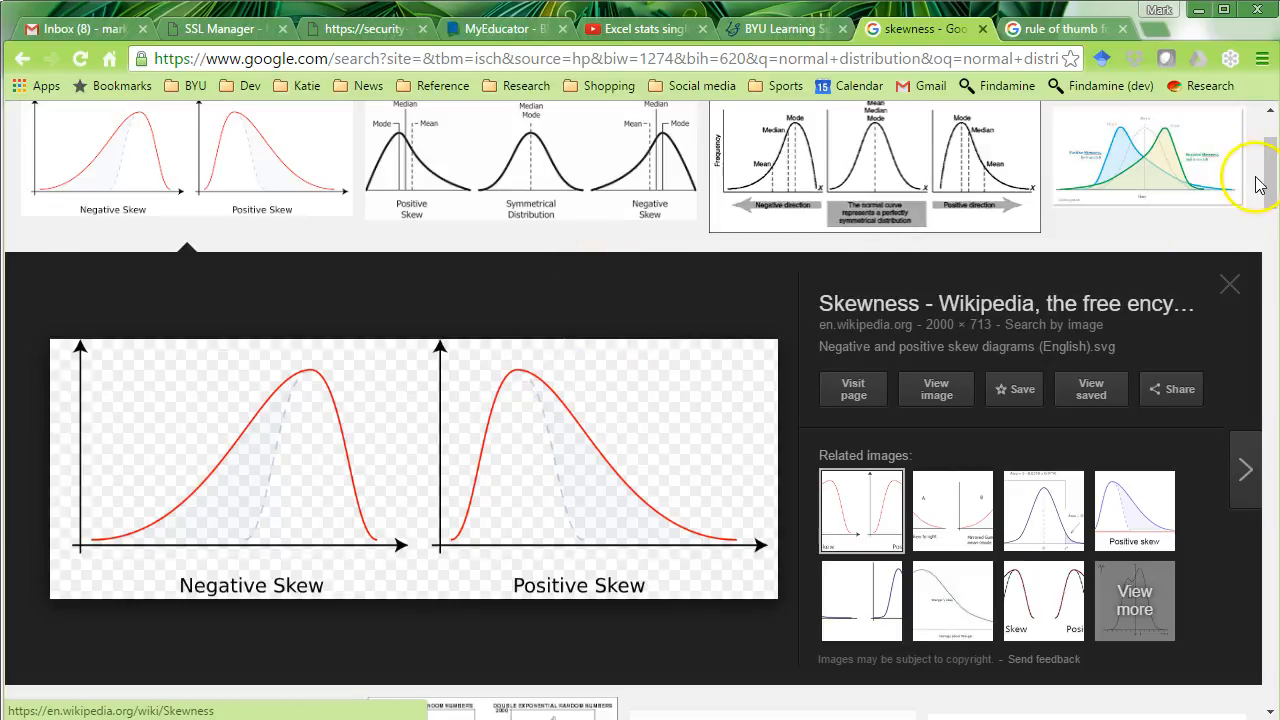
Step: Search Google Images for kurtosis curves, then return to the rule-of-thumb results
scroll(up, 3)
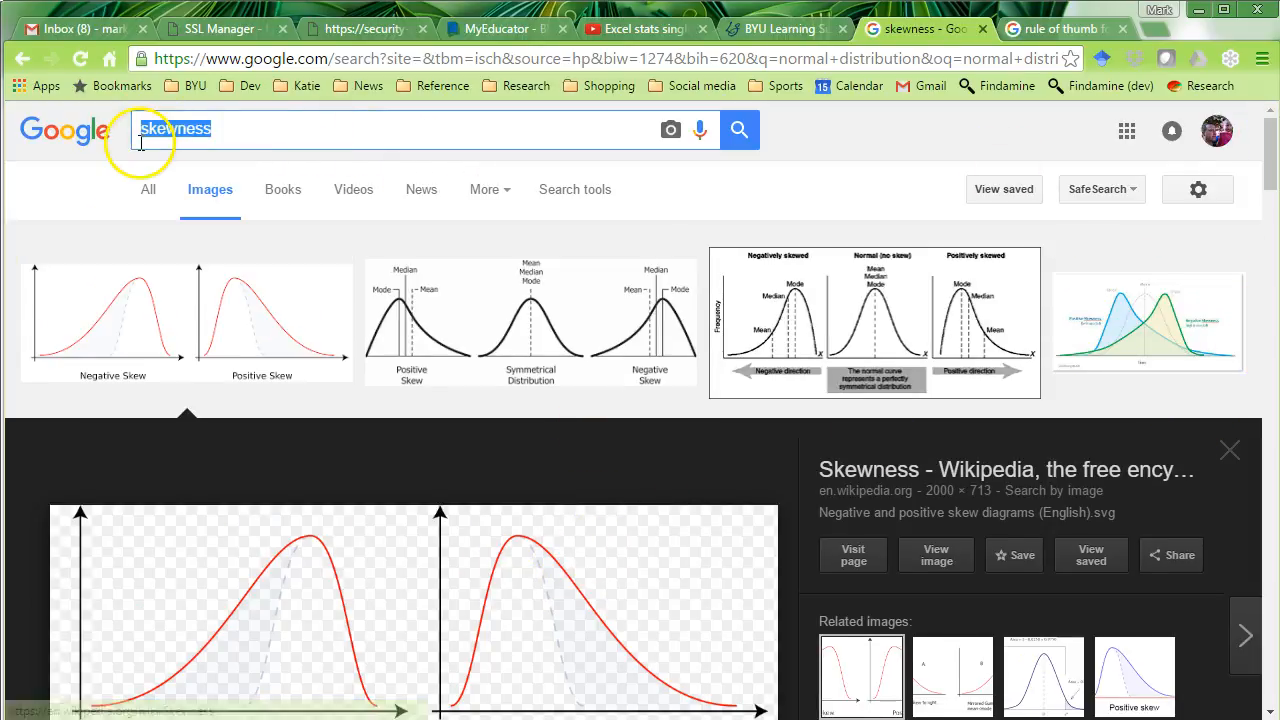
text(kurtosis)
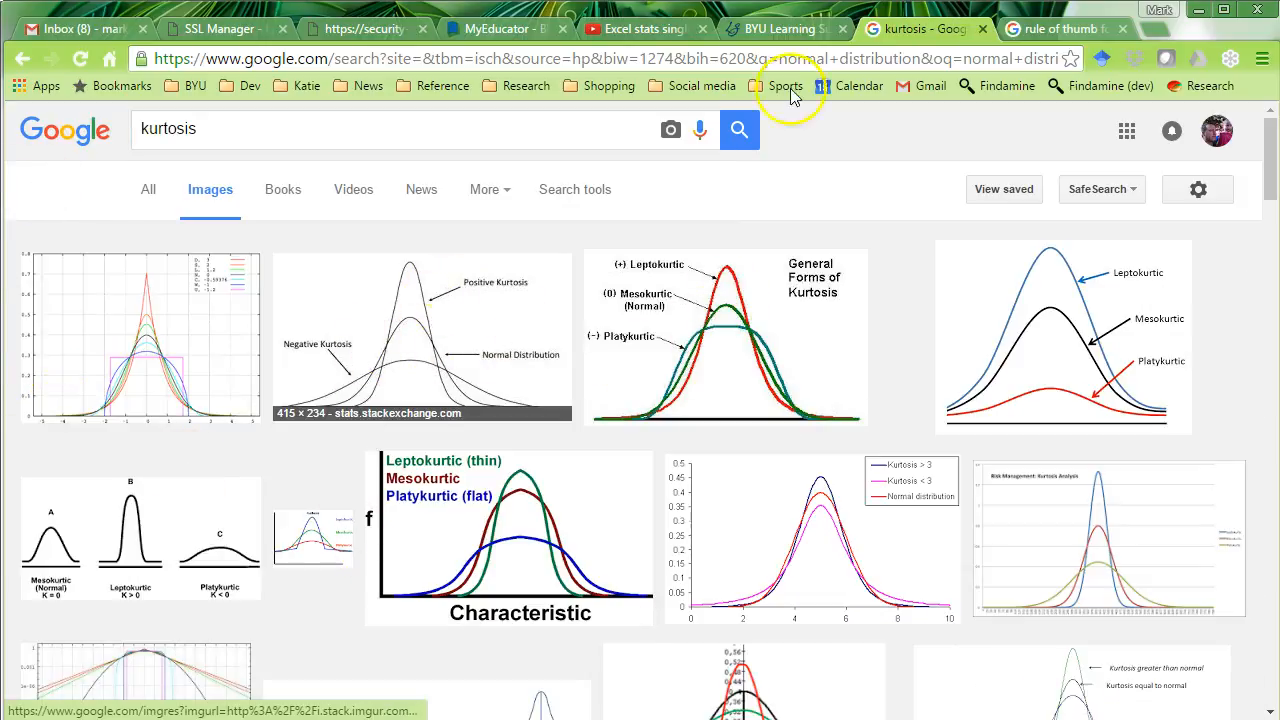
click(1063, 28)
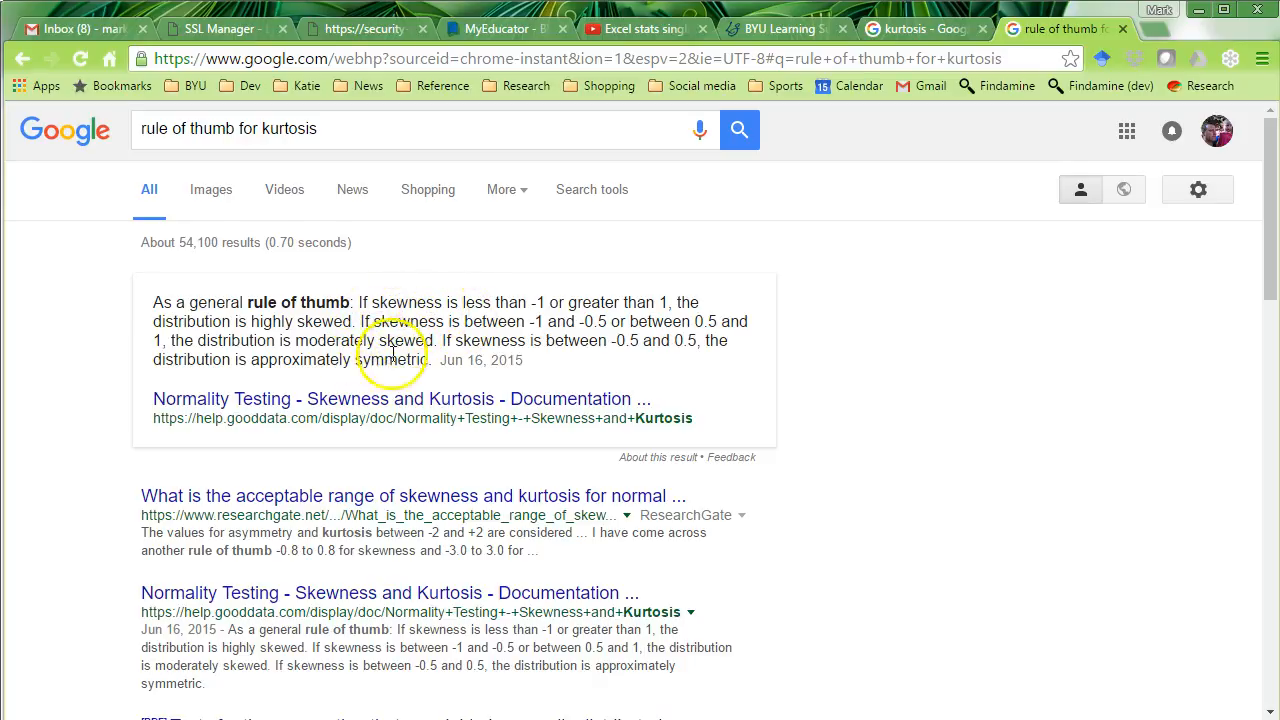
mouse_move(375, 497)
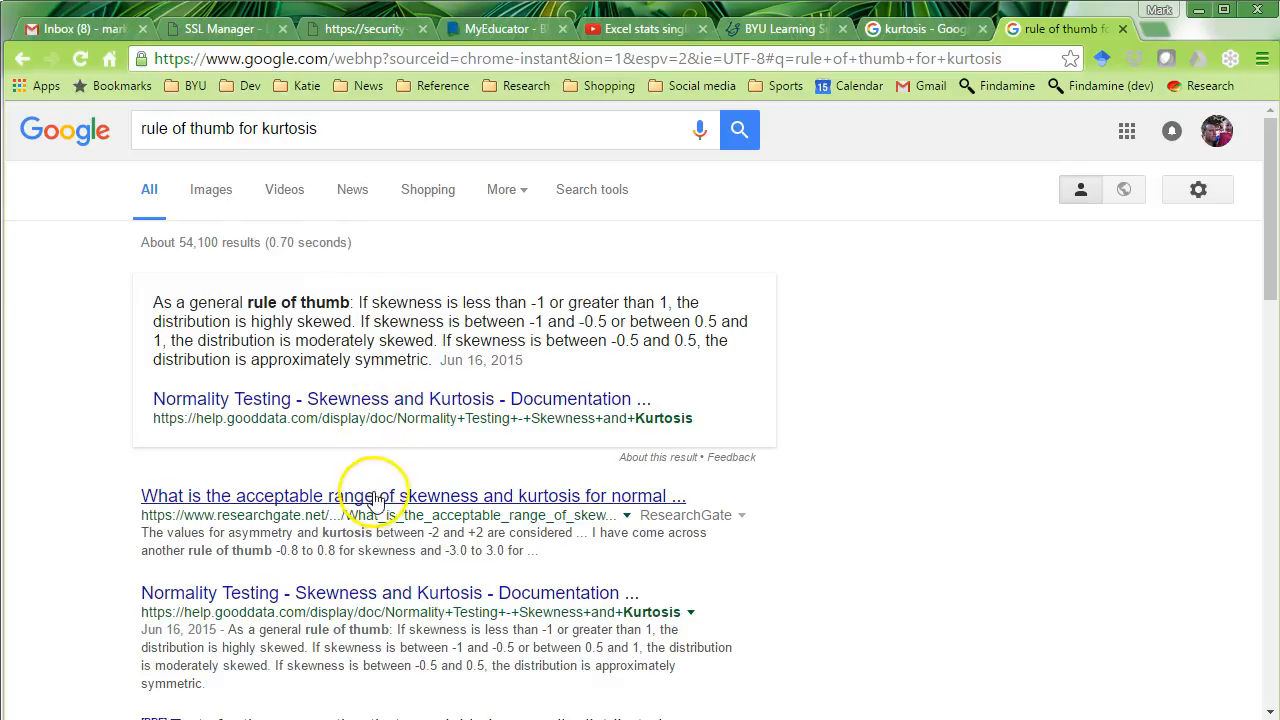
mouse_move(385, 500)
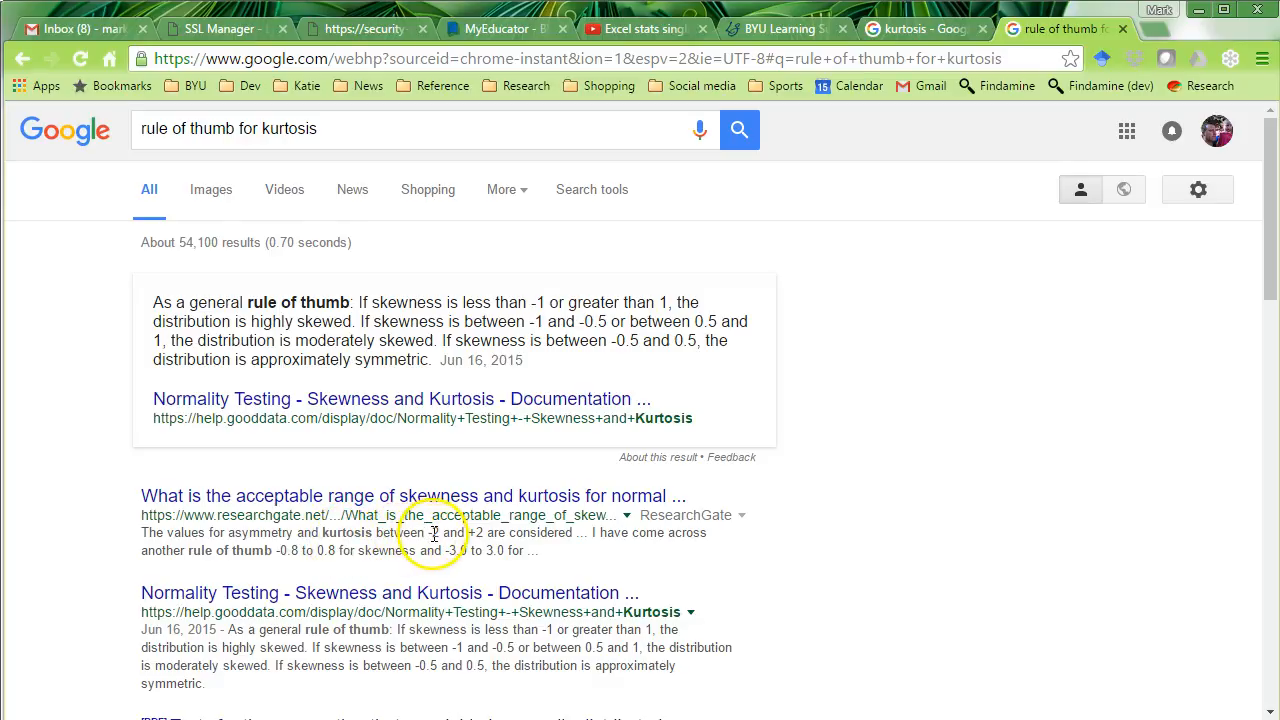
mouse_move(467, 507)
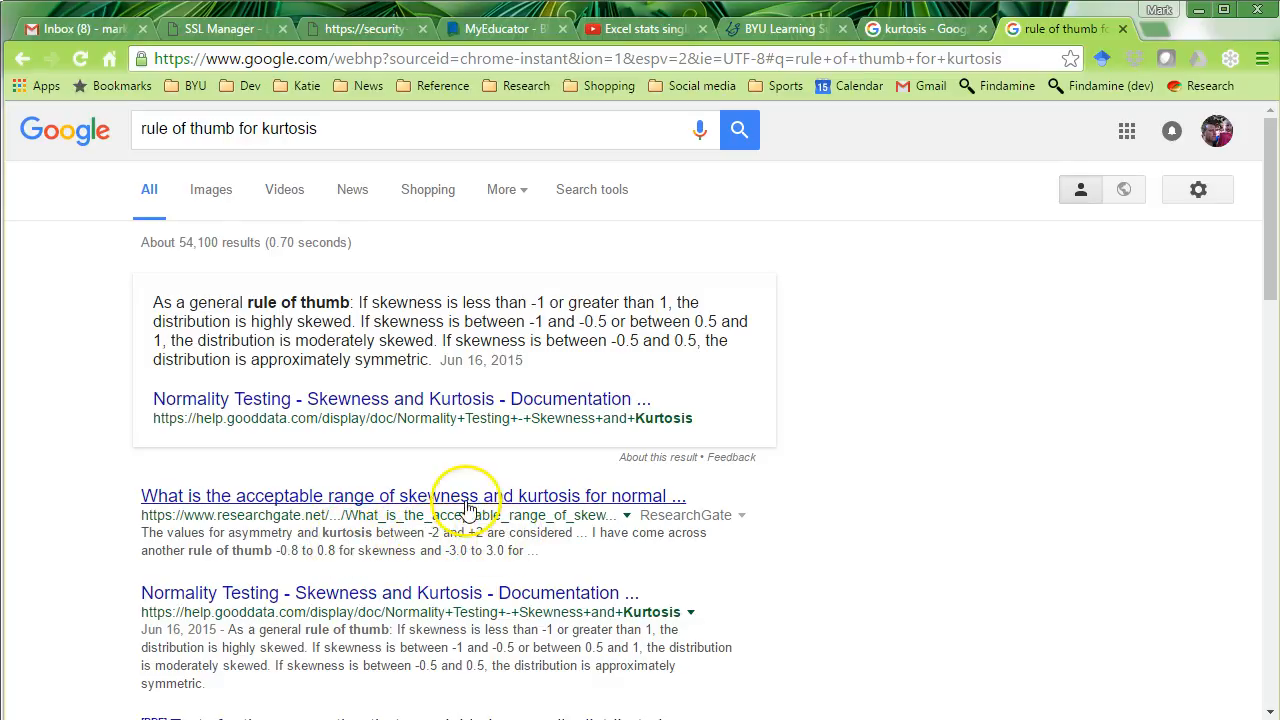
mouse_move(300, 551)
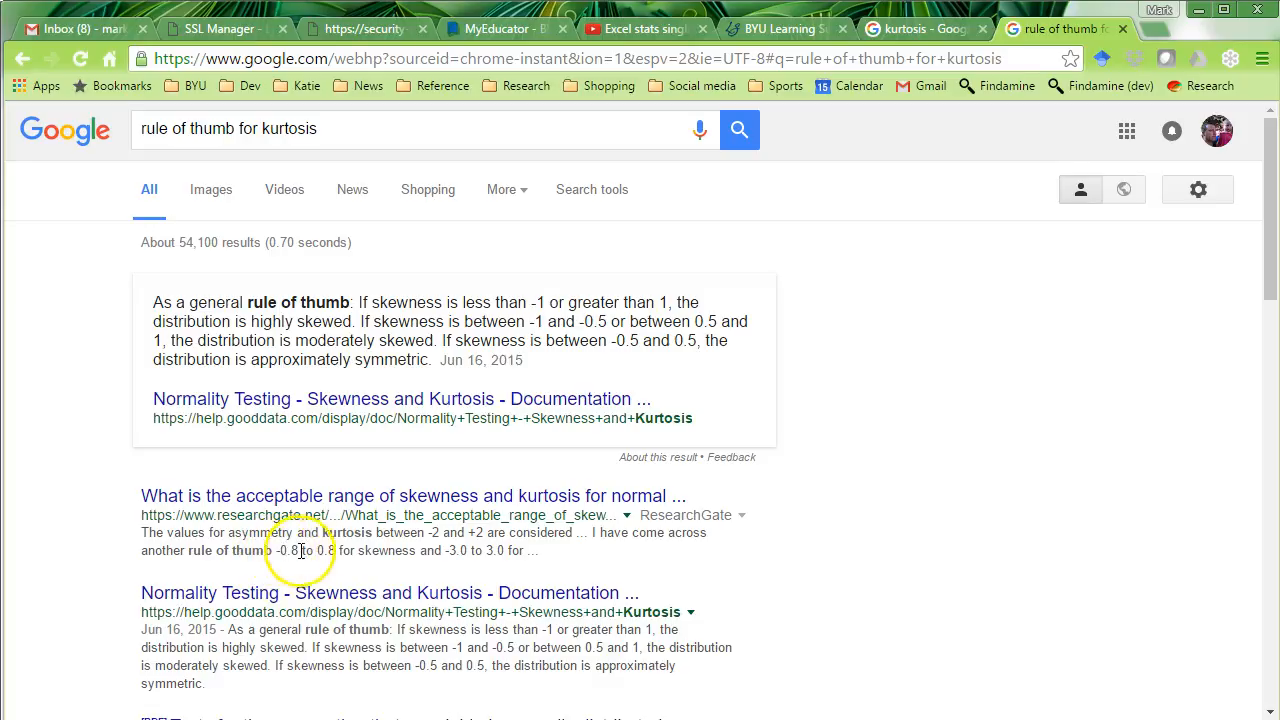
Step: Read the ResearchGate answers citing -2 to +2 as acceptable skewness and kurtosis
click(411, 495)
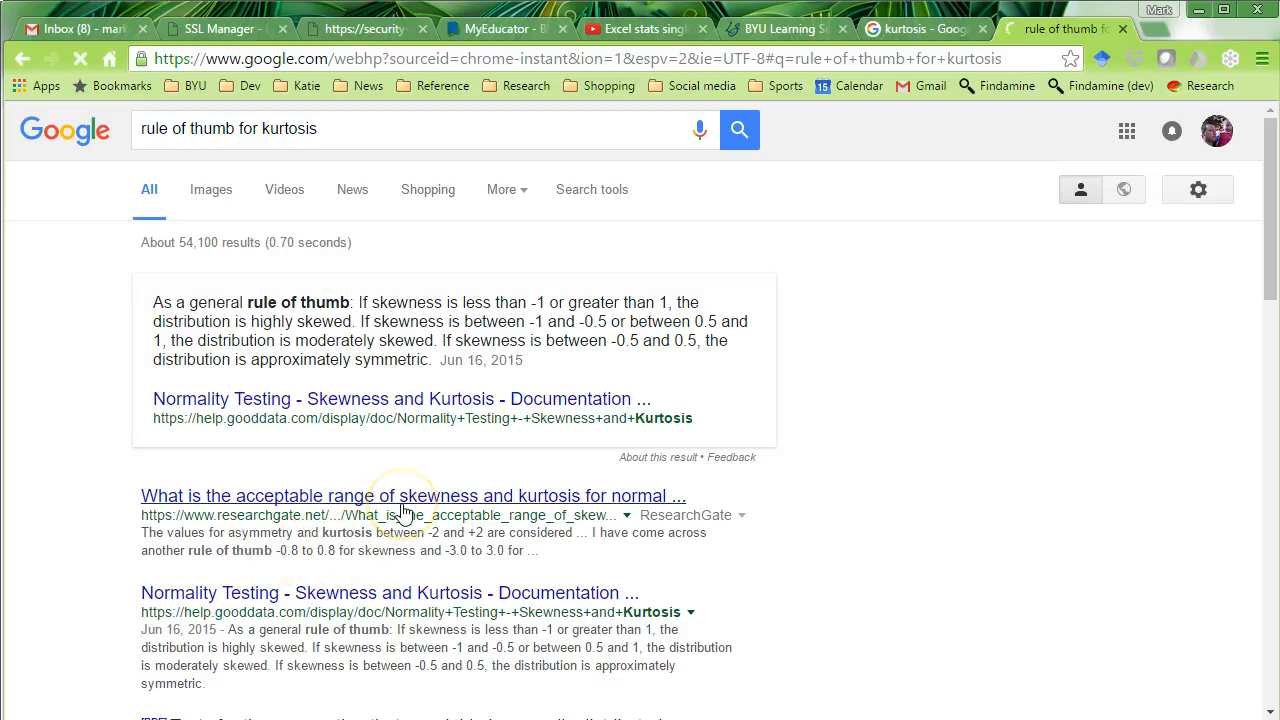
click(412, 495)
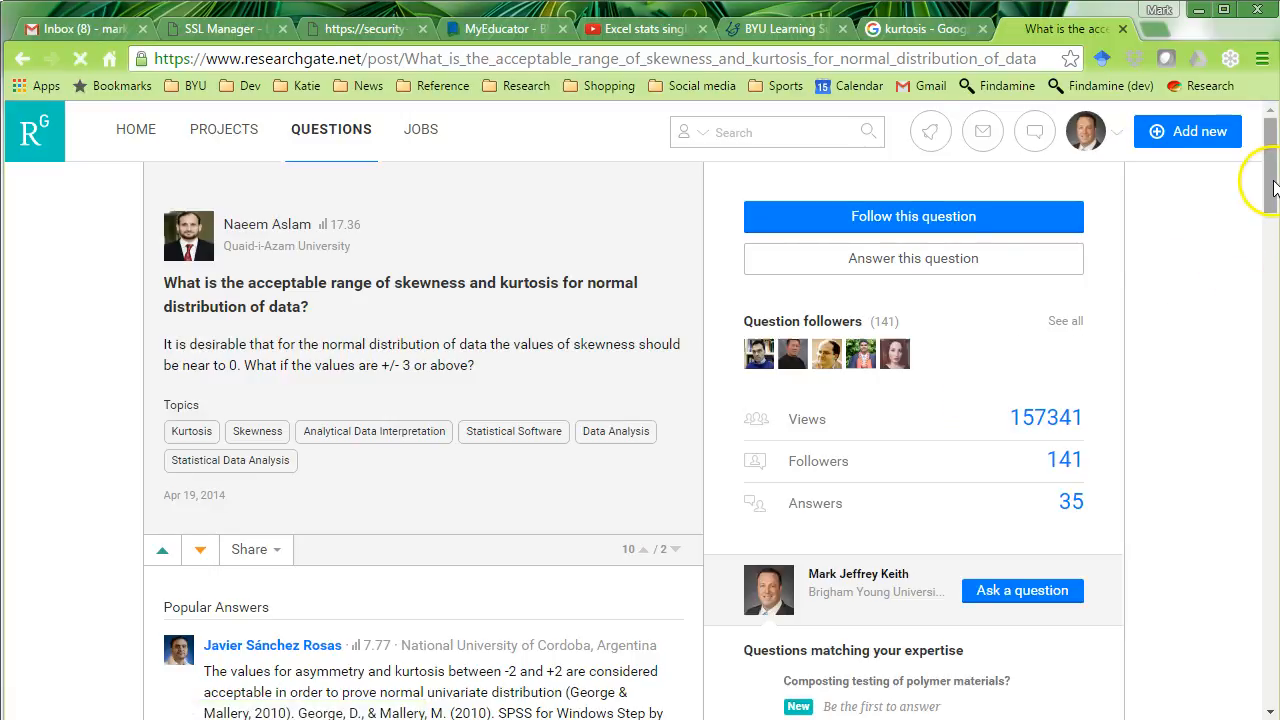
scroll(down, 3)
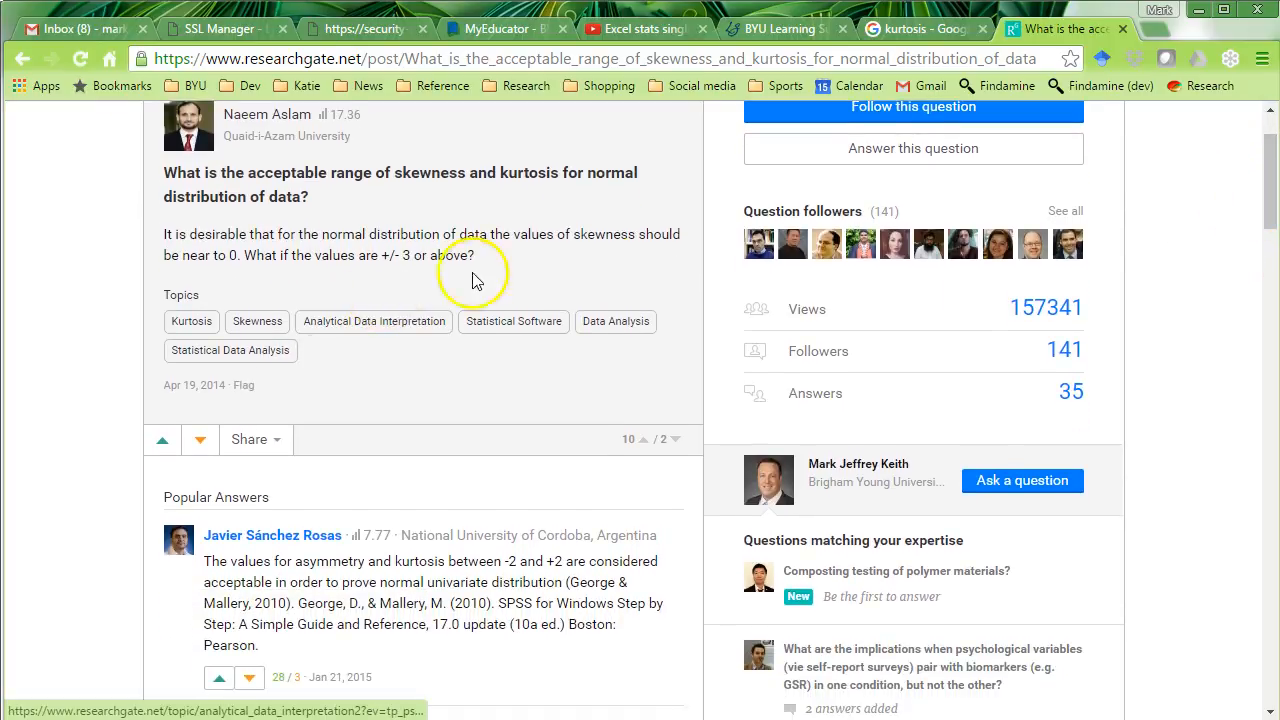
scroll(down, 3)
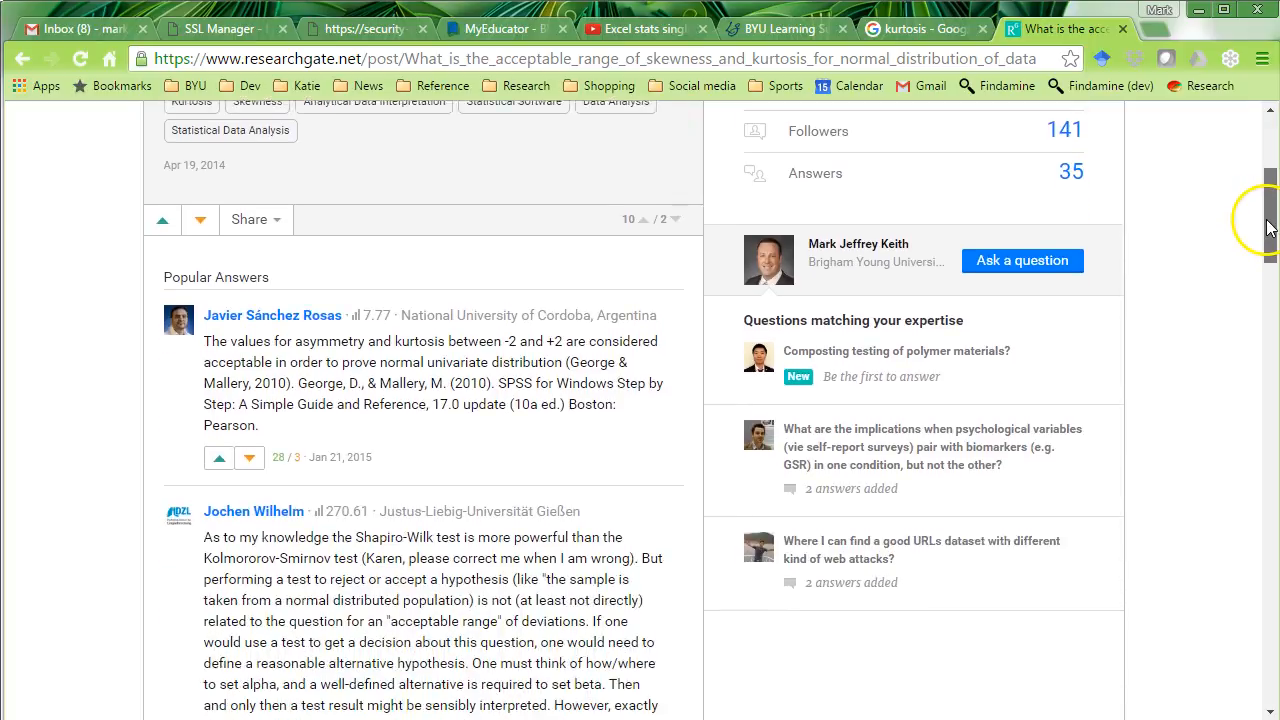
scroll(down, 3)
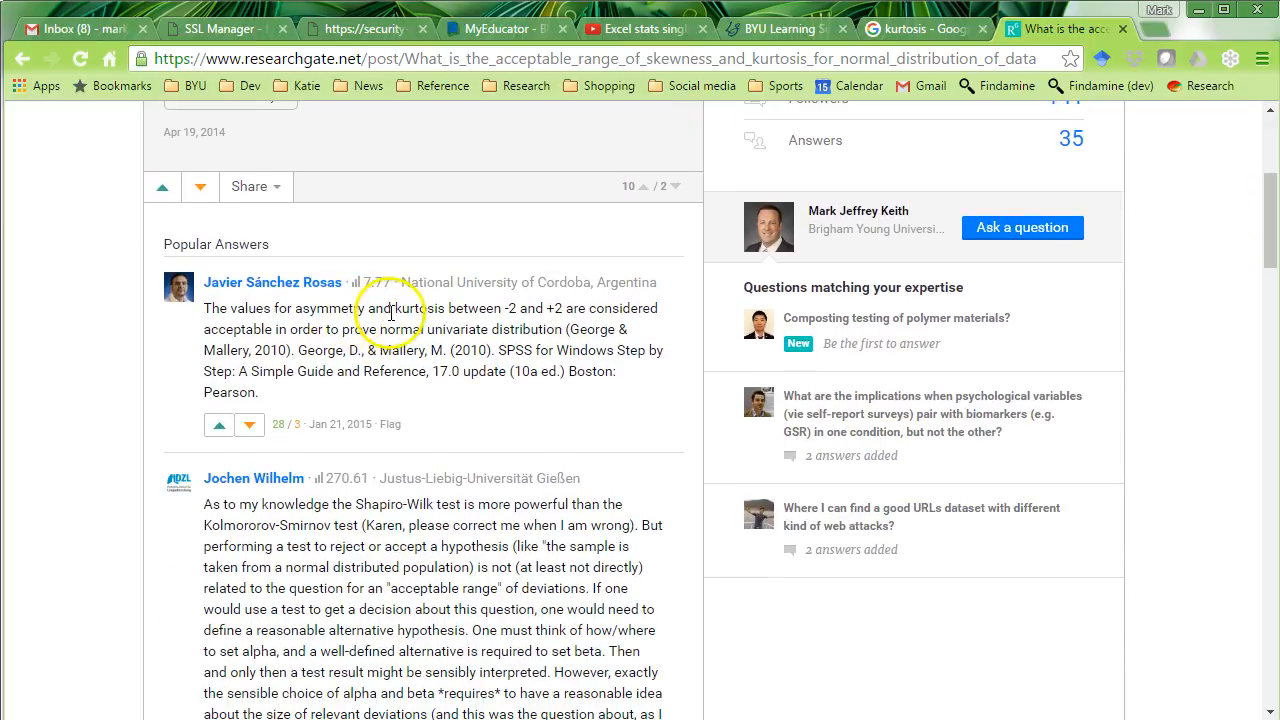
mouse_move(240, 337)
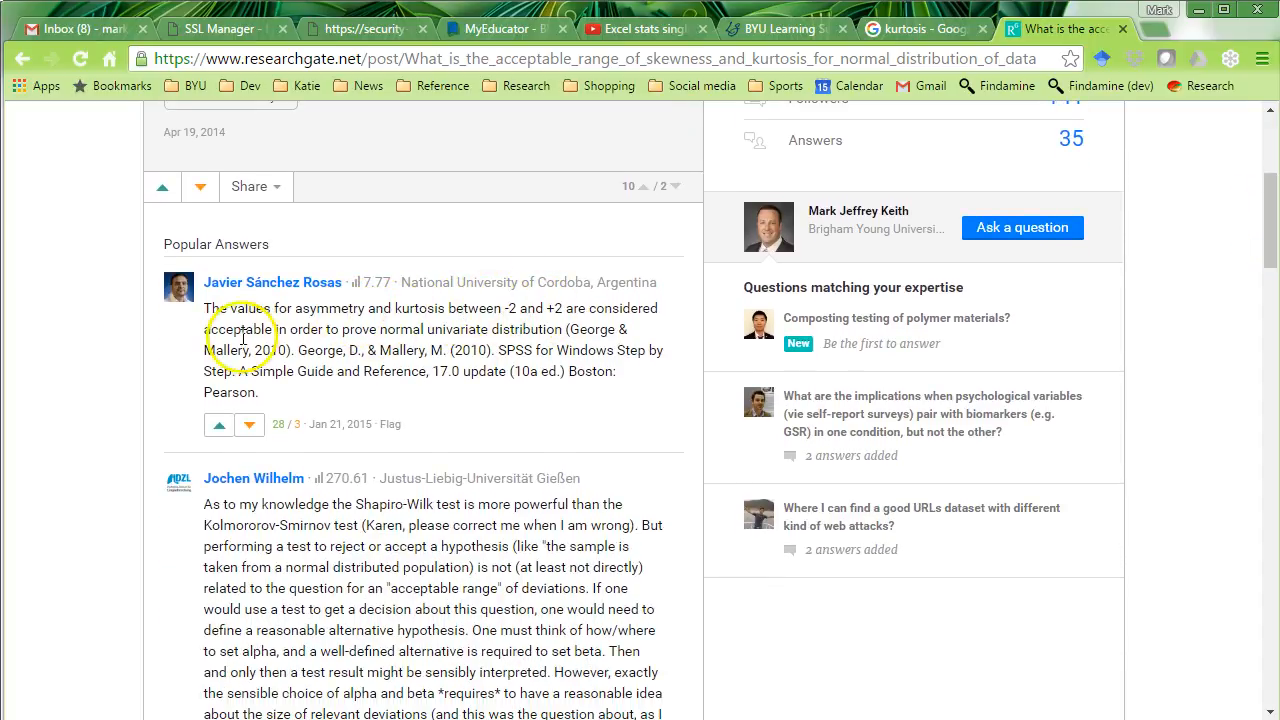
mouse_move(355, 330)
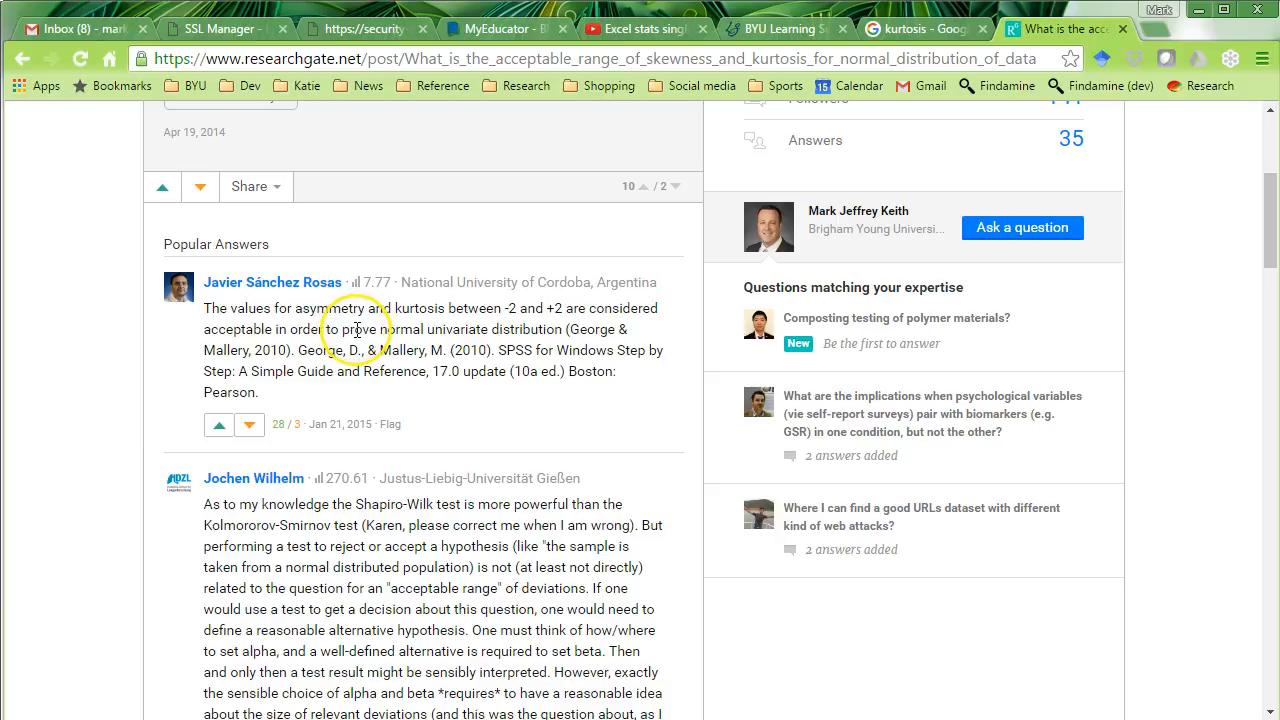
mouse_move(356, 330)
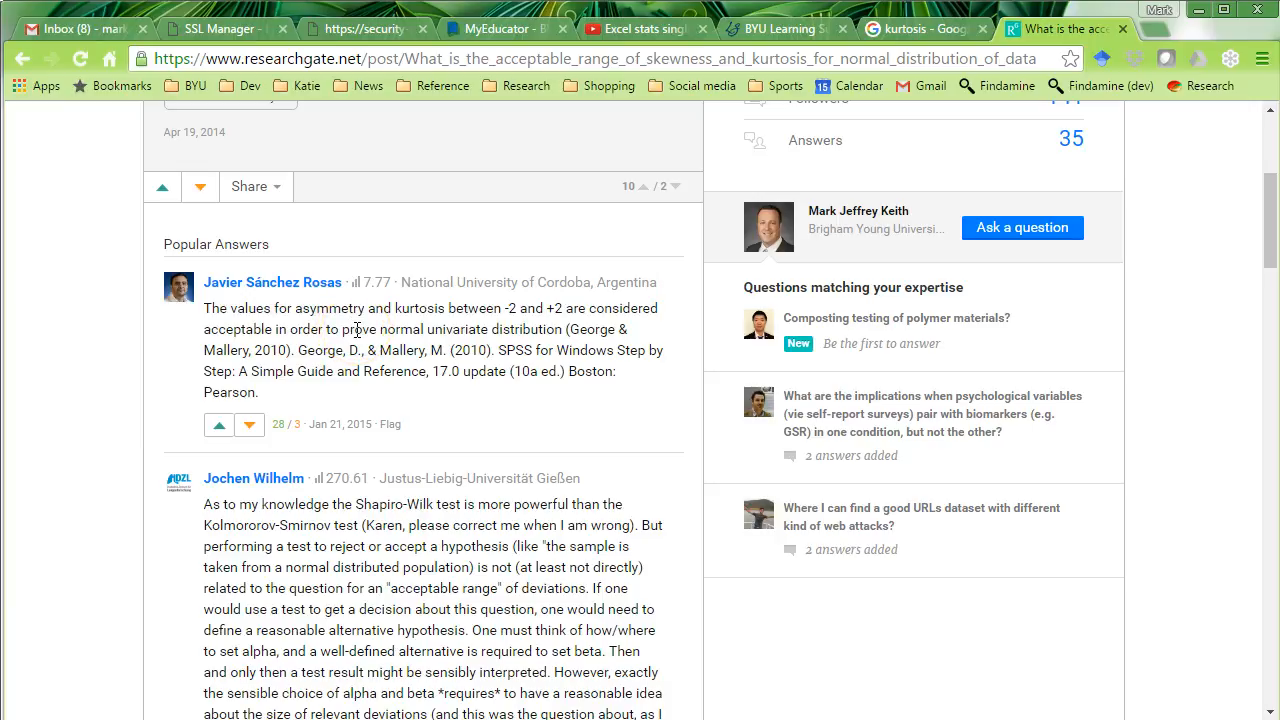
scroll(down, 3)
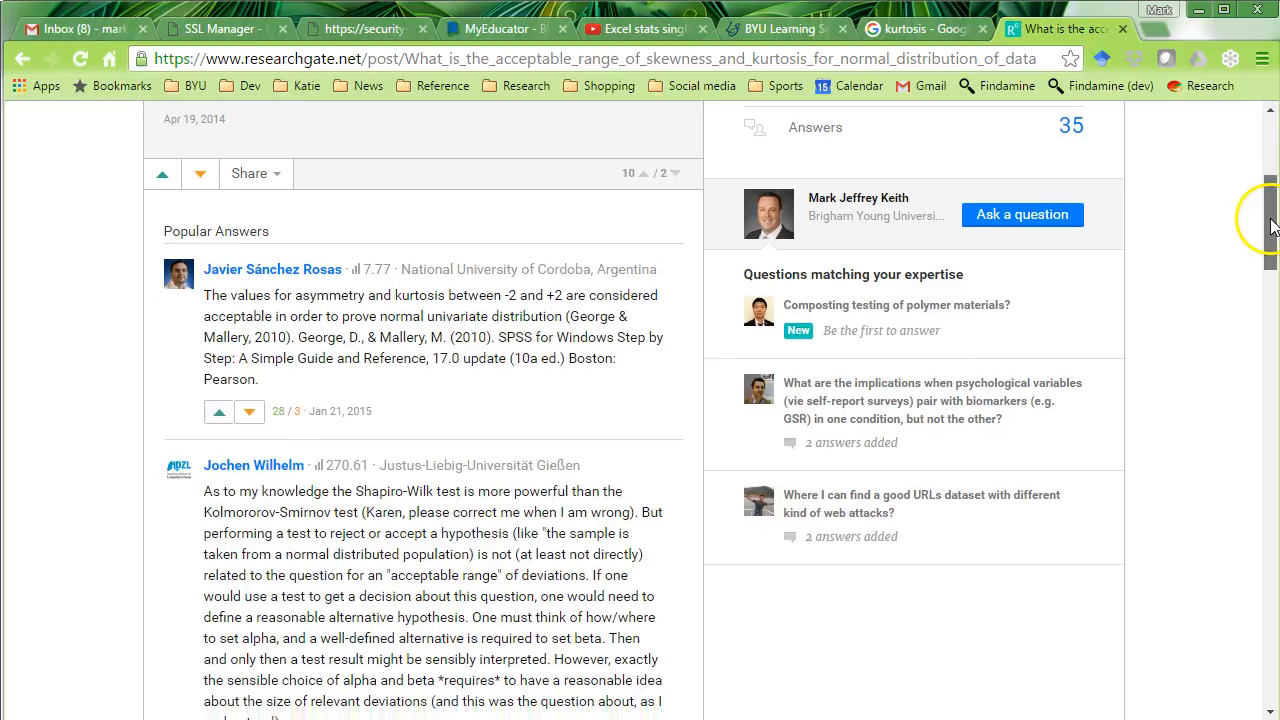
scroll(down, 3)
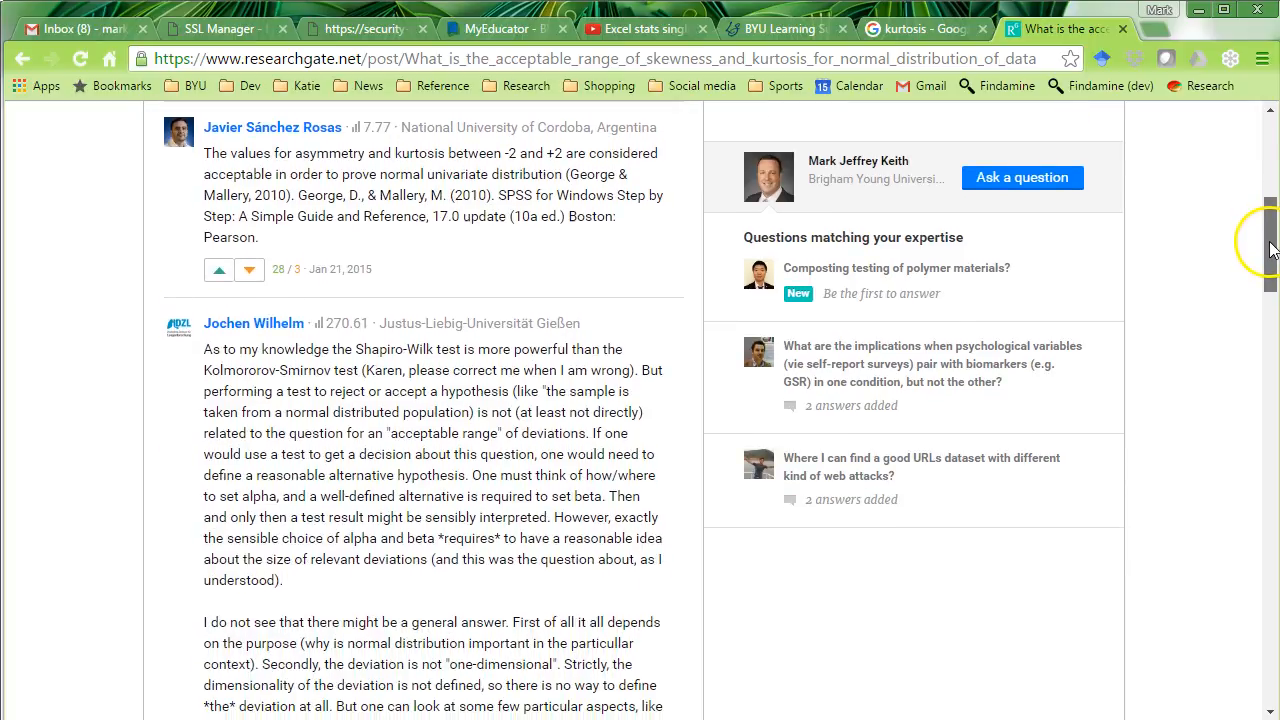
scroll(up, 3)
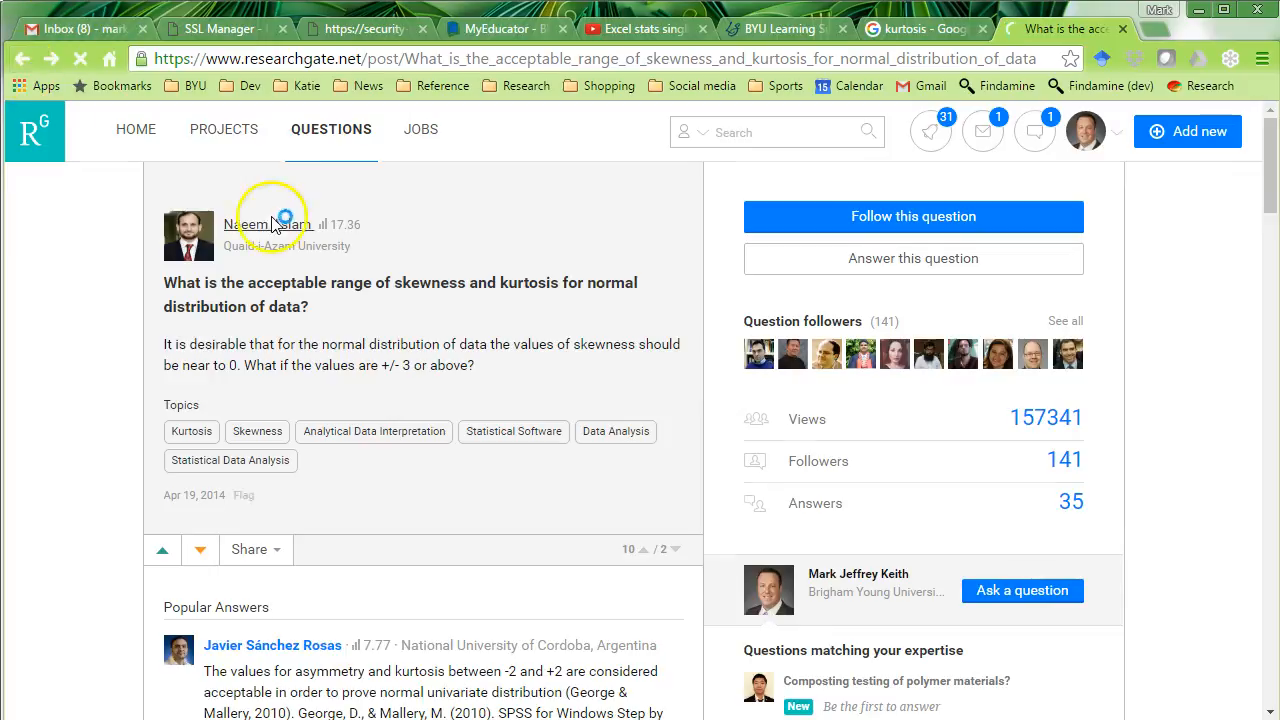
Step: From the results, read the GoodData Normality Testing article down to its kurtosis section
click(1065, 28)
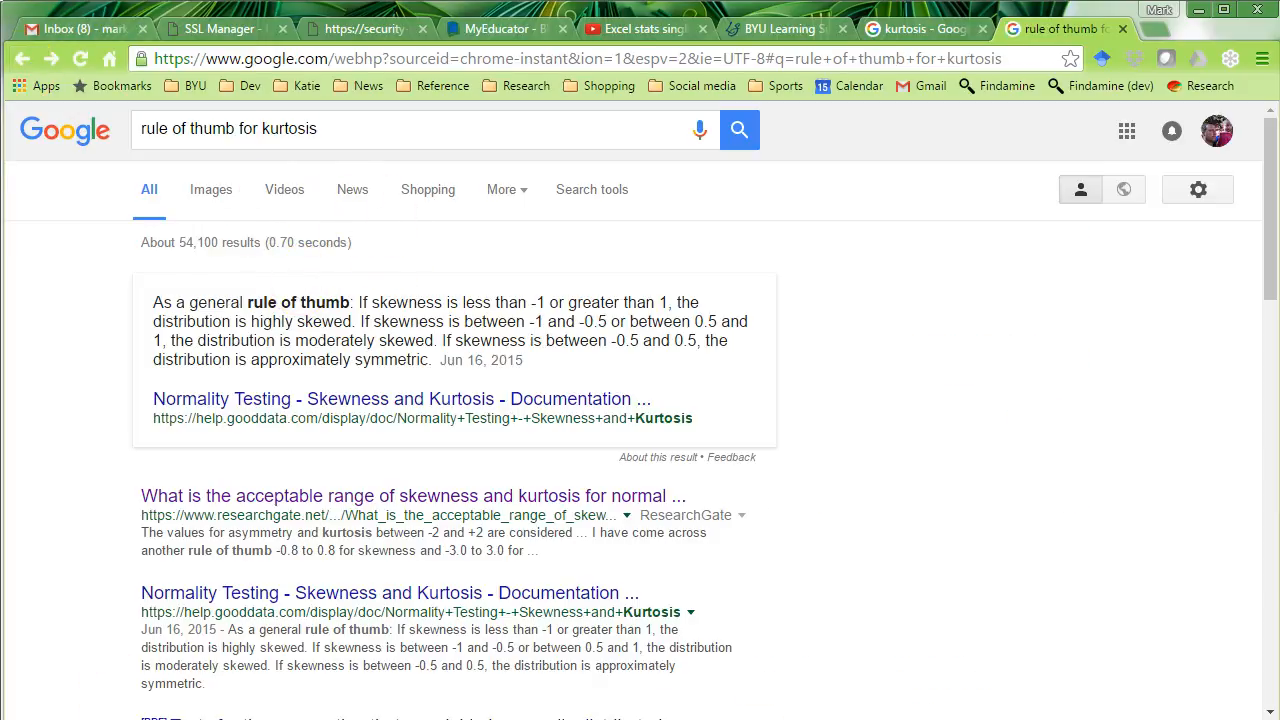
click(400, 398)
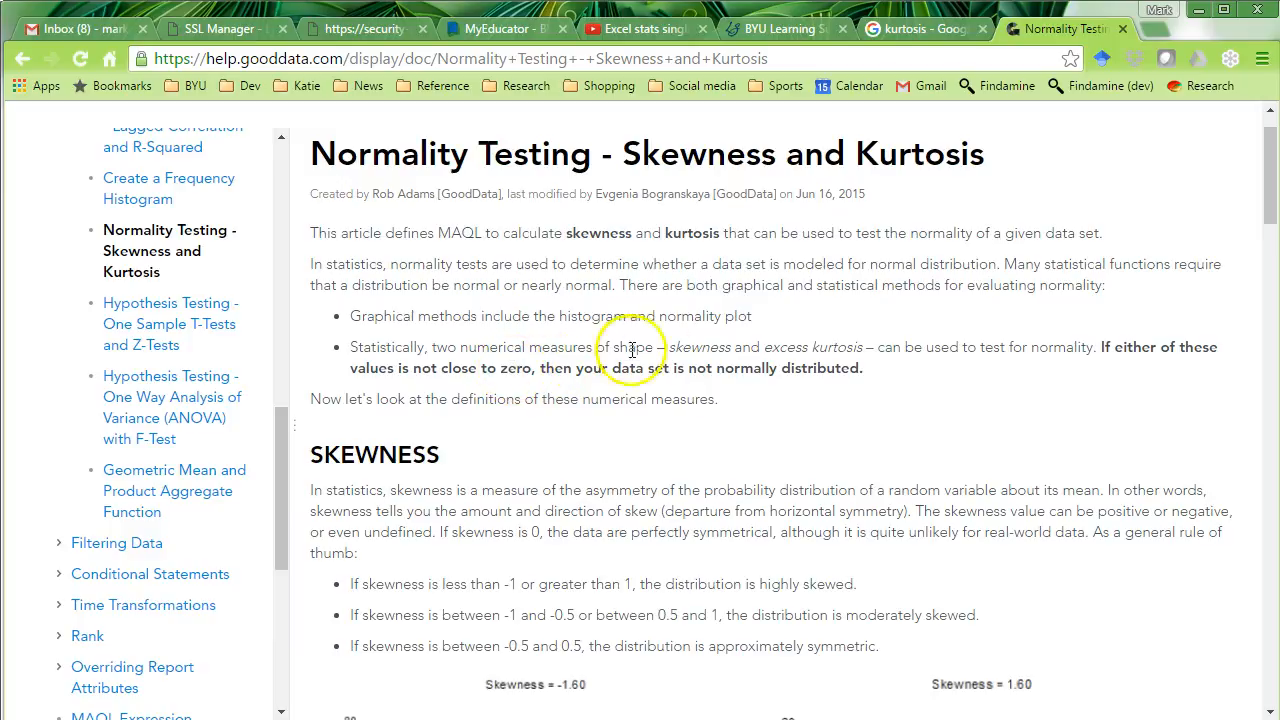
mouse_move(531, 377)
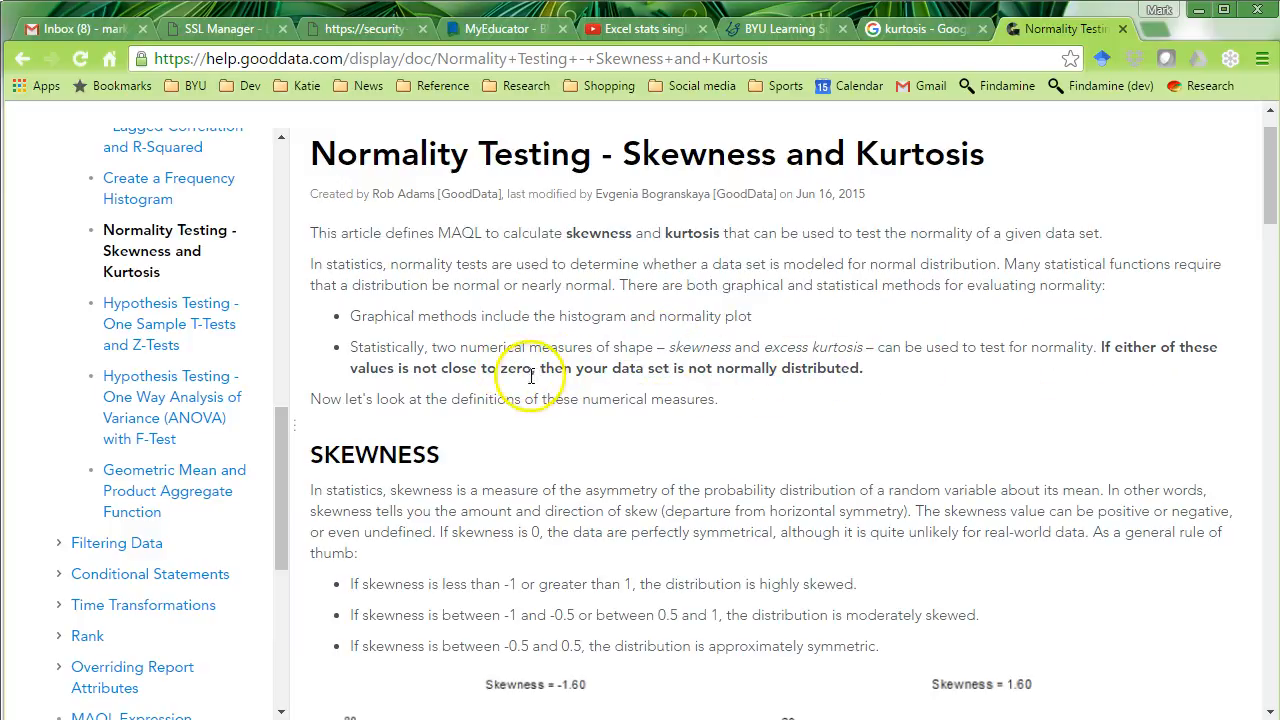
mouse_move(828, 372)
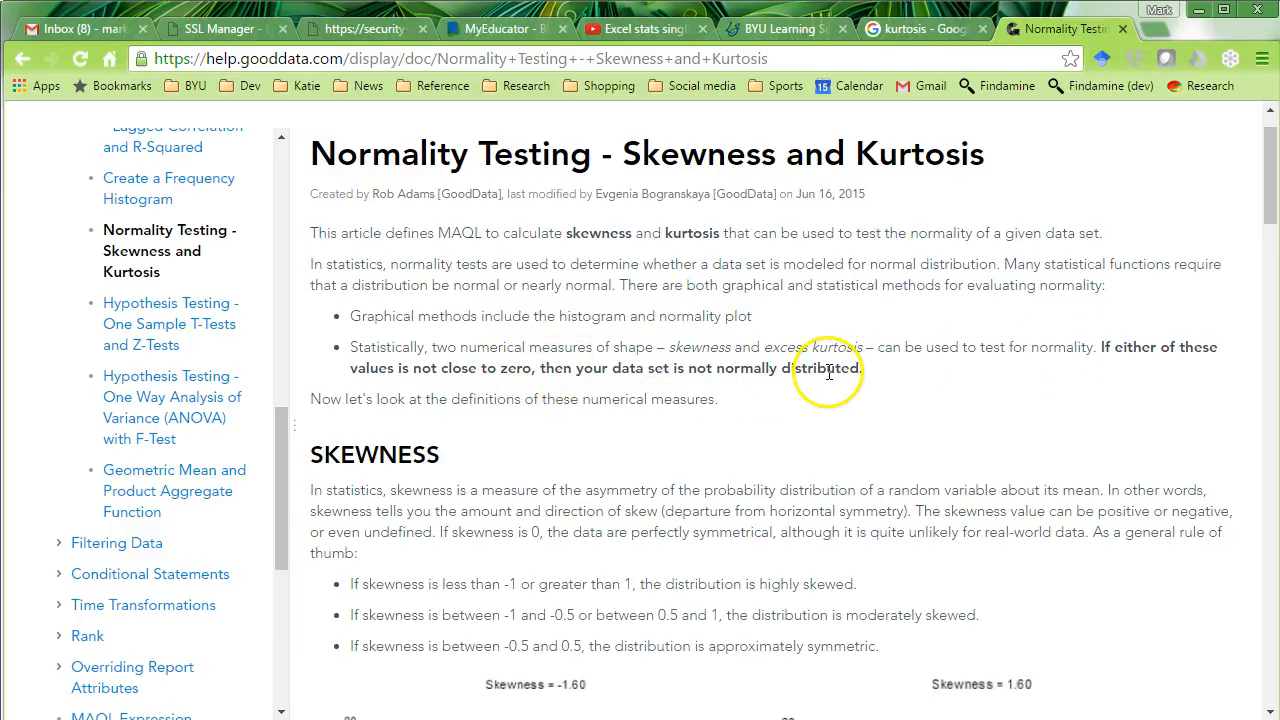
scroll(down, 3)
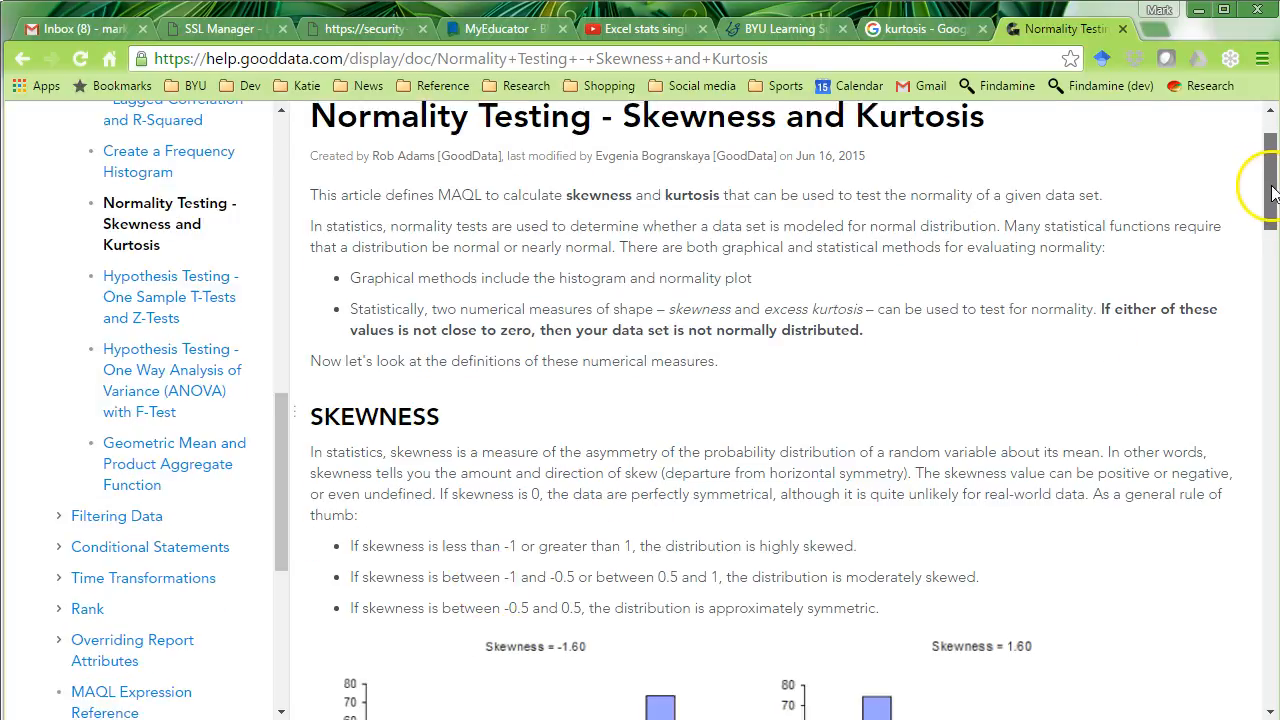
scroll(down, 3)
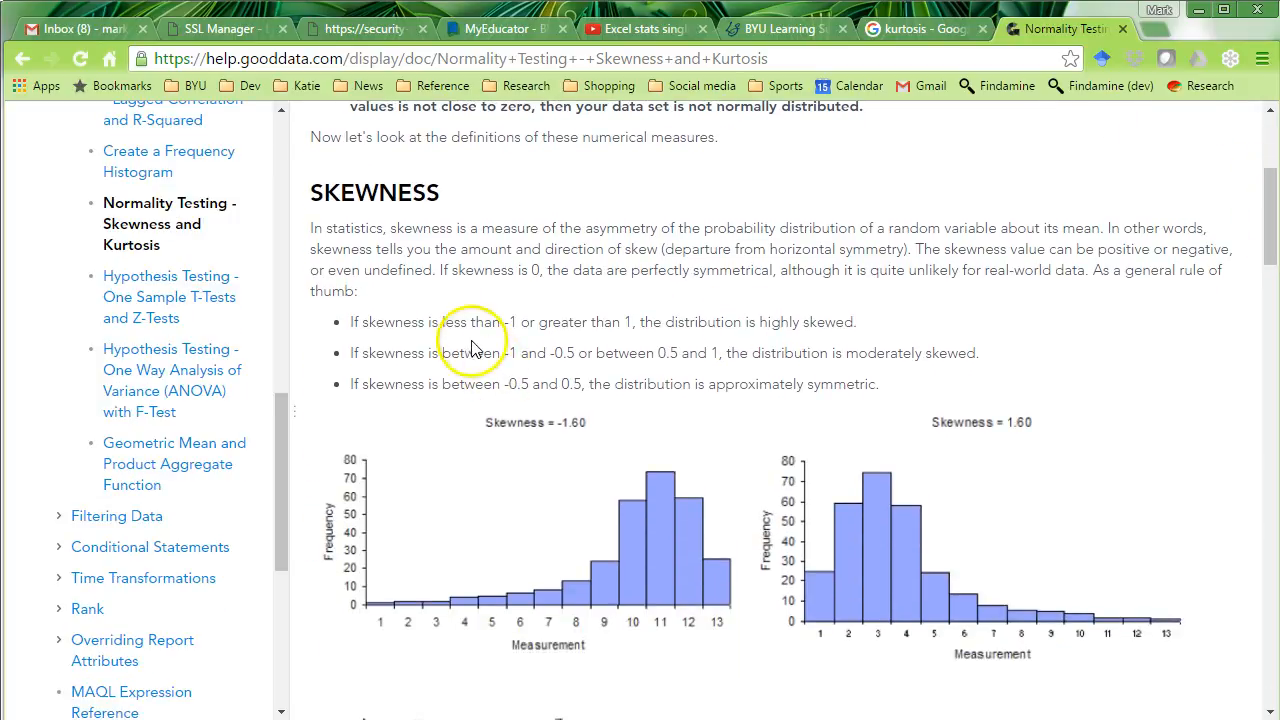
mouse_move(650, 321)
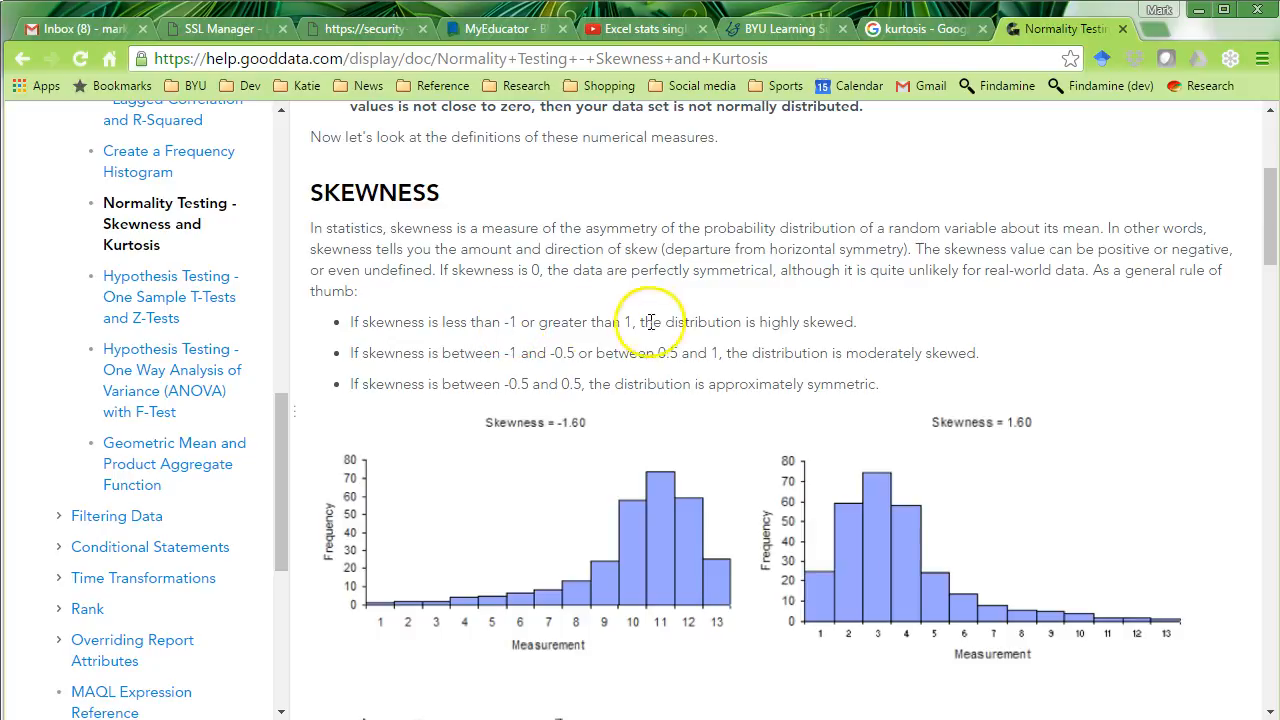
mouse_move(575, 384)
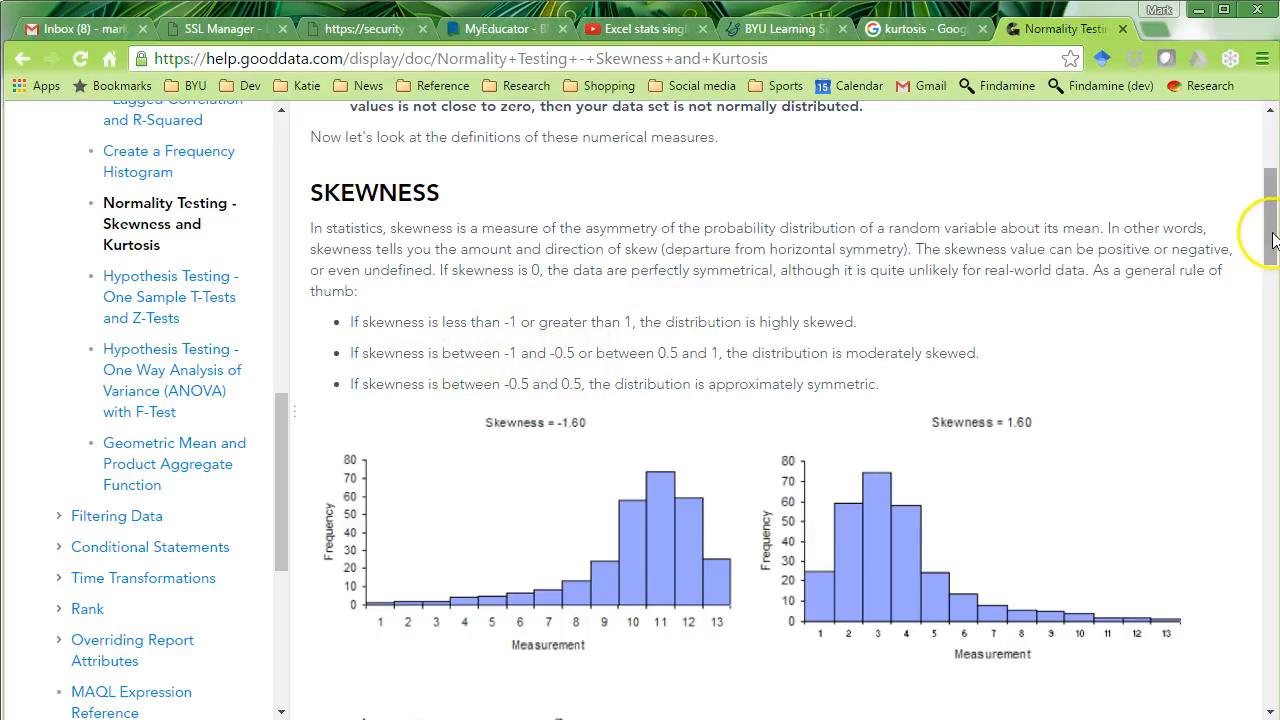
scroll(down, 3)
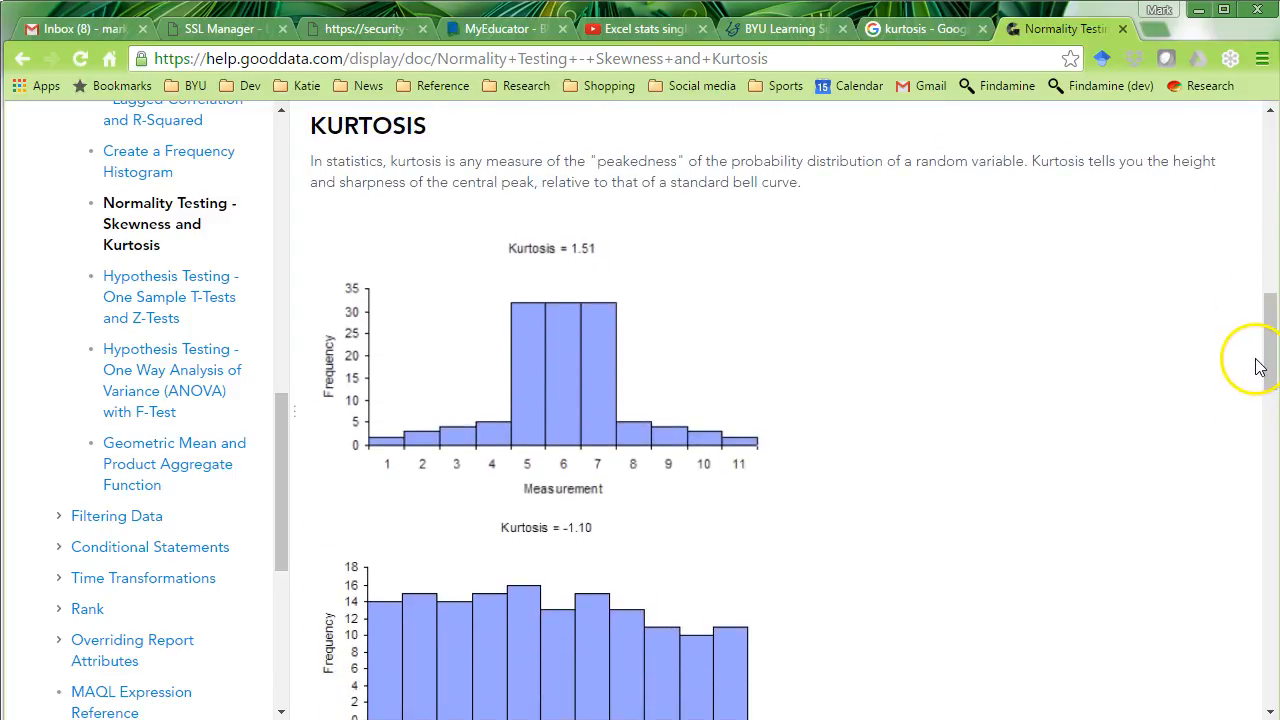
mouse_move(637, 385)
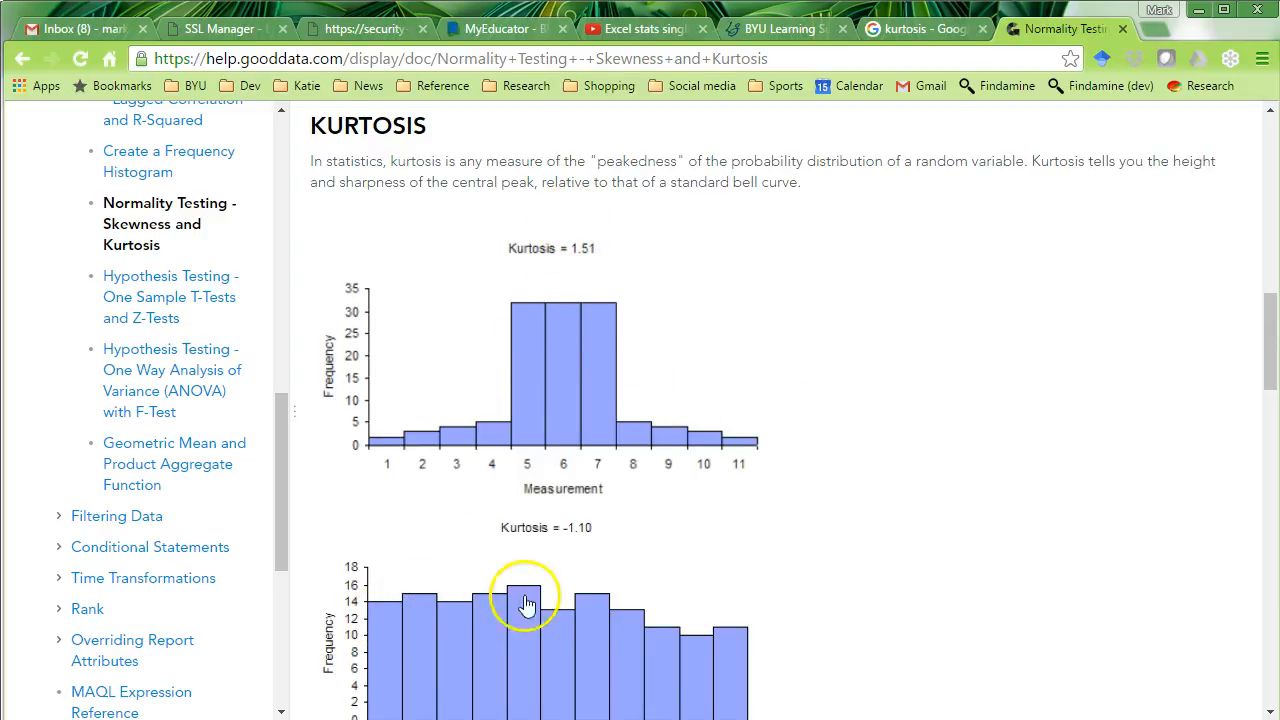
scroll(down, 3)
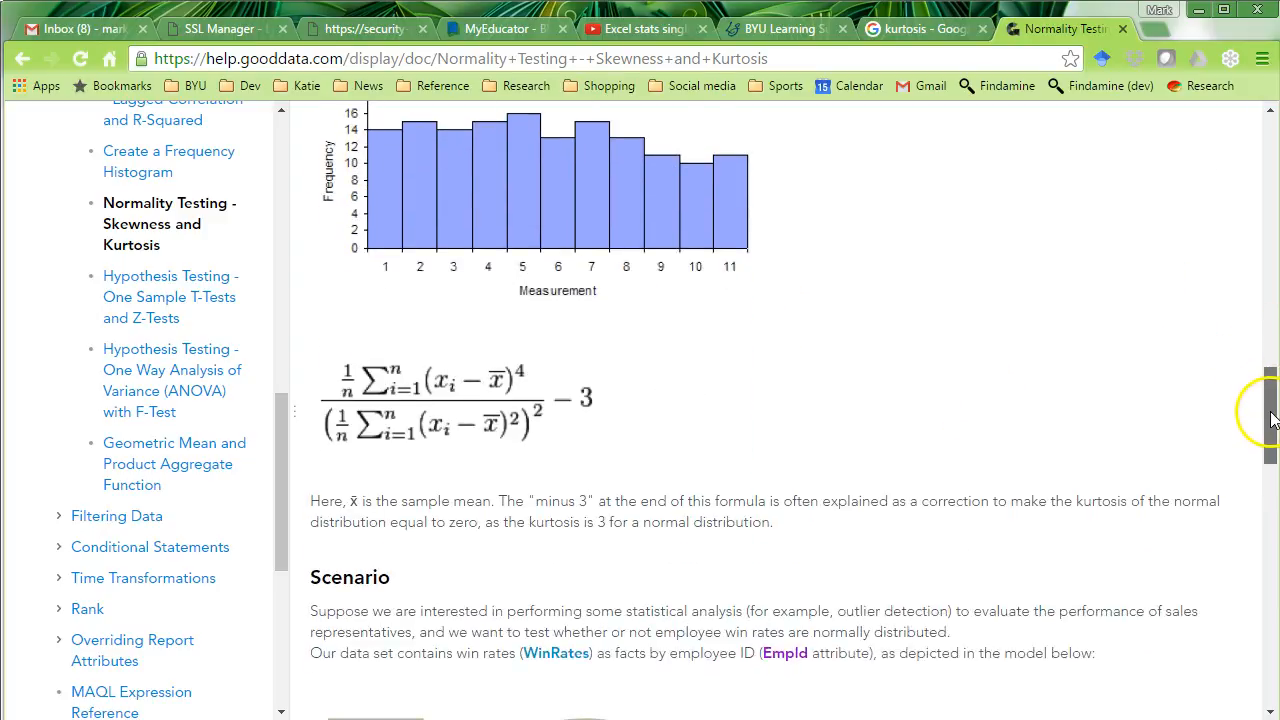
scroll(up, 3)
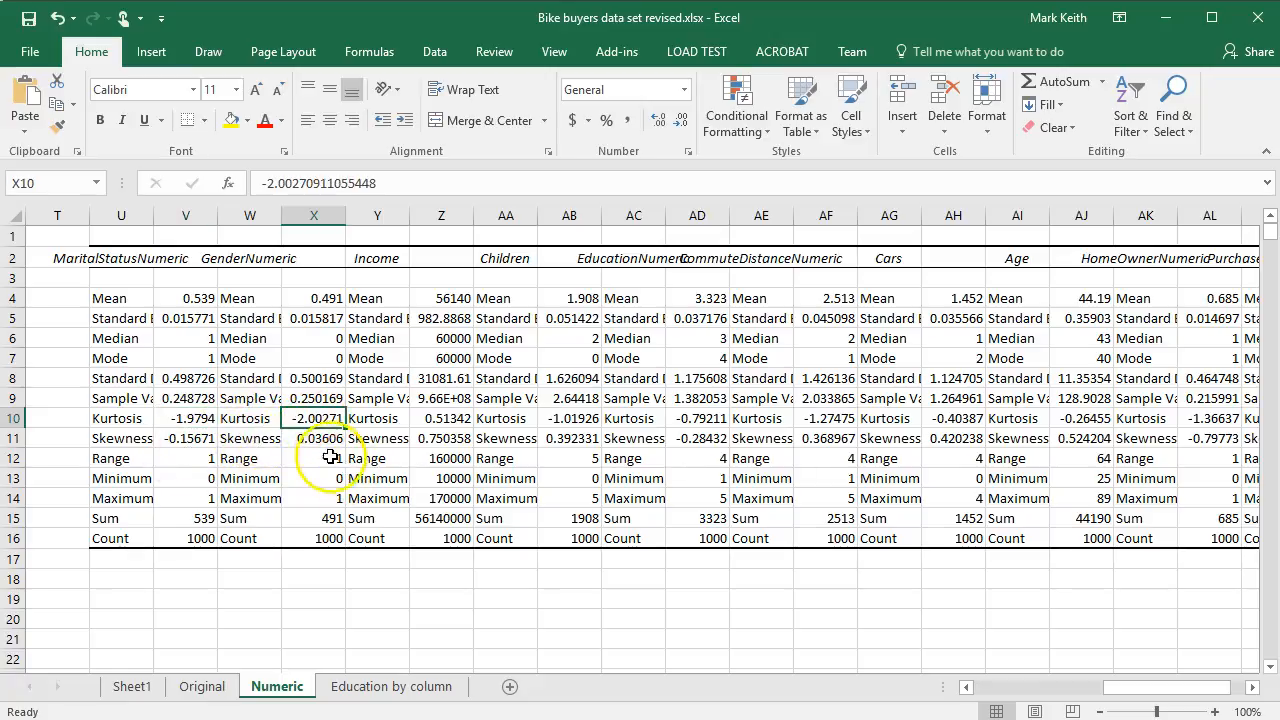
Step: Review the PurchaseBikeNumeric variance and kurtosis and MaritalStatusNumeric kurtosis values
click(441, 418)
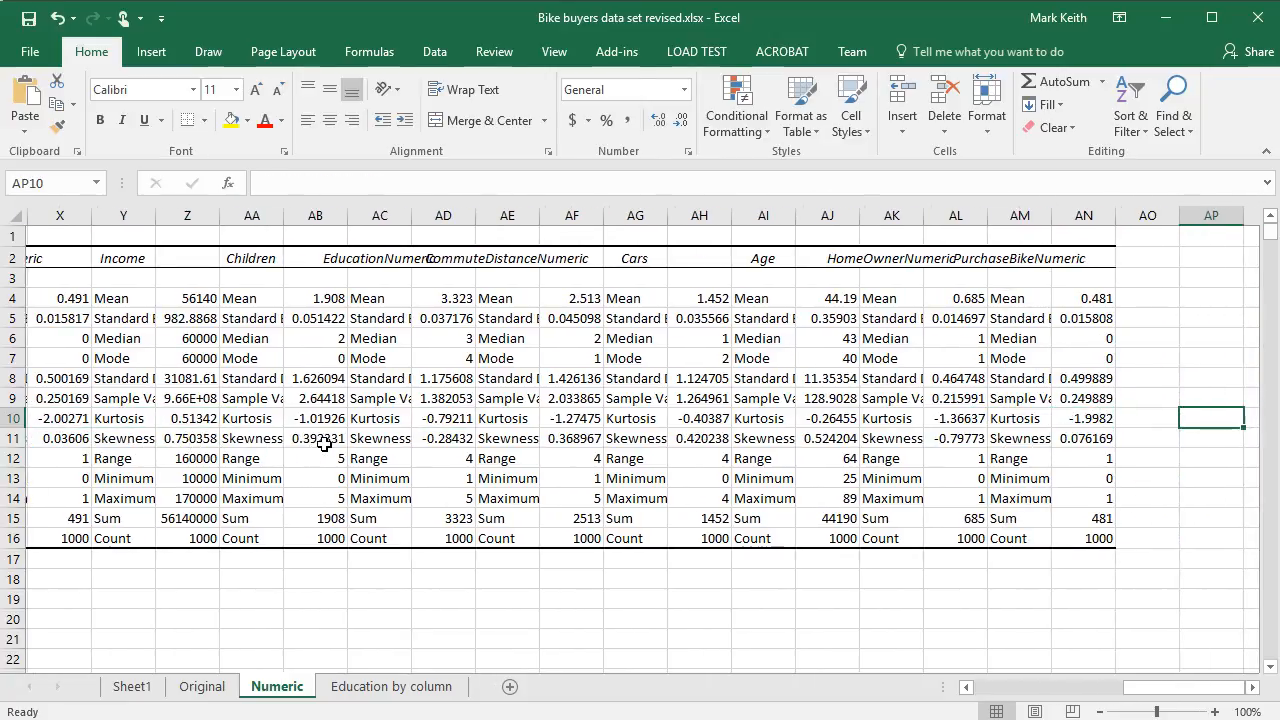
click(1081, 398)
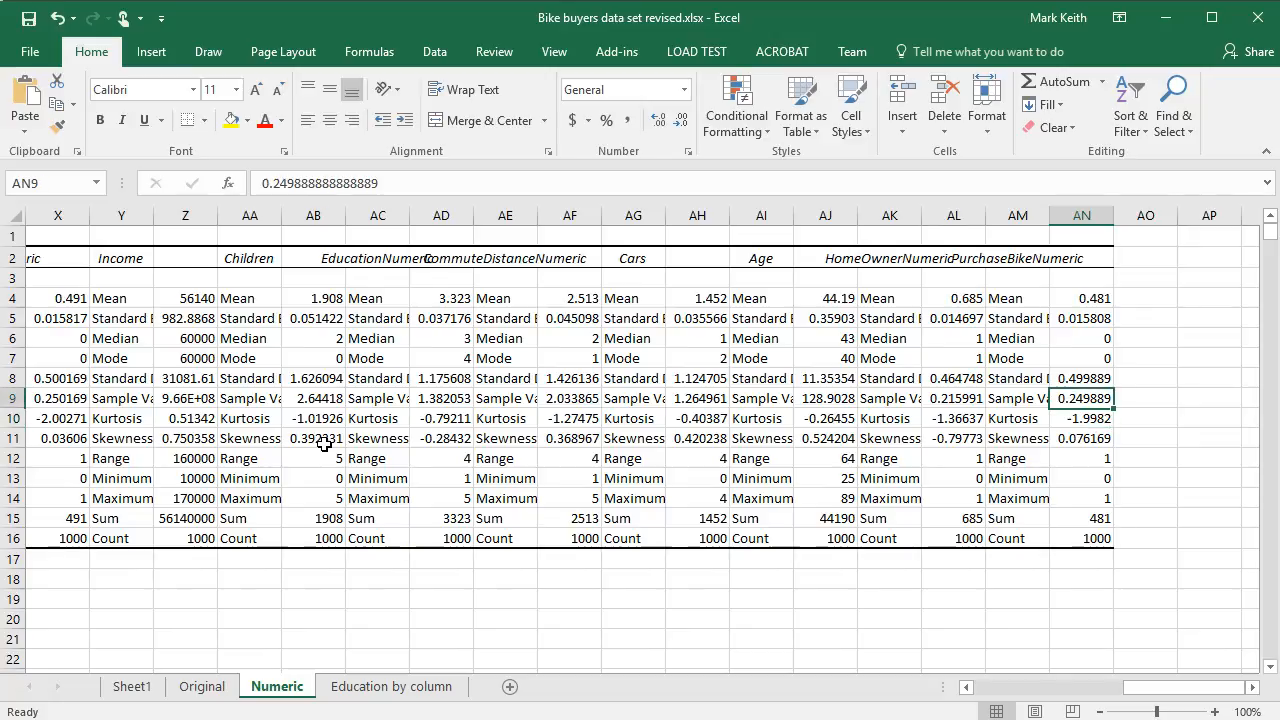
click(1081, 258)
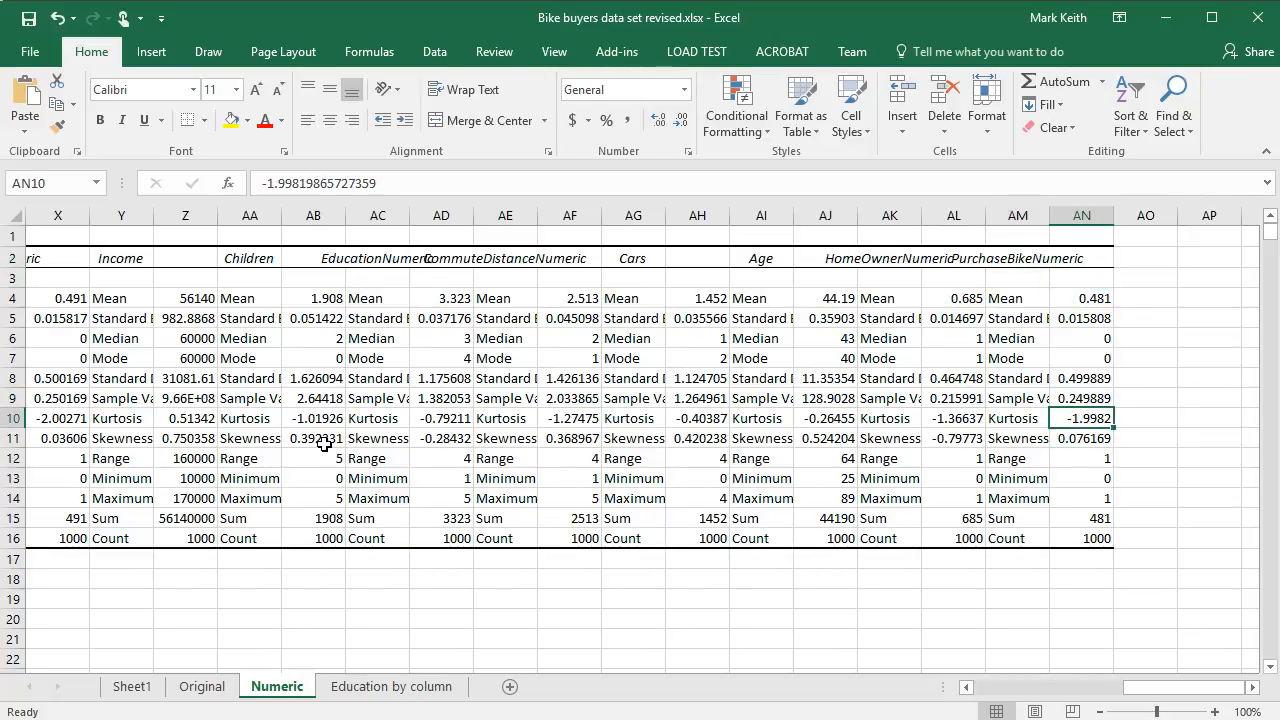
click(1081, 277)
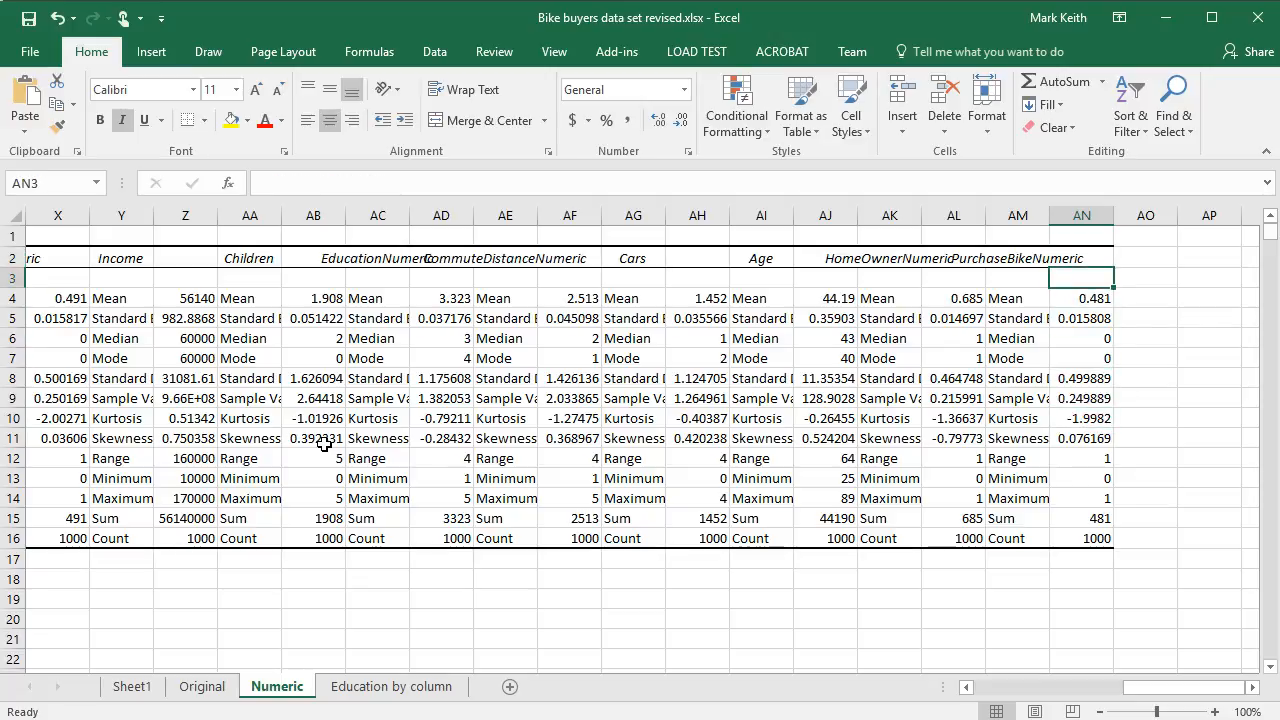
click(953, 418)
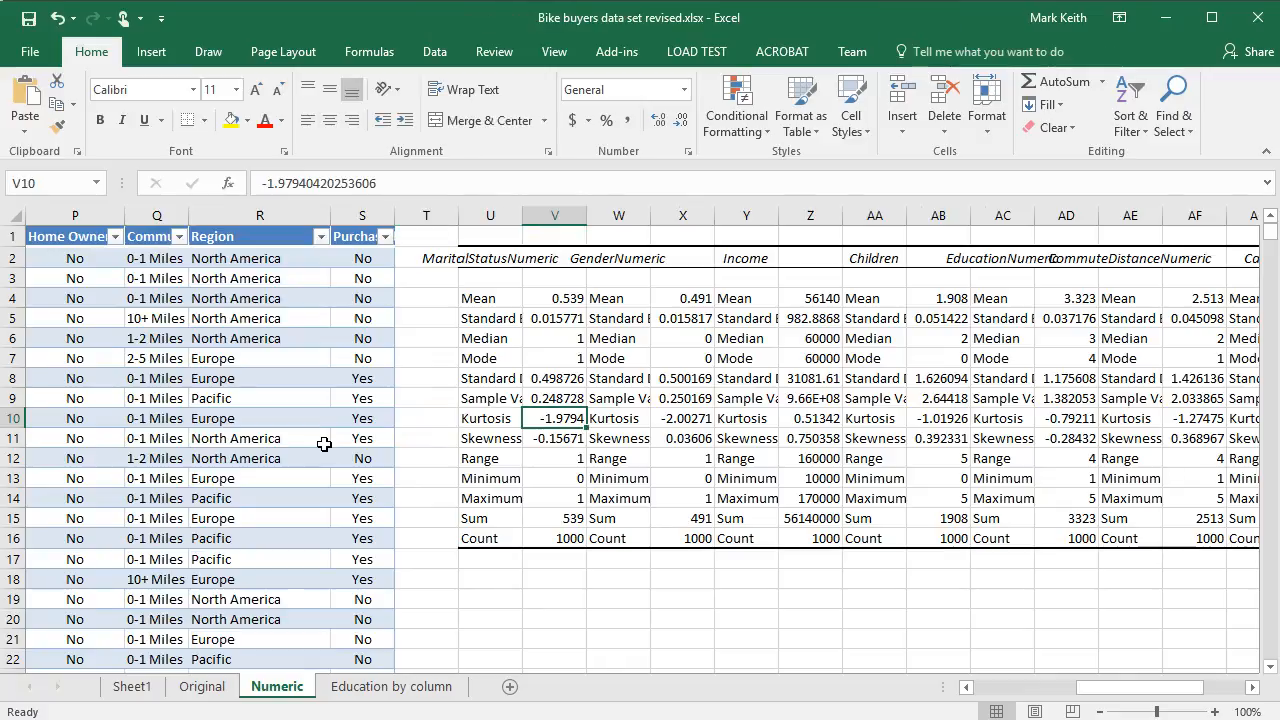
Step: Check GenderNumeric kurtosis and the range values, then show the Education by column sheet
click(683, 418)
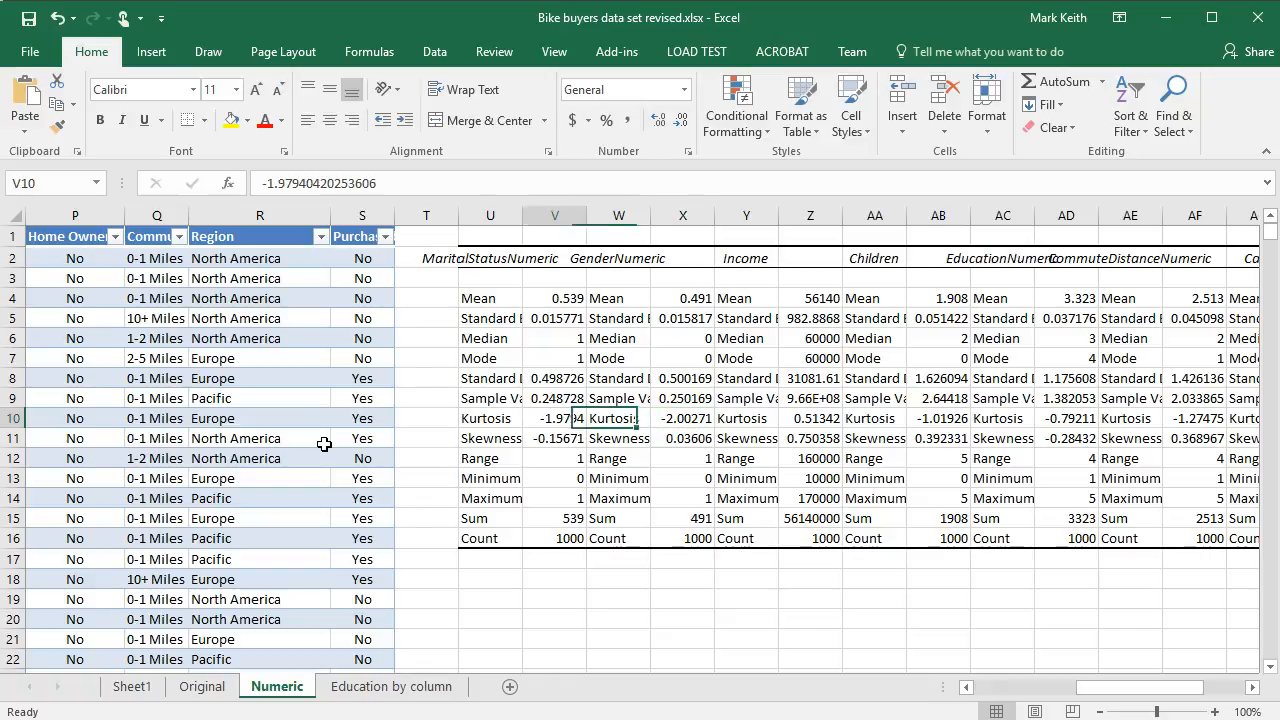
click(555, 458)
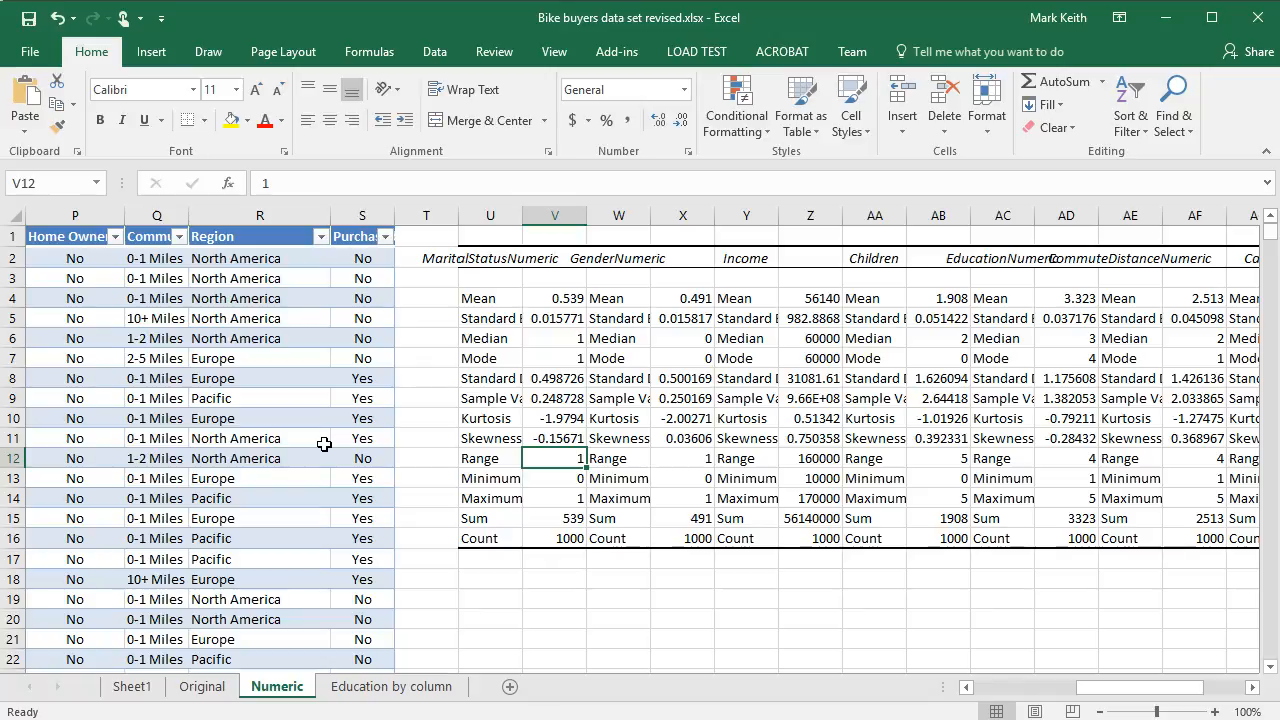
click(745, 458)
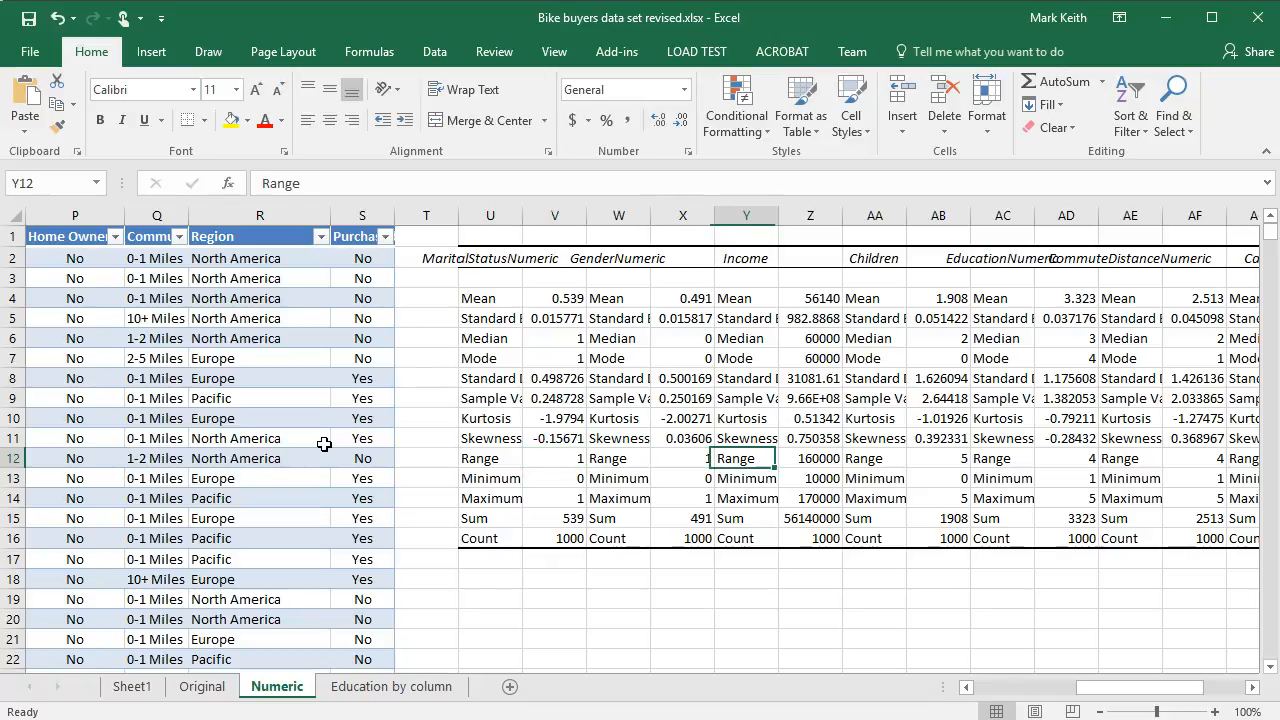
click(810, 418)
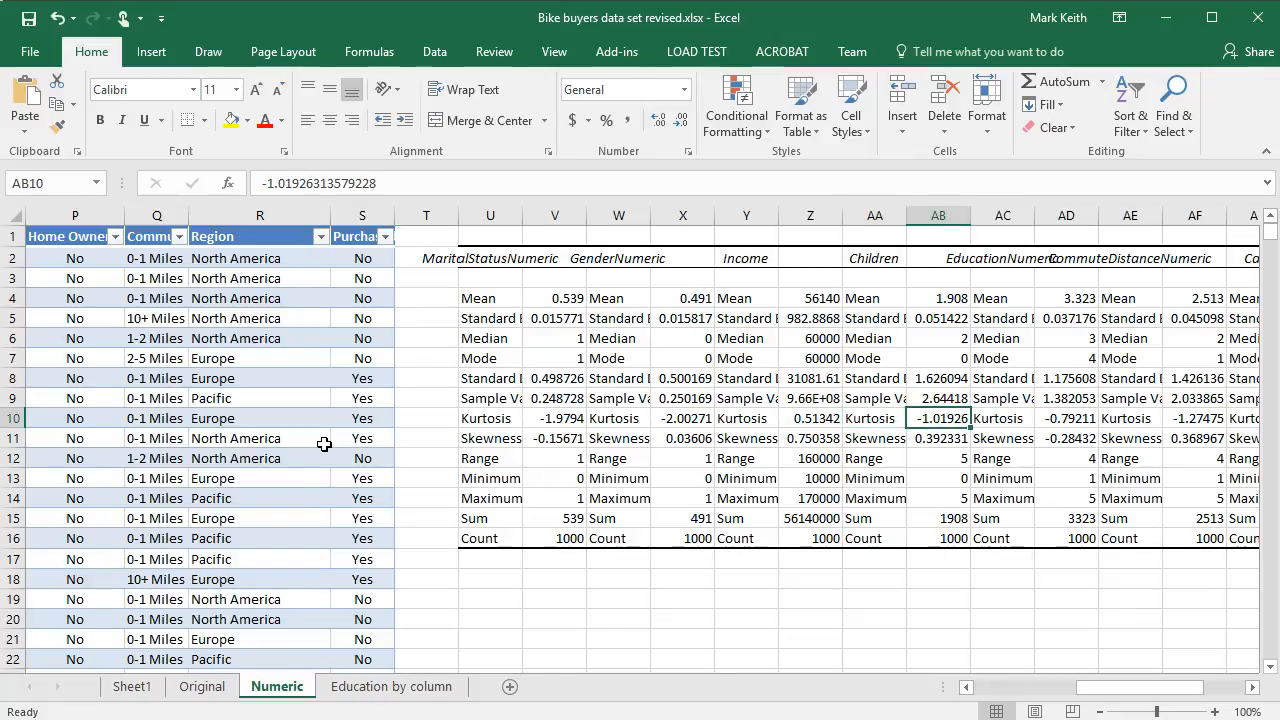
click(202, 686)
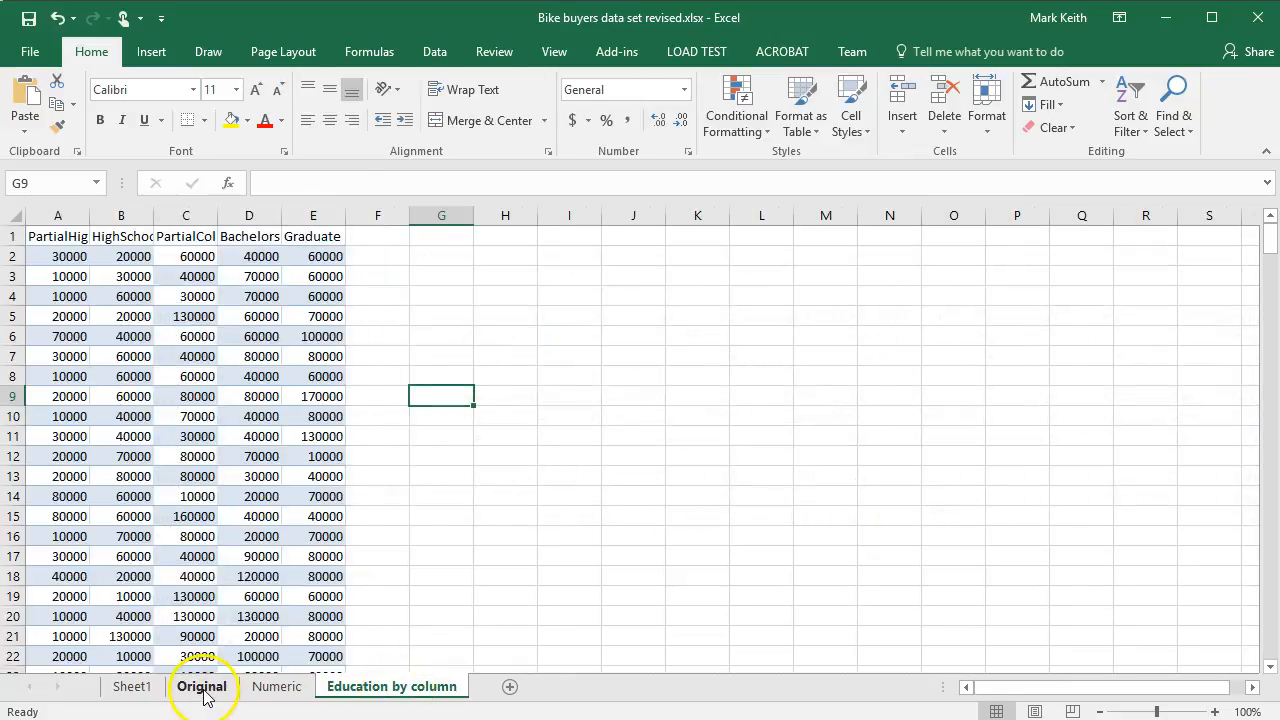
Step: Rebuild the Sheet1 pivot chart to count customers per number of children instead of income
click(131, 686)
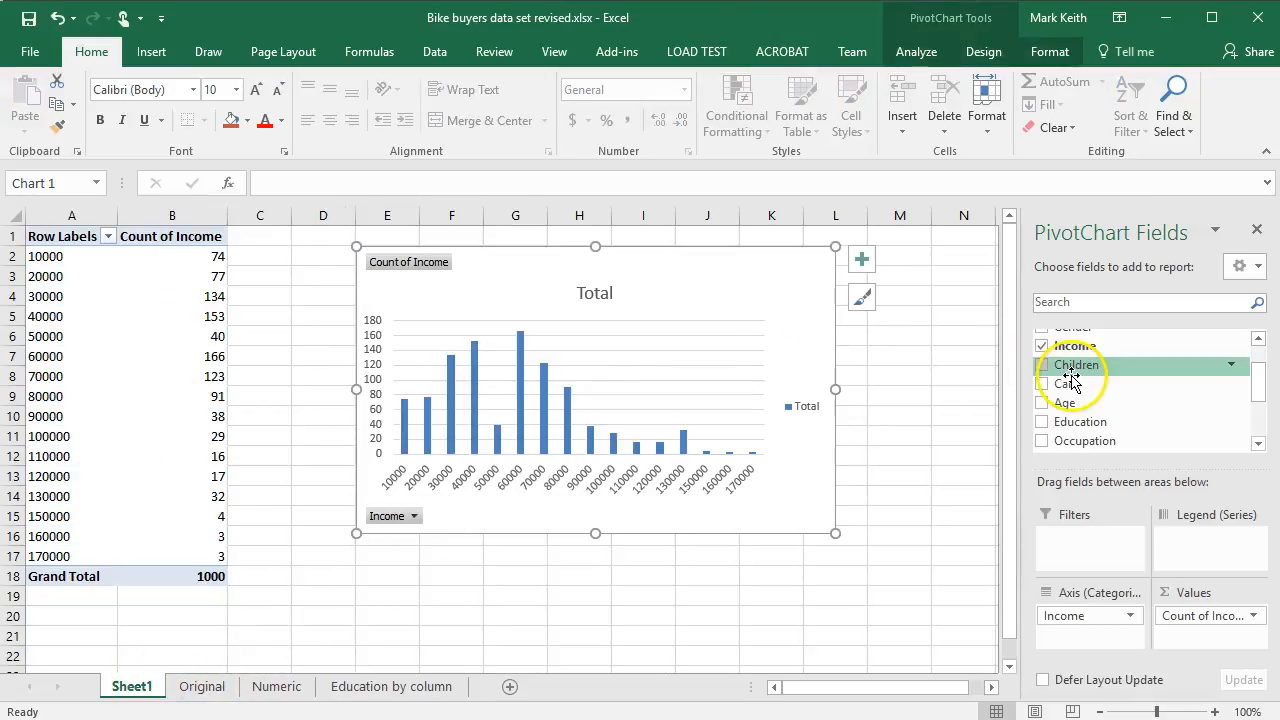
click(1042, 345)
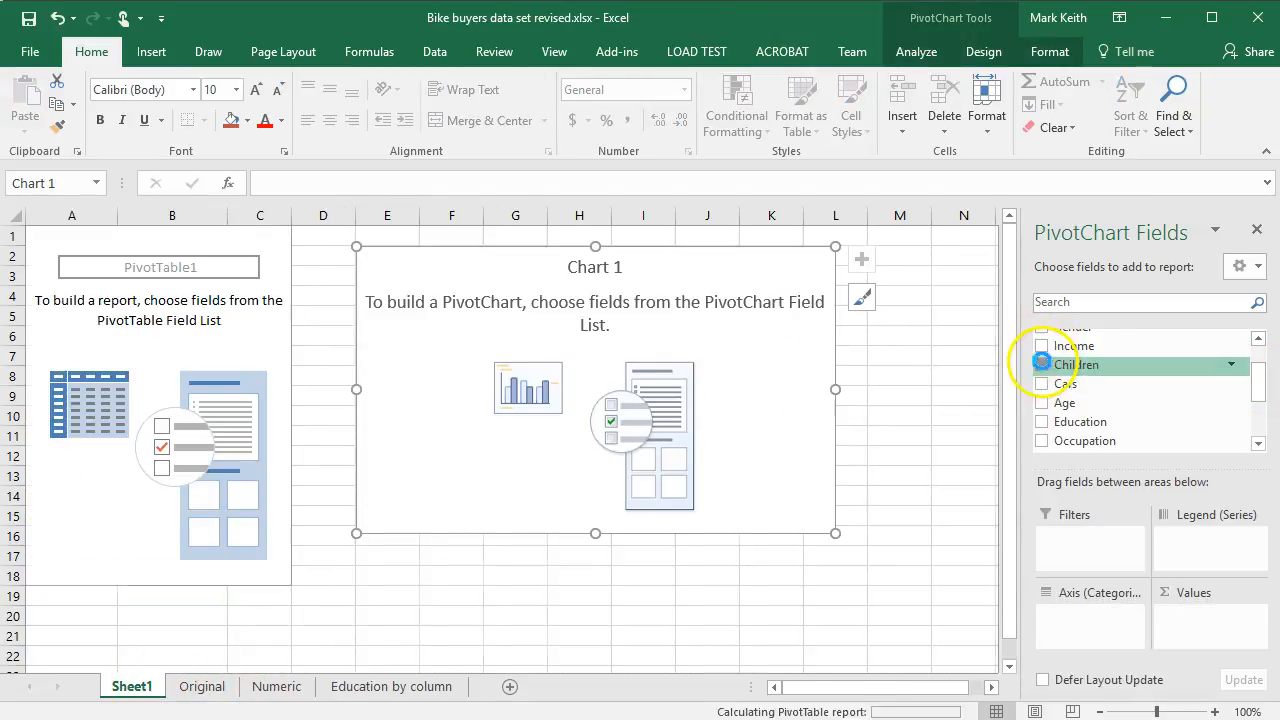
click(1042, 364)
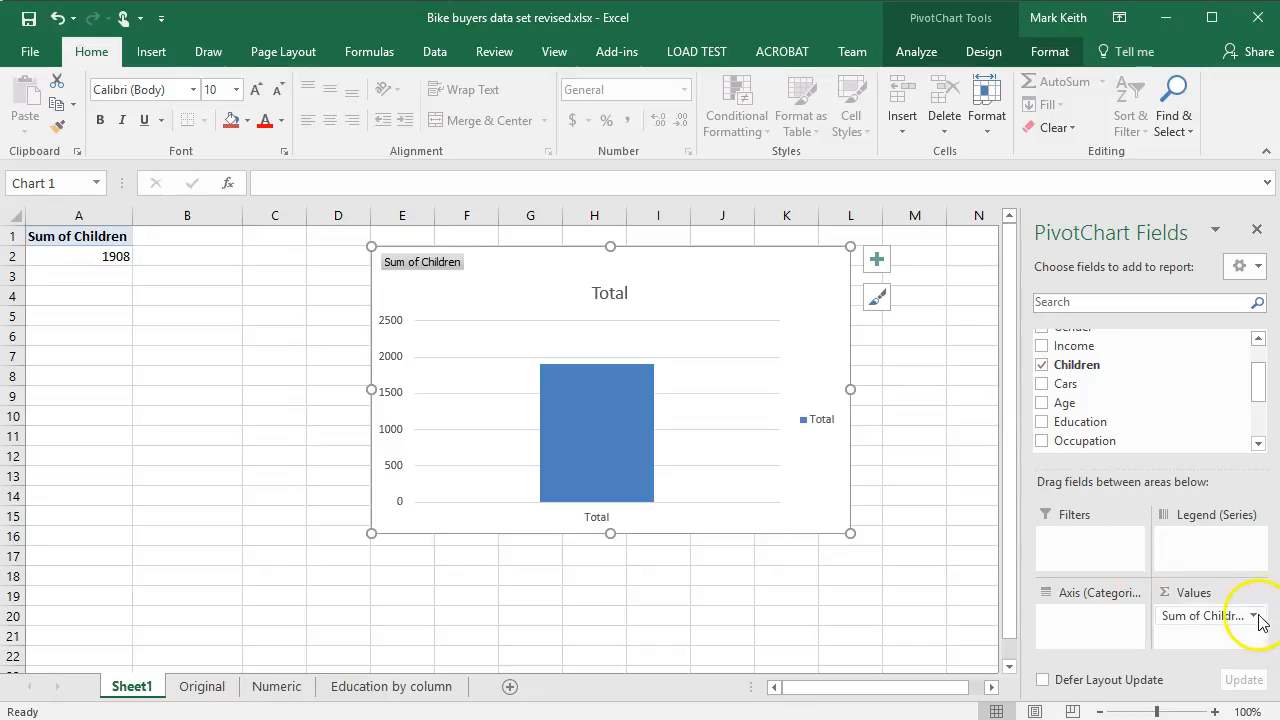
click(1253, 615)
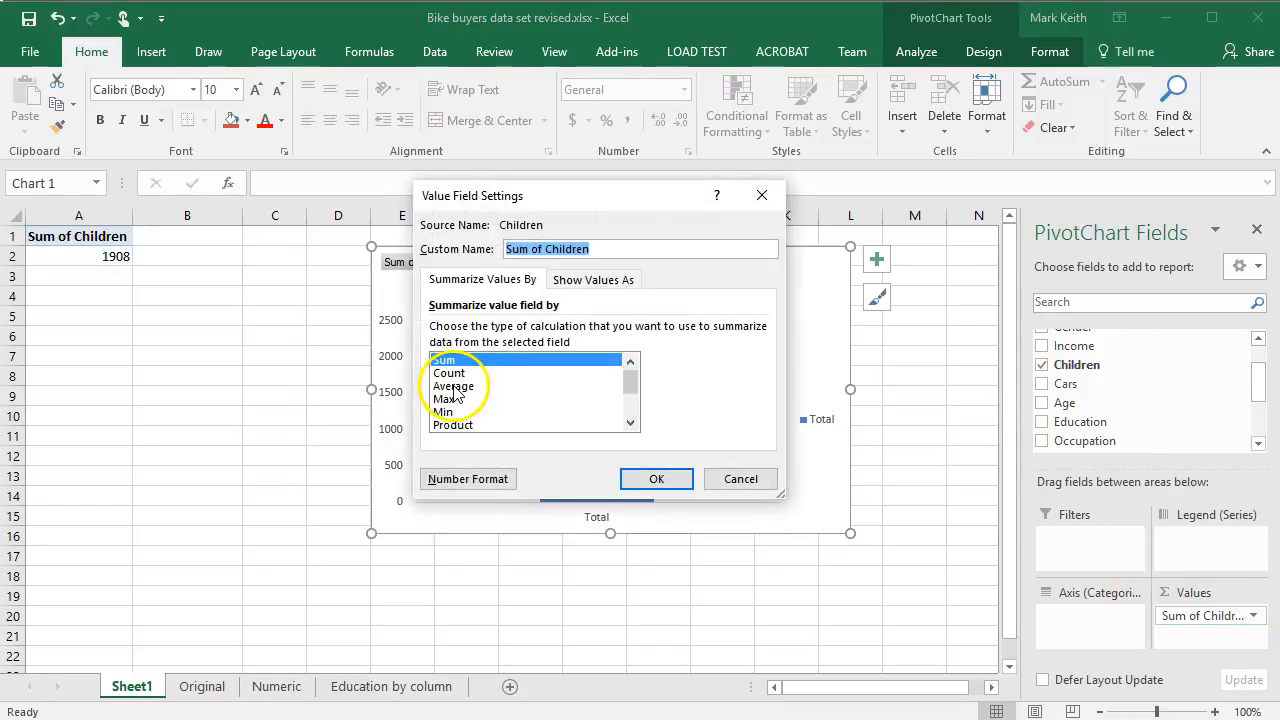
click(656, 478)
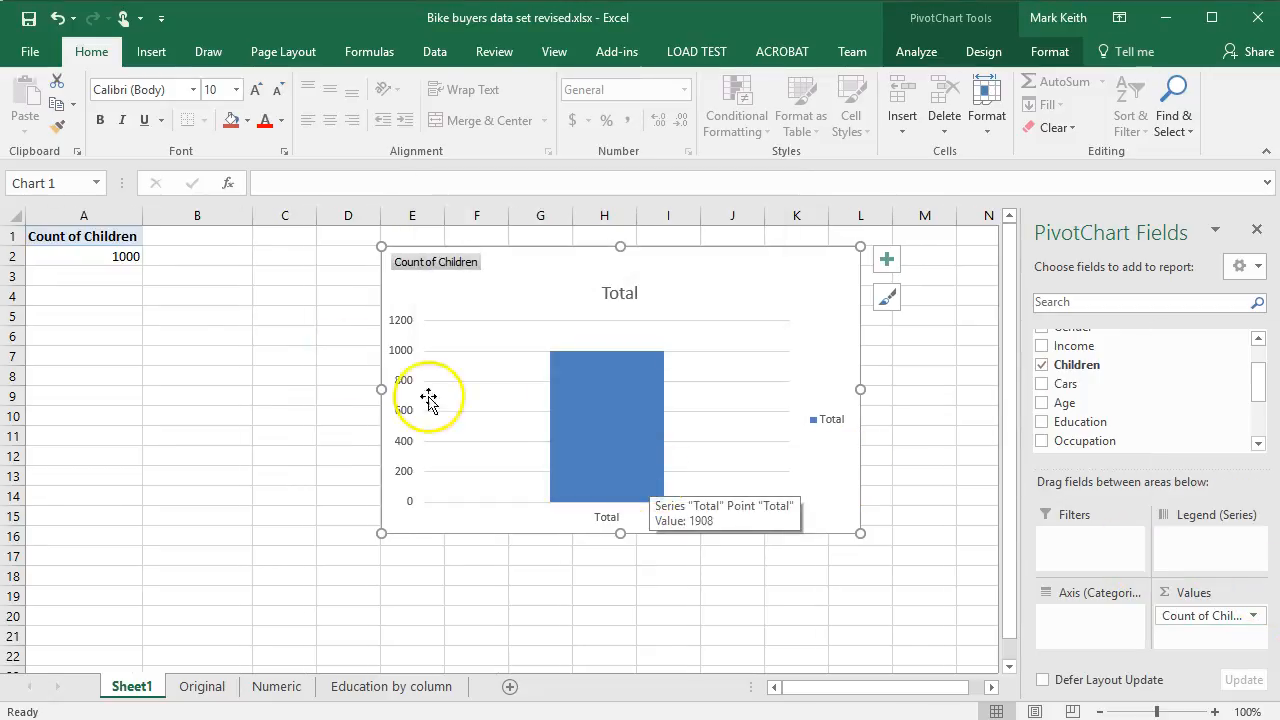
mouse_move(1078, 364)
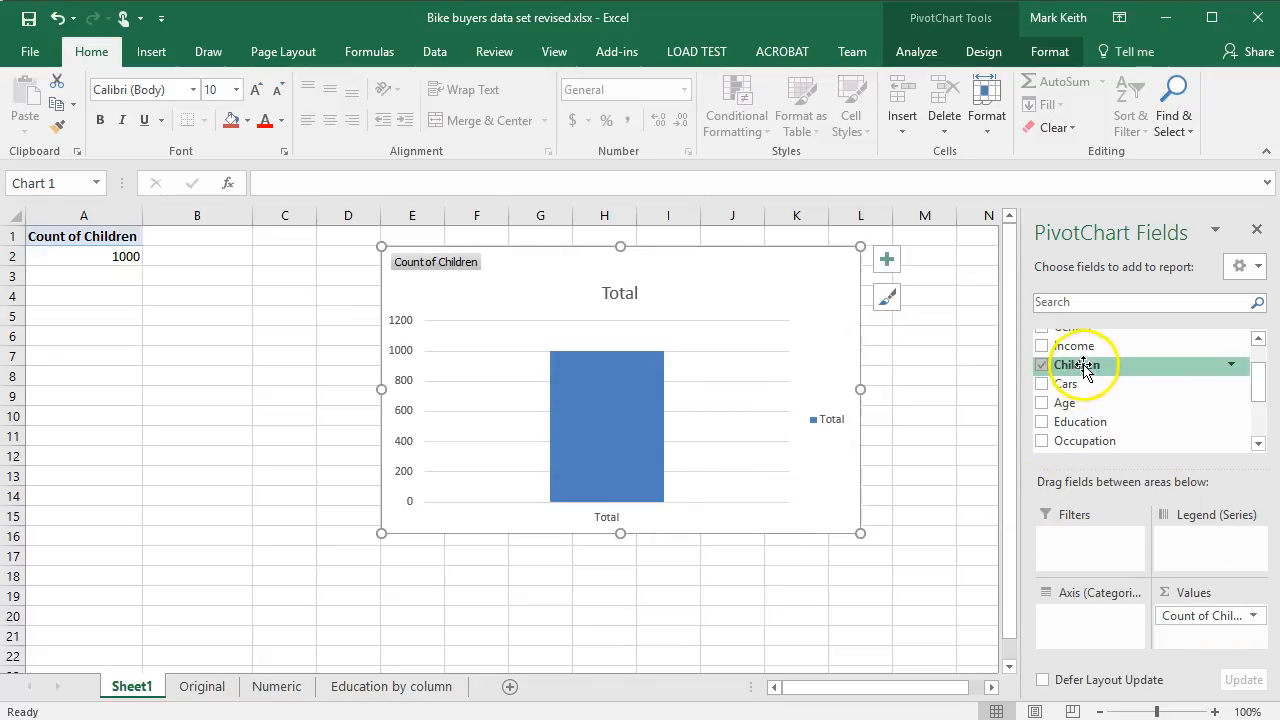
click(1042, 364)
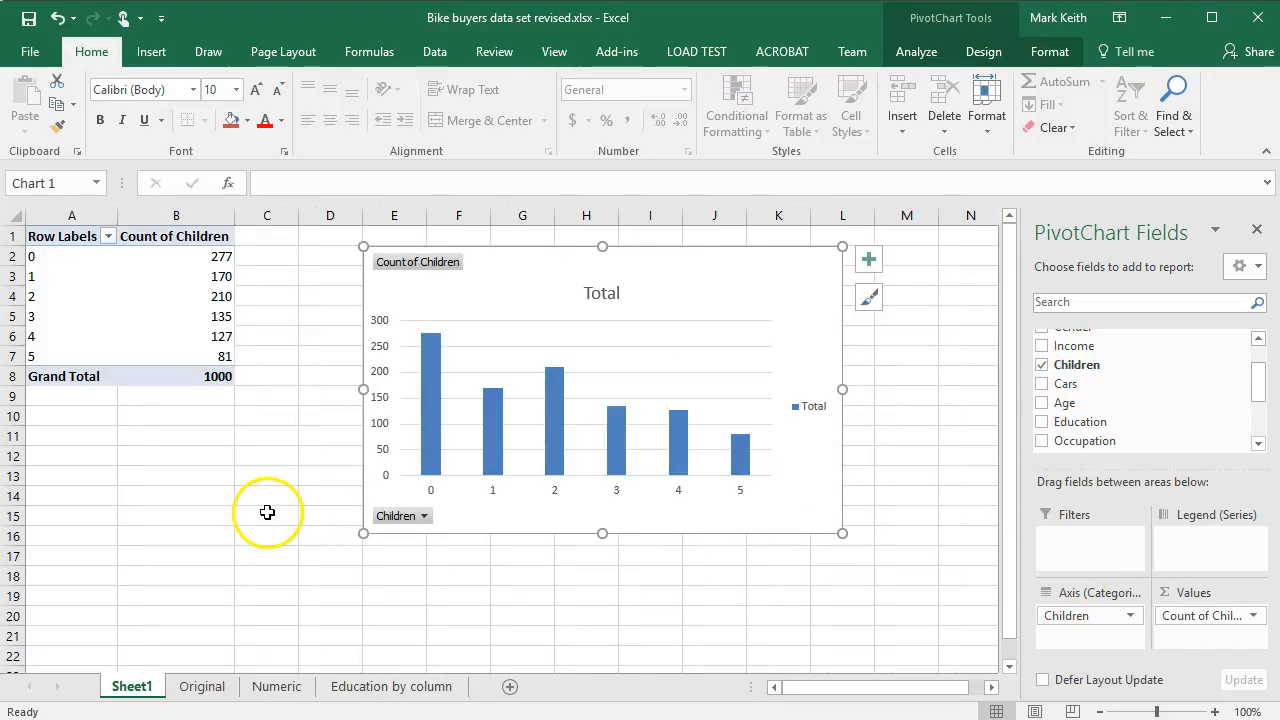
mouse_move(585, 405)
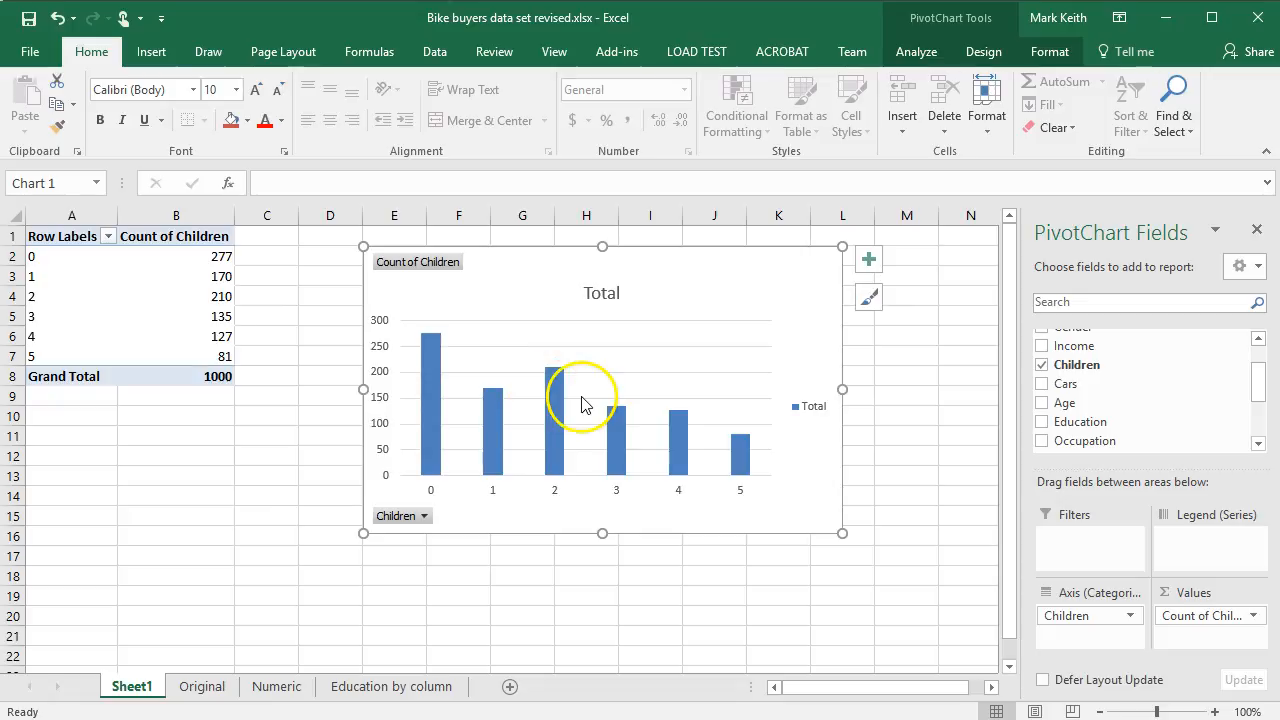
mouse_move(425, 332)
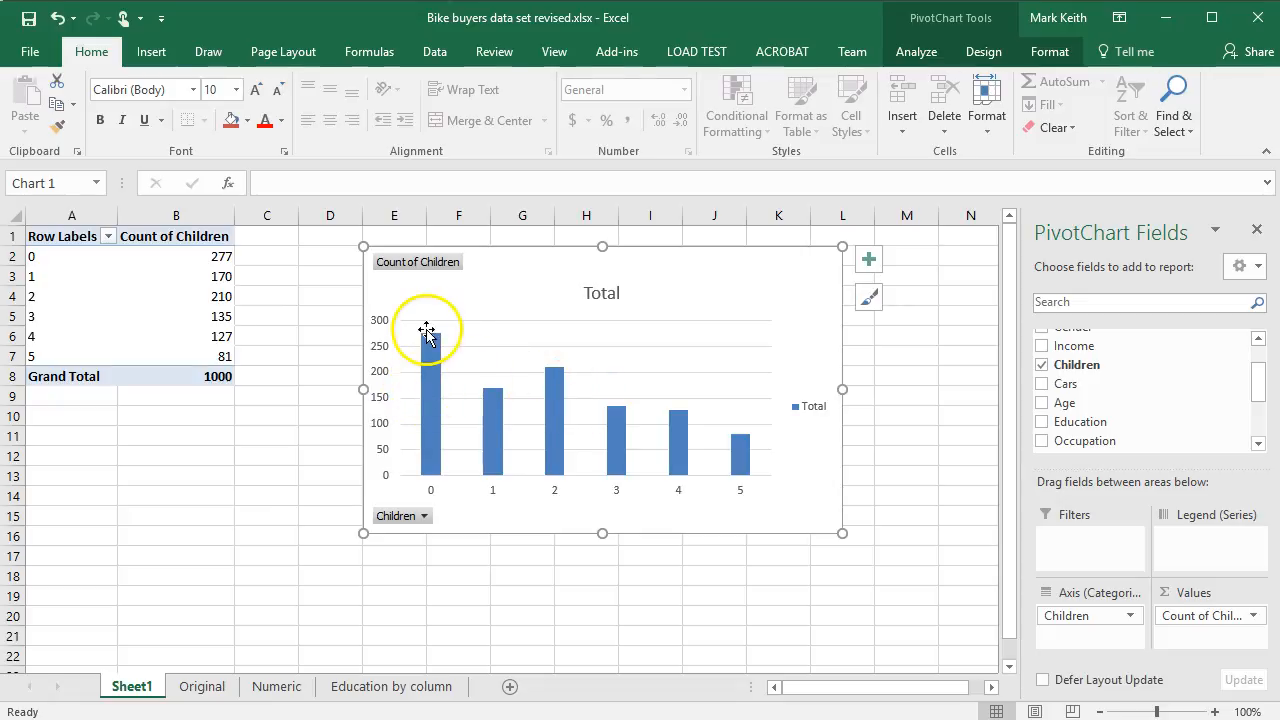
mouse_move(422, 437)
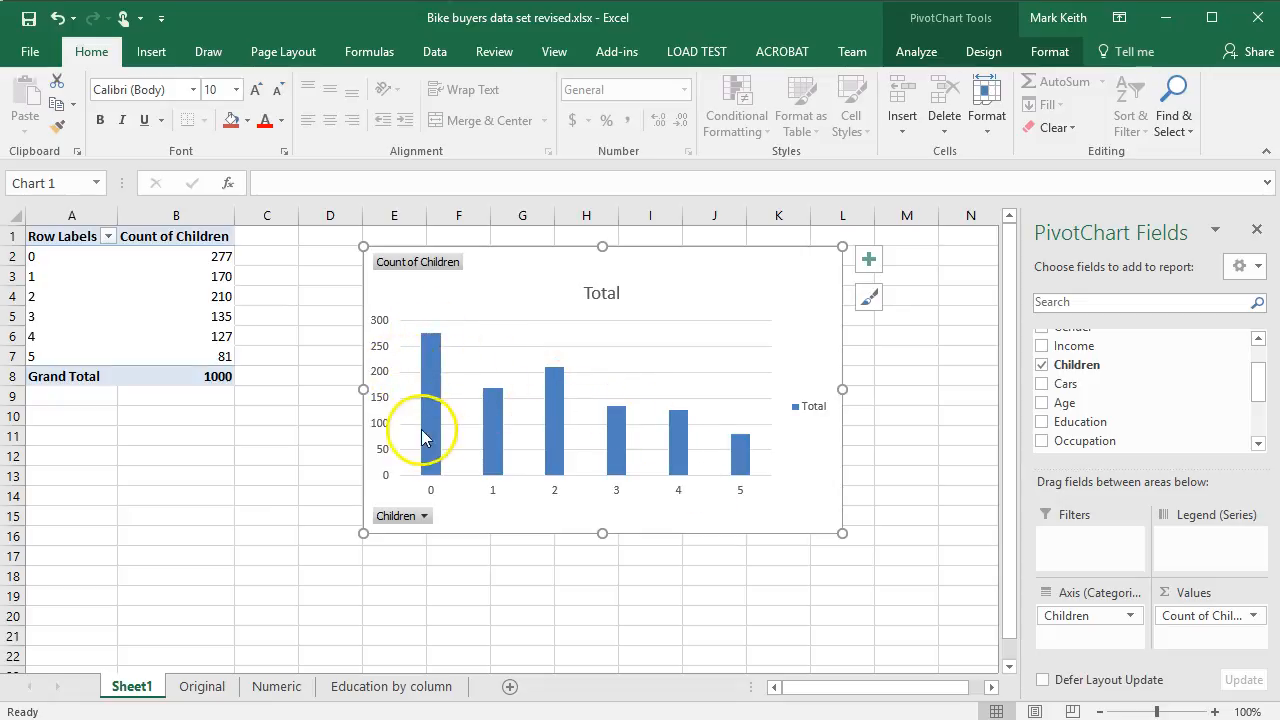
mouse_move(605, 362)
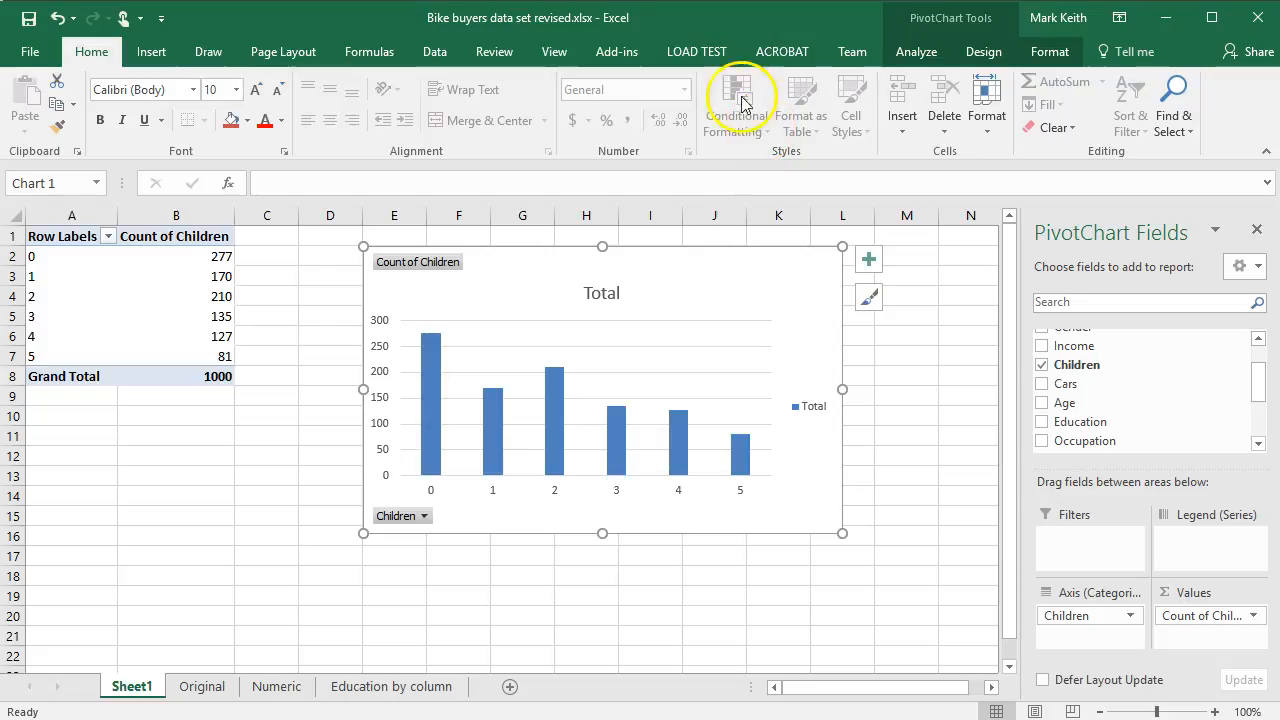
click(277, 686)
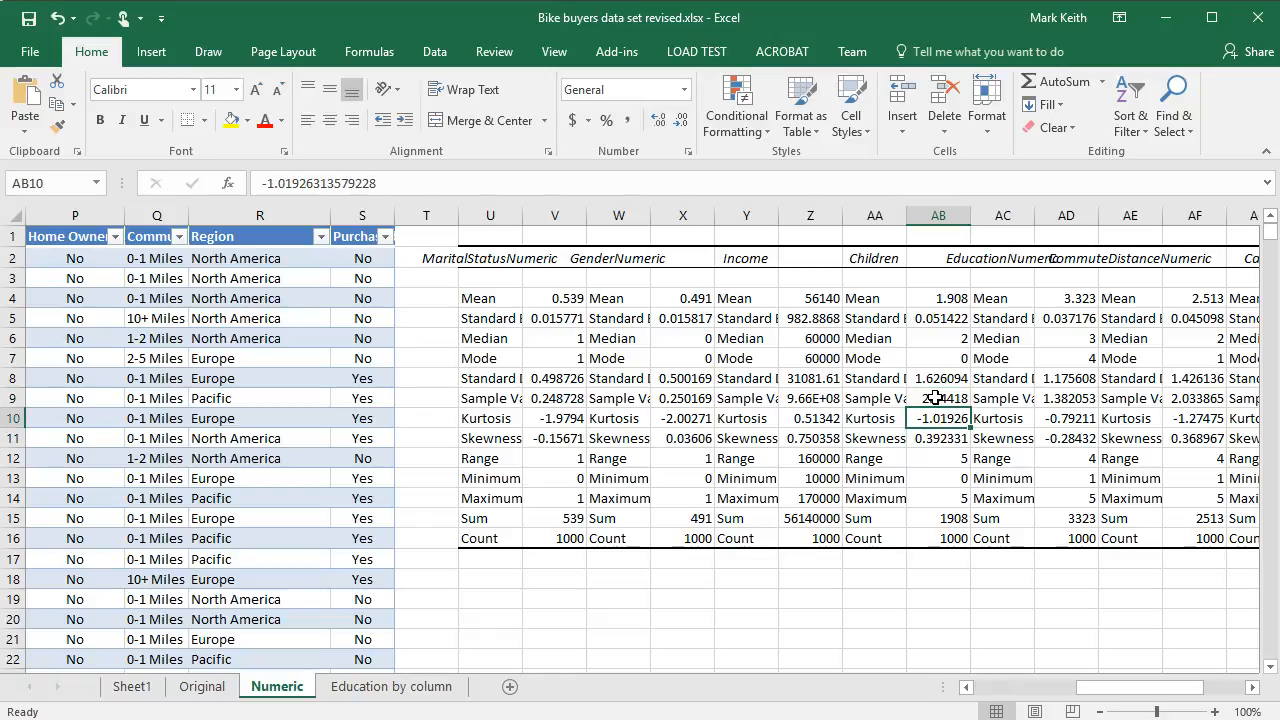
Step: Check the Children skewness (0.39) and the EducationNumeric kurtosis and skewness cells
click(938, 438)
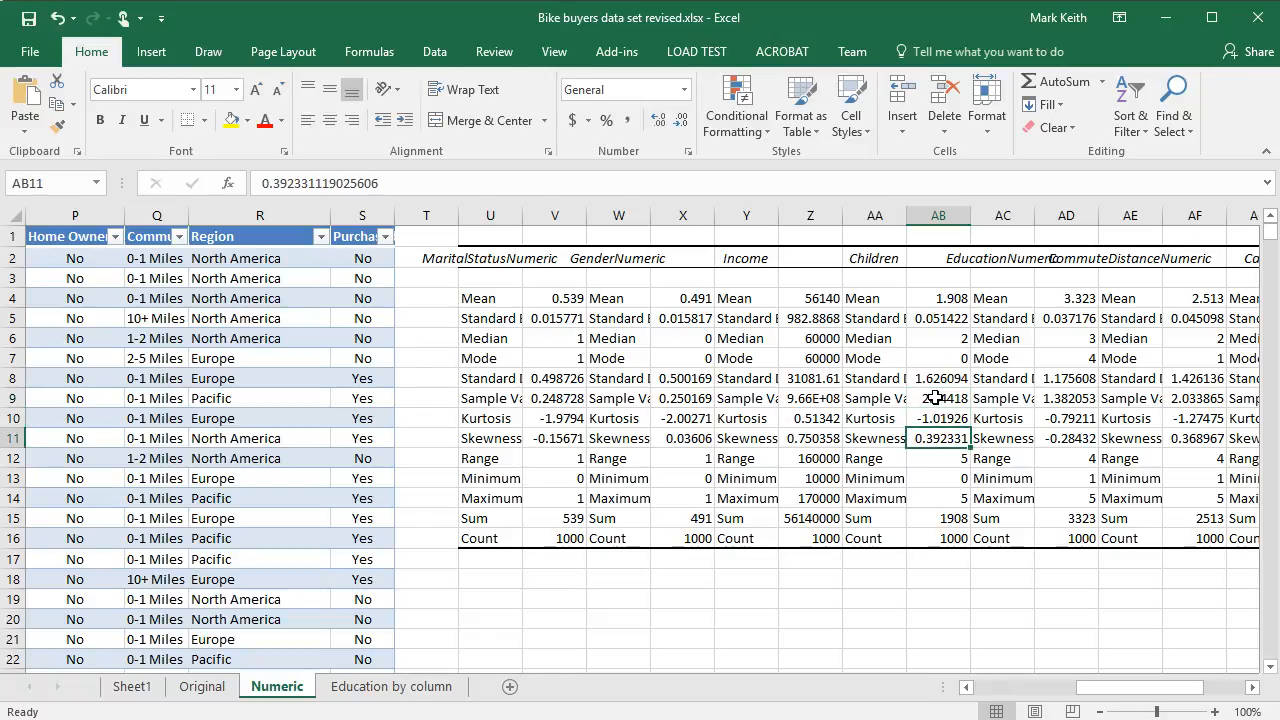
click(938, 458)
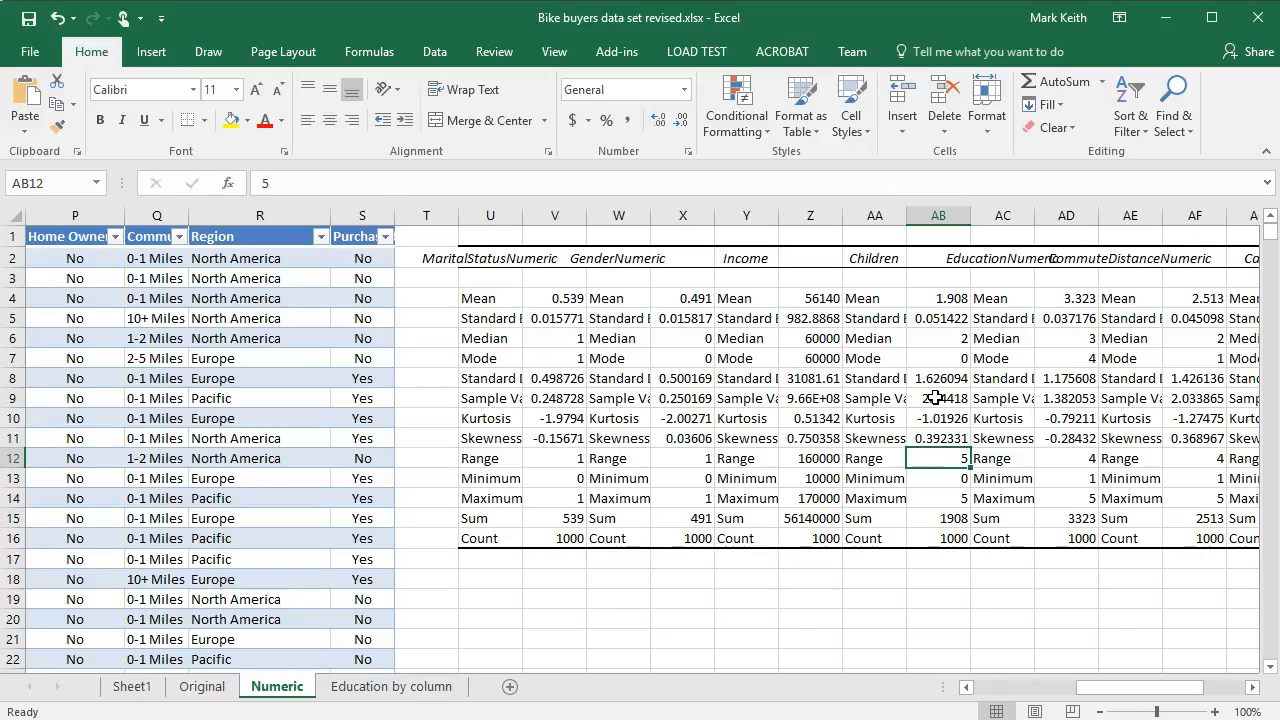
click(938, 438)
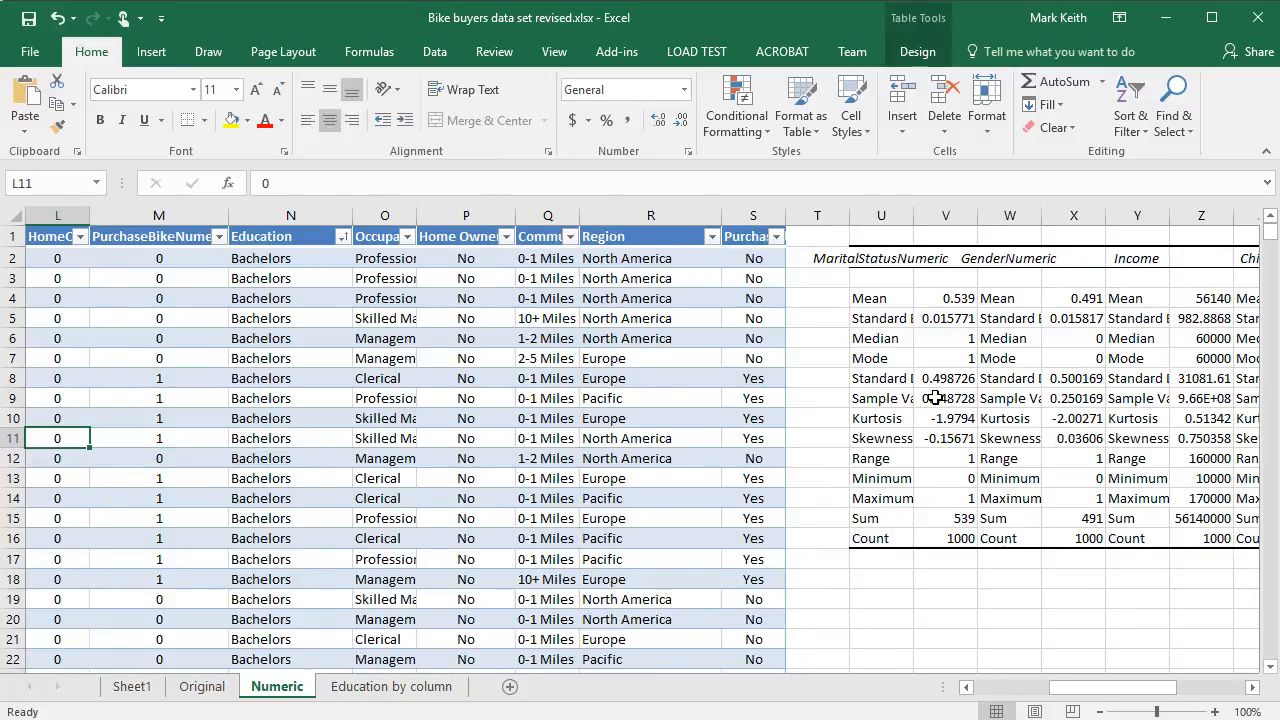
click(881, 438)
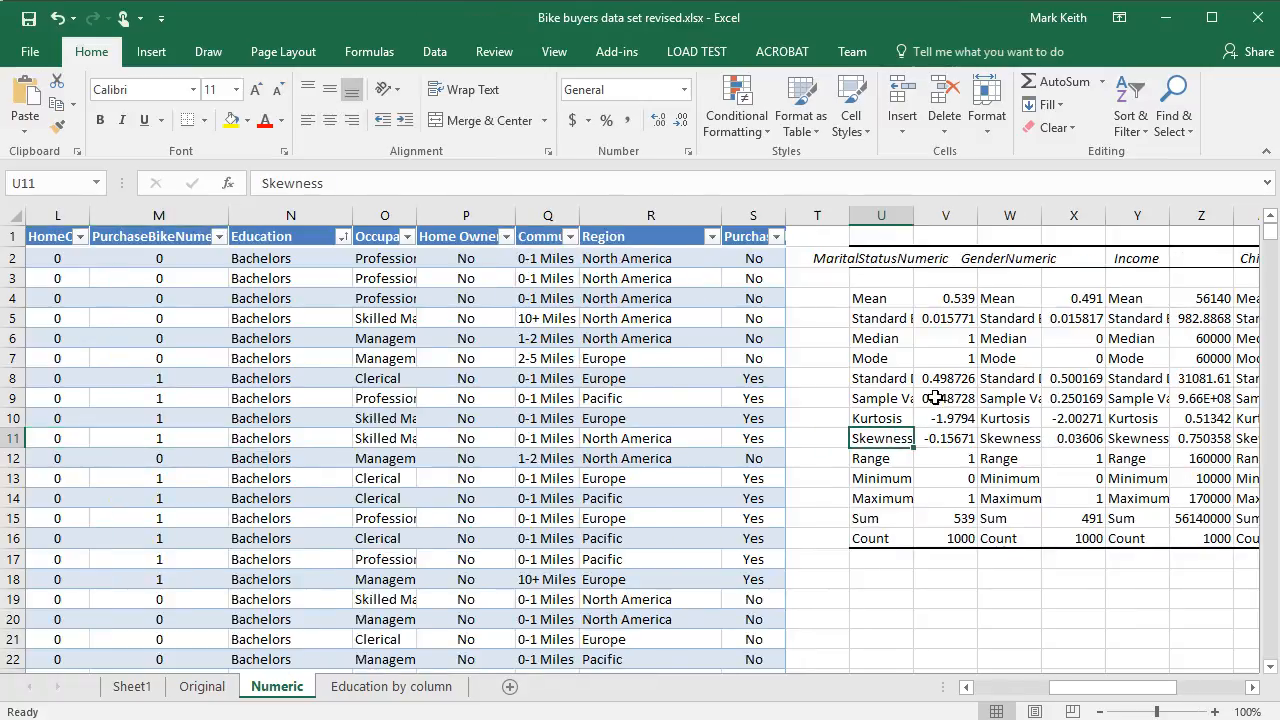
click(1073, 438)
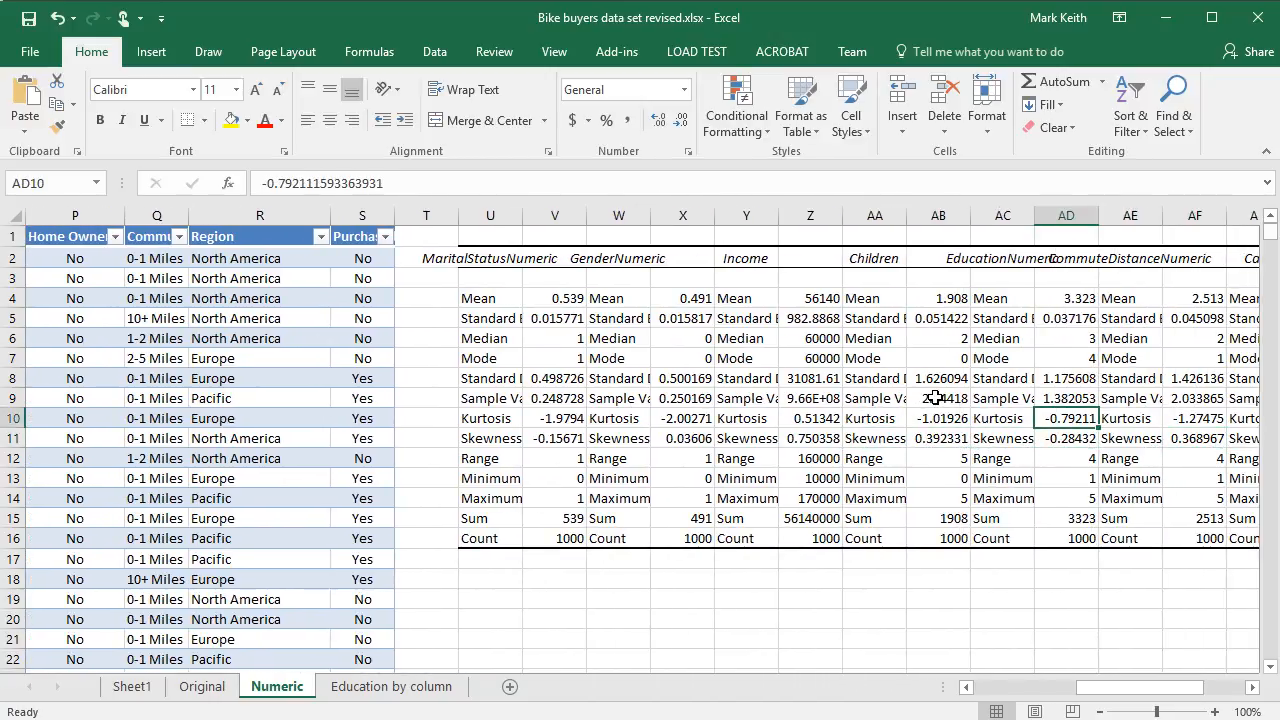
click(1067, 438)
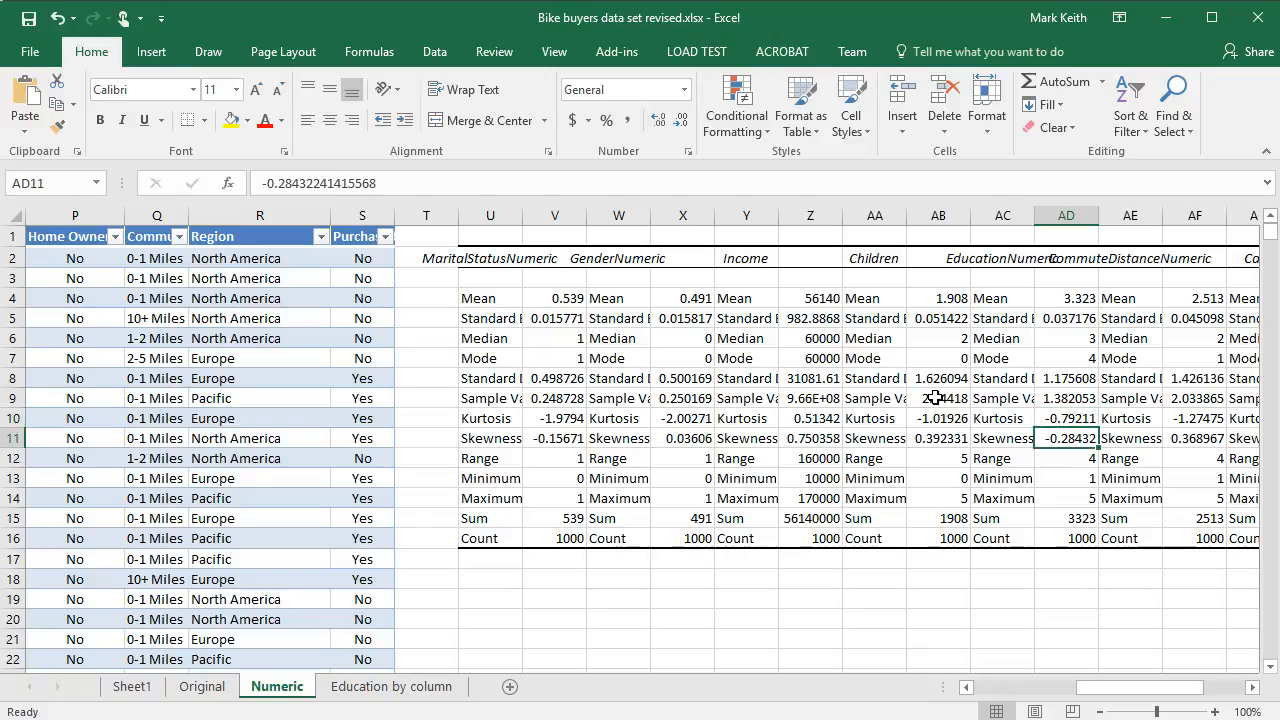
click(1066, 418)
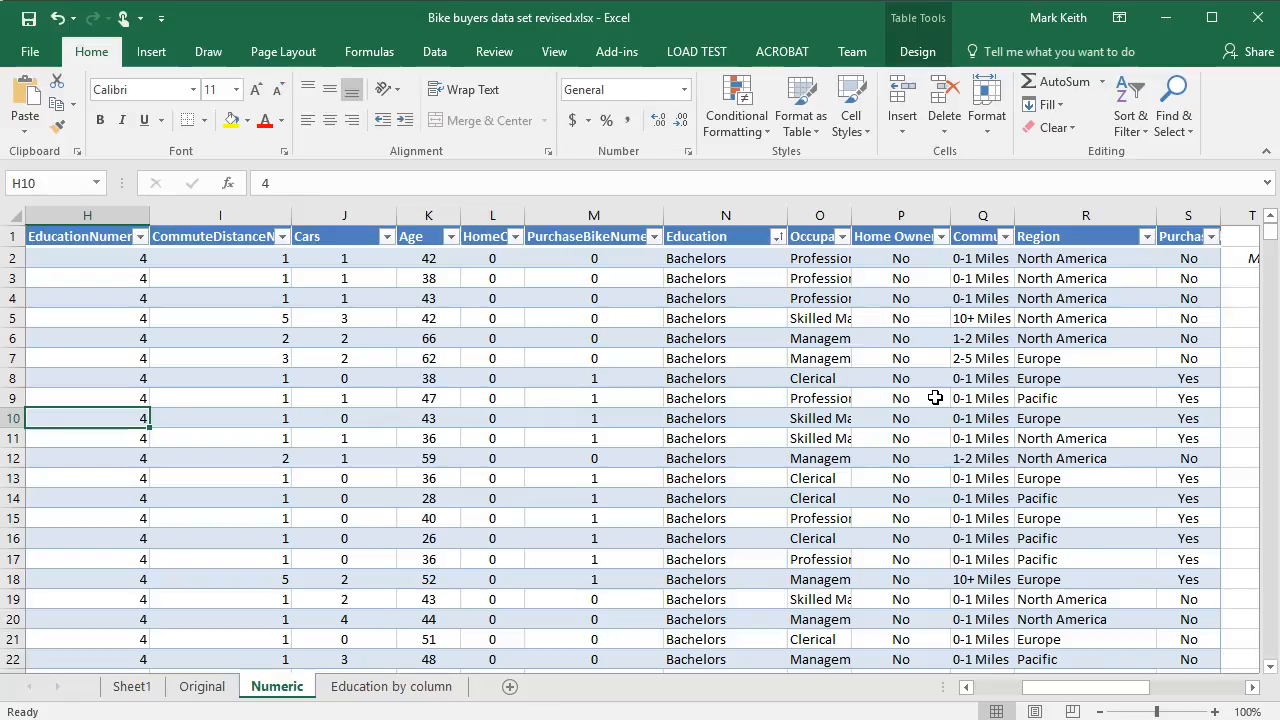
click(725, 418)
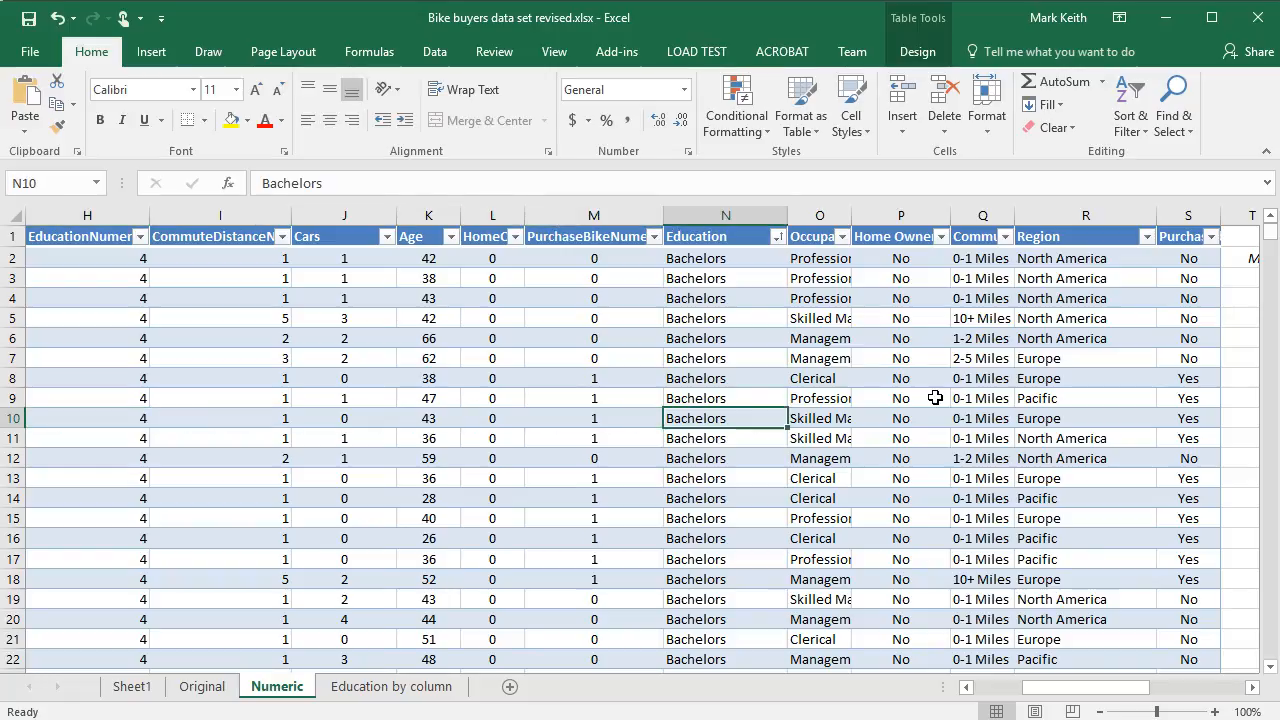
scroll(left, 3)
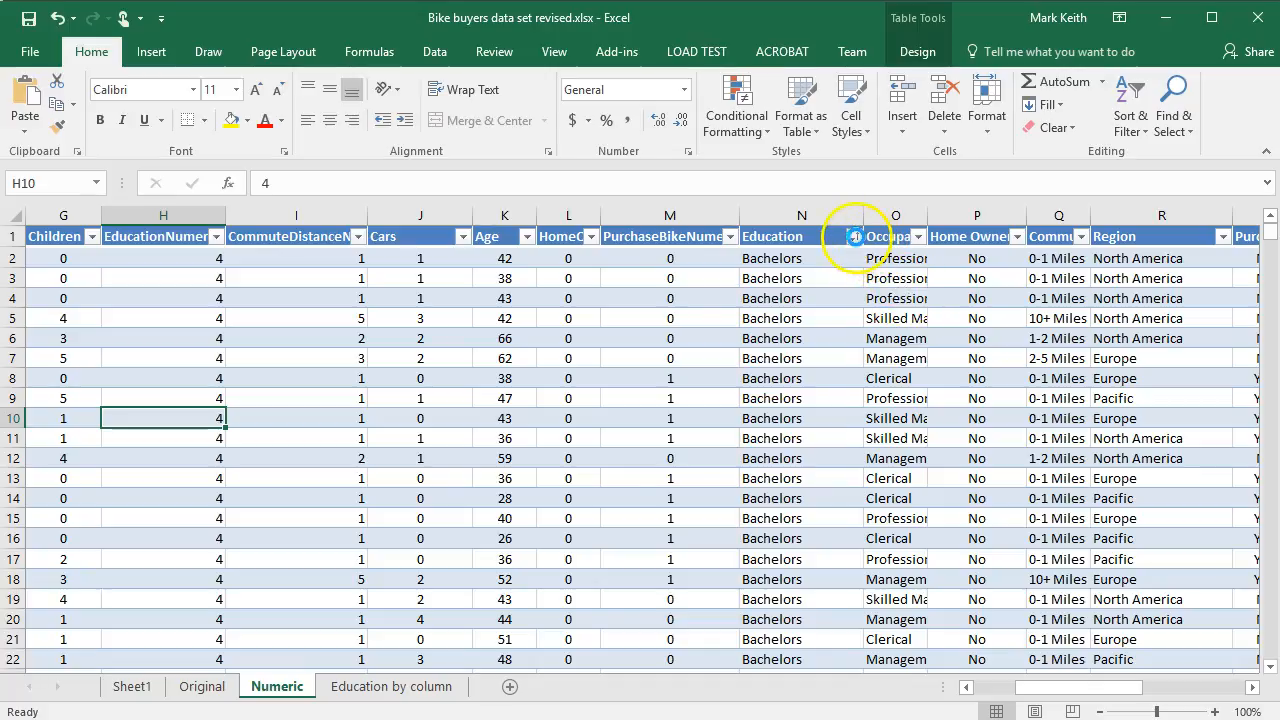
click(855, 236)
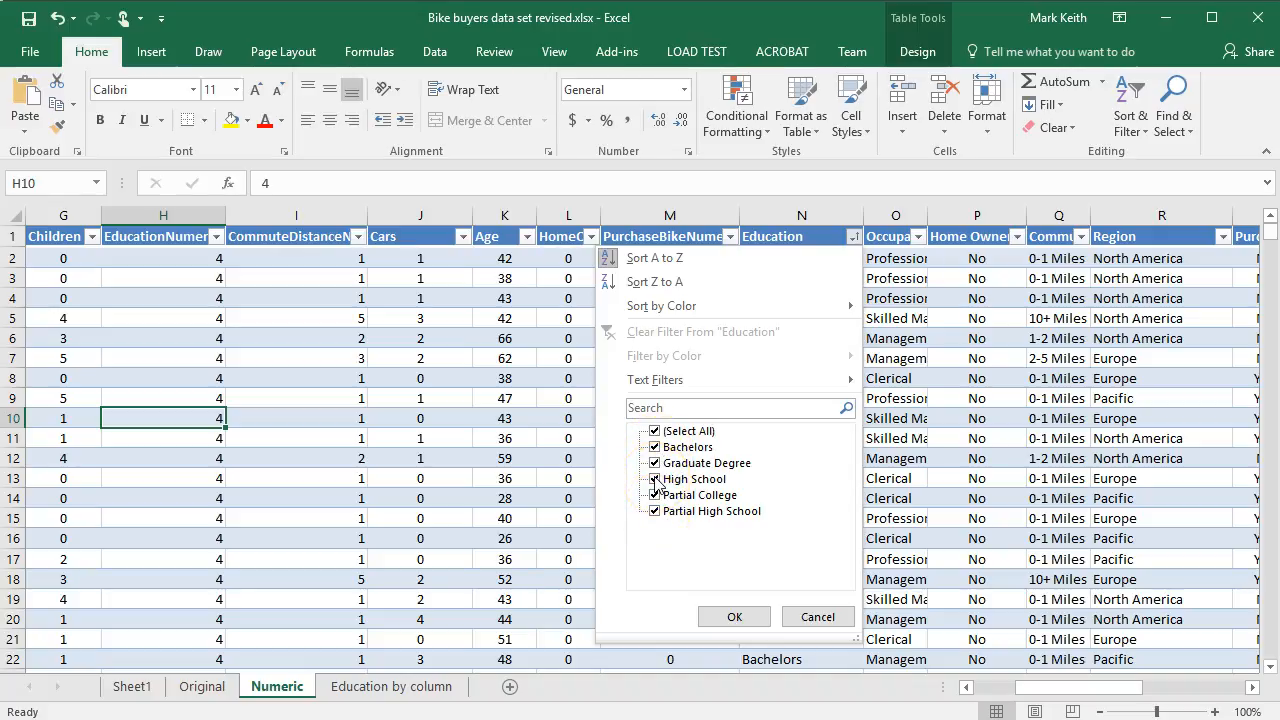
click(655, 479)
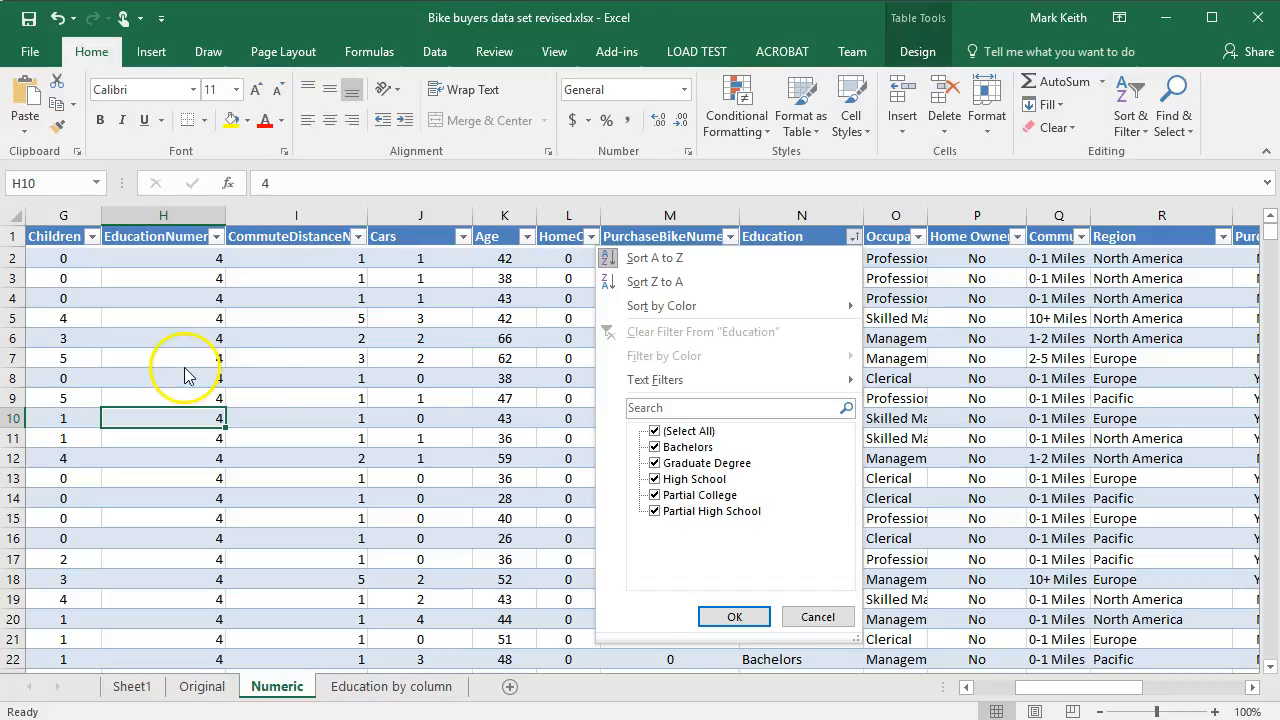
click(215, 236)
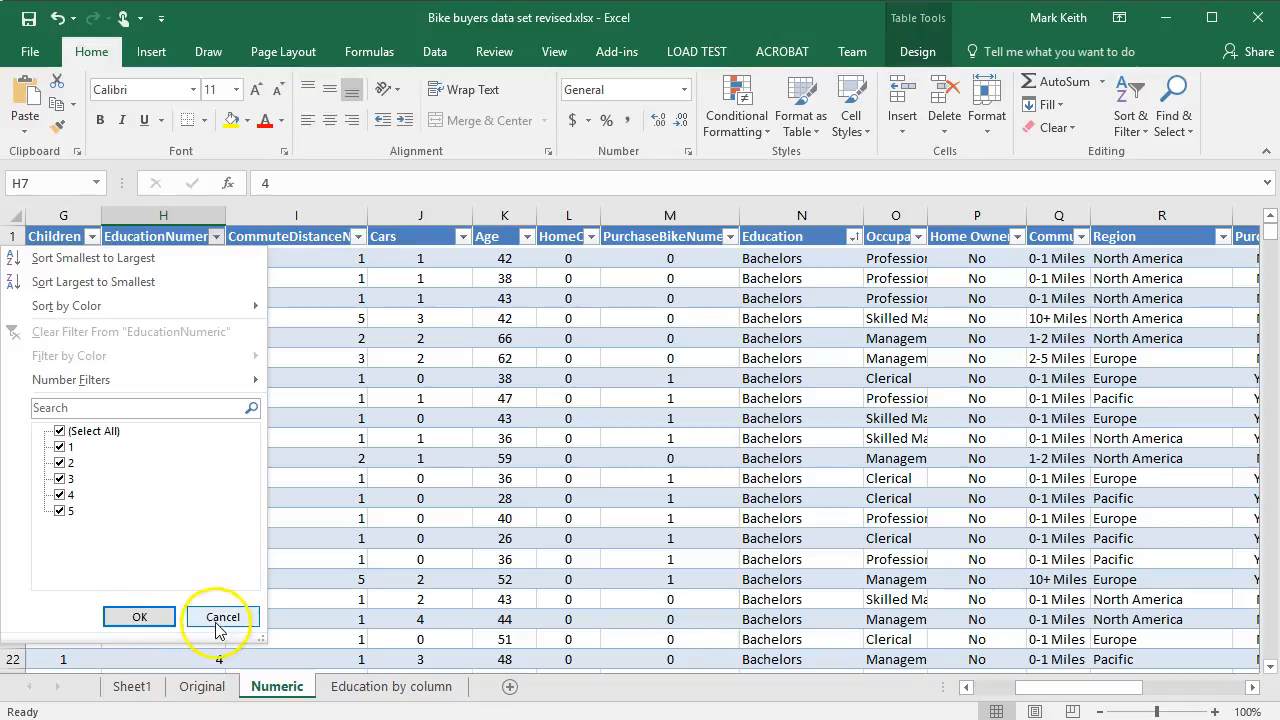
click(220, 616)
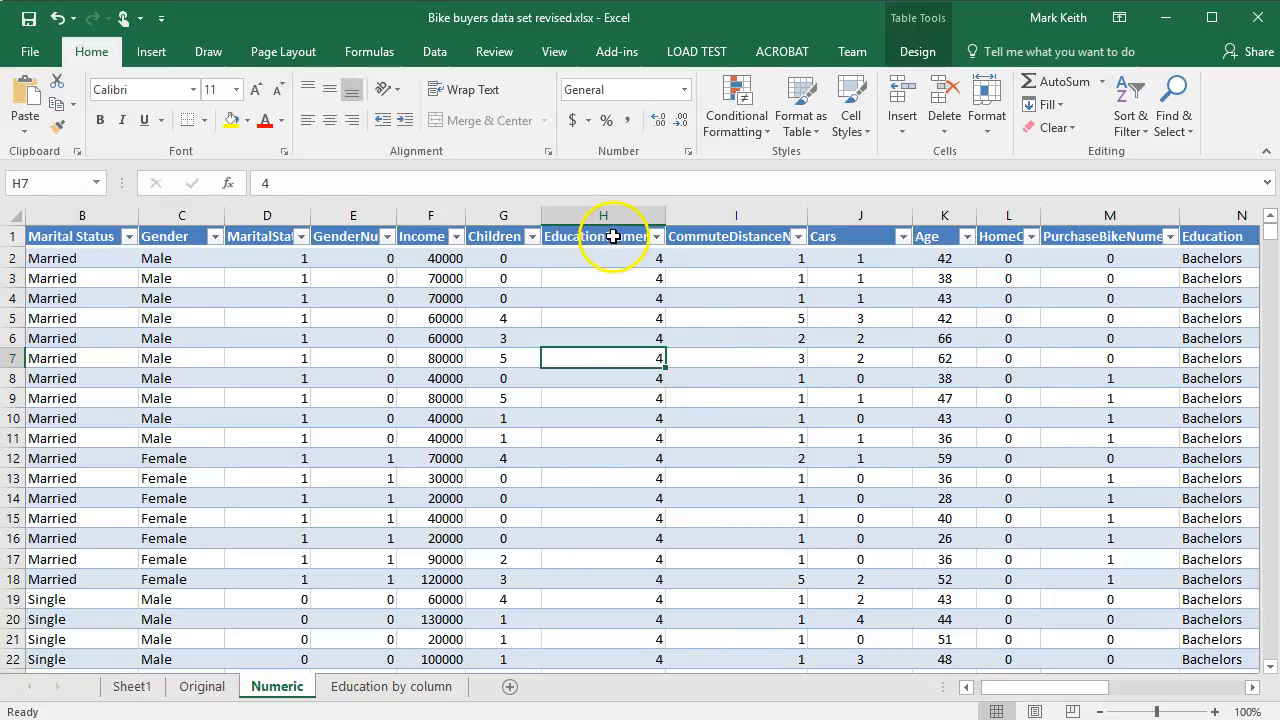
click(602, 215)
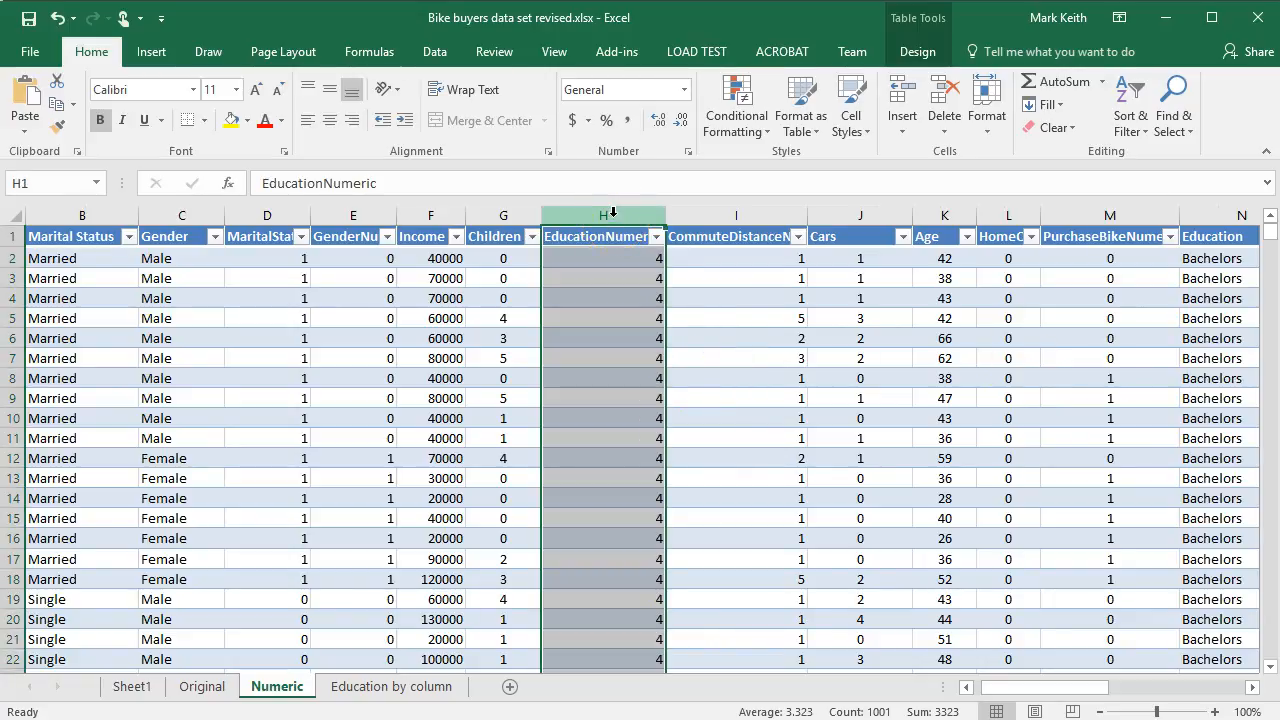
click(1213, 258)
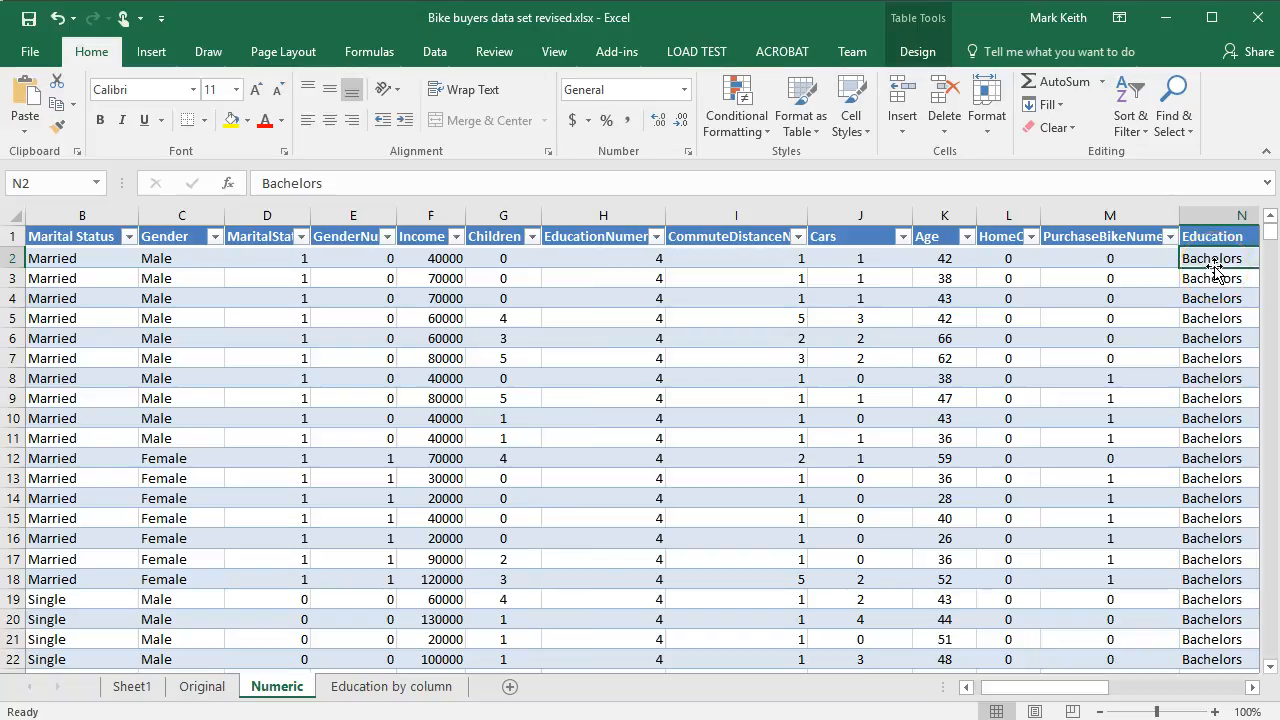
mouse_move(680, 399)
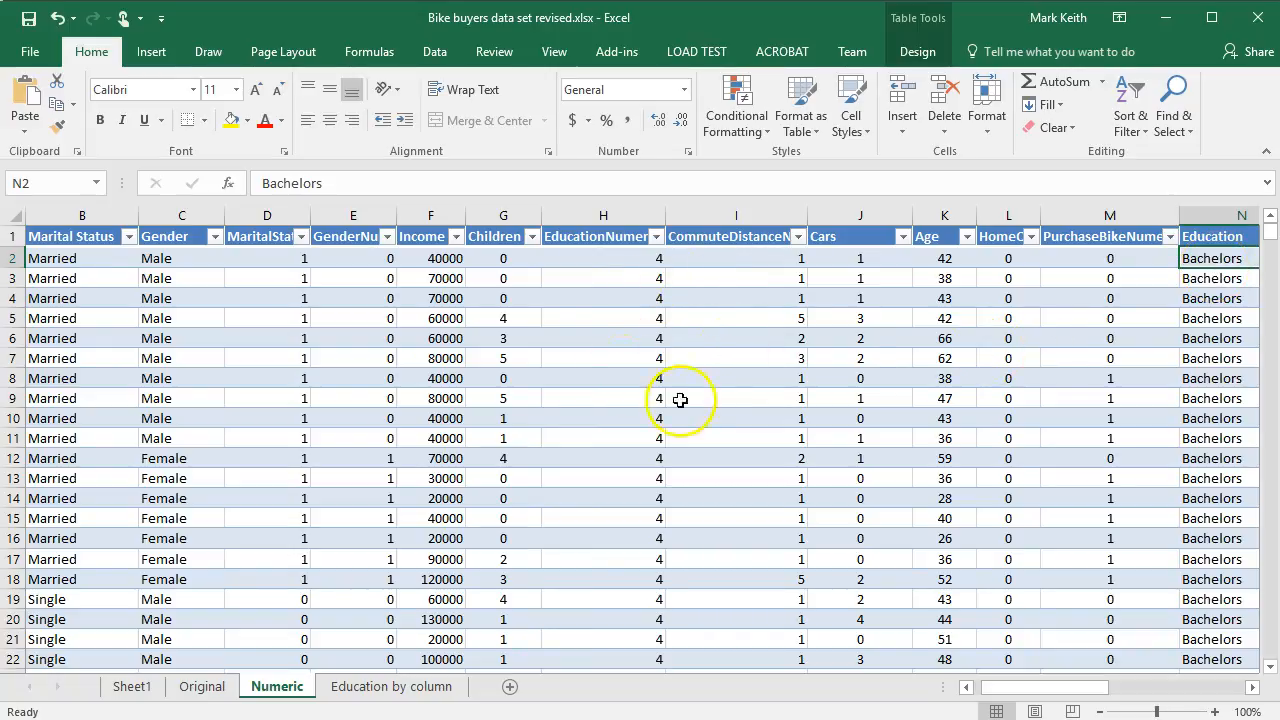
click(603, 318)
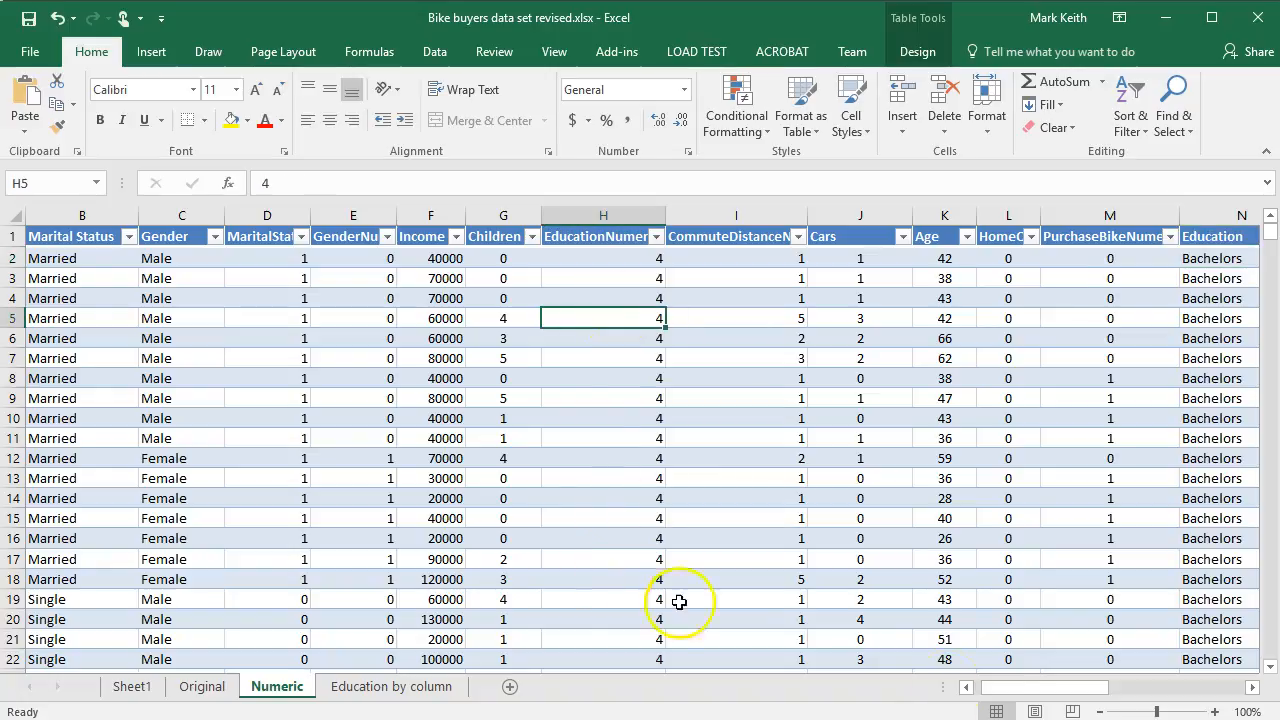
scroll(right, 3)
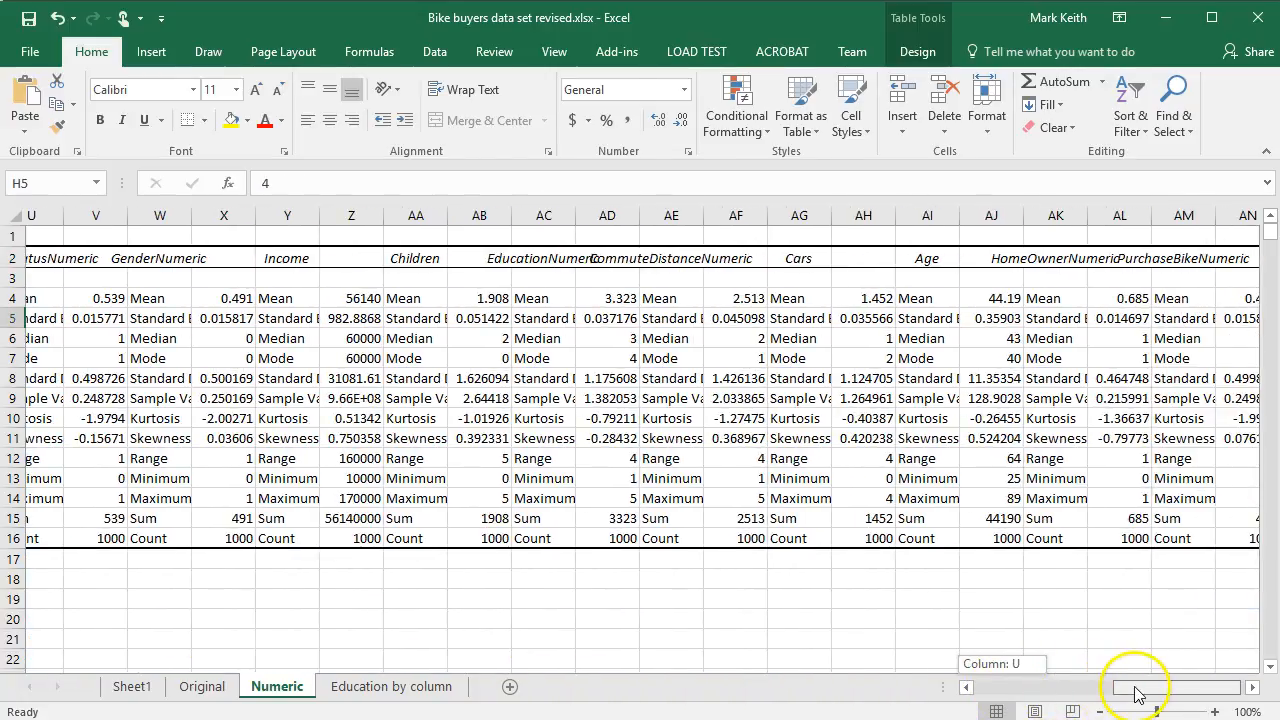
scroll(left, 3)
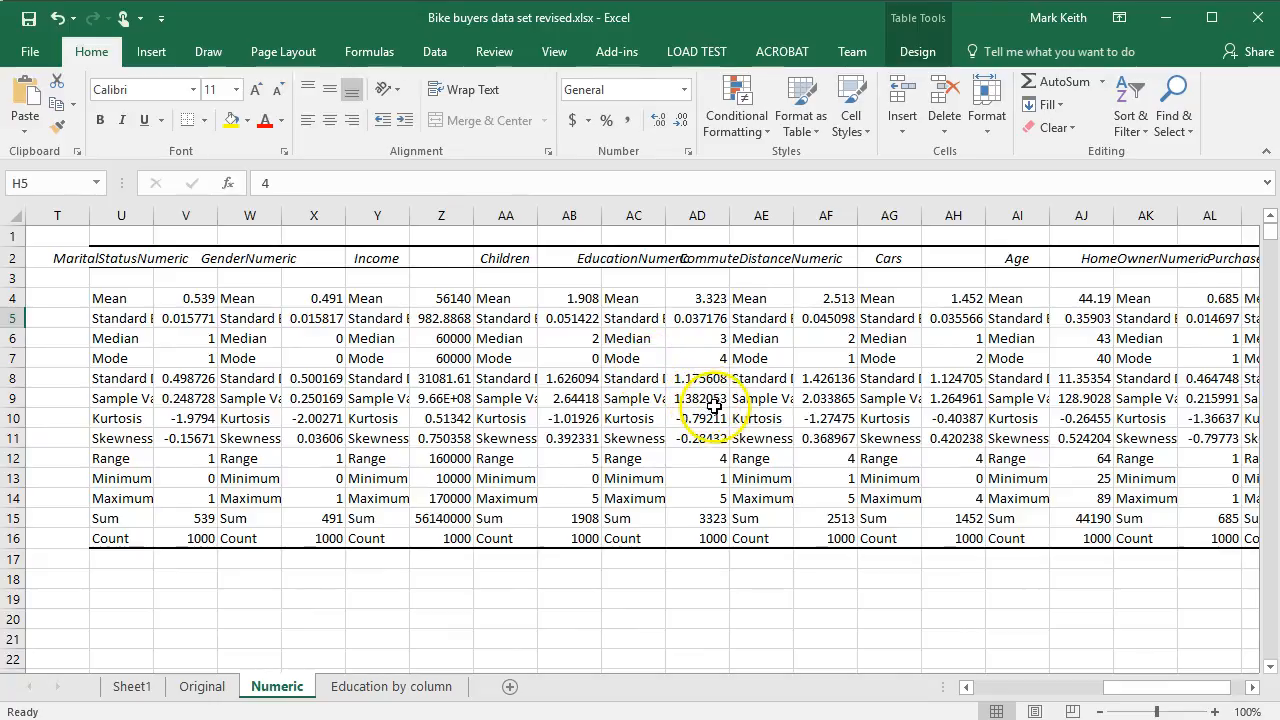
drag(697, 398, 697, 418)
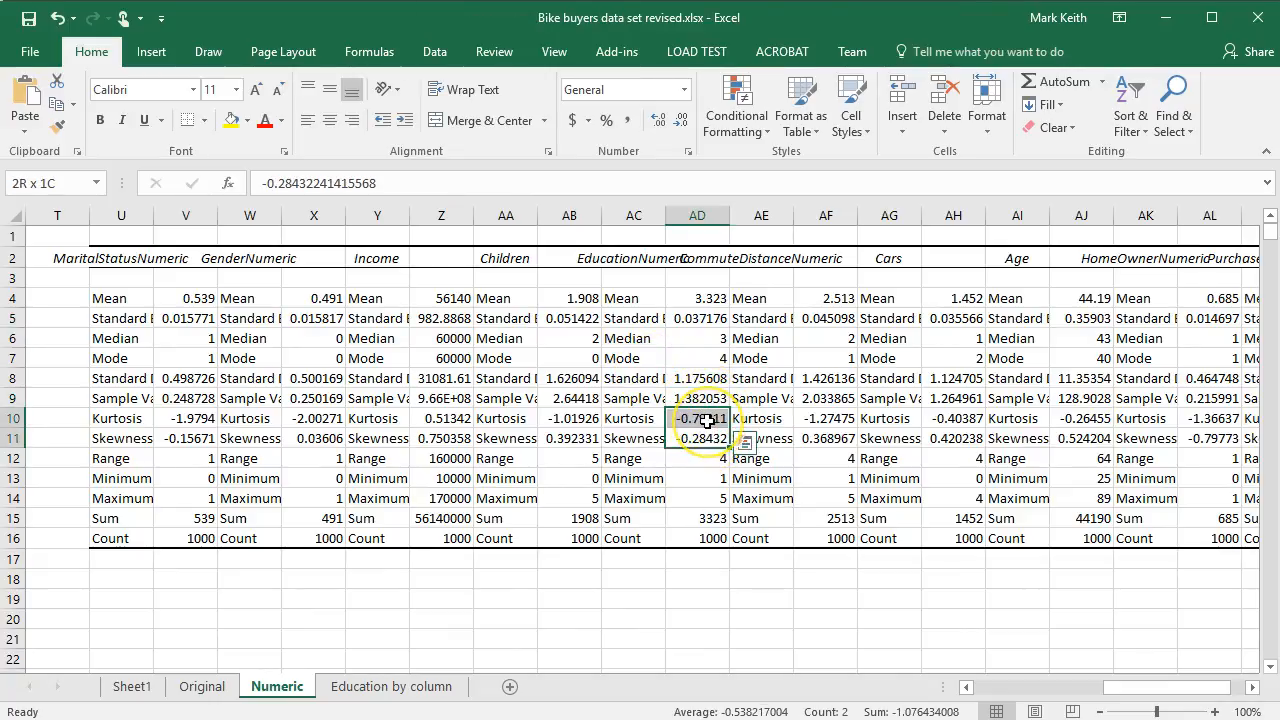
click(697, 438)
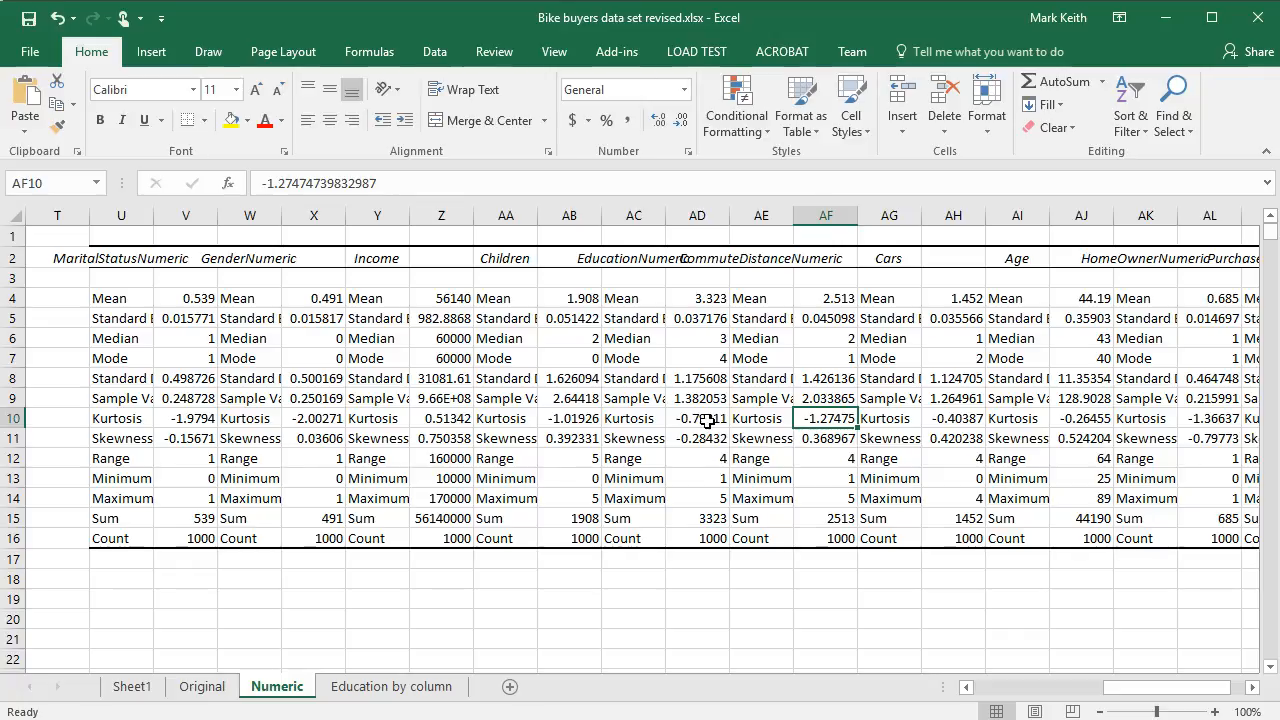
click(826, 398)
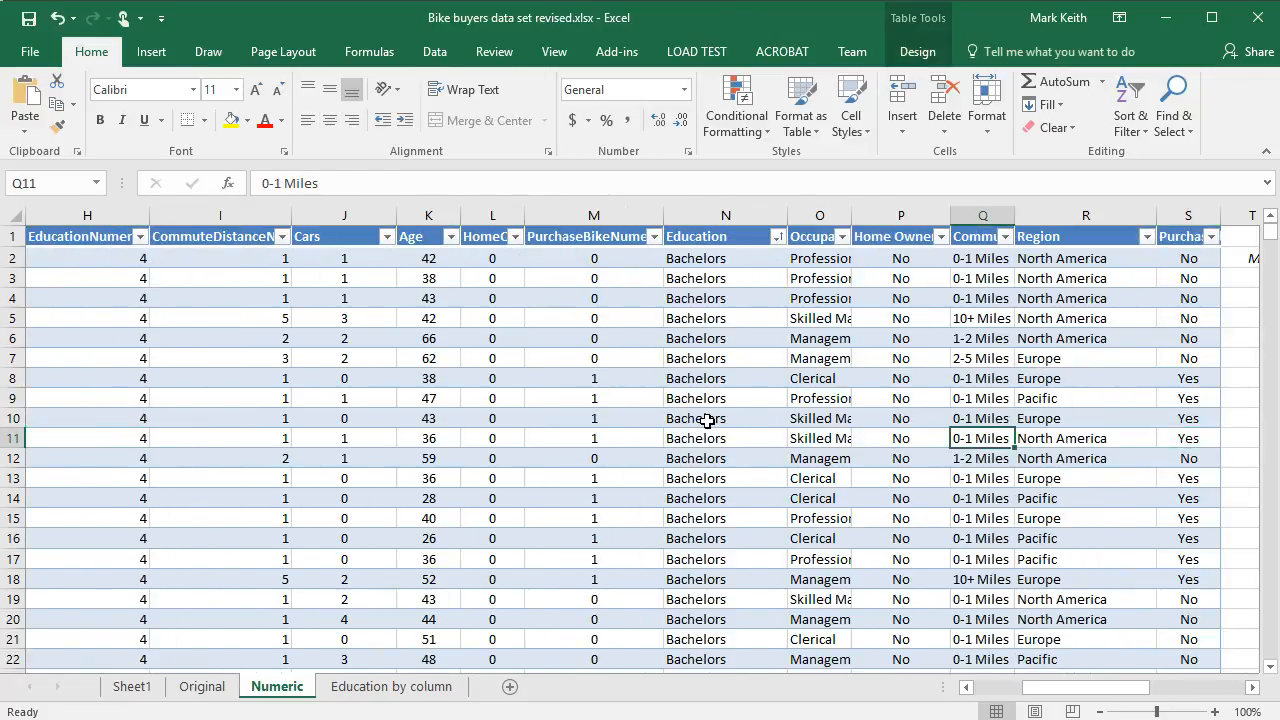
click(982, 318)
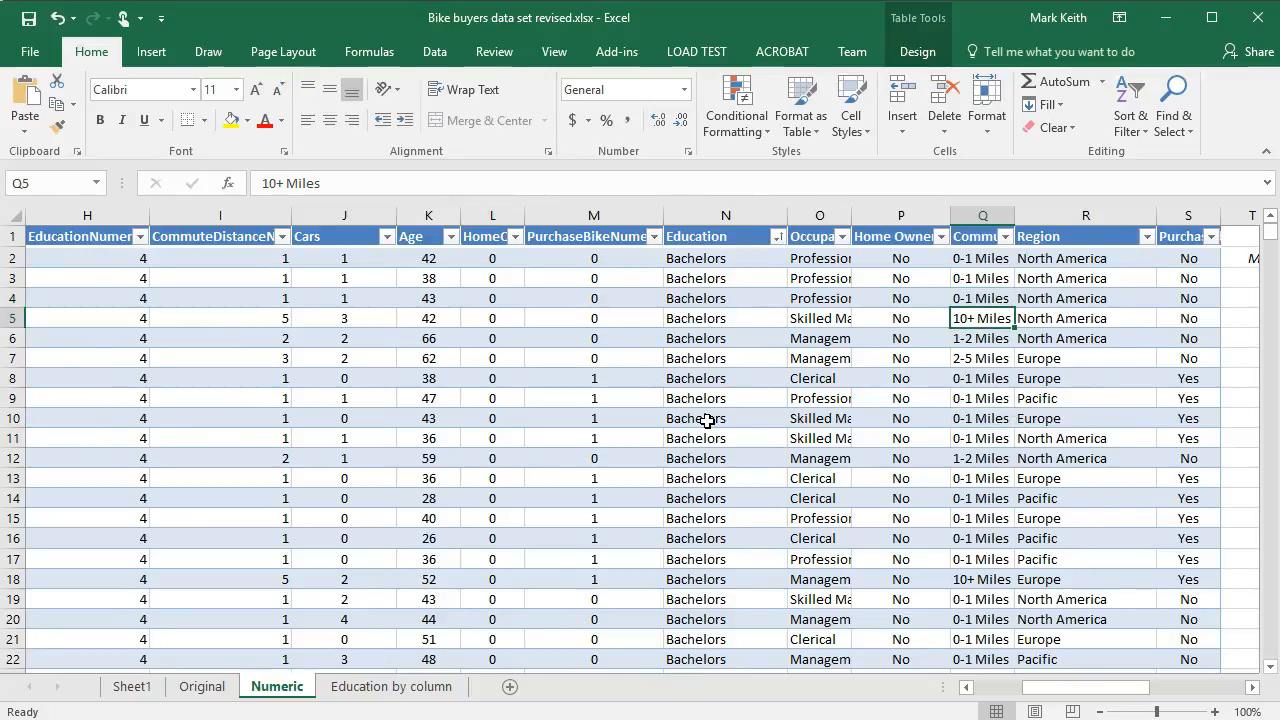
click(982, 258)
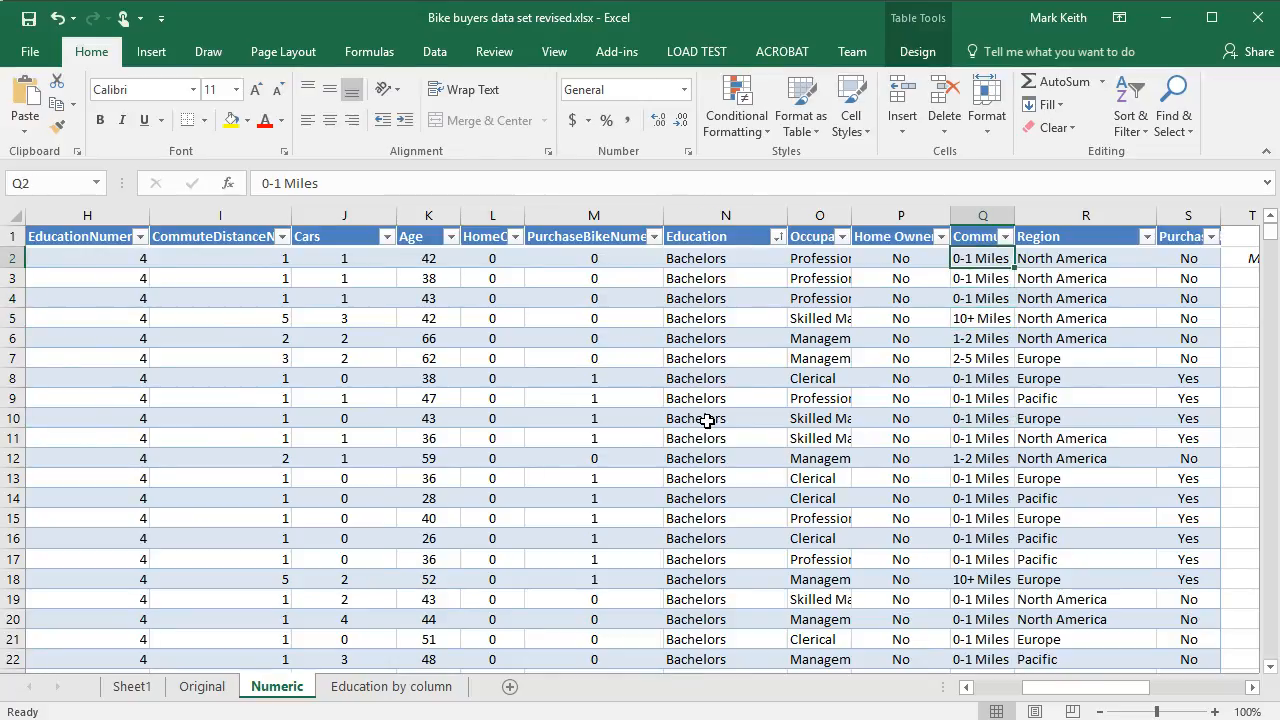
click(219, 258)
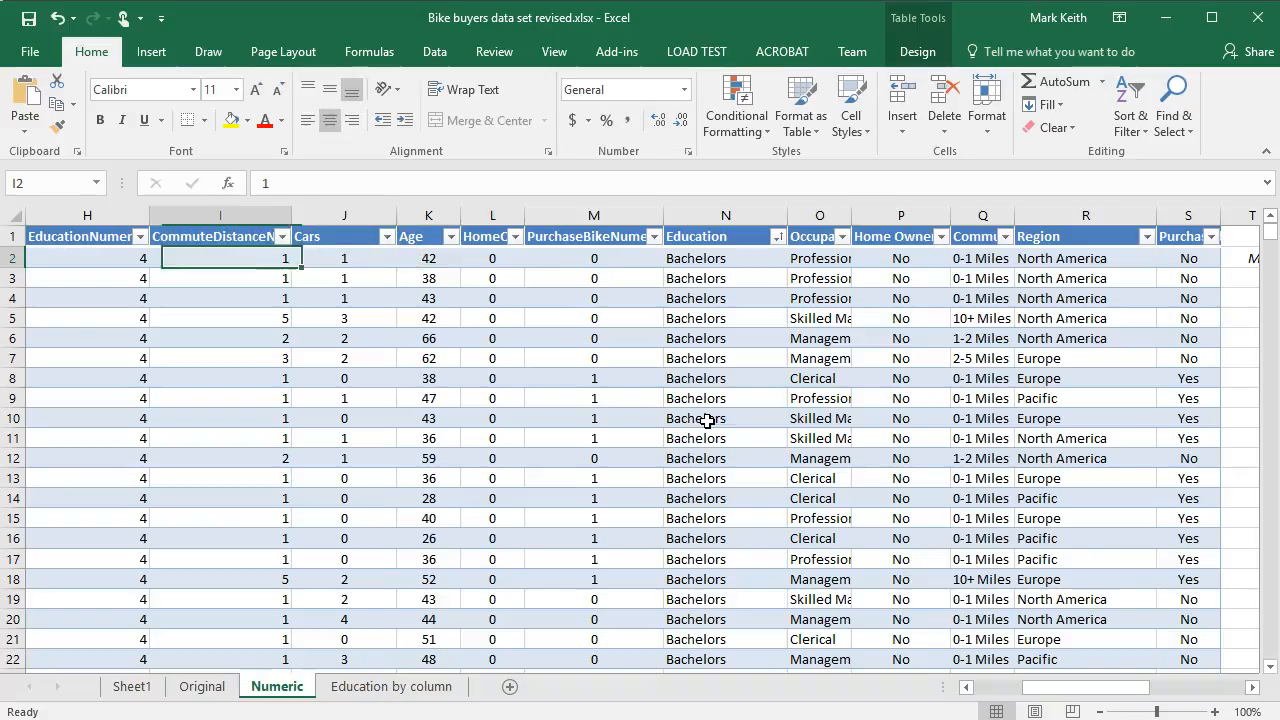
click(982, 258)
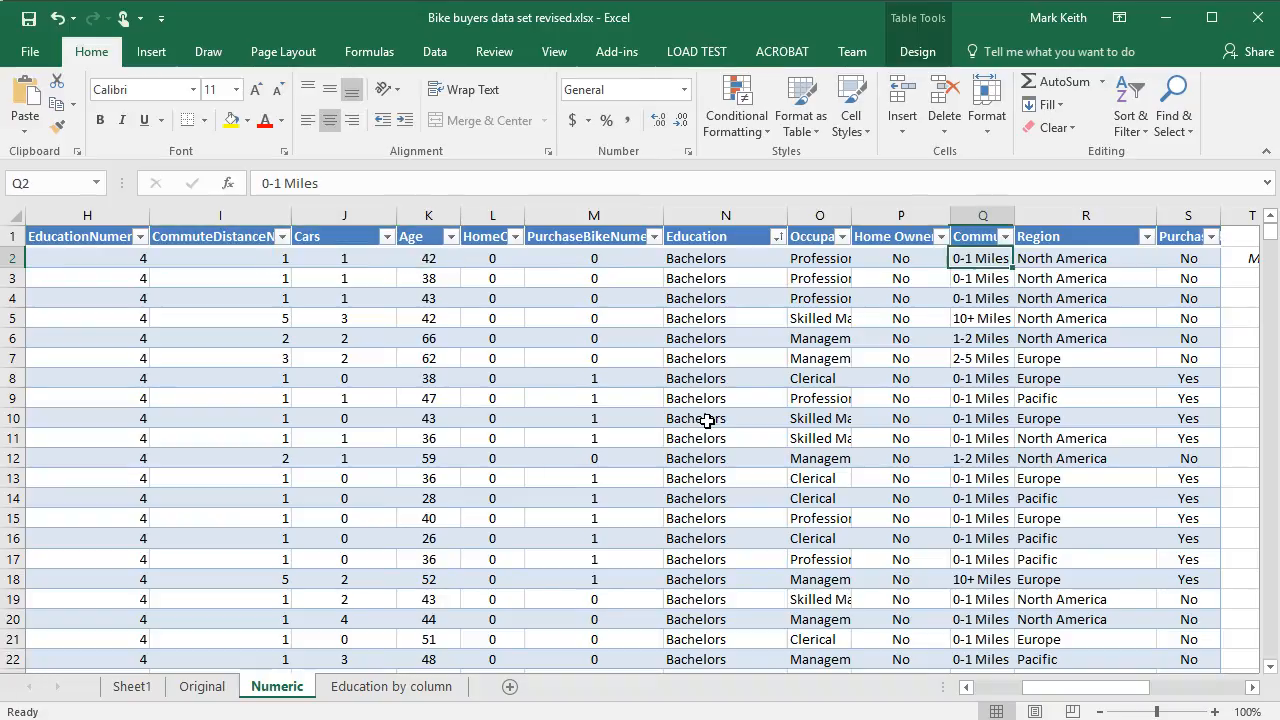
click(982, 278)
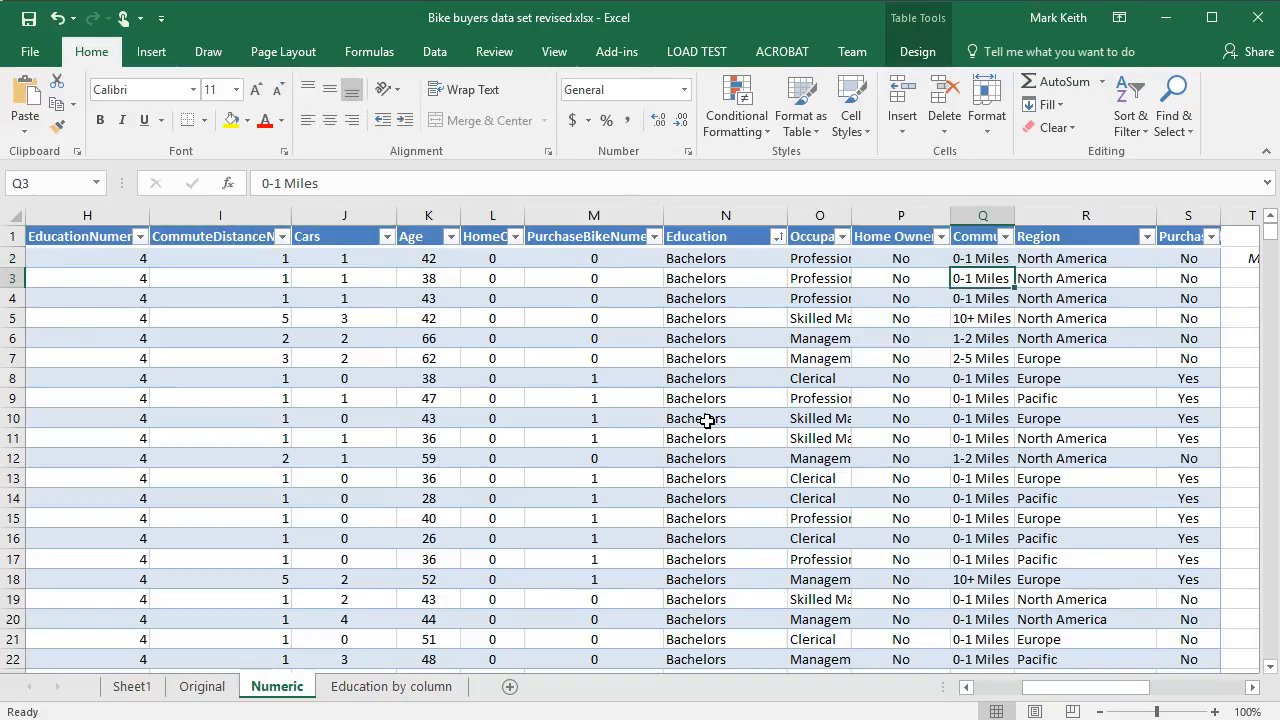
click(982, 398)
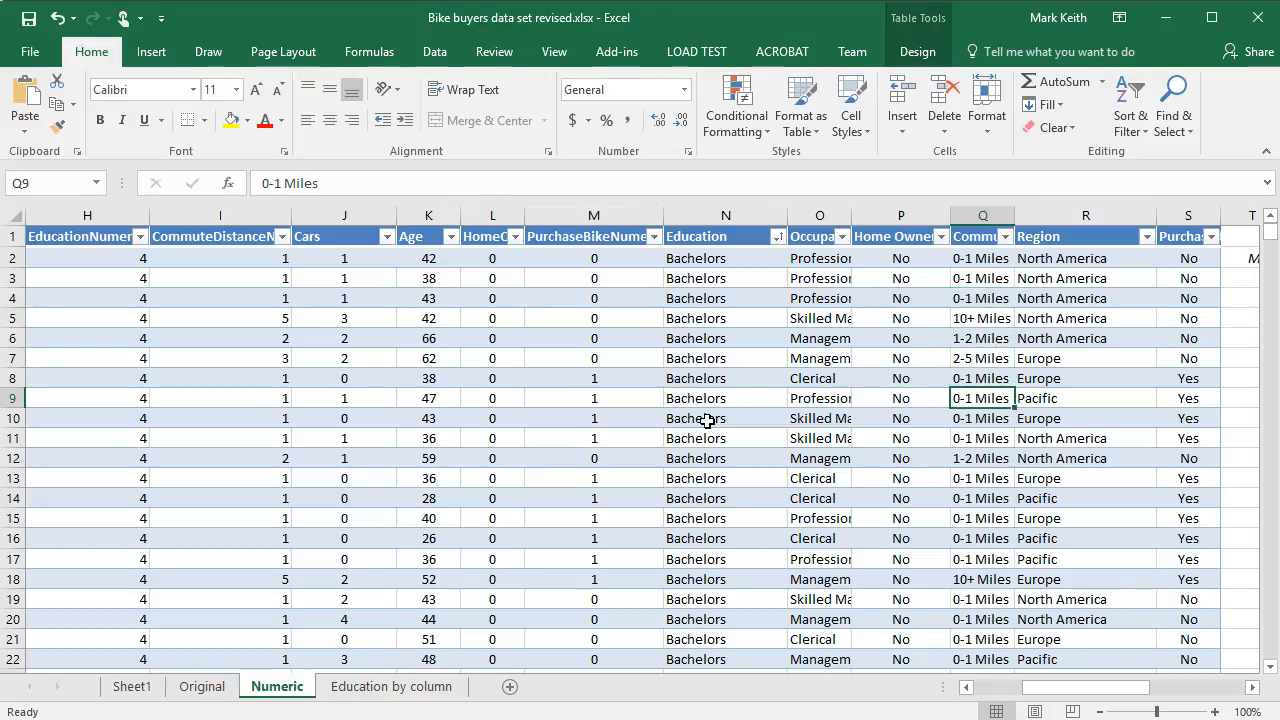
click(1085, 398)
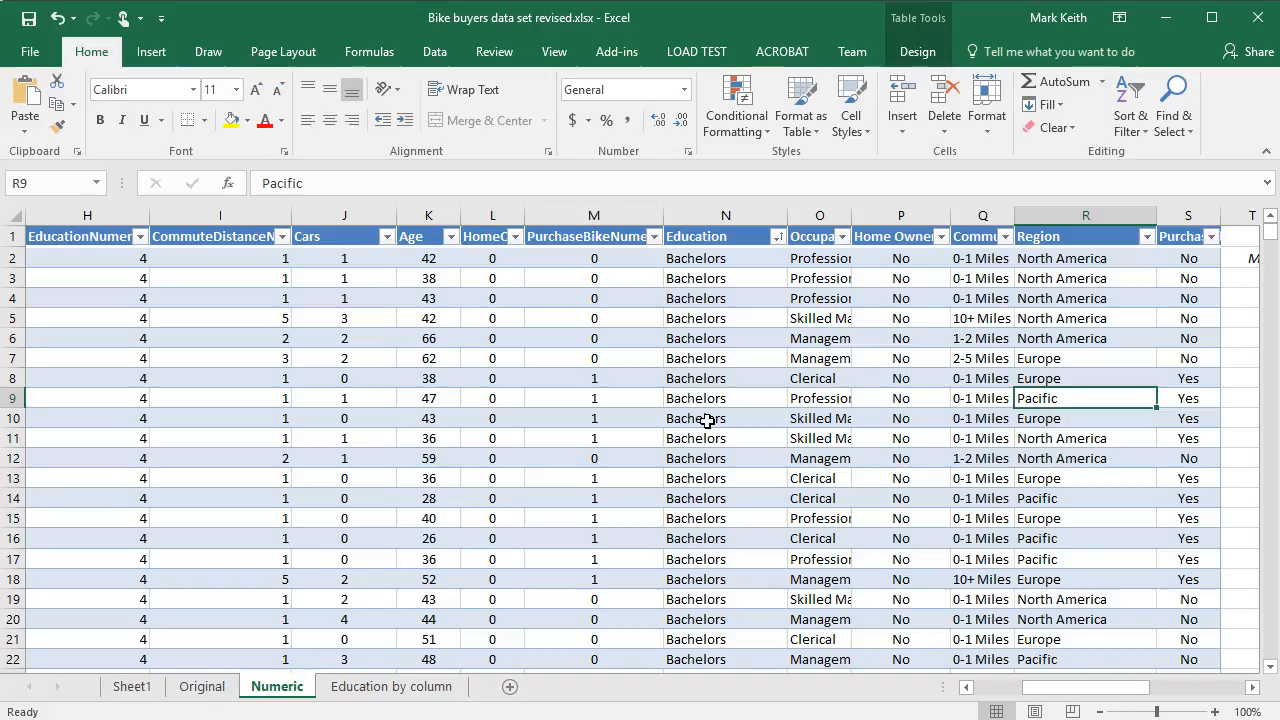
scroll(left, 3)
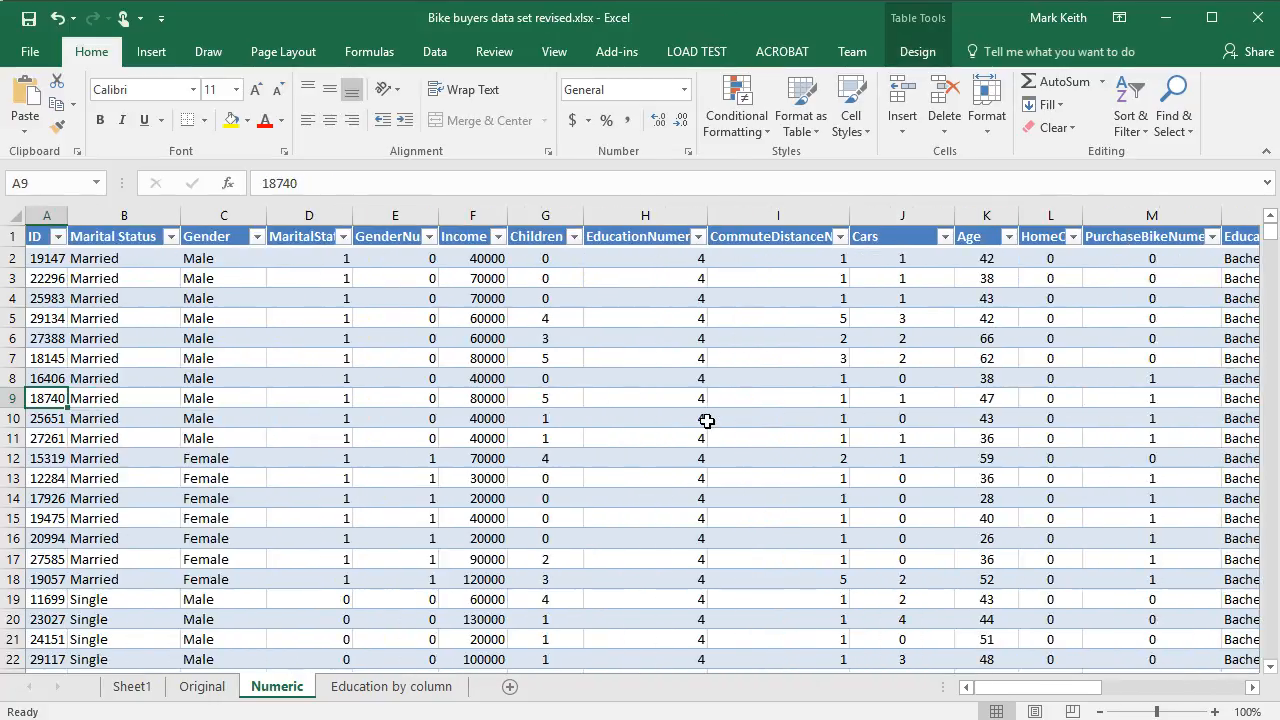
mouse_move(489, 236)
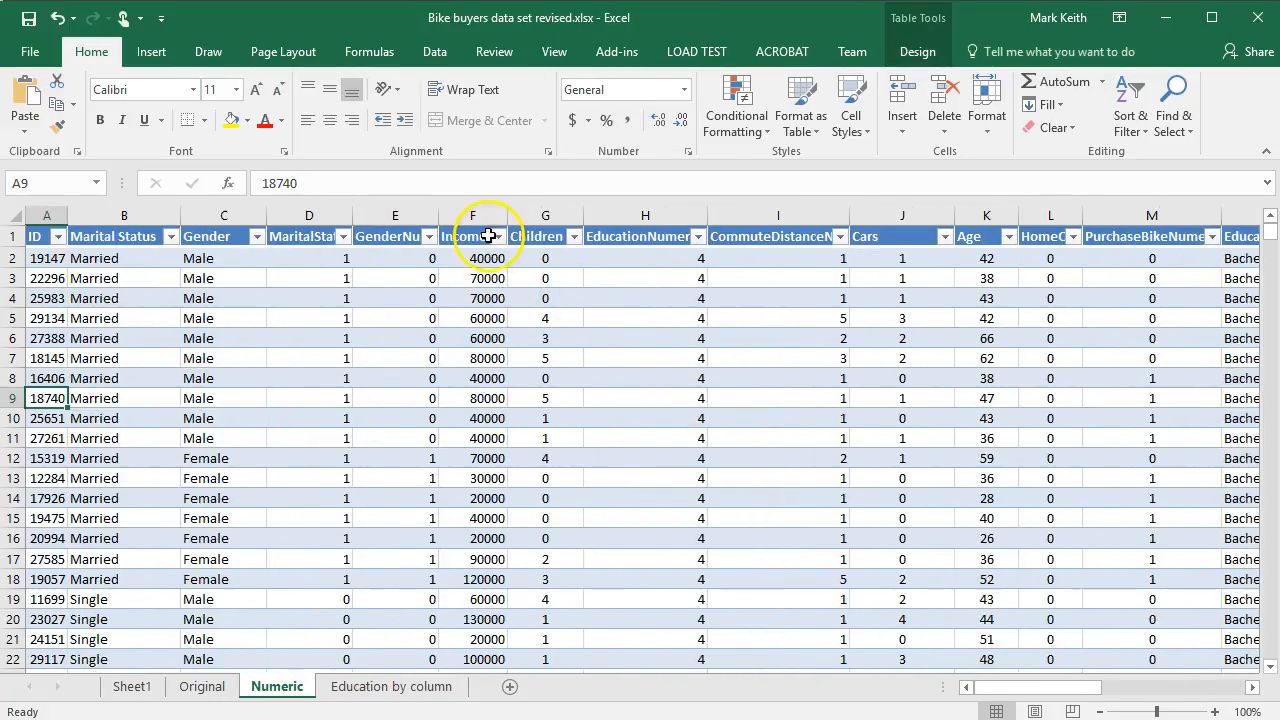
mouse_move(485, 210)
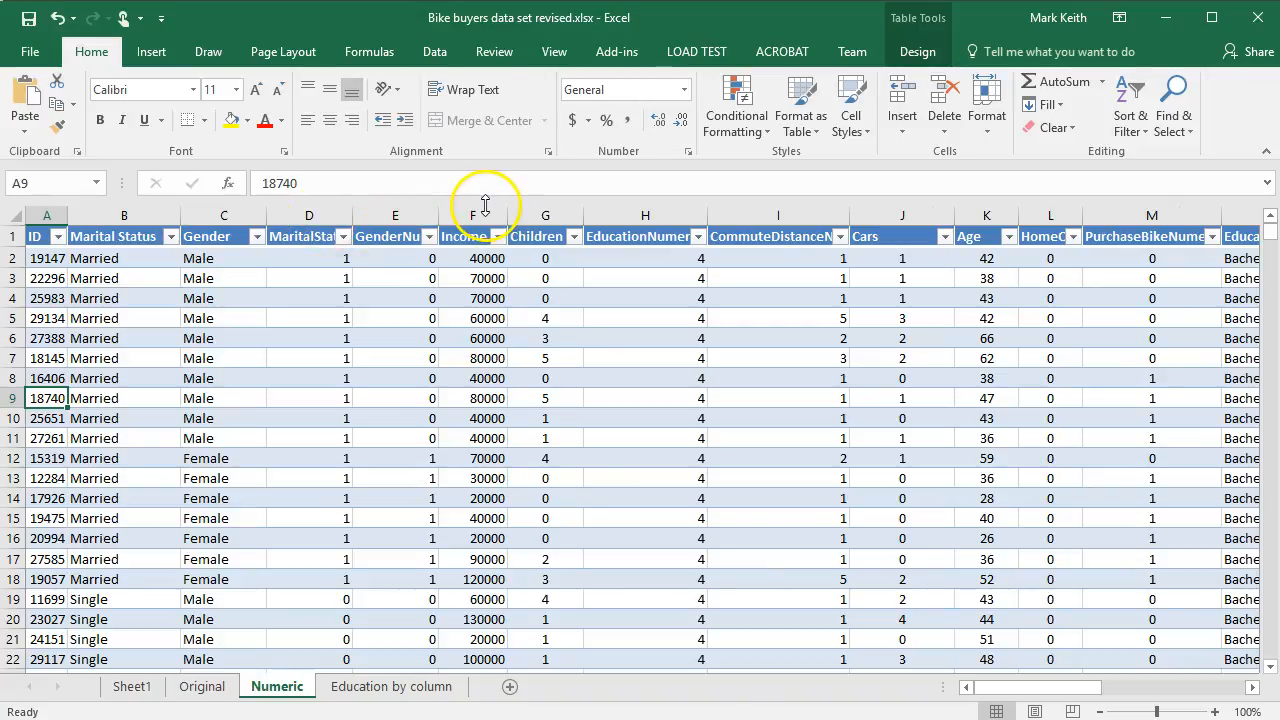
right_click(471, 215)
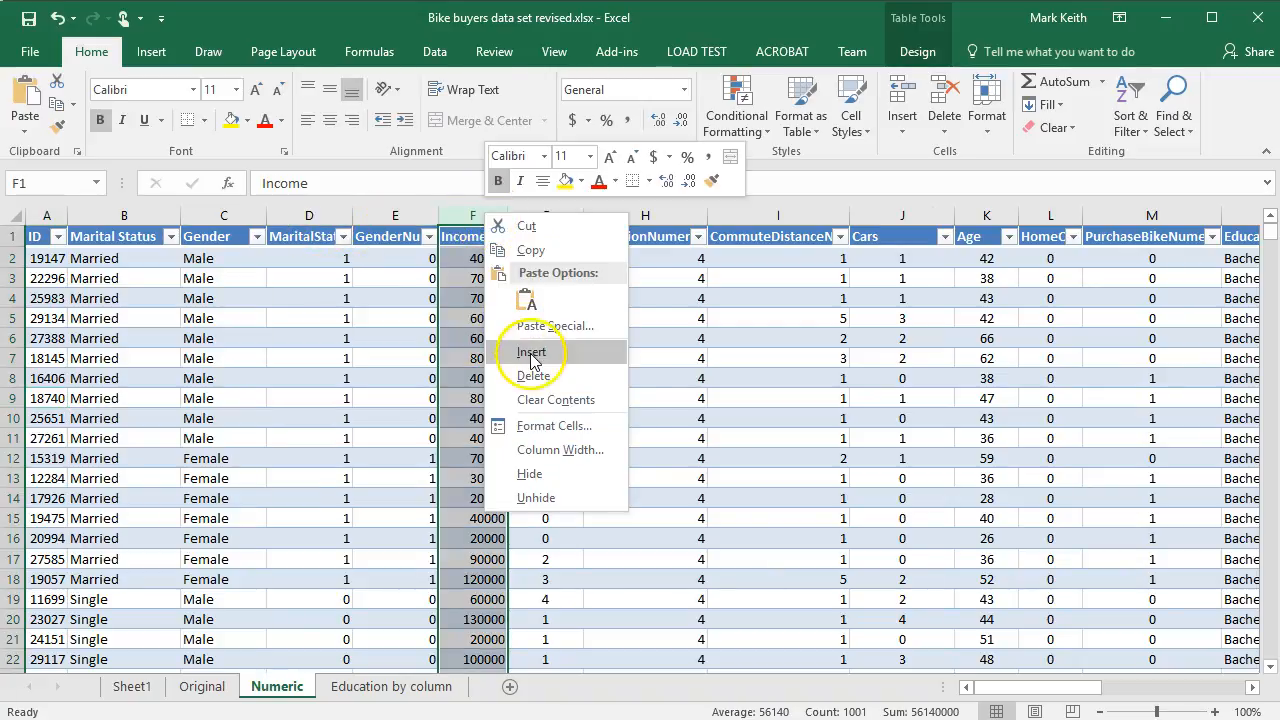
click(531, 352)
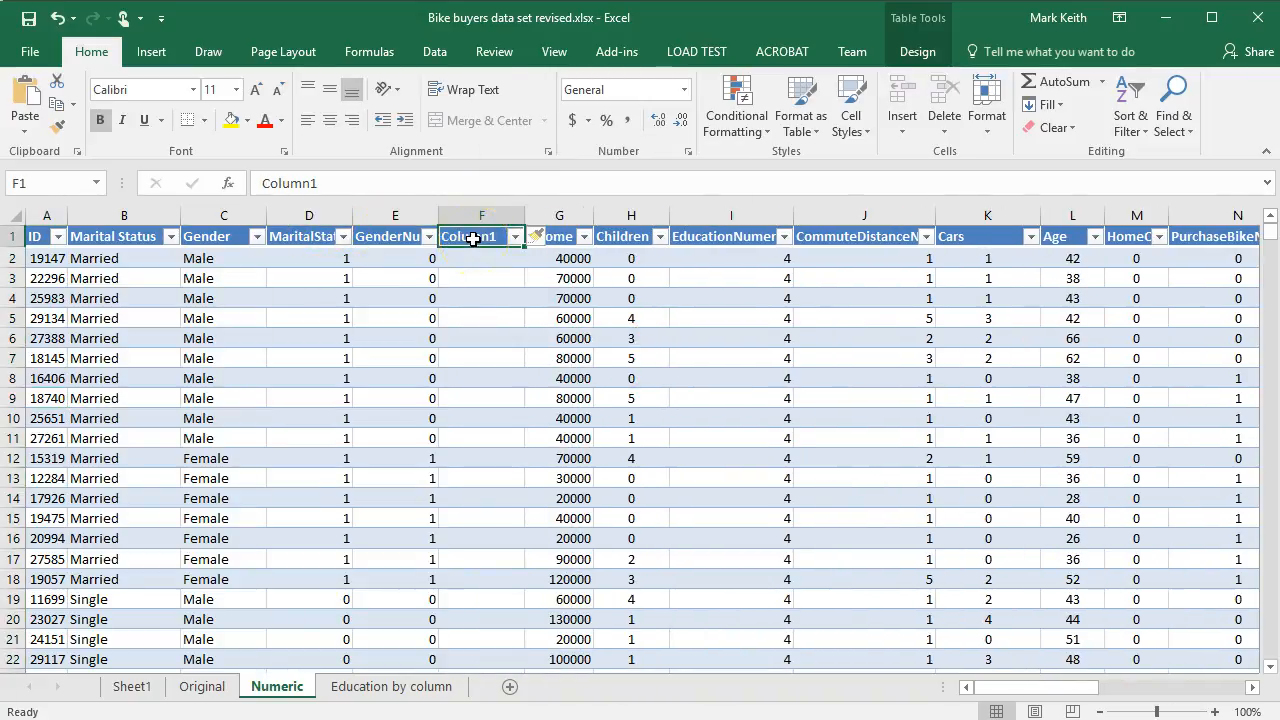
click(481, 258)
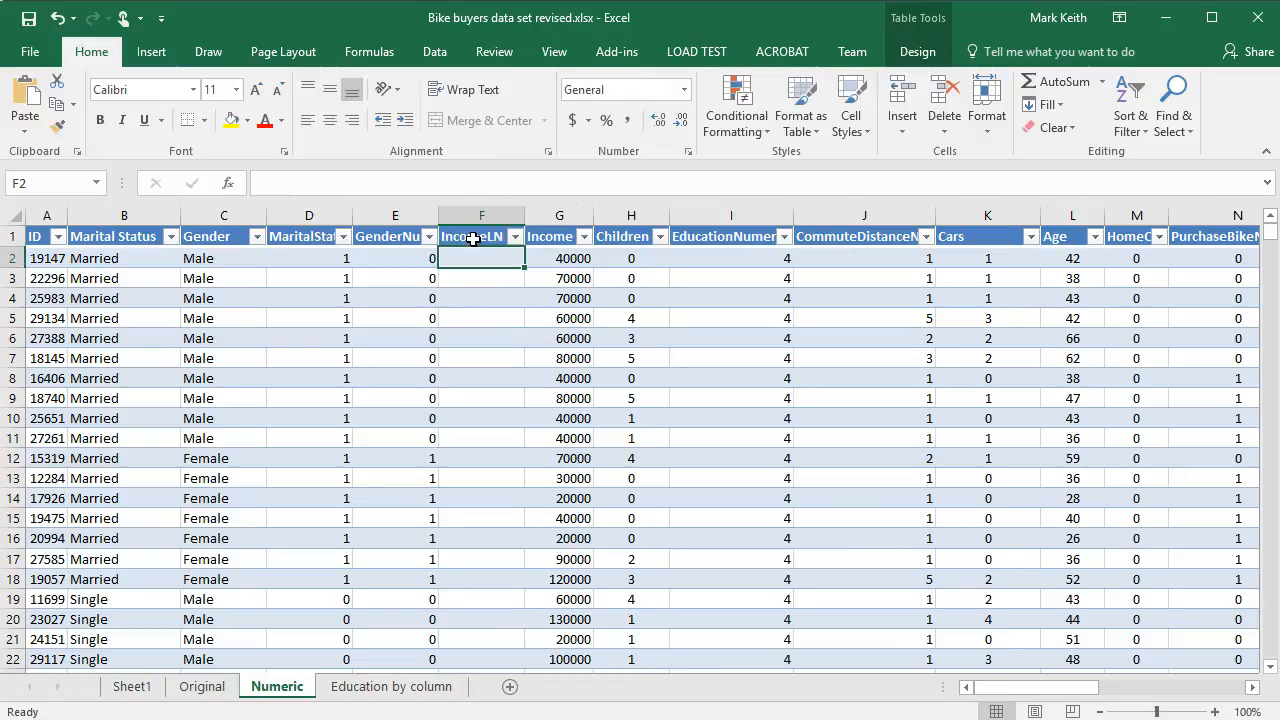
text(=ln()
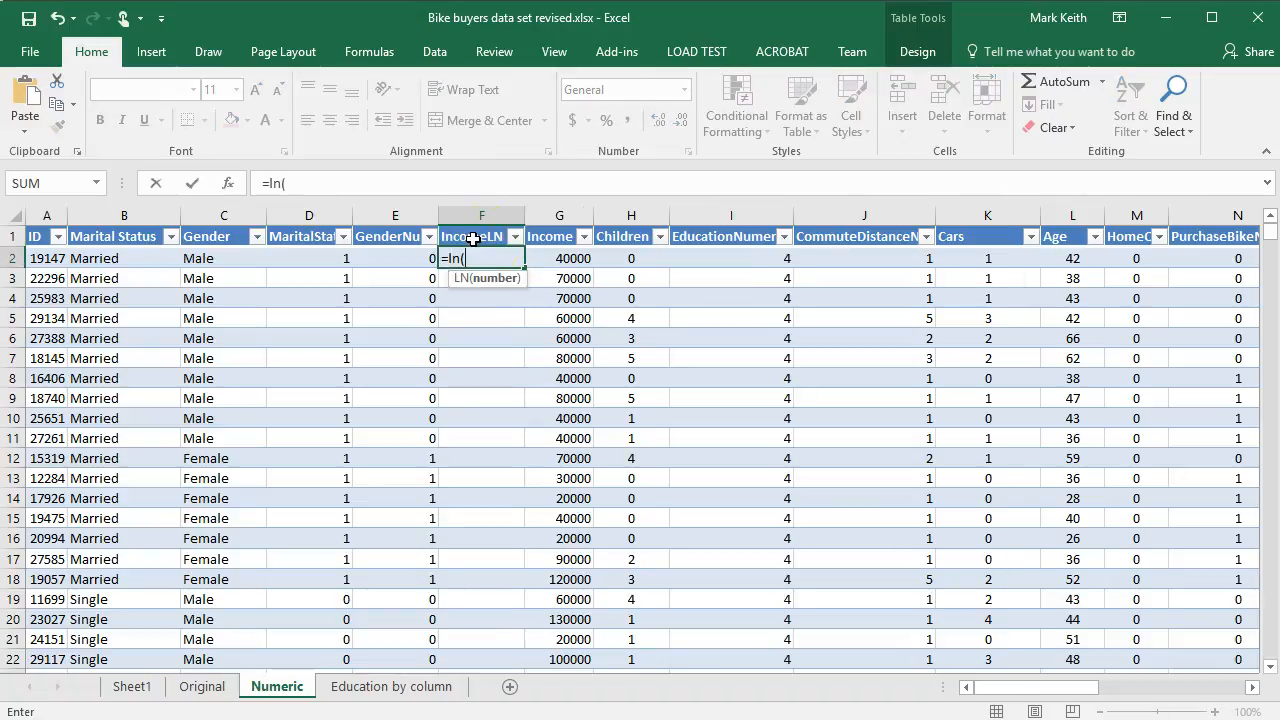
key(Return)
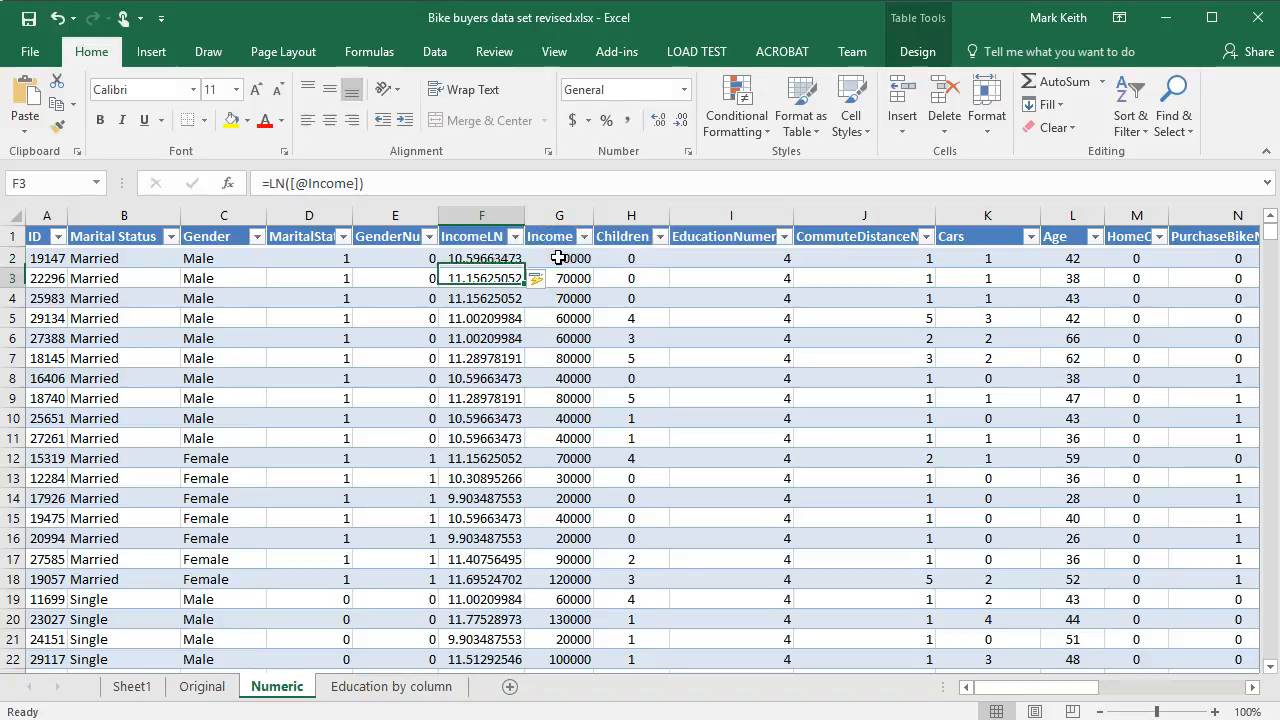
click(207, 692)
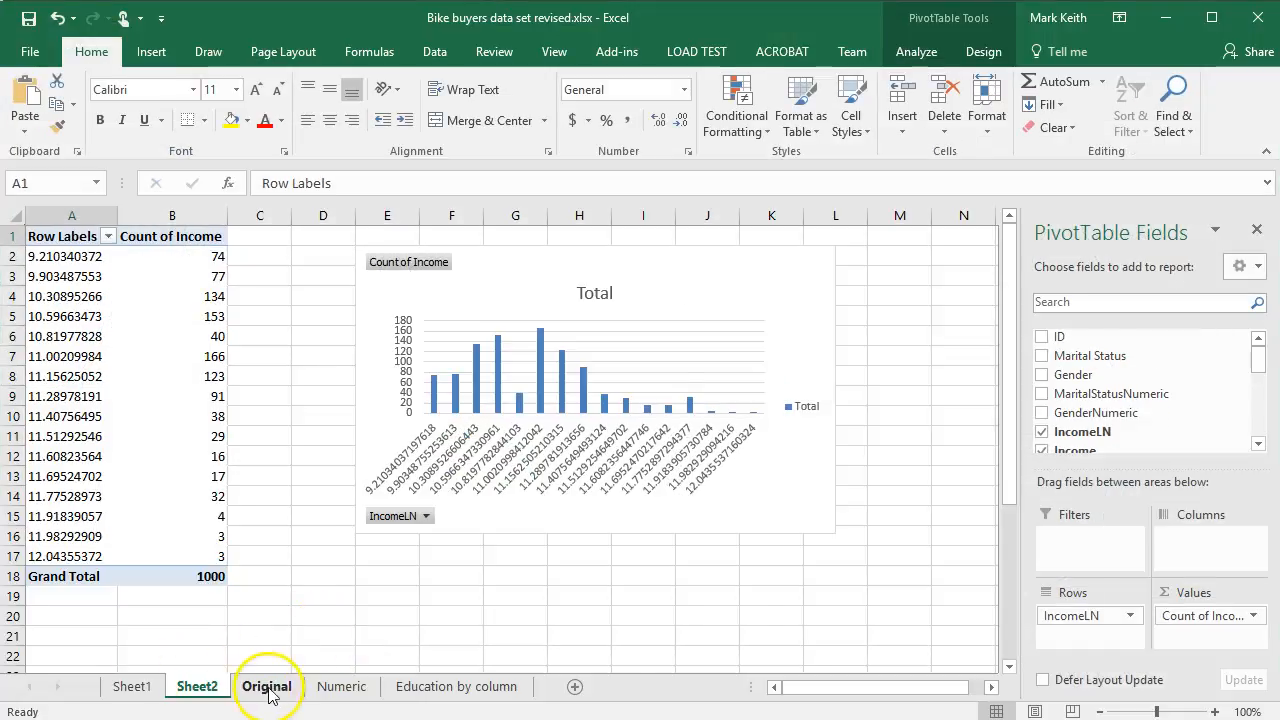
Step: Look over the Original sheet's text education entries, then return to the Numeric sheet
click(266, 686)
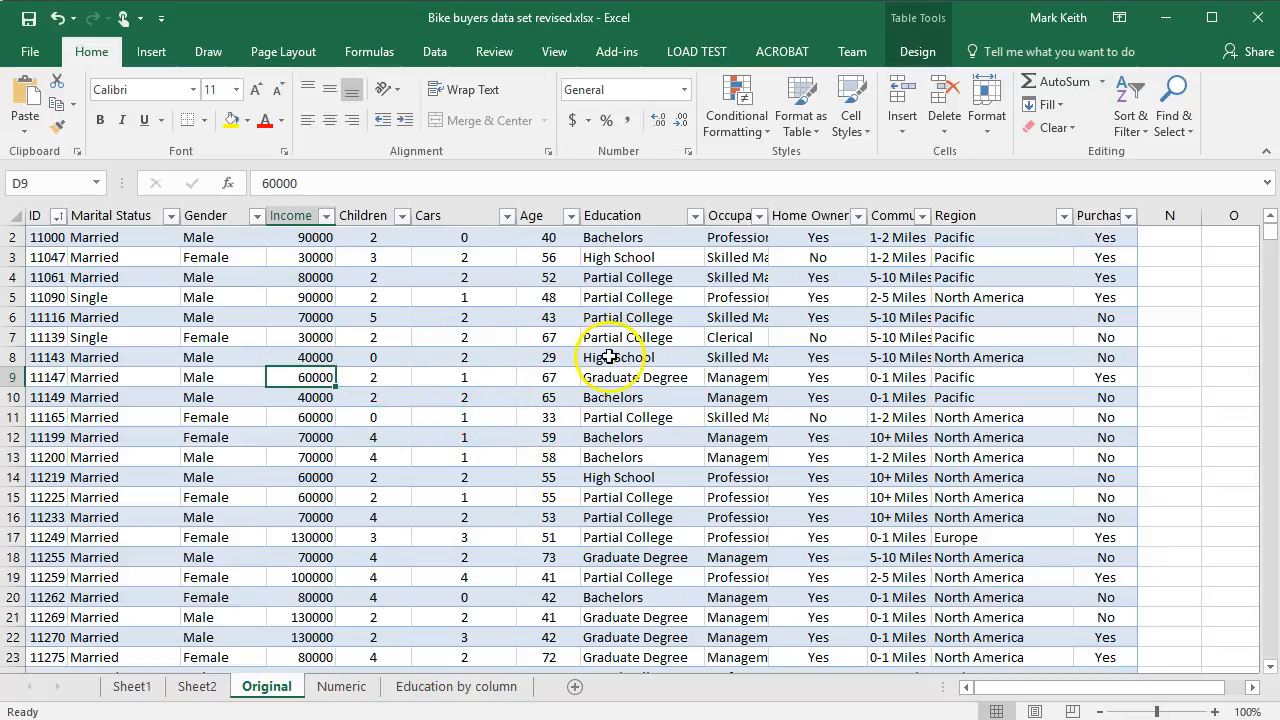
click(610, 357)
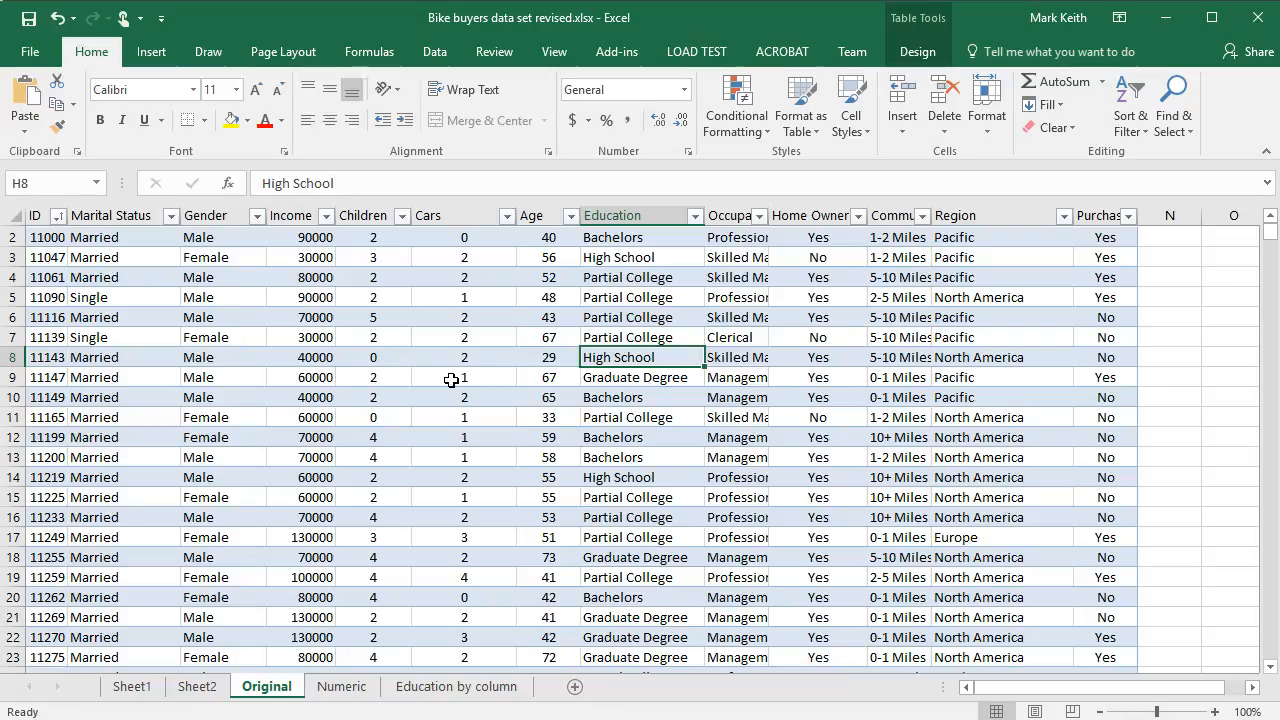
mouse_move(517, 429)
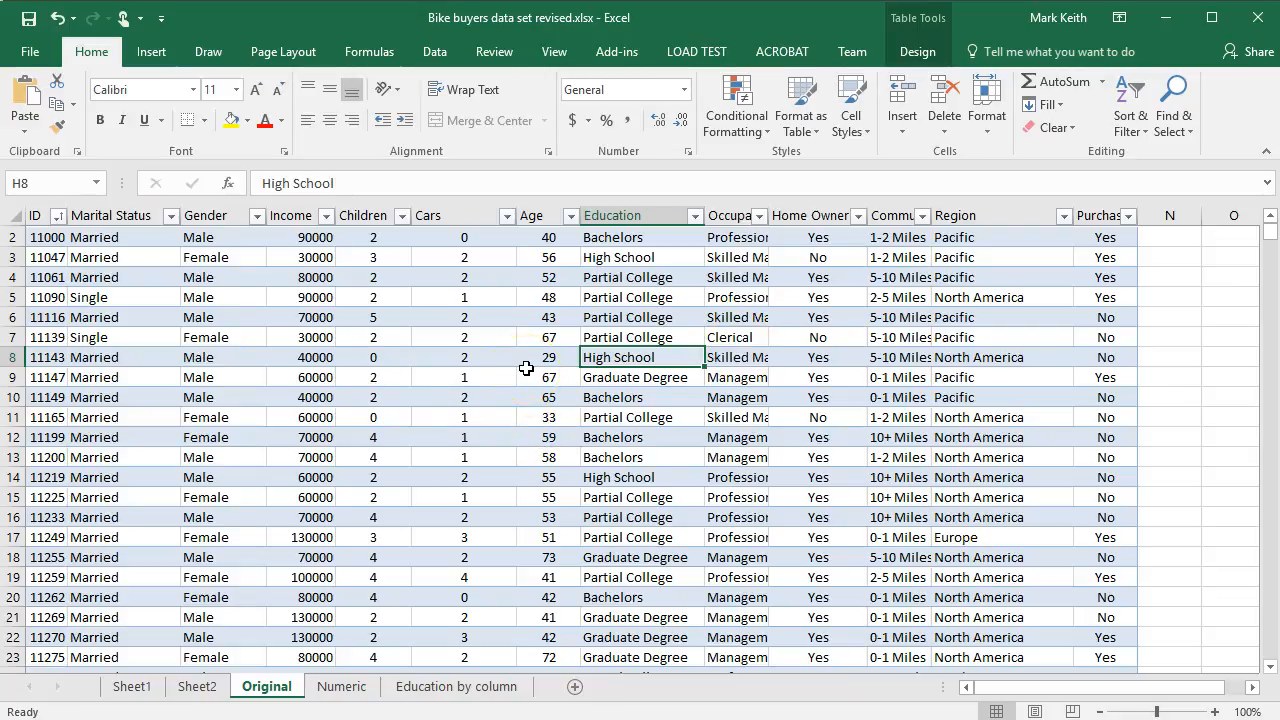
click(640, 297)
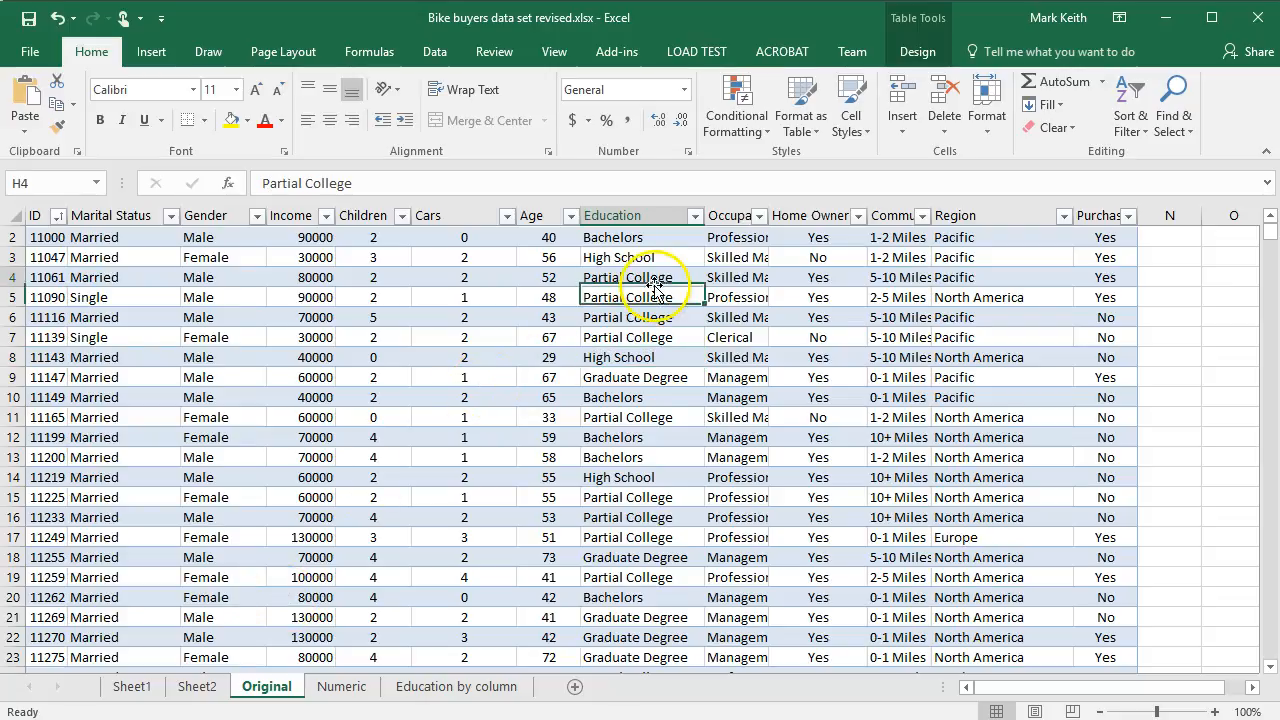
click(640, 317)
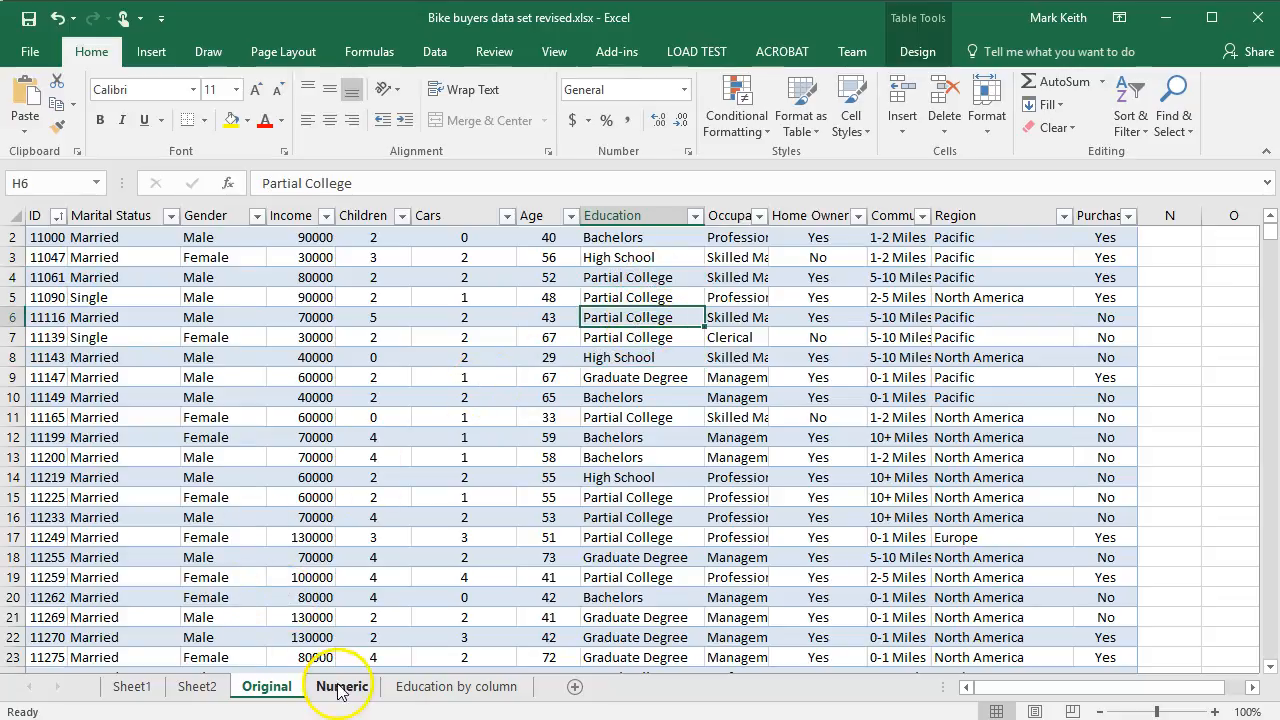
click(341, 686)
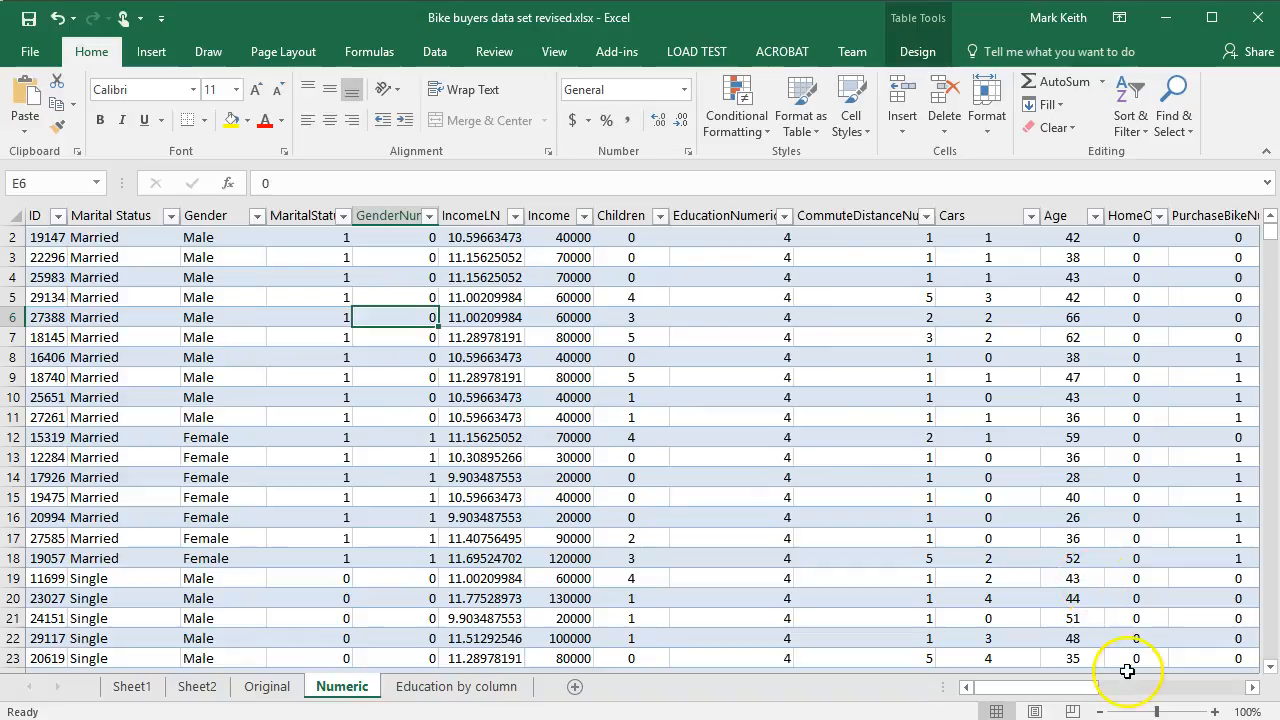
scroll(right, 3)
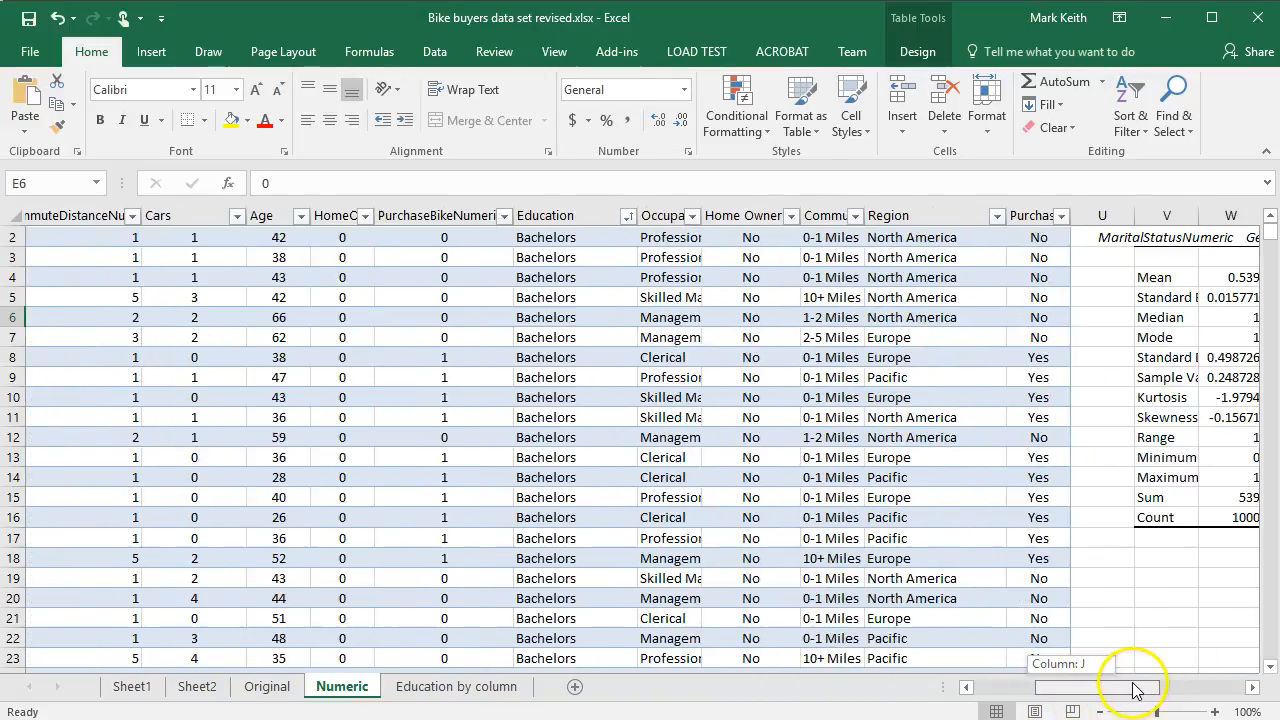
scroll(right, 3)
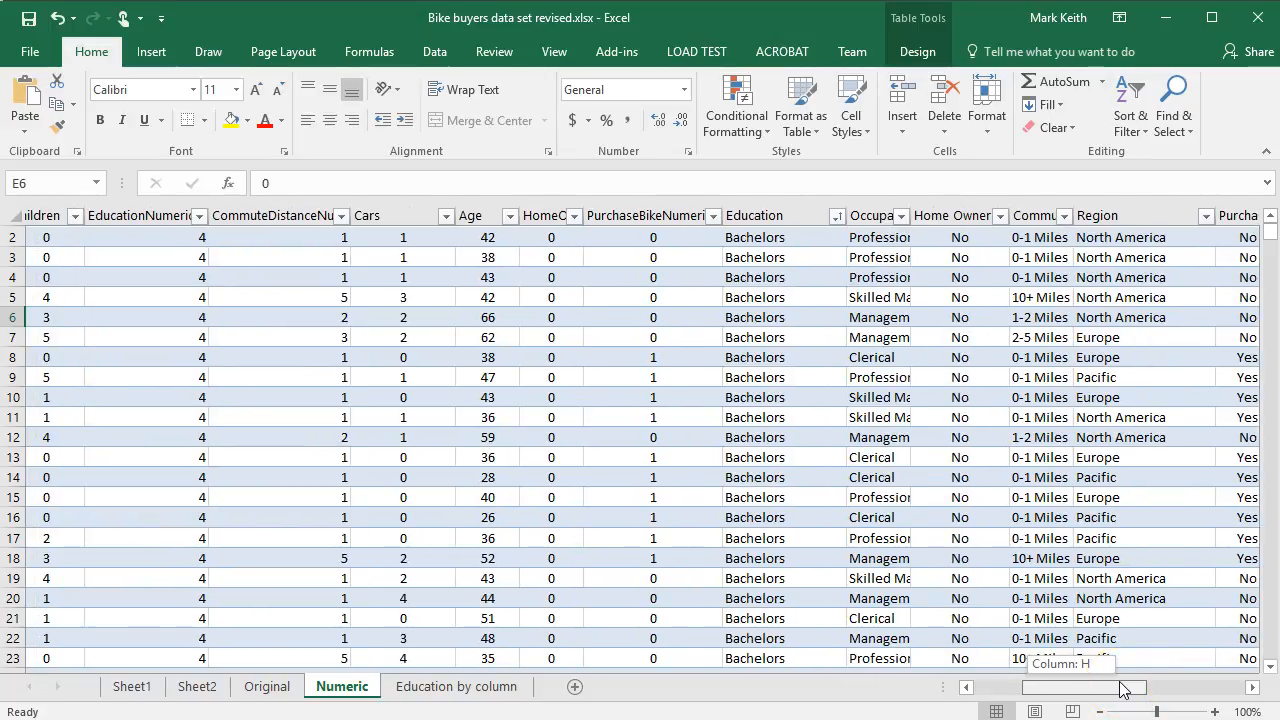
click(890, 257)
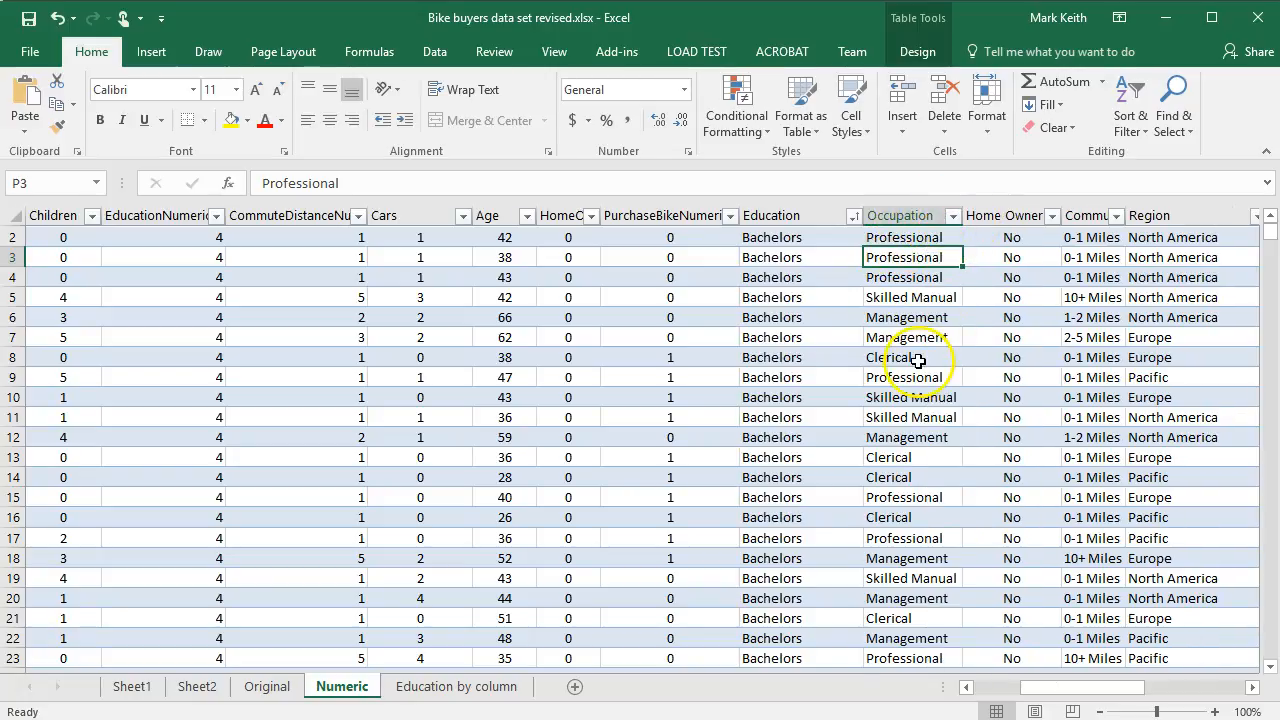
click(1150, 215)
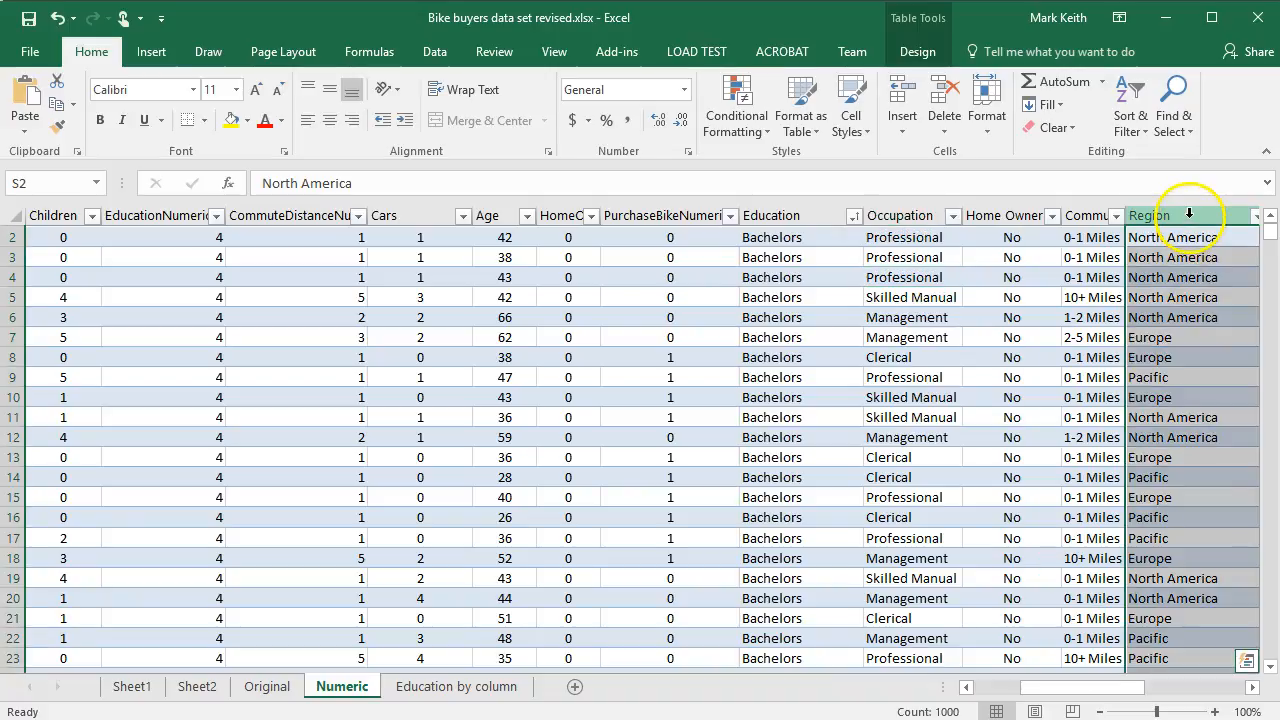
click(1190, 317)
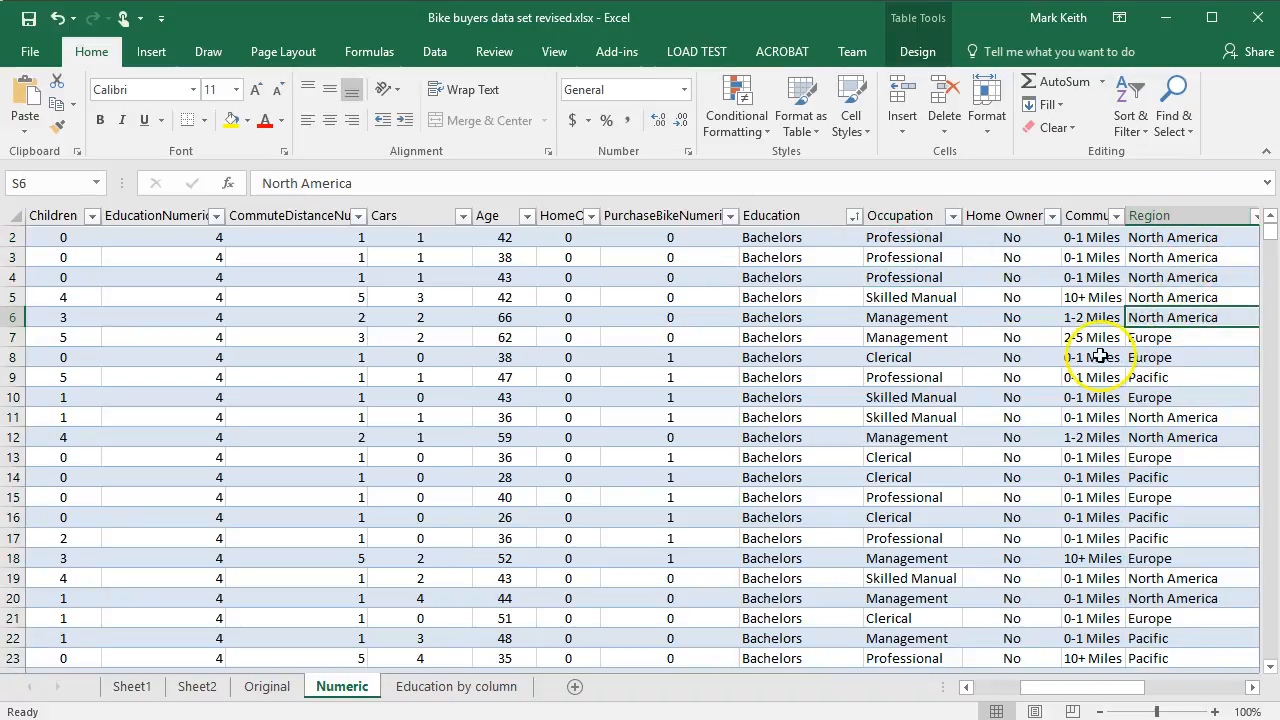